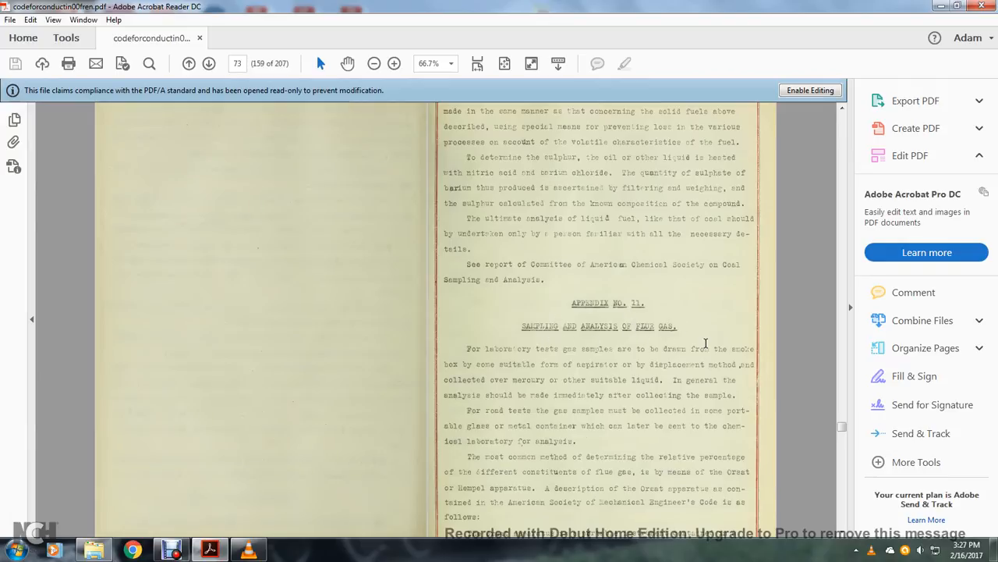
mouse_move(477, 359)
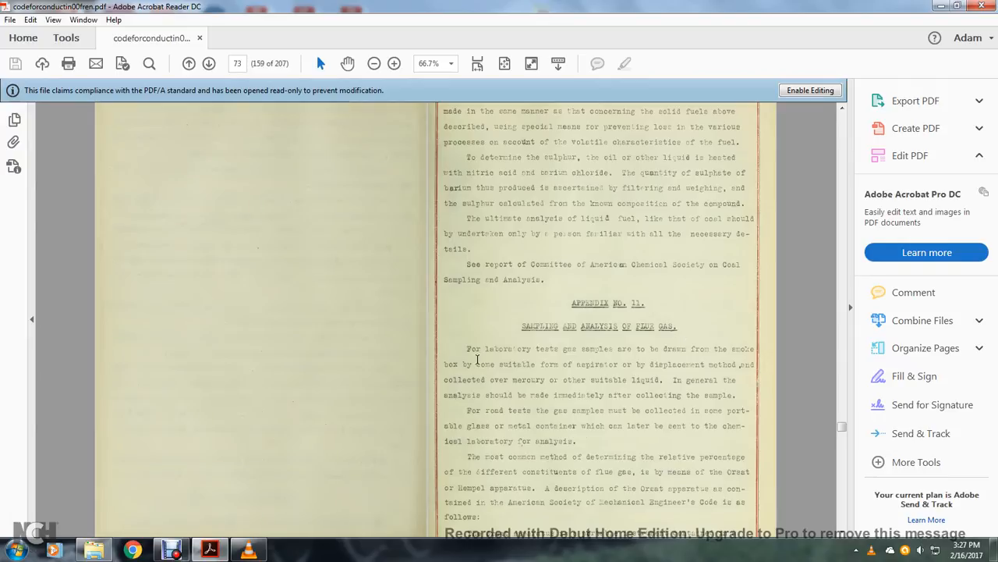
mouse_move(637, 358)
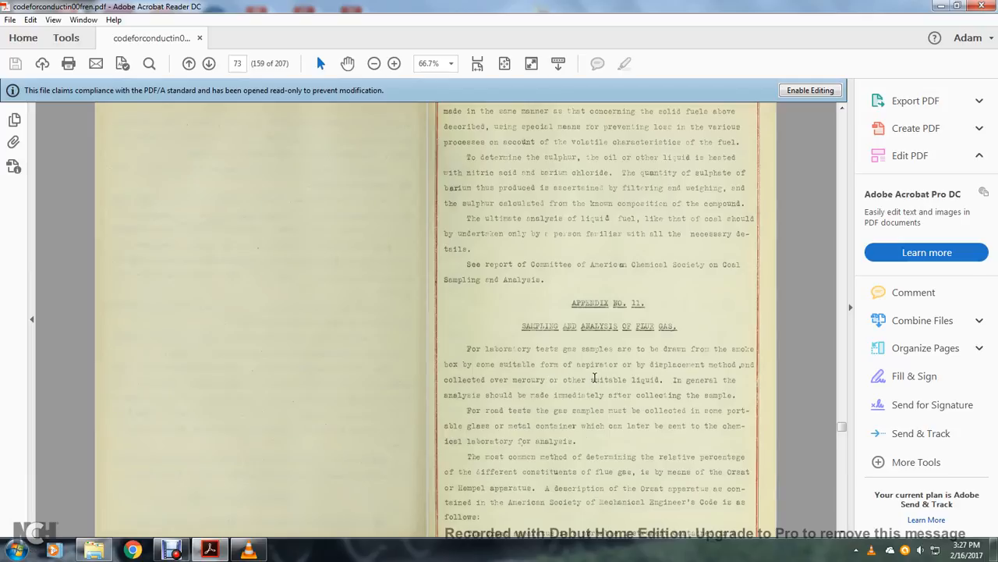
mouse_move(556, 393)
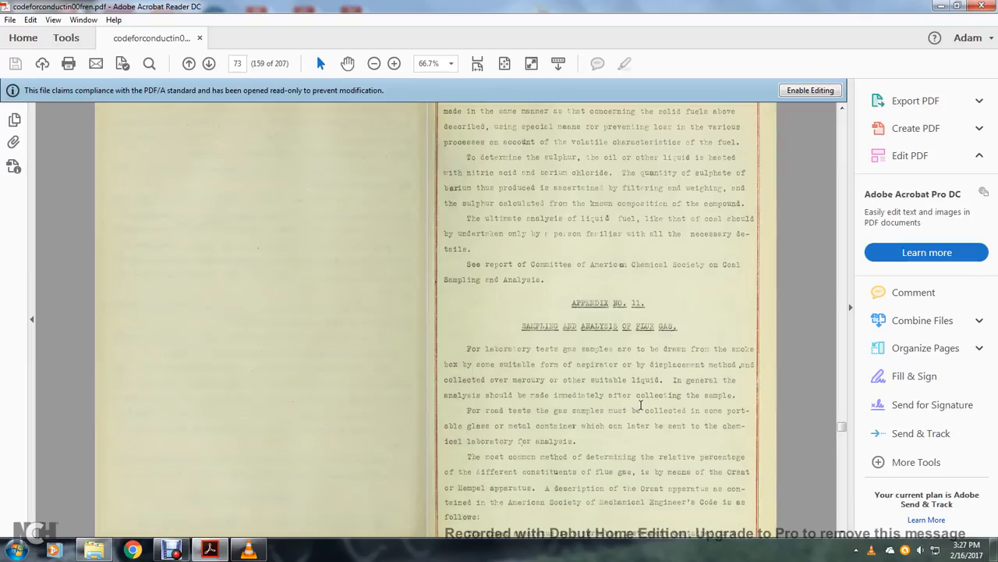
mouse_move(546, 422)
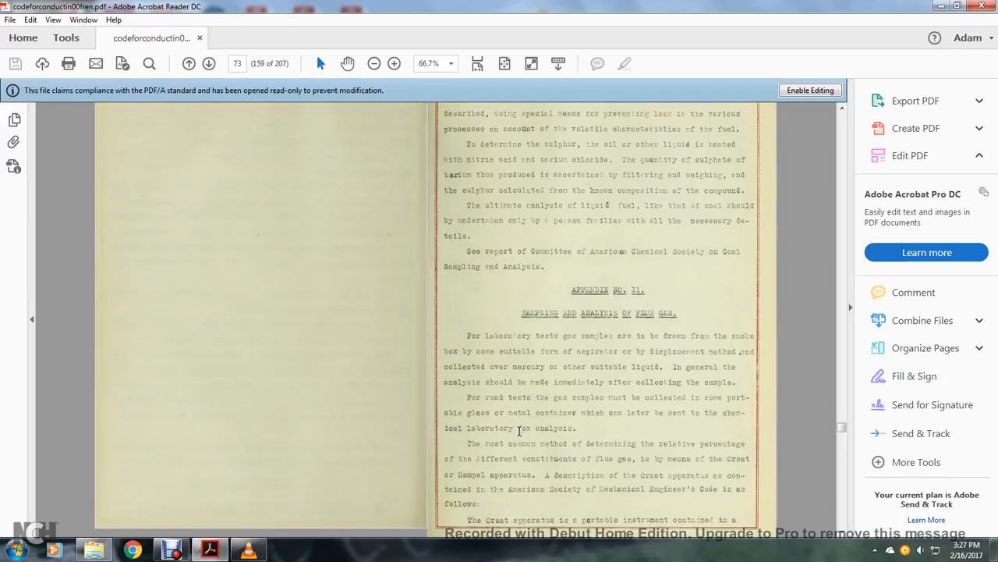
mouse_move(490, 407)
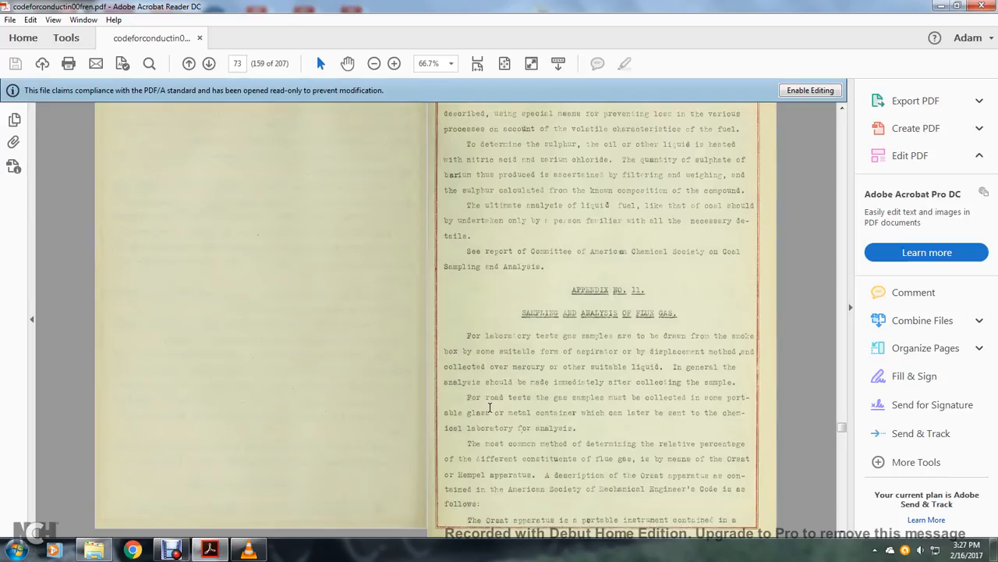
mouse_move(592, 469)
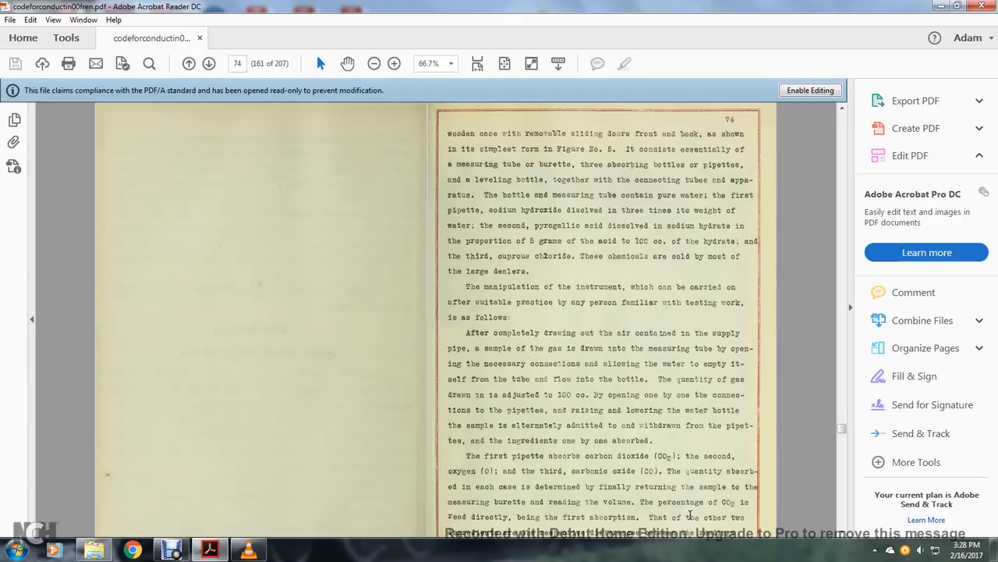
mouse_move(819, 361)
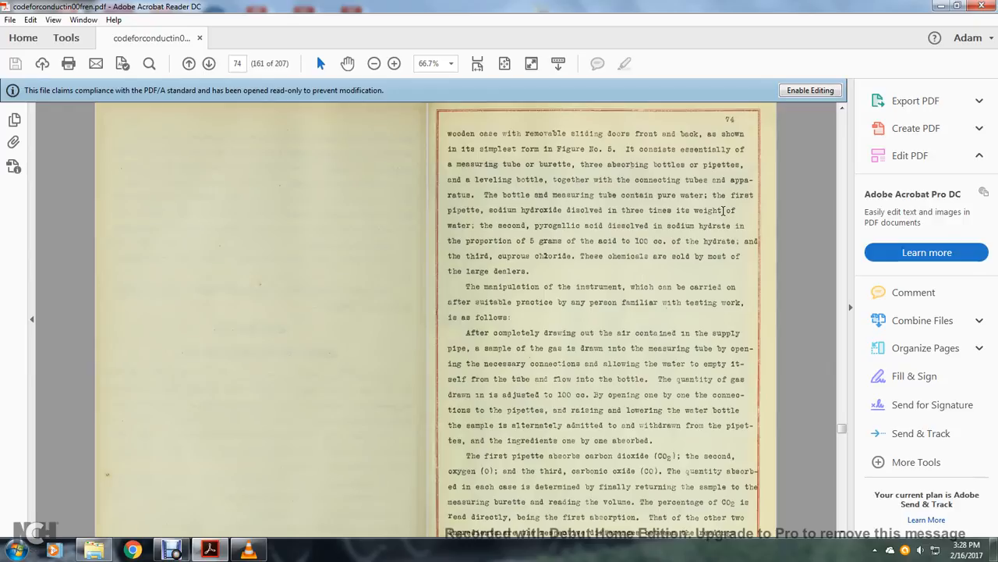
mouse_move(590, 224)
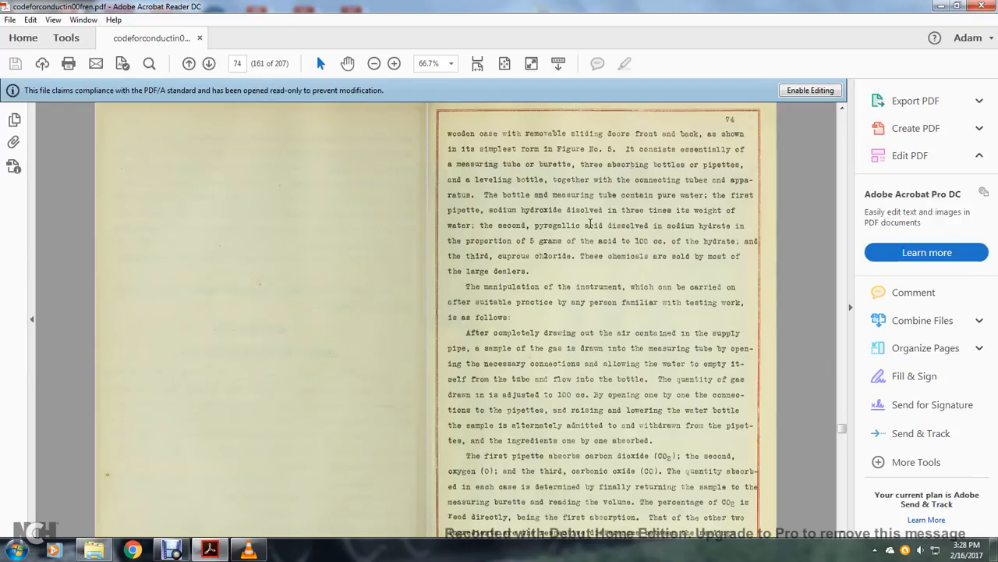
mouse_move(696, 235)
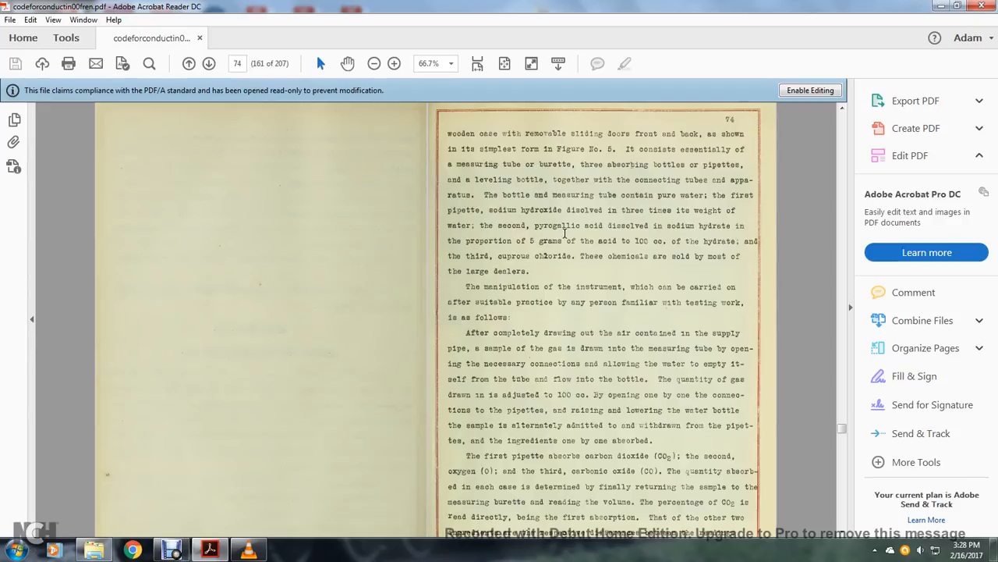
mouse_move(655, 238)
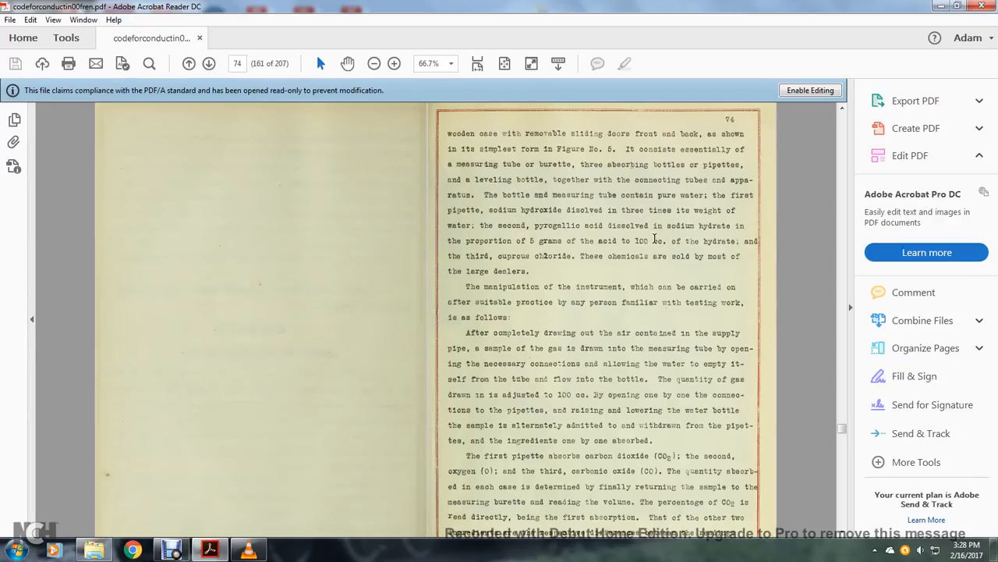
mouse_move(534, 254)
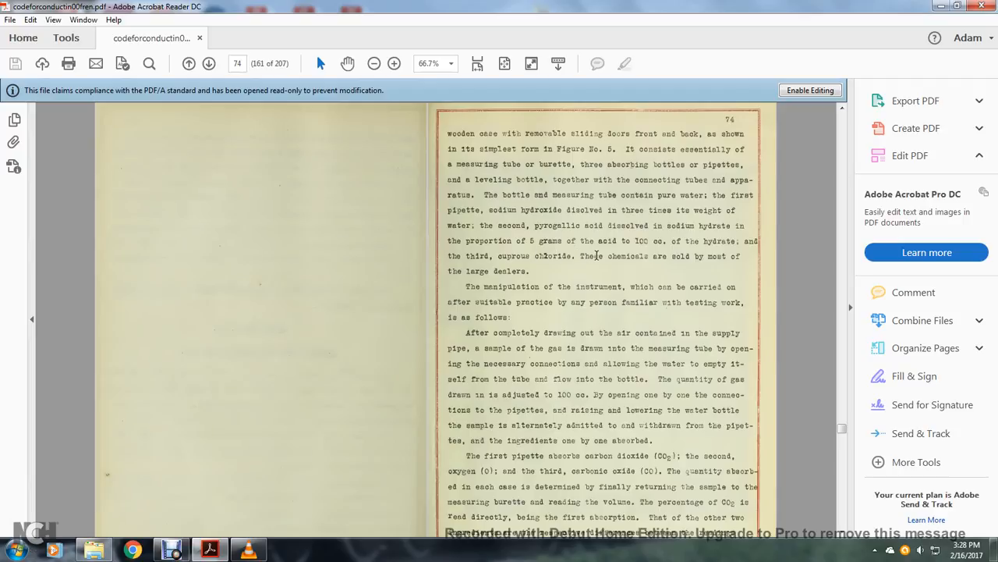
mouse_move(580, 257)
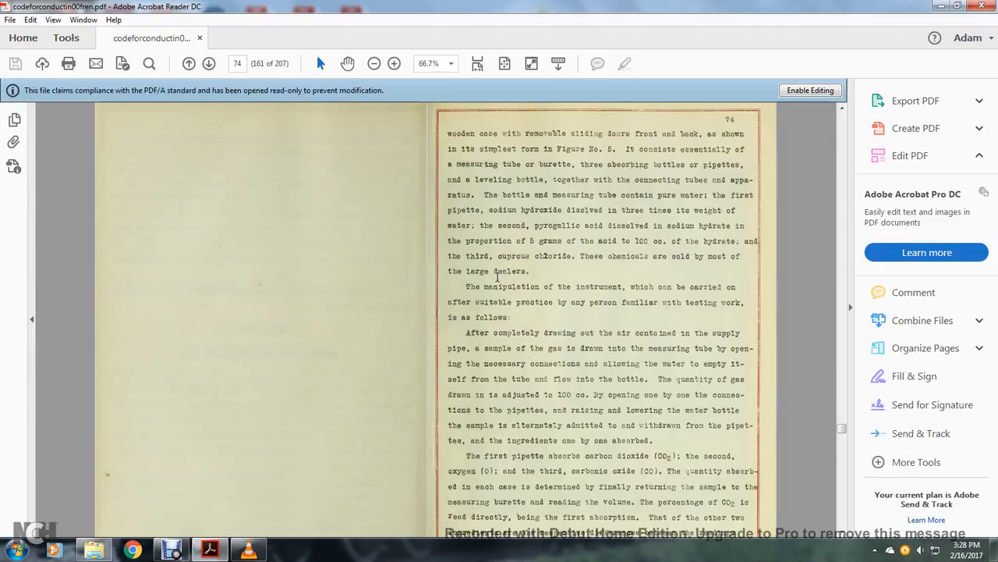
scroll(down, 3)
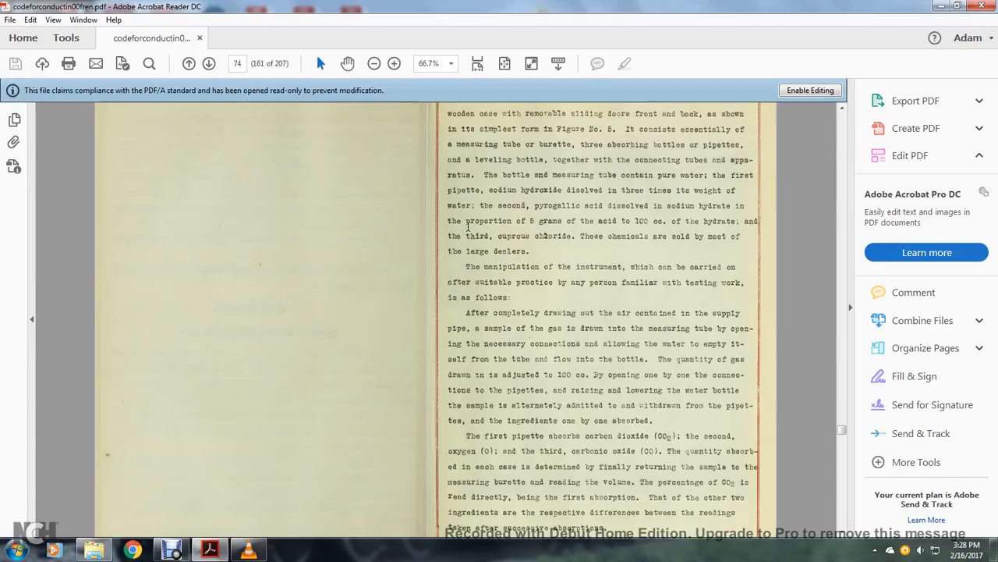
mouse_move(657, 315)
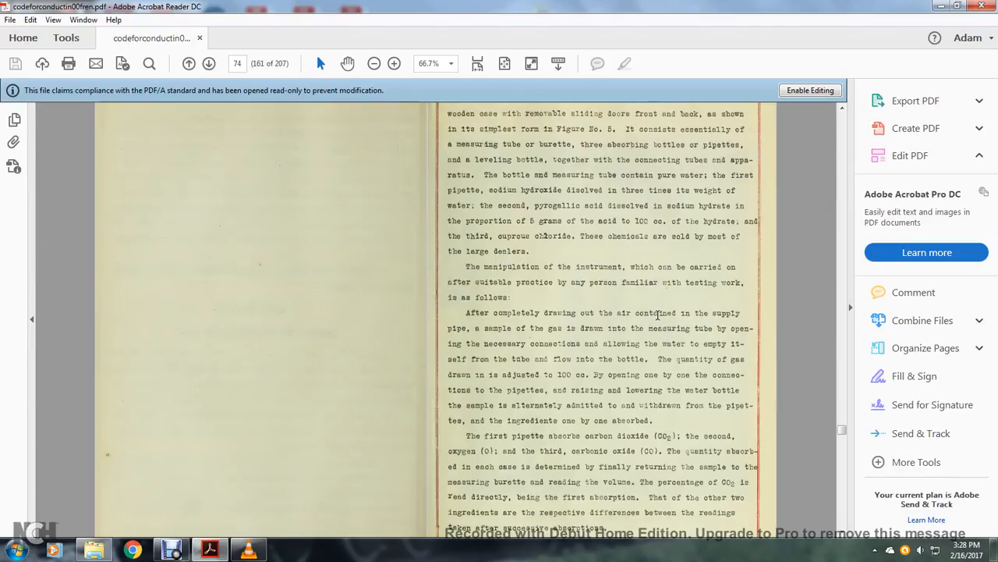
mouse_move(590, 329)
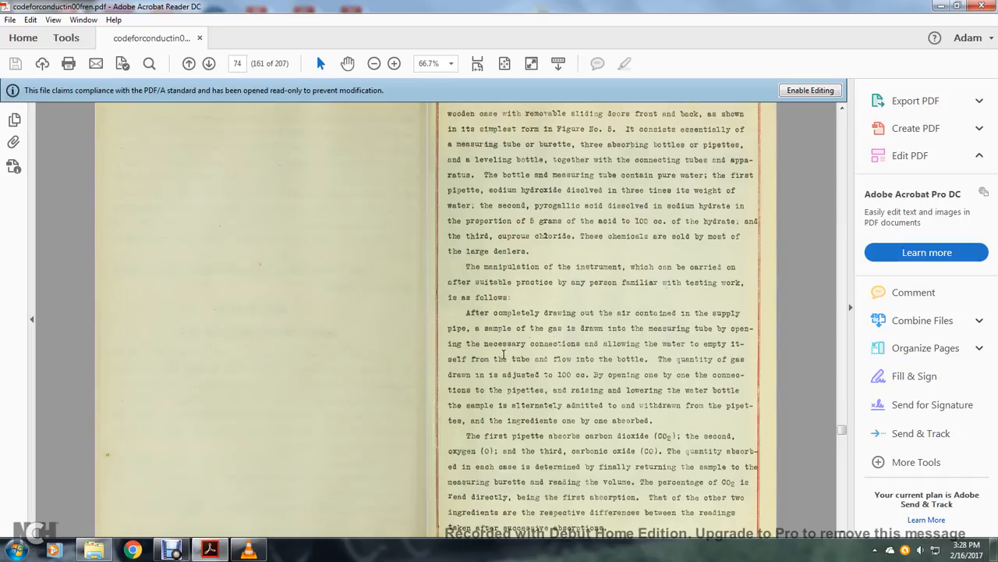
mouse_move(694, 359)
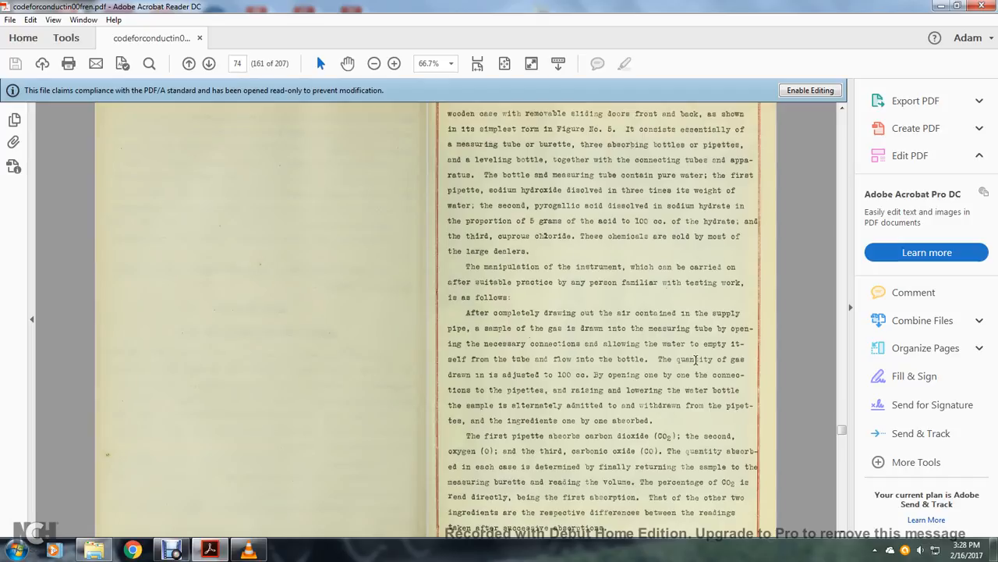
mouse_move(578, 372)
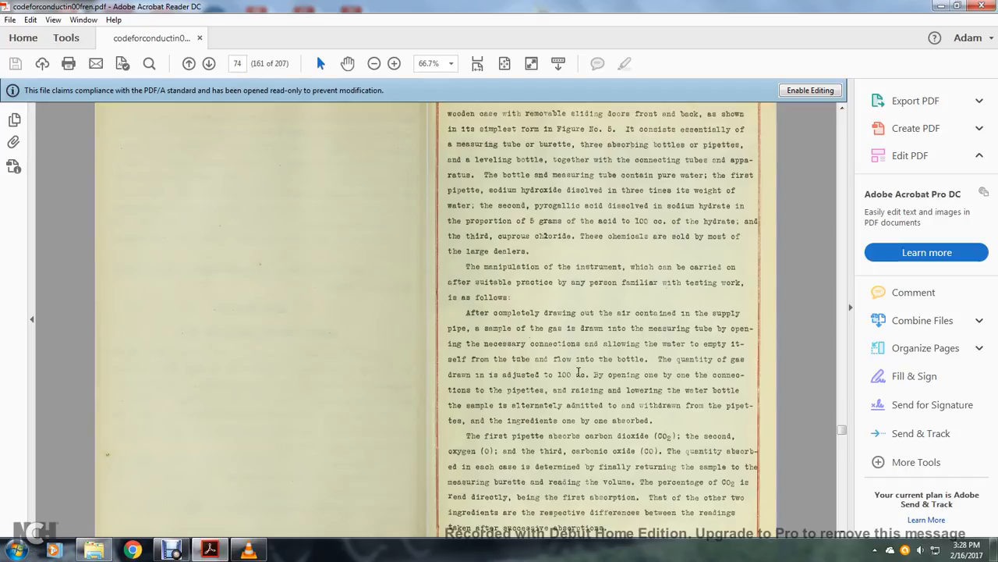
mouse_move(736, 376)
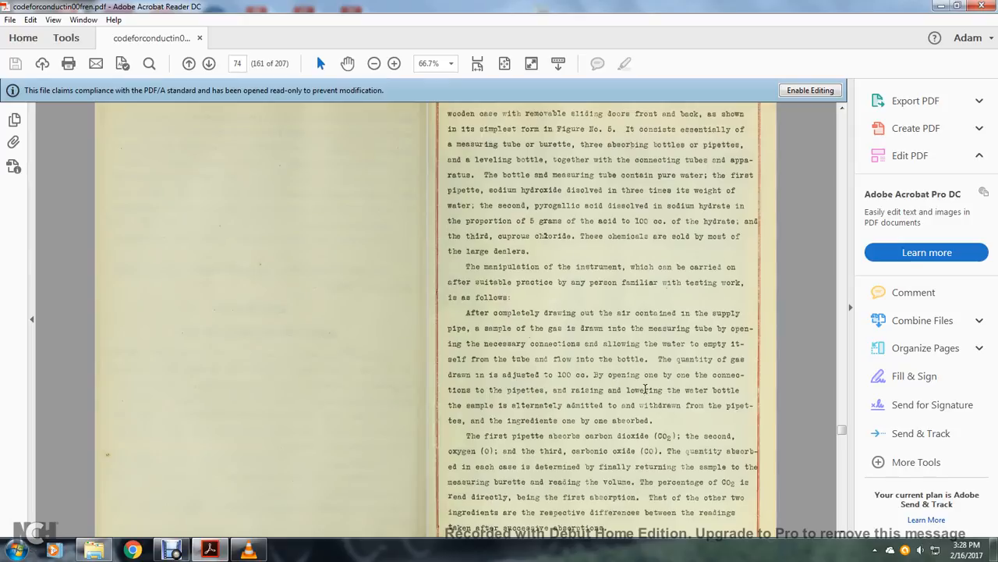
mouse_move(597, 406)
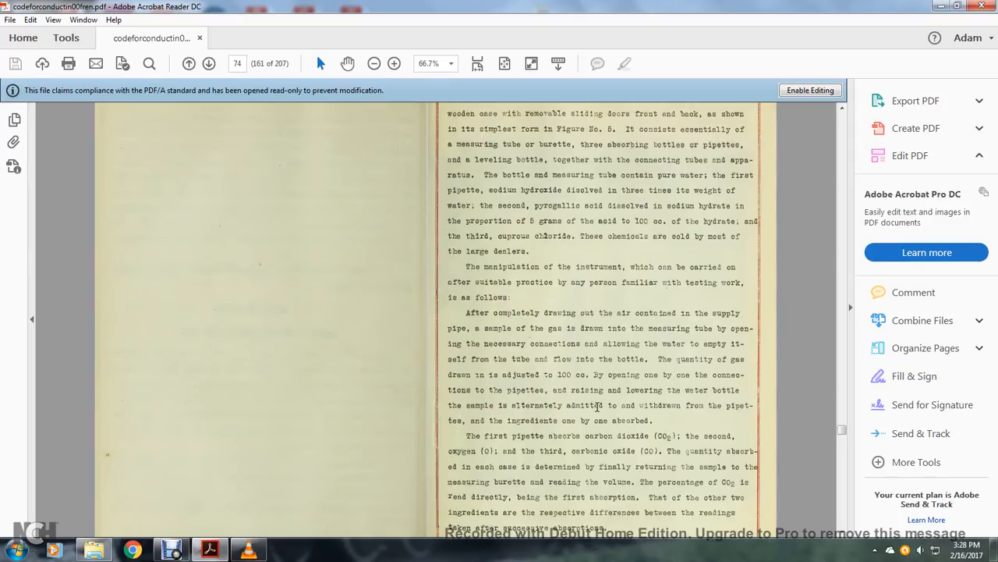
mouse_move(669, 405)
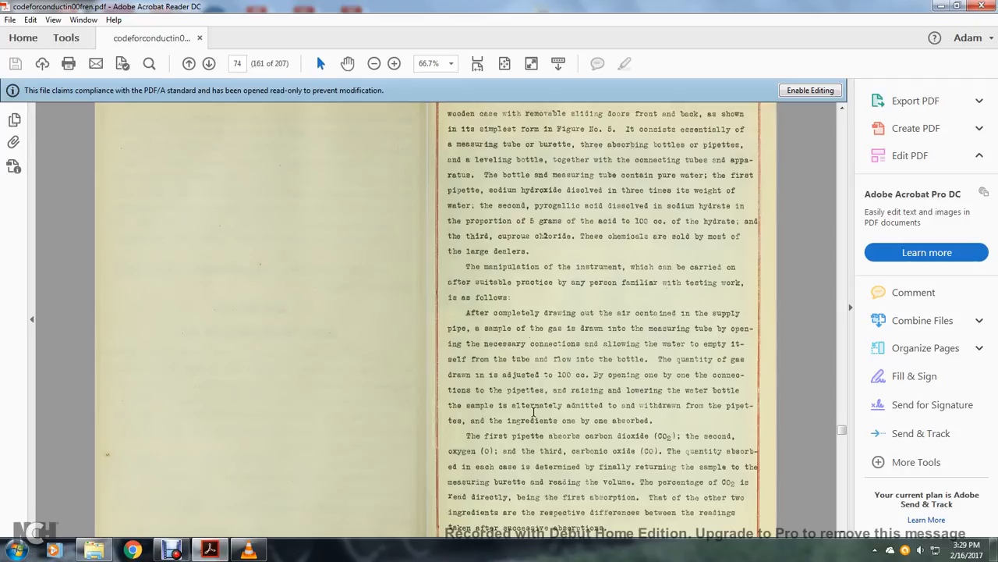
scroll(down, 3)
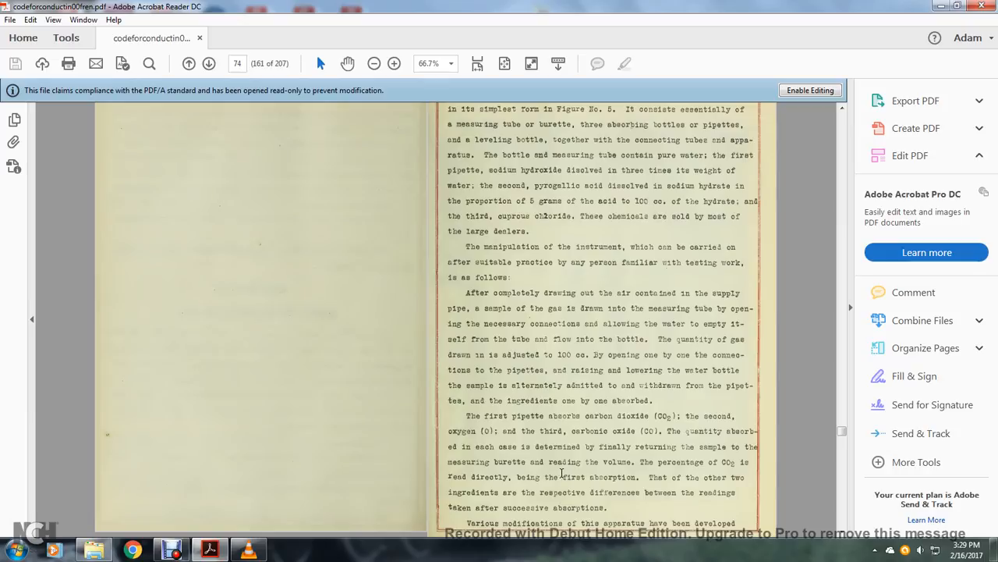
mouse_move(726, 479)
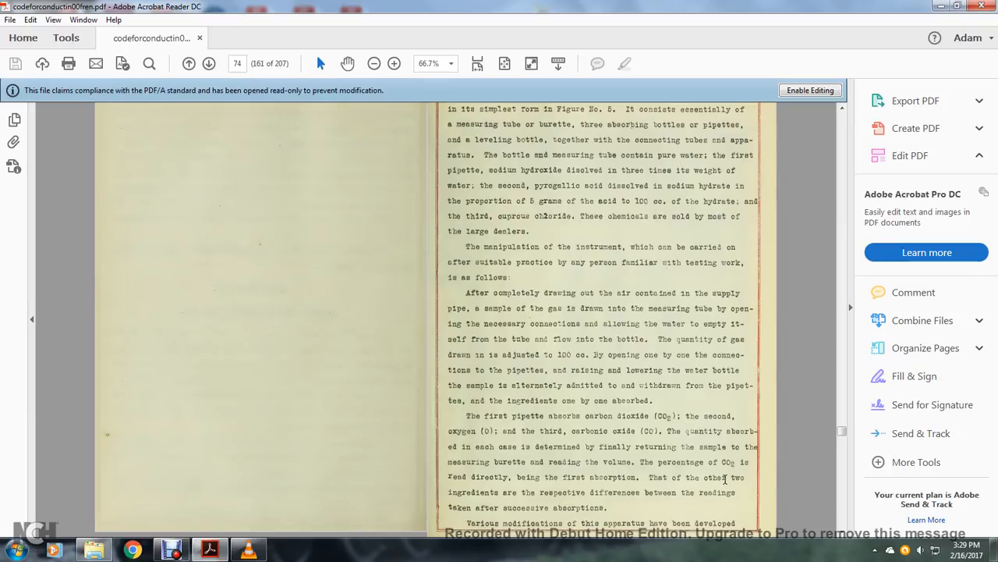
mouse_move(680, 489)
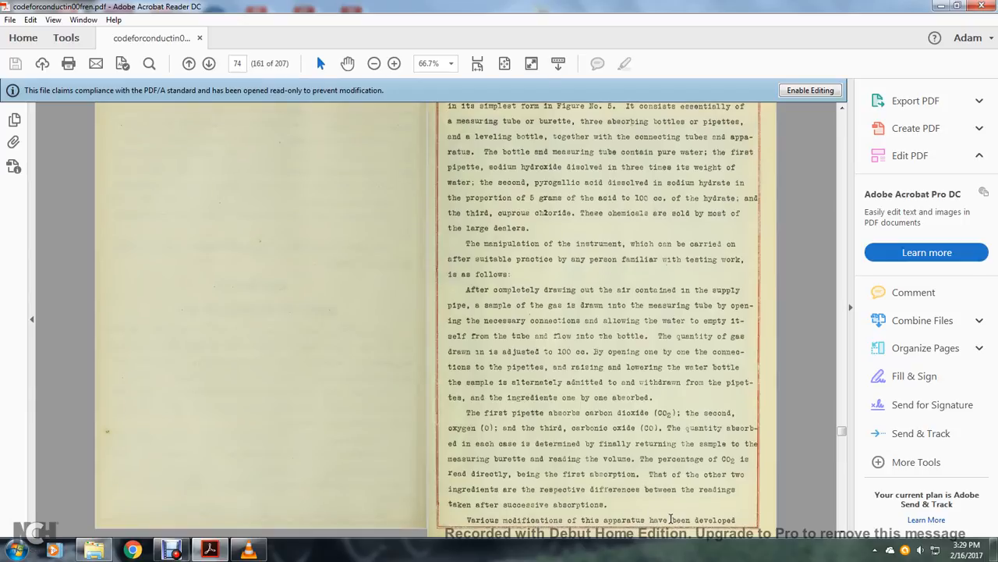
- Page forward past the Figure 5 Orsat apparatus plate to page 76, Appendix No. 12
click(208, 63)
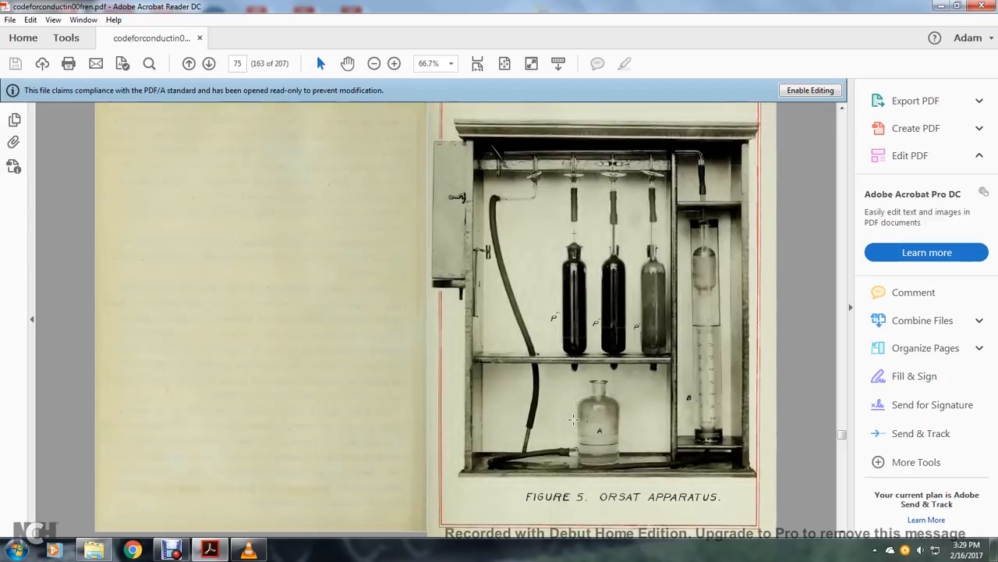
click(208, 63)
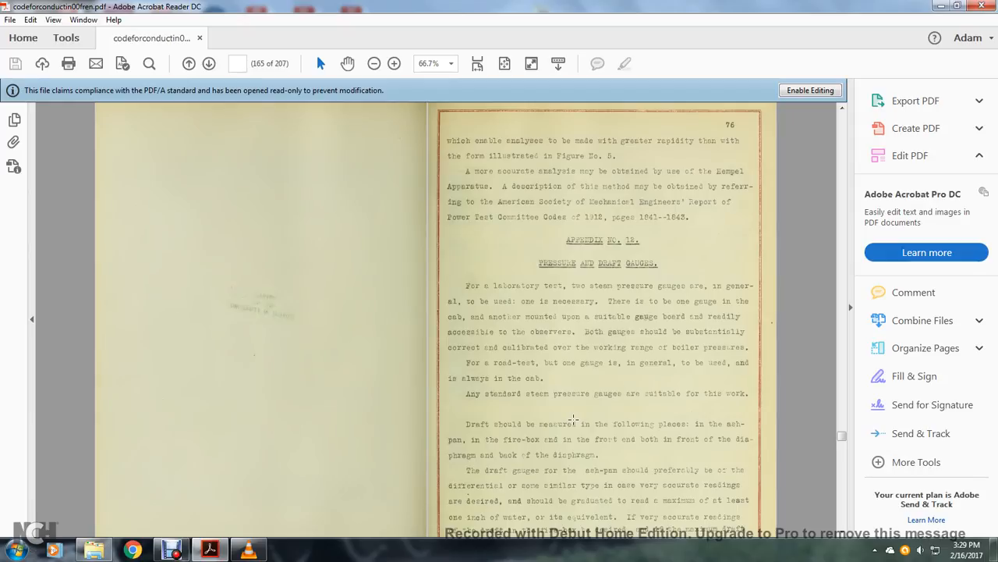
mouse_move(525, 221)
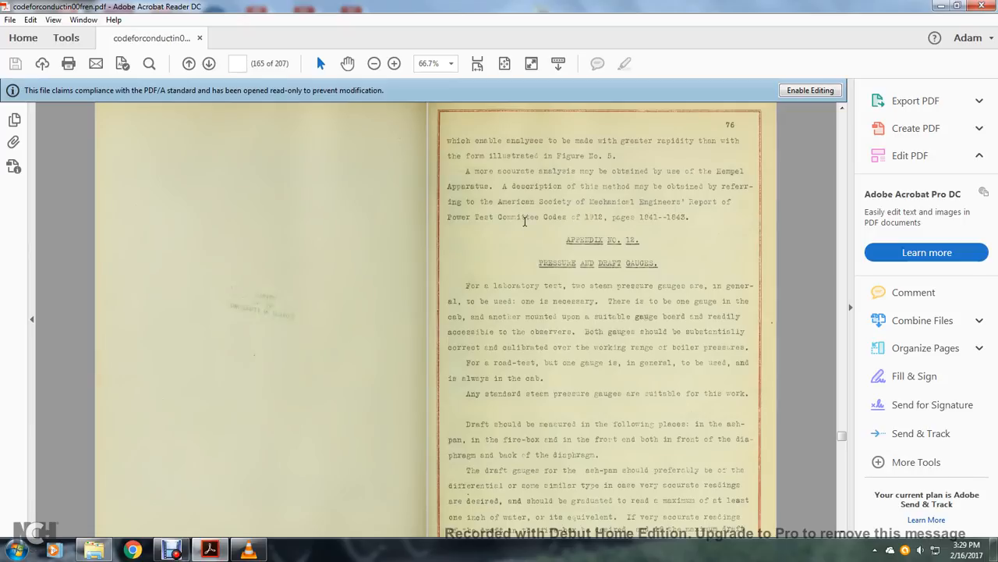
mouse_move(608, 217)
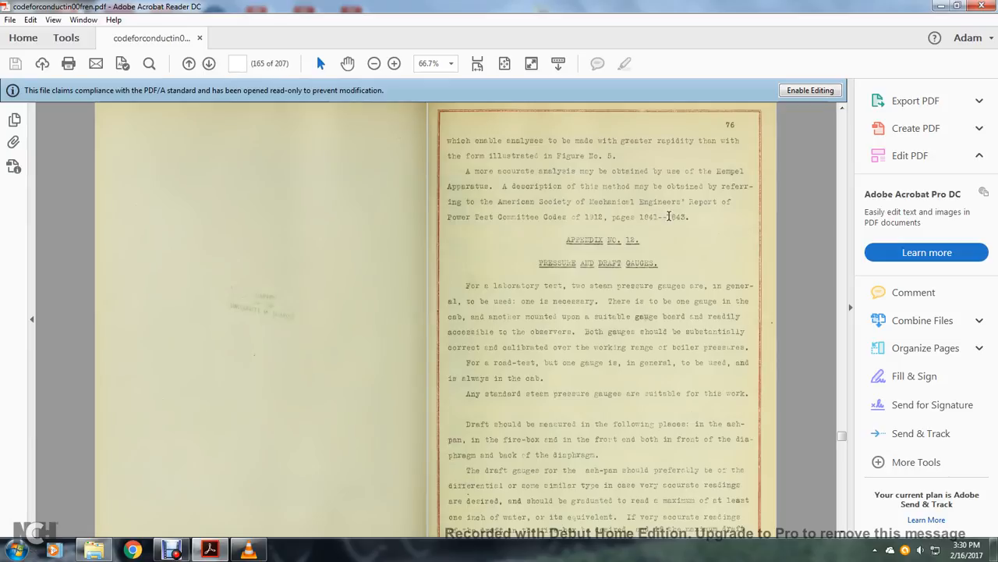
mouse_move(565, 248)
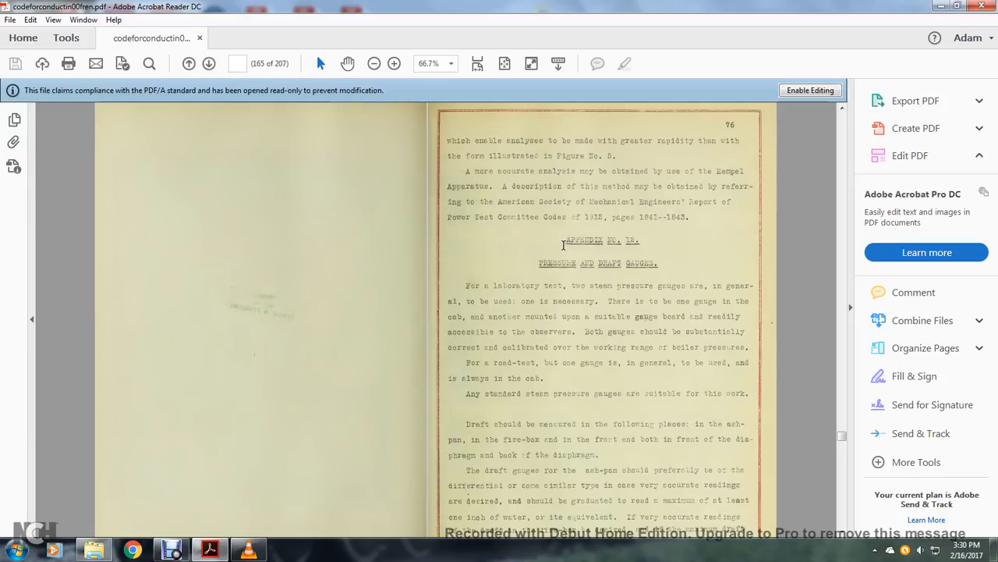
mouse_move(643, 286)
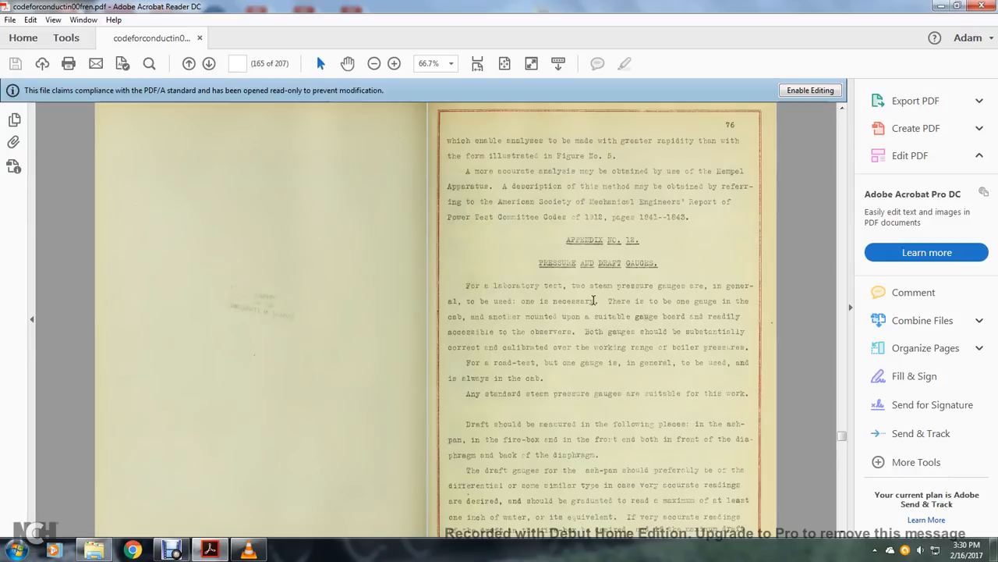
mouse_move(688, 302)
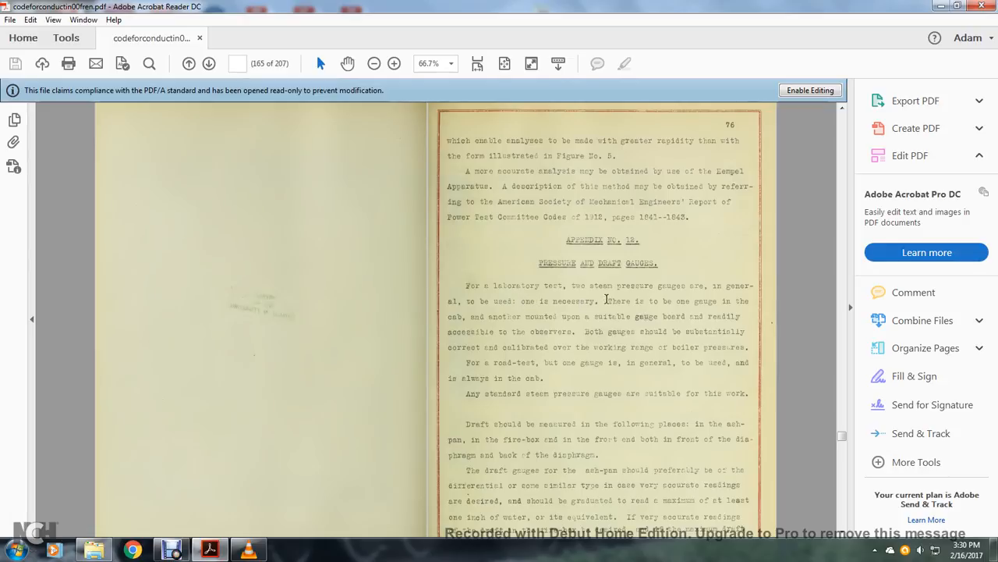
mouse_move(518, 315)
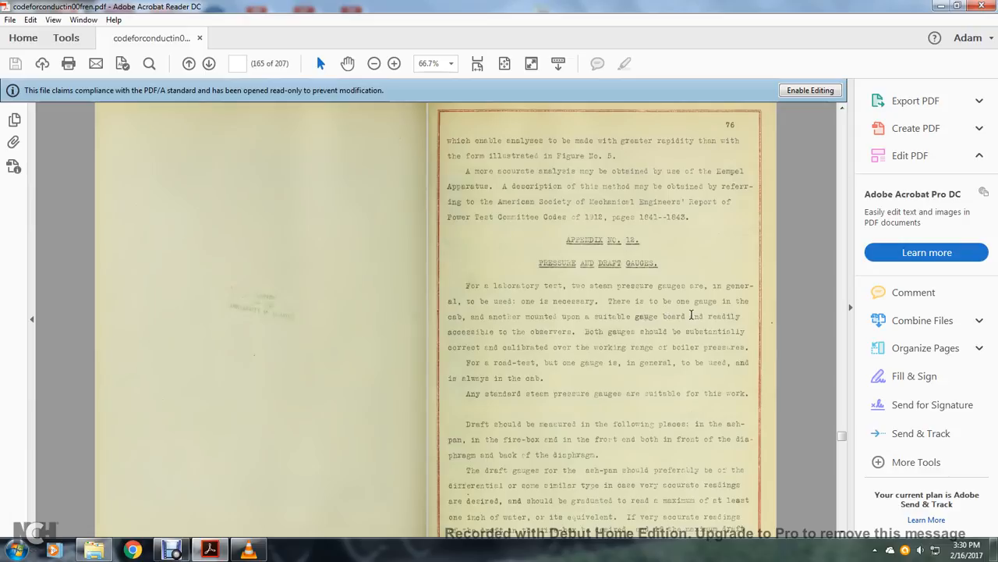
mouse_move(596, 328)
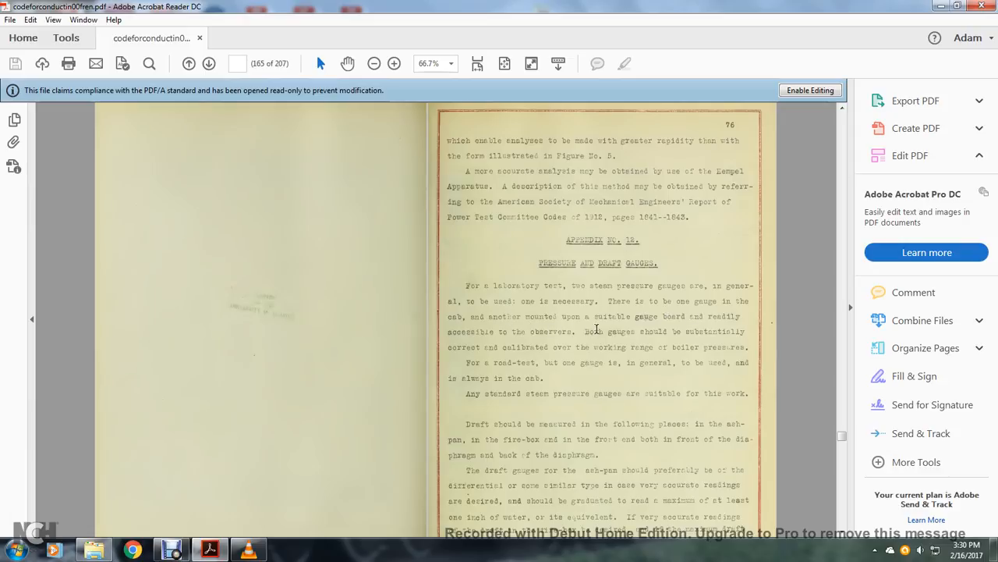
mouse_move(528, 346)
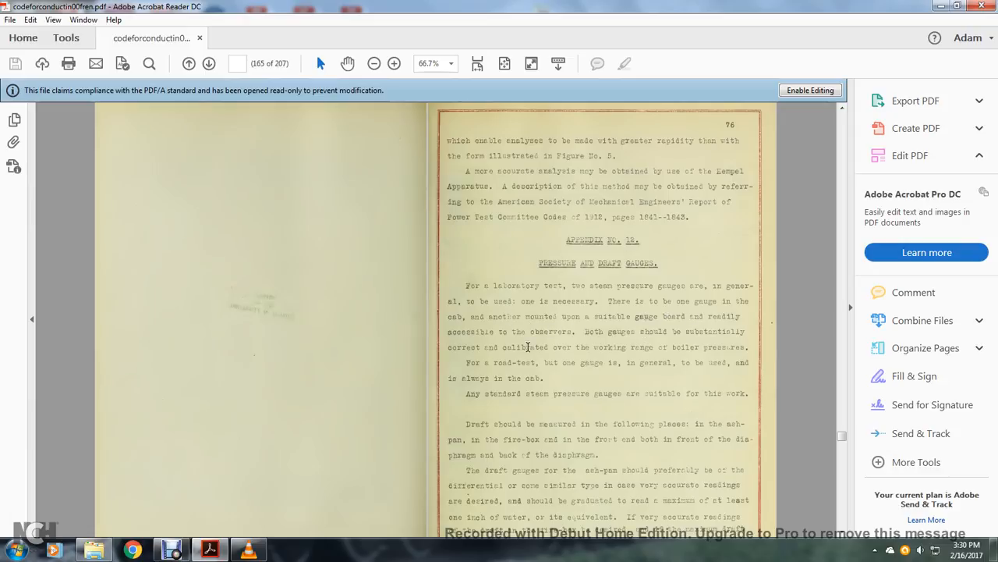
mouse_move(732, 347)
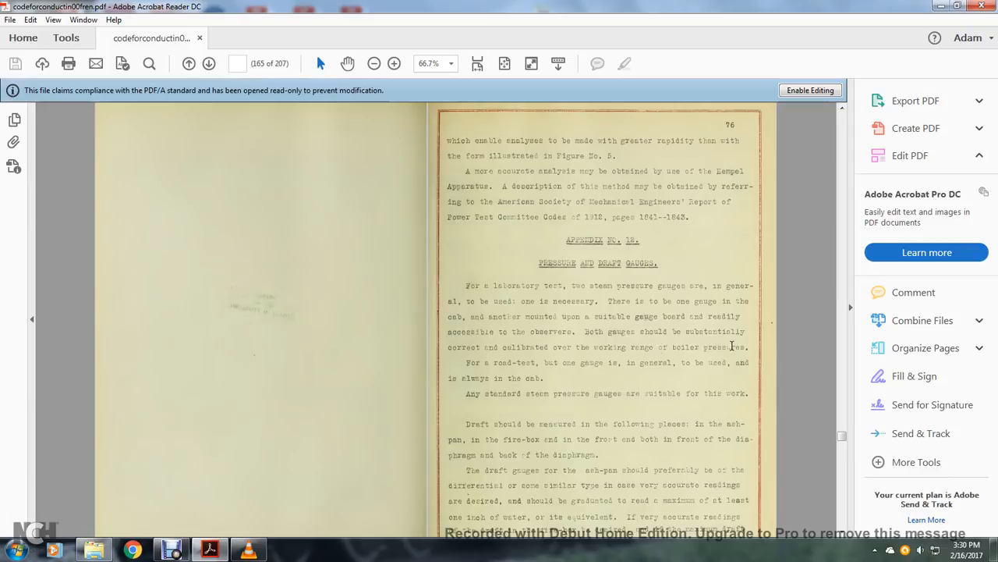
mouse_move(605, 365)
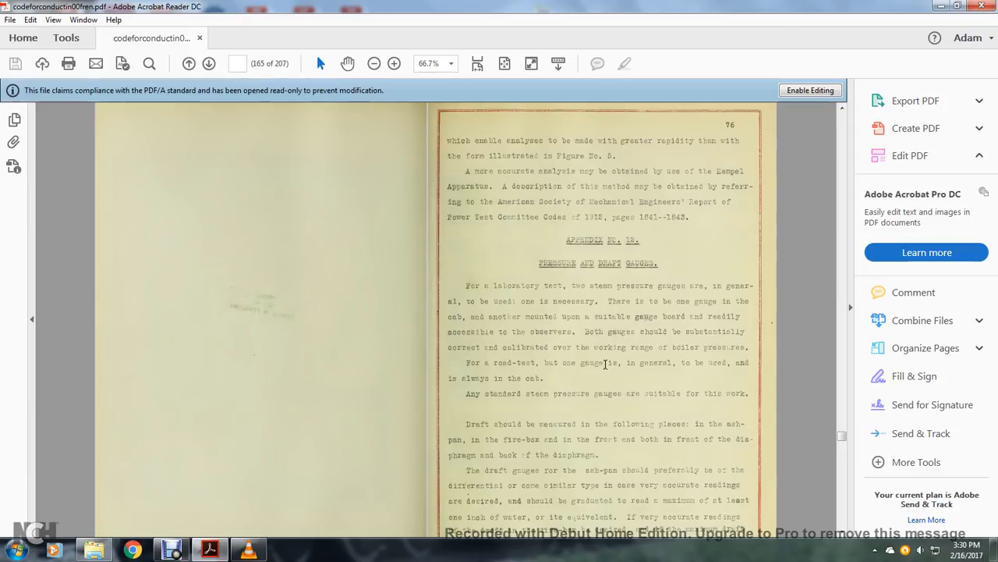
mouse_move(535, 380)
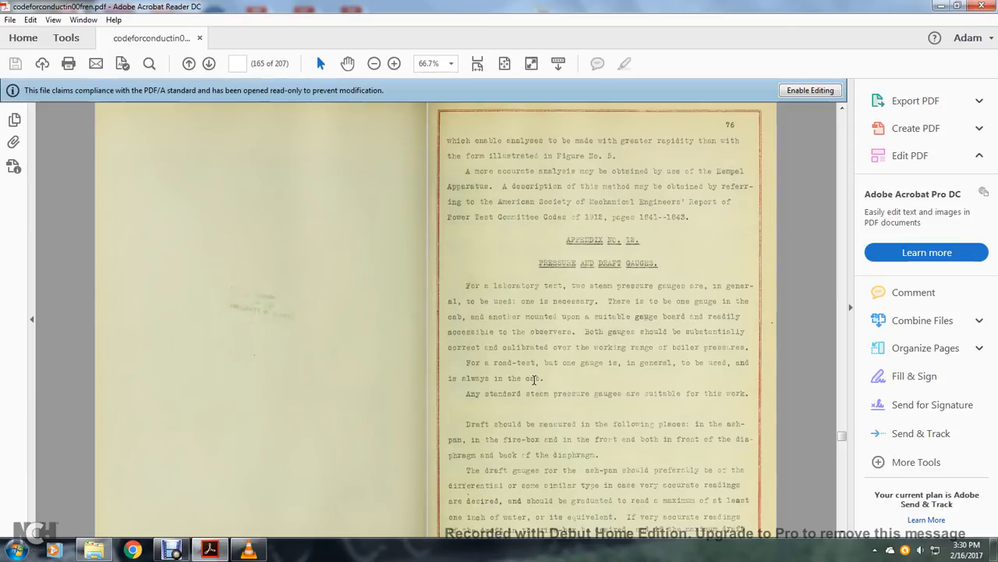
mouse_move(672, 394)
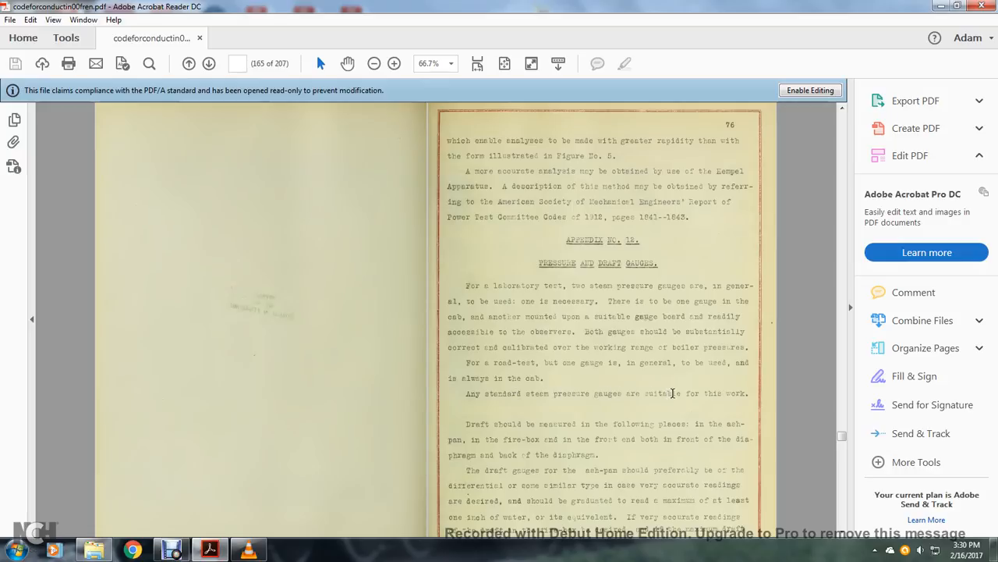
mouse_move(606, 423)
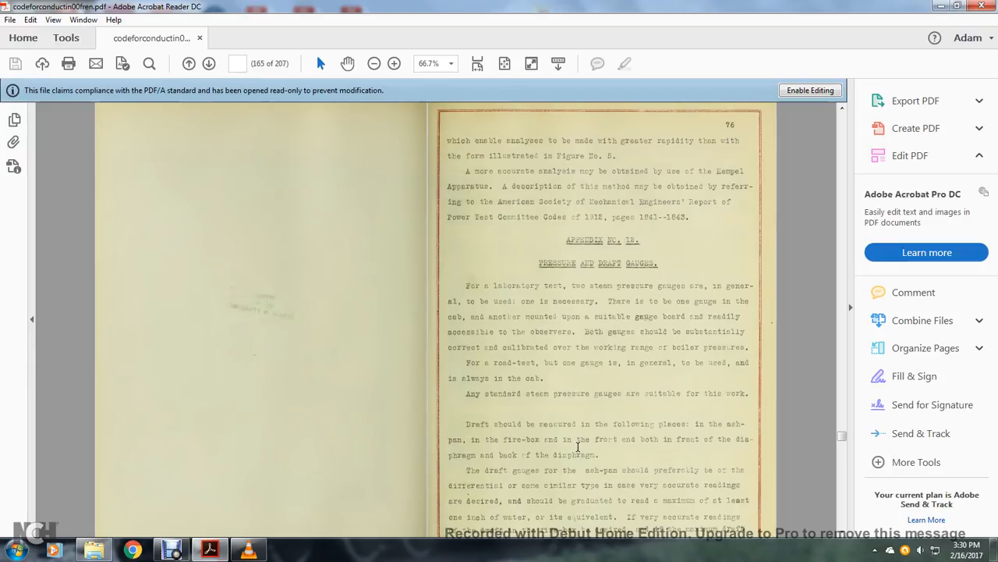
- Scroll down page 76 to read more of the draft gauge paragraph
scroll(down, 3)
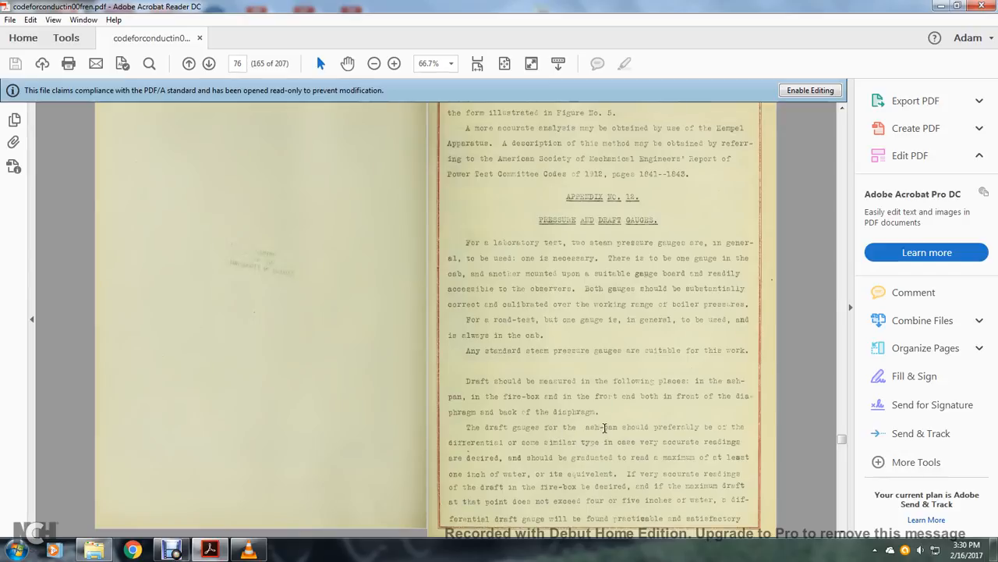
mouse_move(718, 431)
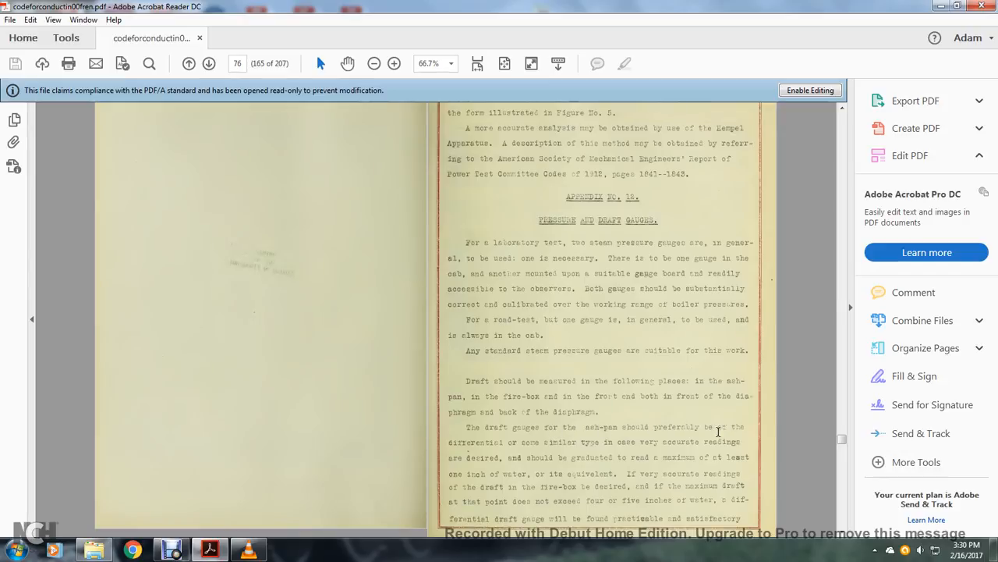
mouse_move(628, 439)
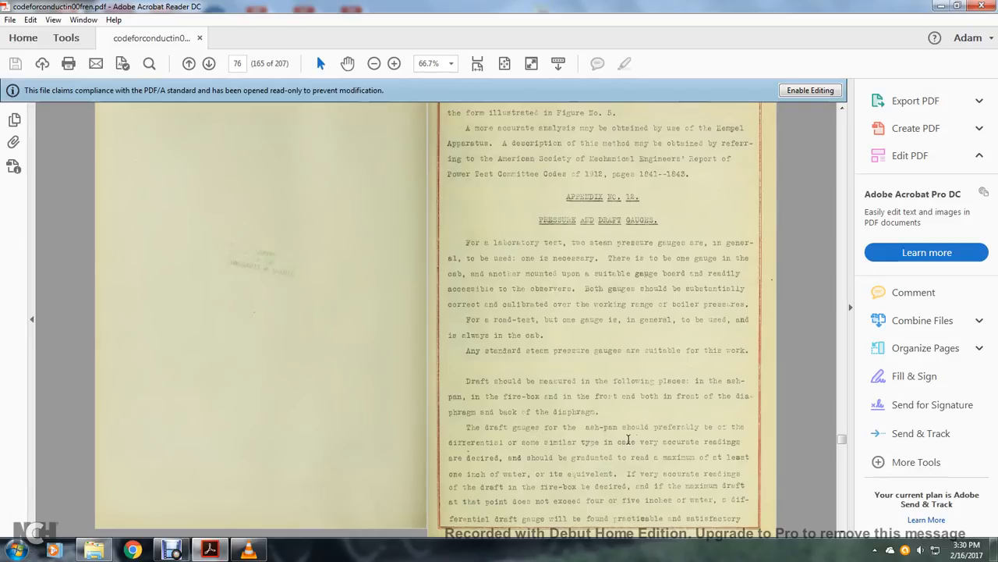
mouse_move(662, 439)
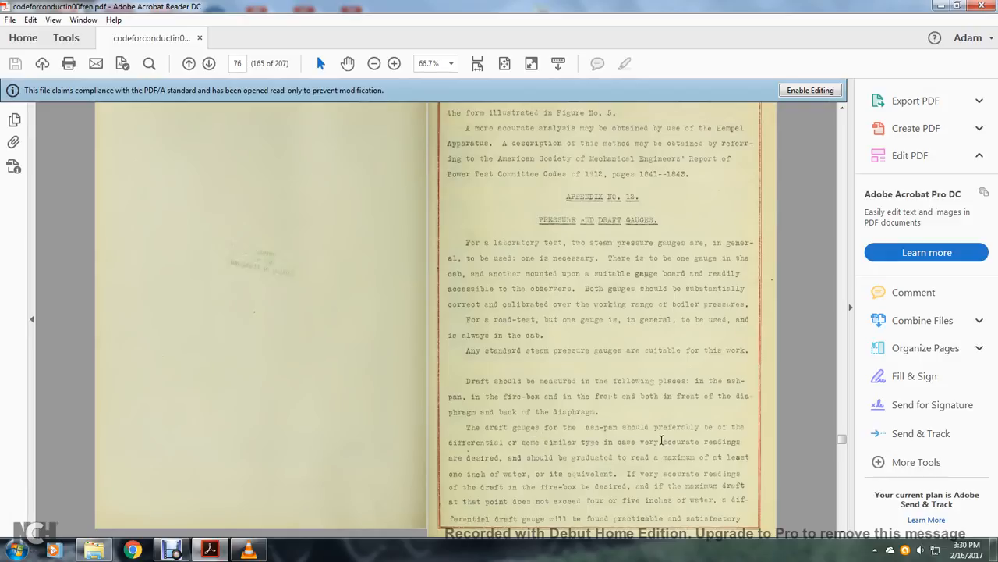
mouse_move(525, 452)
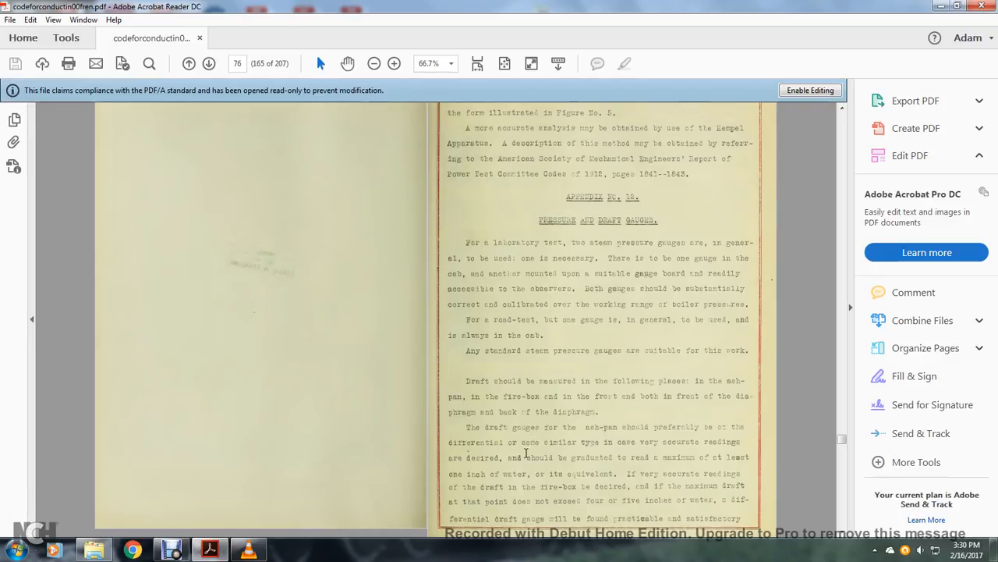
mouse_move(729, 456)
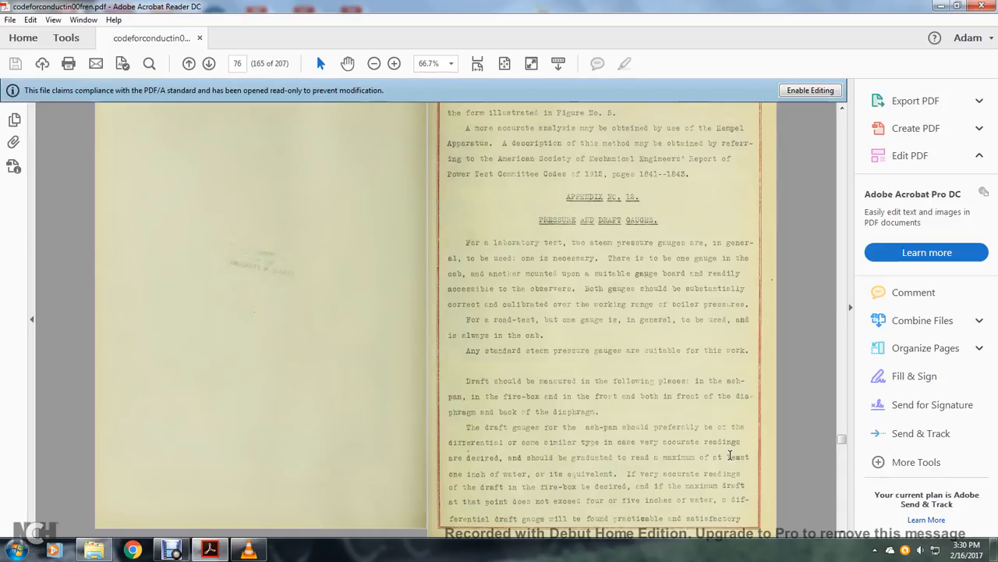
mouse_move(601, 473)
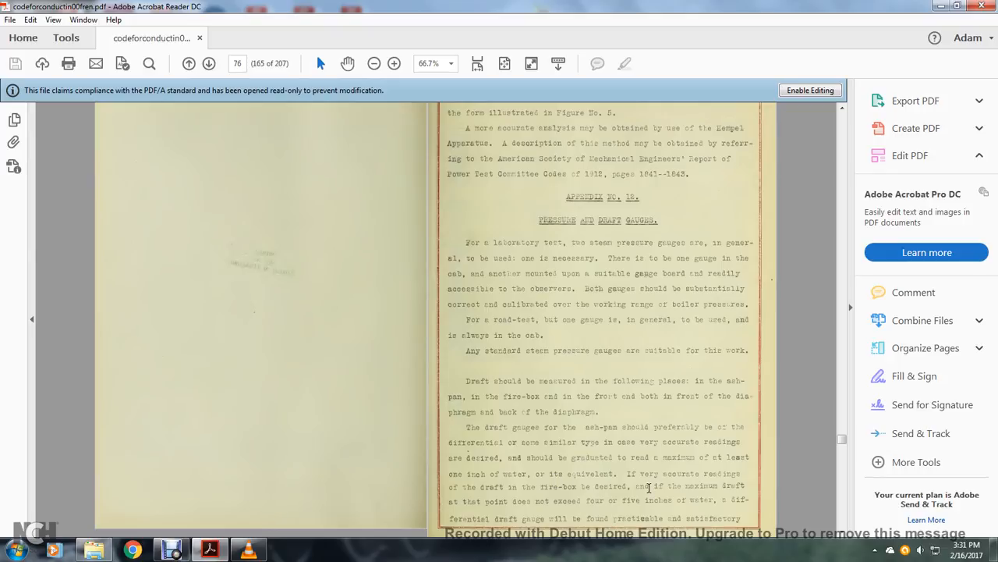
mouse_move(483, 499)
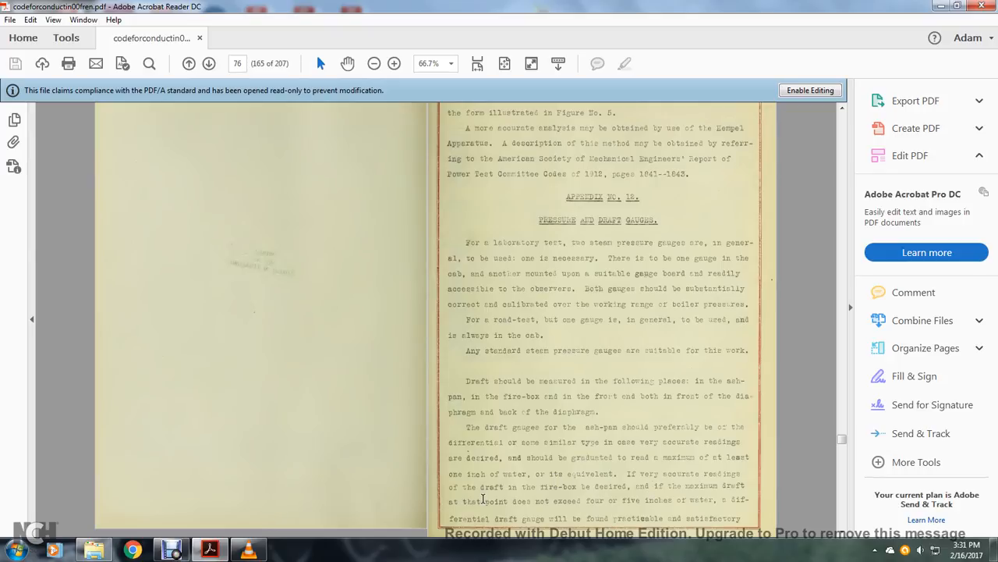
mouse_move(589, 503)
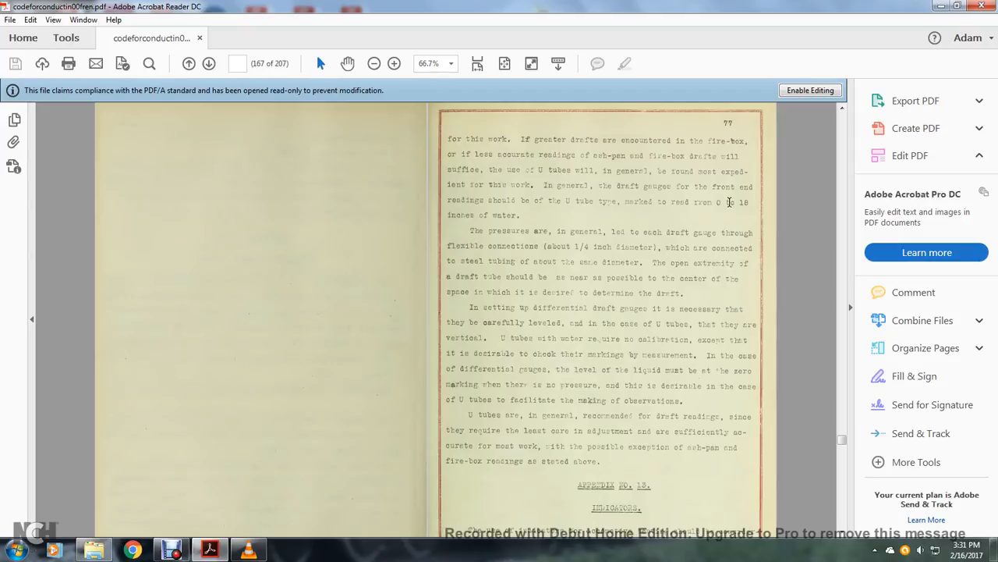
mouse_move(484, 210)
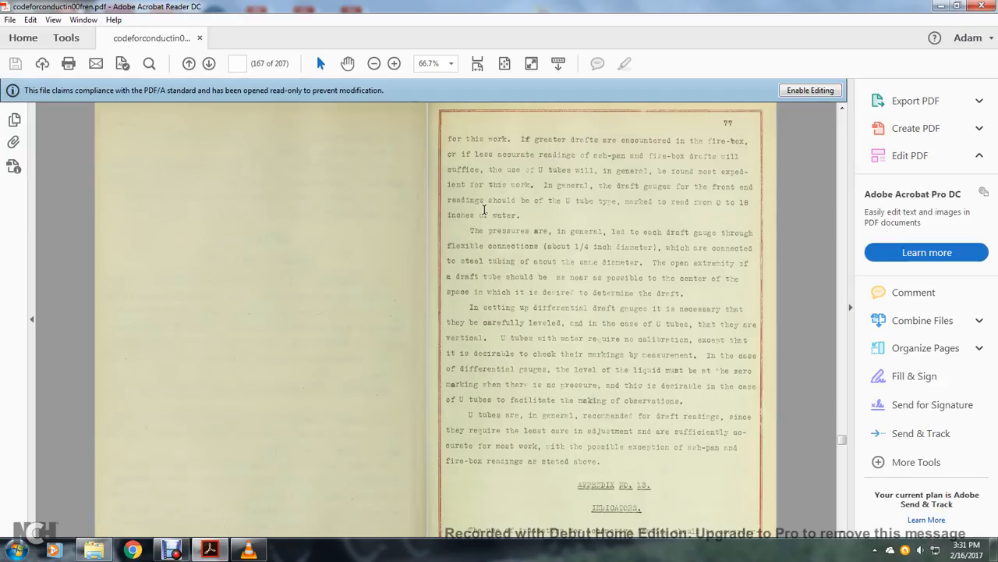
mouse_move(671, 302)
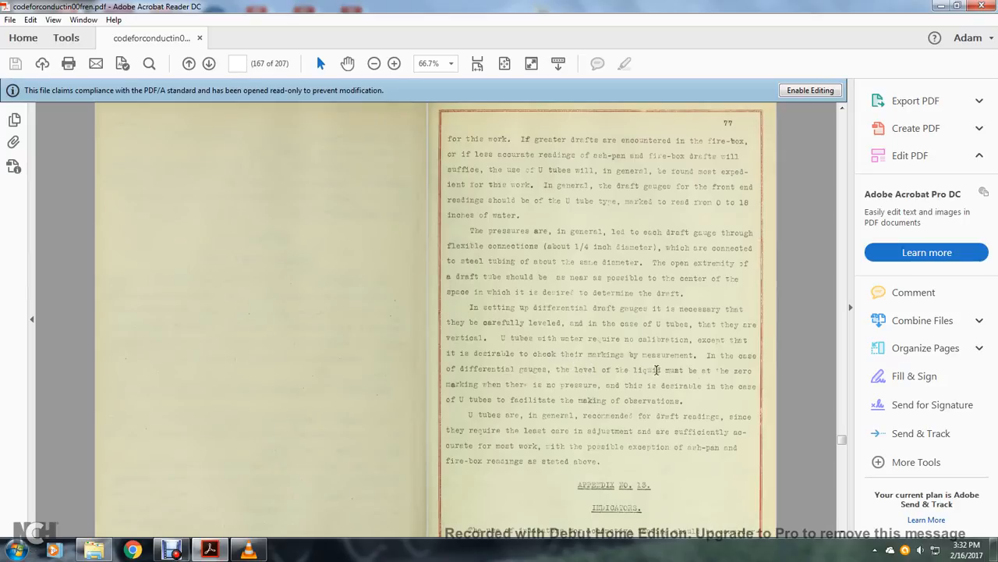
mouse_move(573, 381)
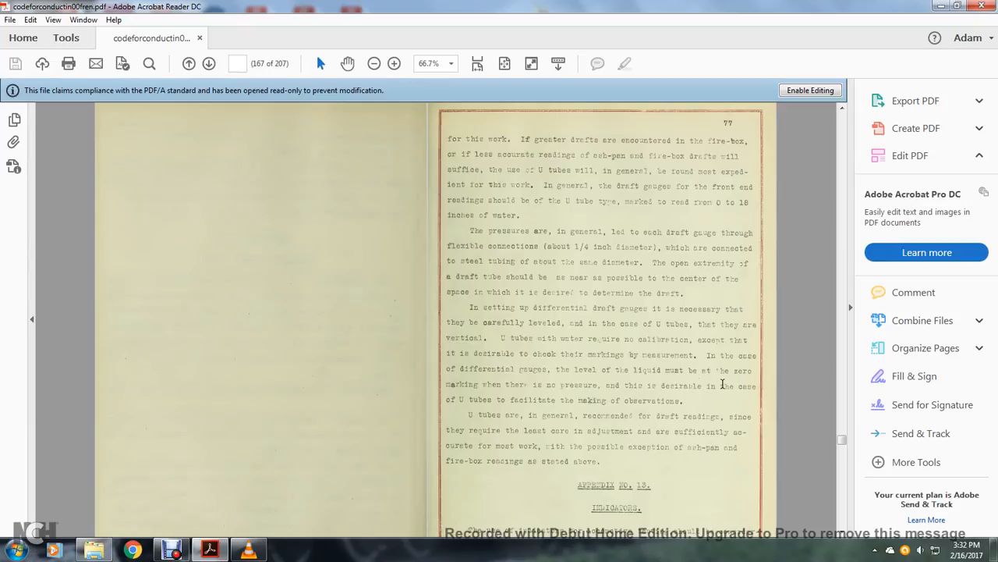
mouse_move(547, 395)
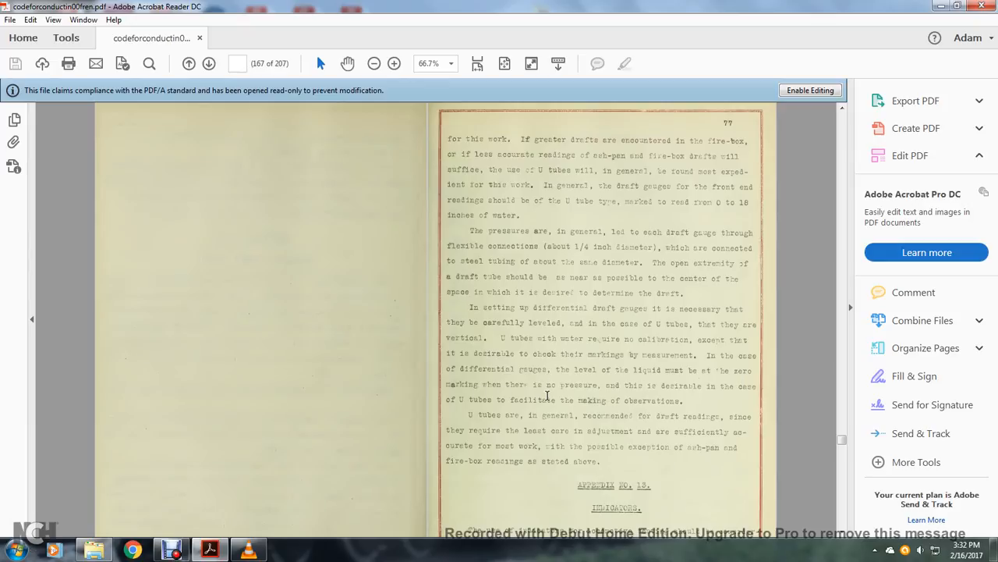
mouse_move(503, 407)
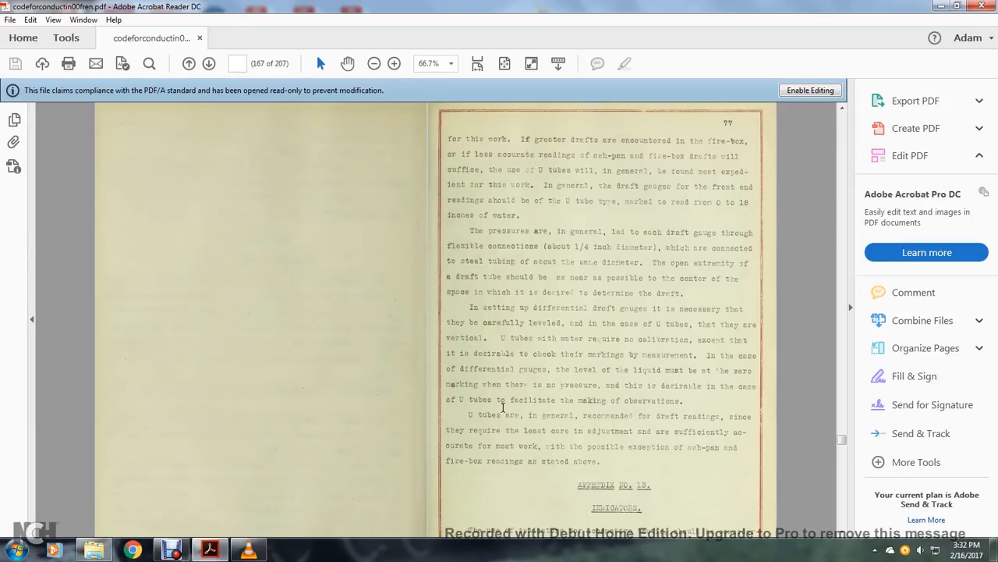
mouse_move(733, 417)
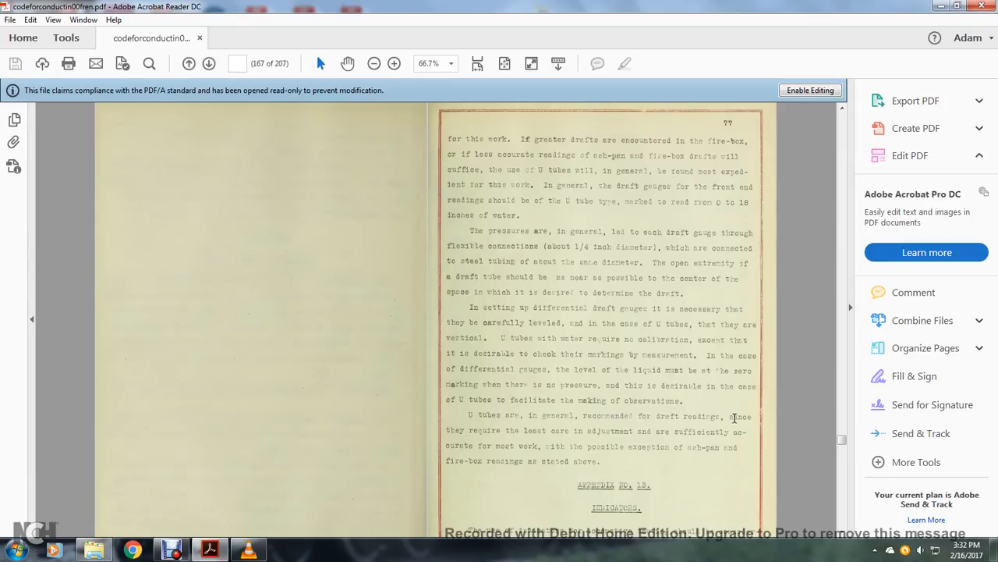
mouse_move(561, 427)
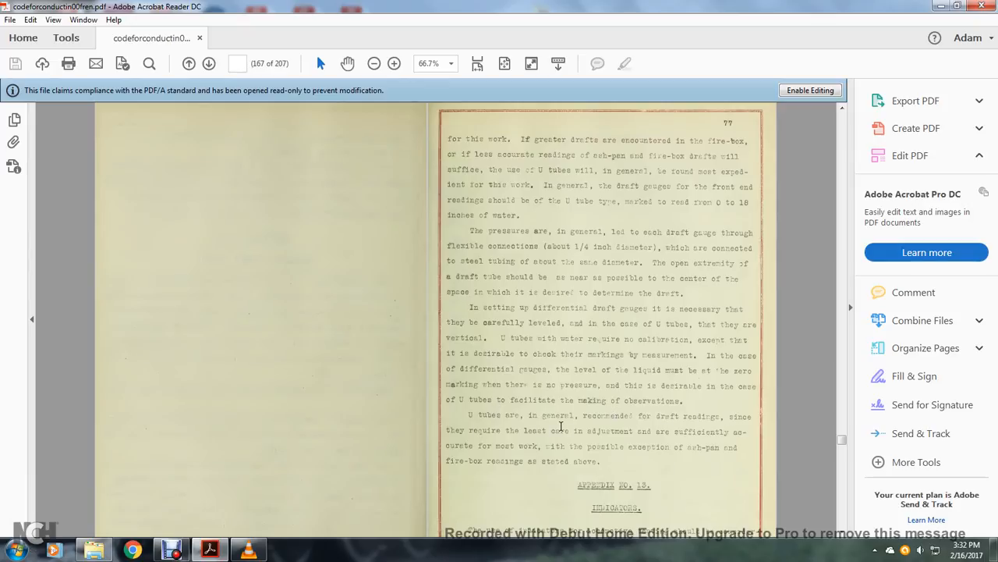
mouse_move(597, 434)
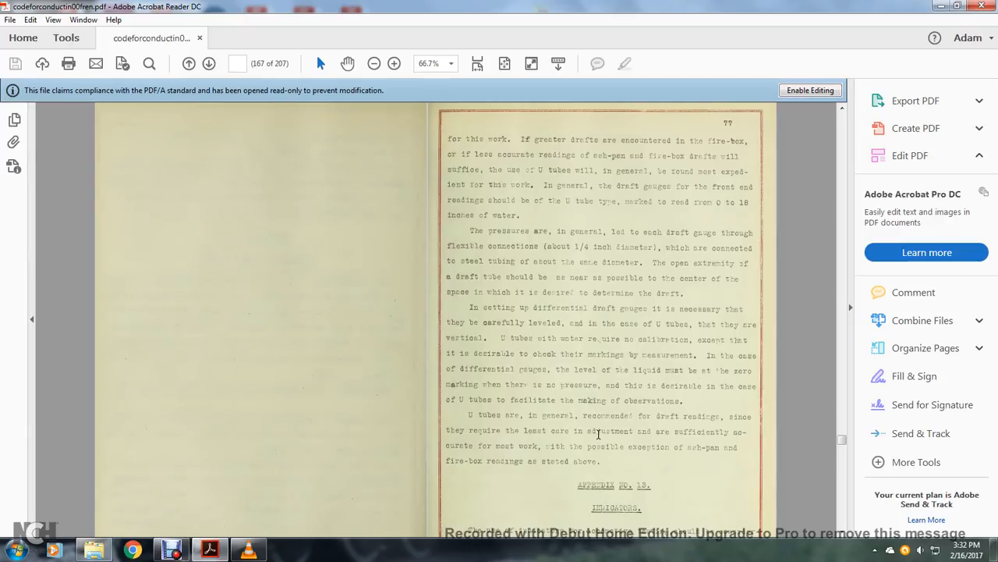
mouse_move(511, 435)
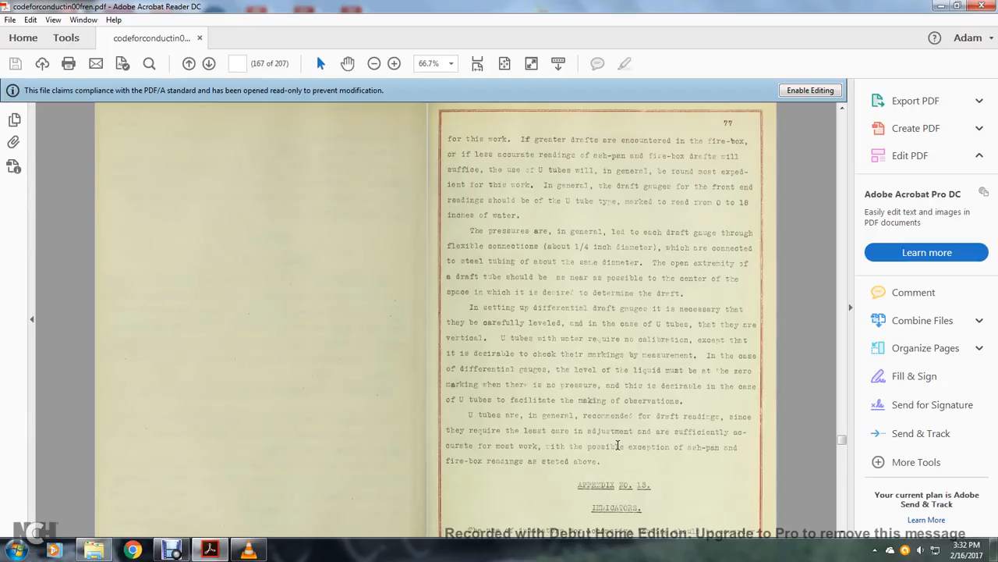
mouse_move(541, 458)
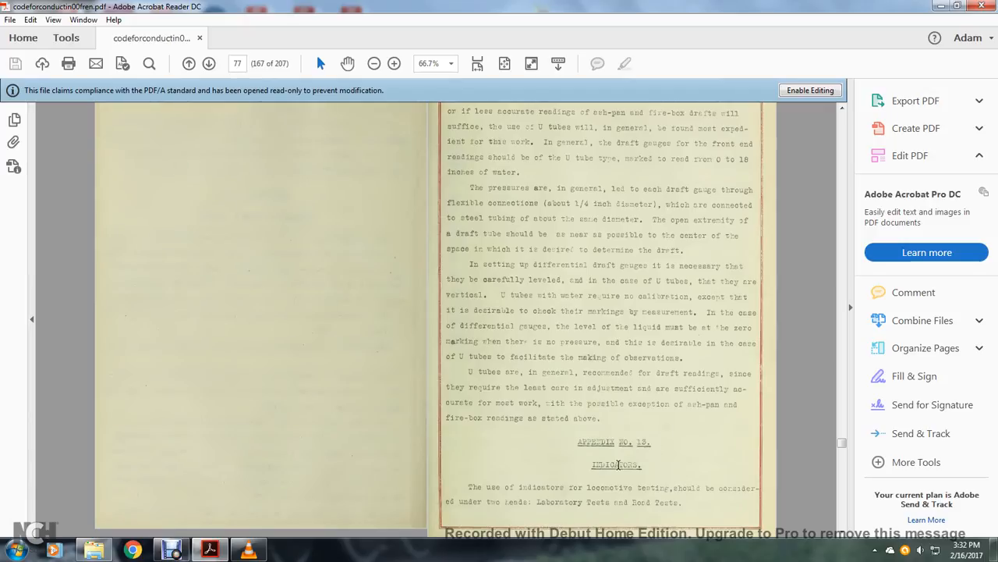
mouse_move(470, 491)
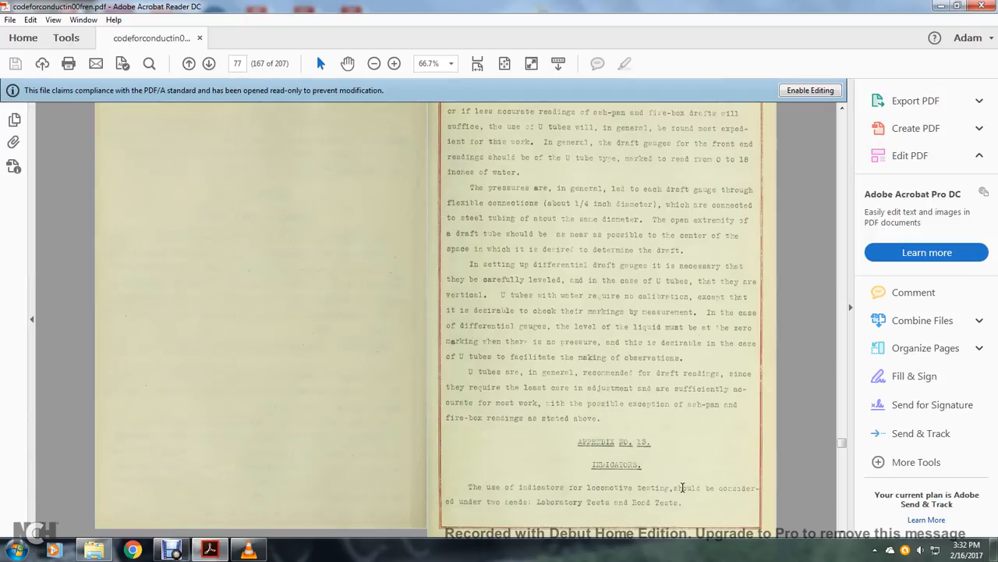
mouse_move(519, 501)
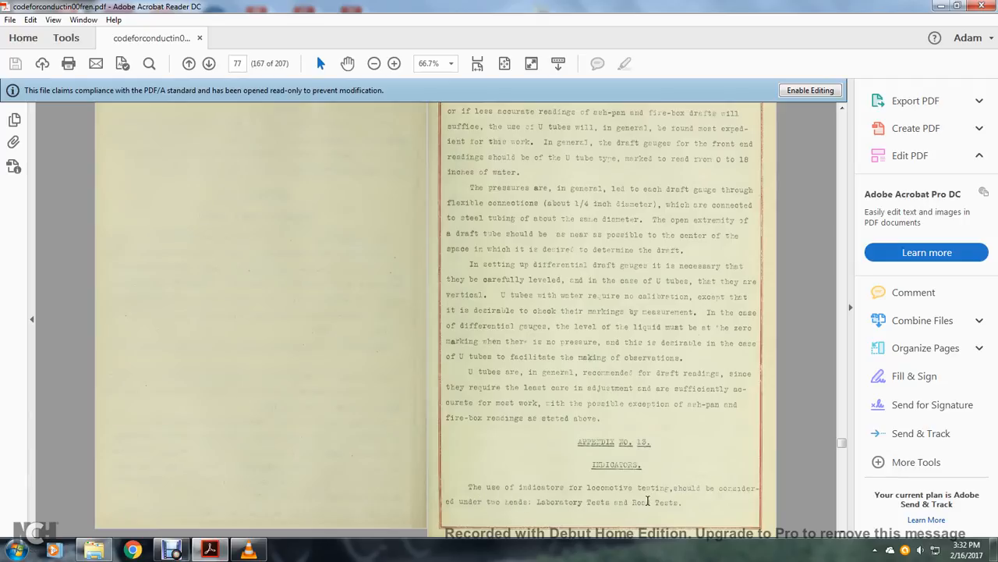
- Advance to page 78, showing the section on indicators for laboratory tests
click(208, 63)
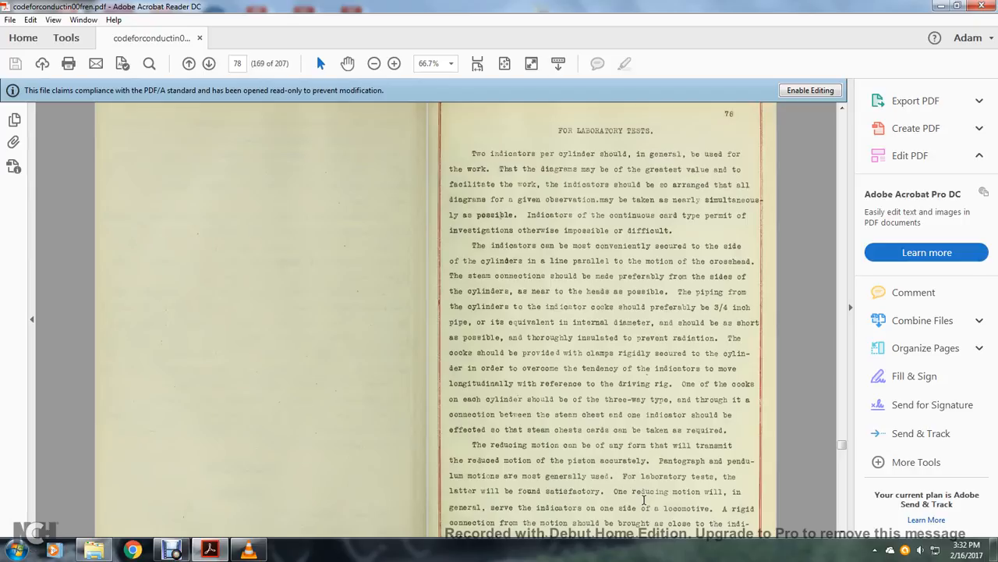
mouse_move(615, 317)
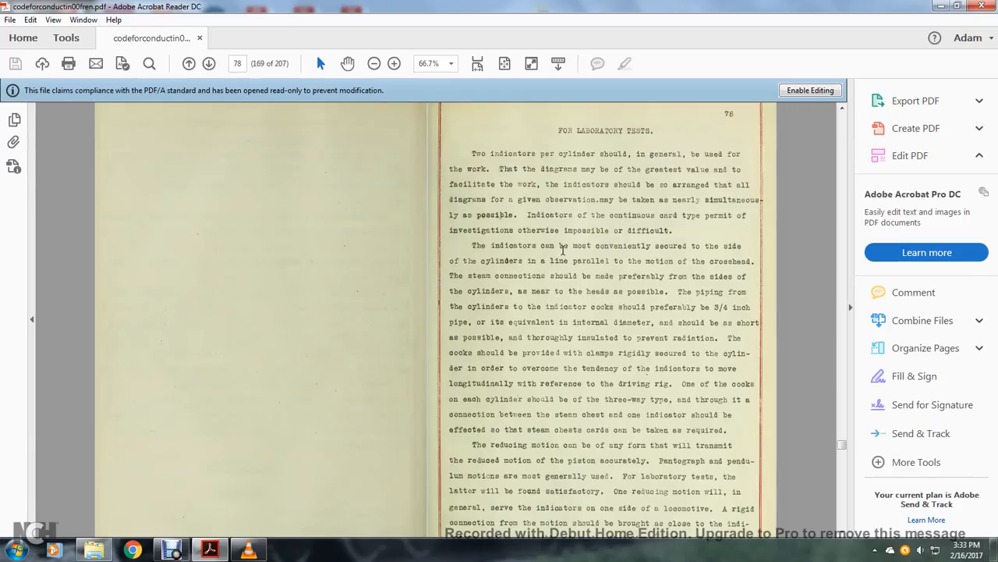
mouse_move(563, 249)
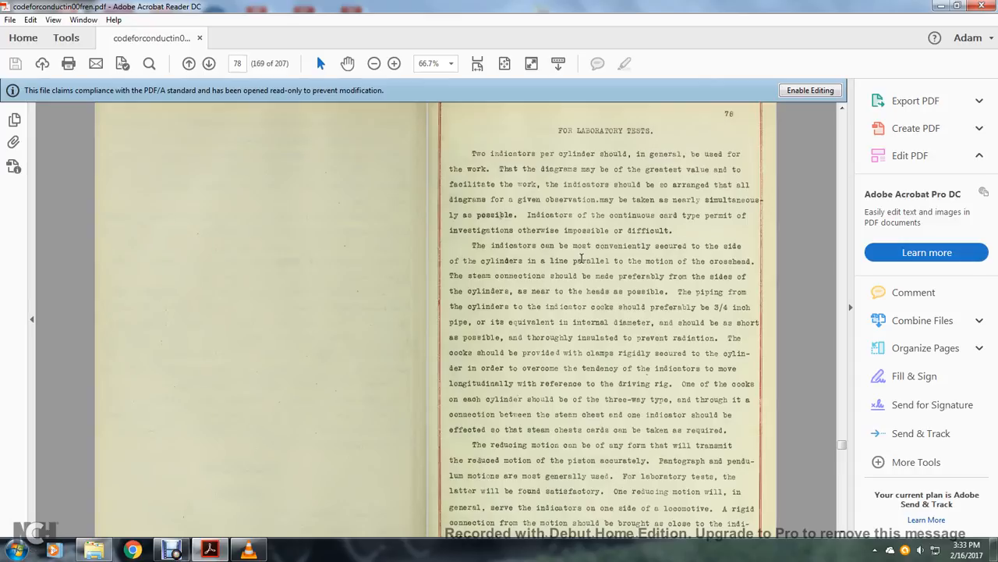
mouse_move(555, 275)
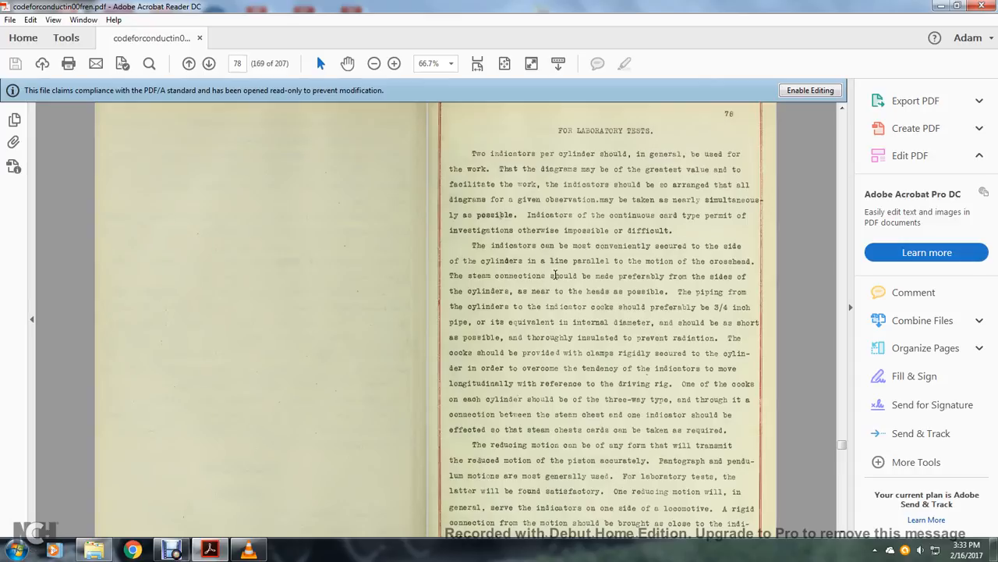
mouse_move(637, 282)
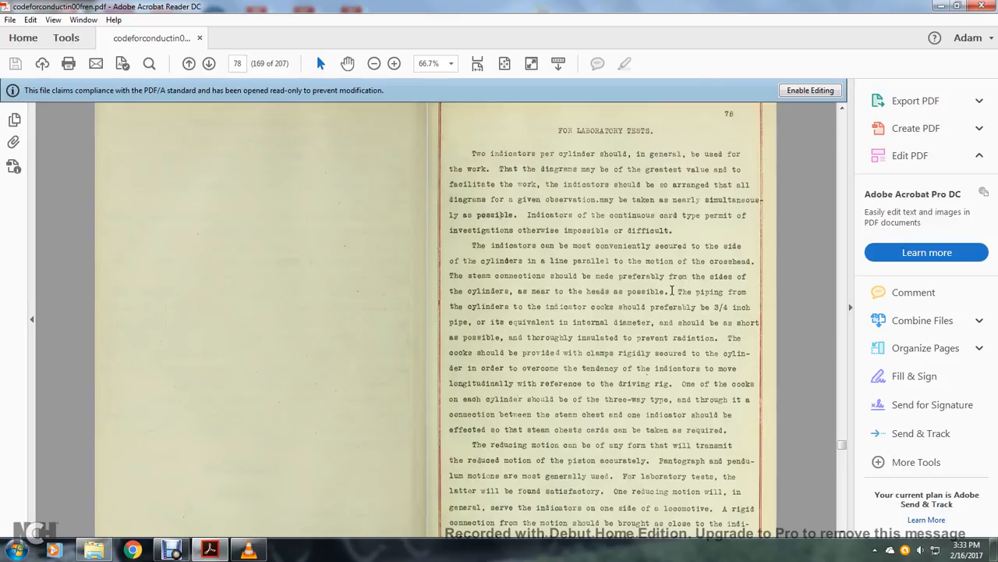
mouse_move(668, 306)
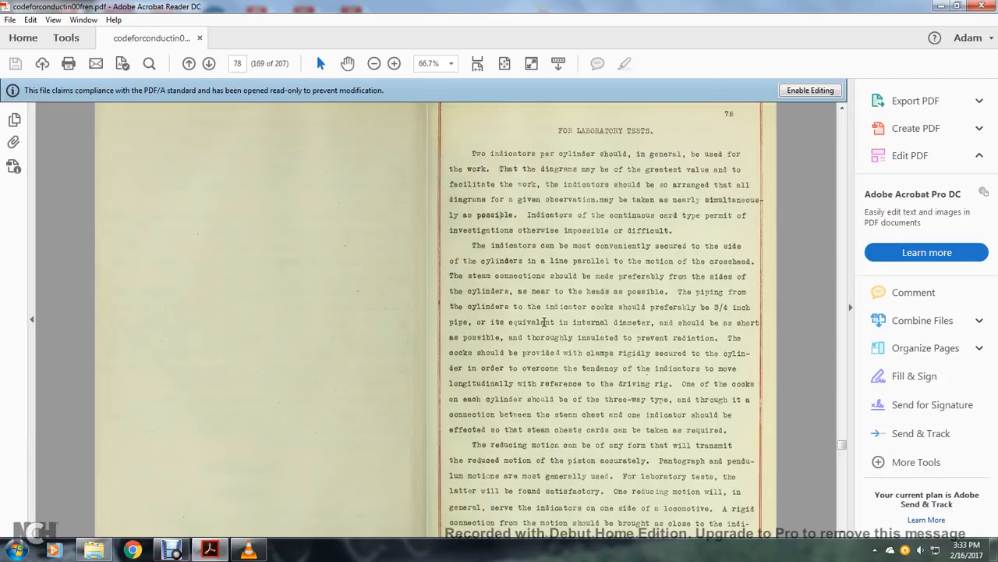
mouse_move(704, 321)
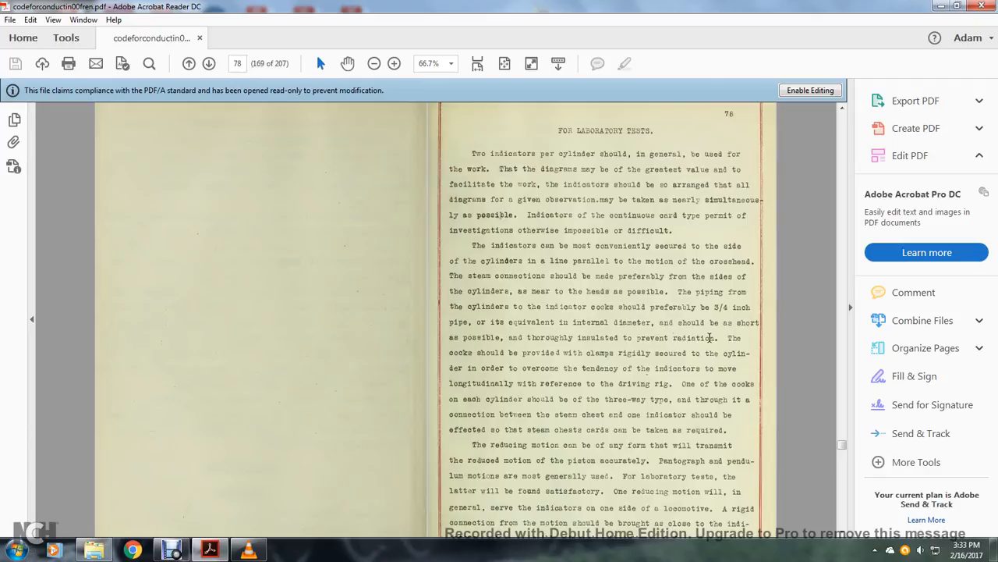
mouse_move(557, 348)
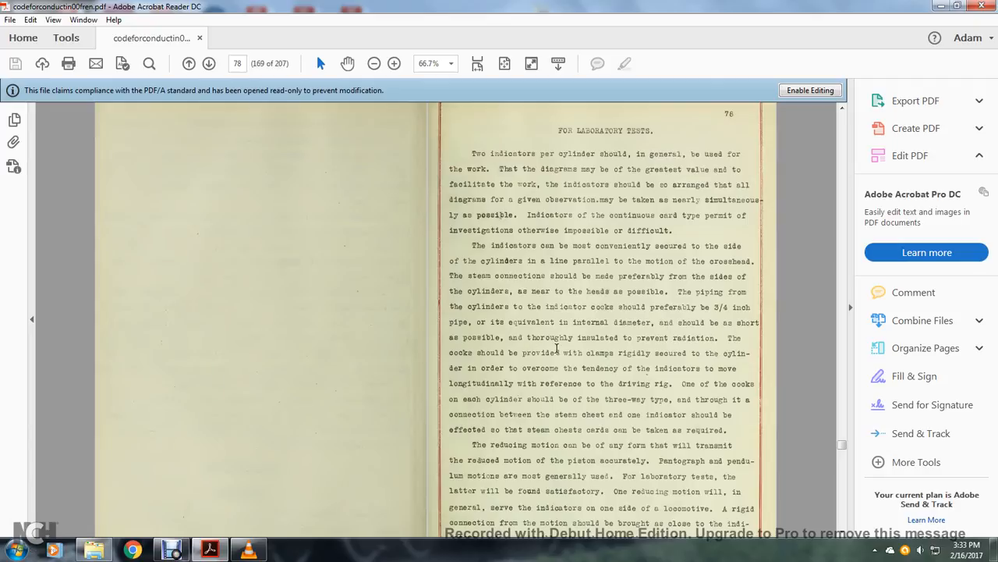
mouse_move(526, 361)
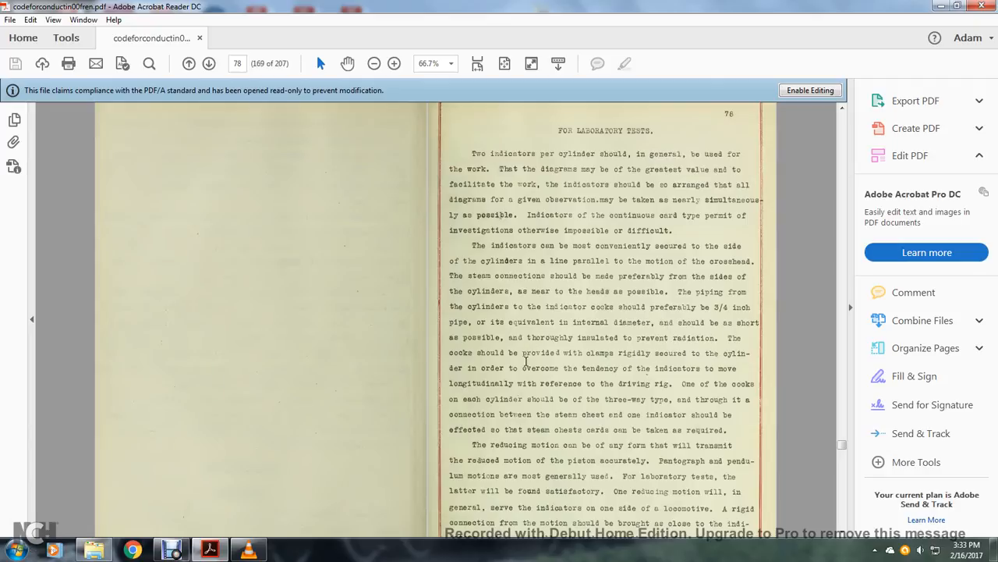
mouse_move(709, 367)
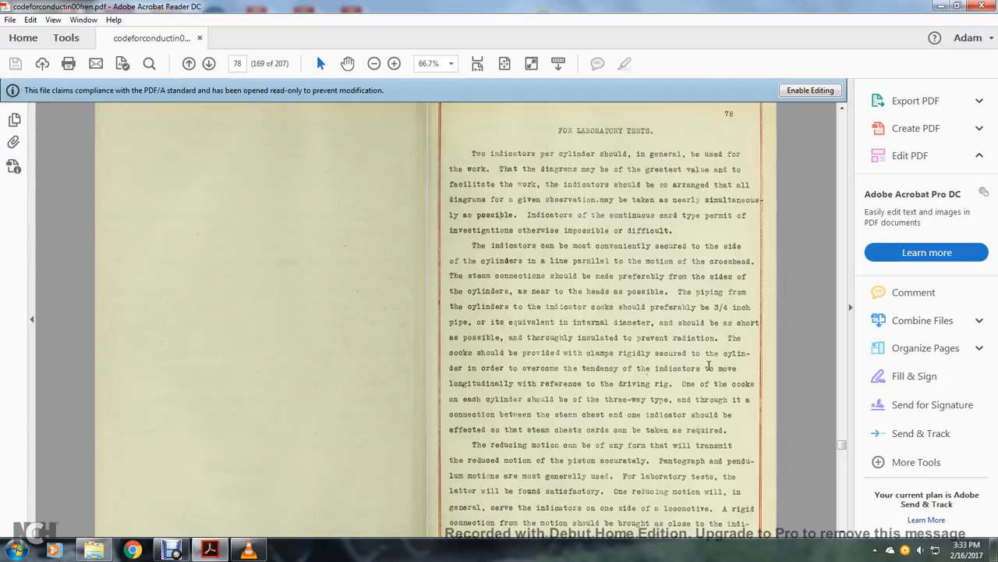
mouse_move(661, 383)
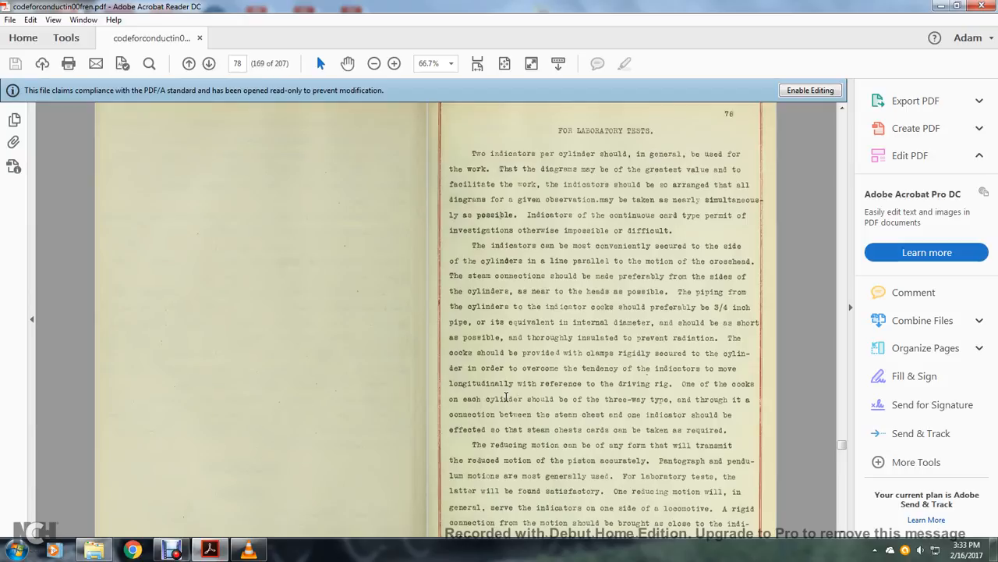
mouse_move(620, 402)
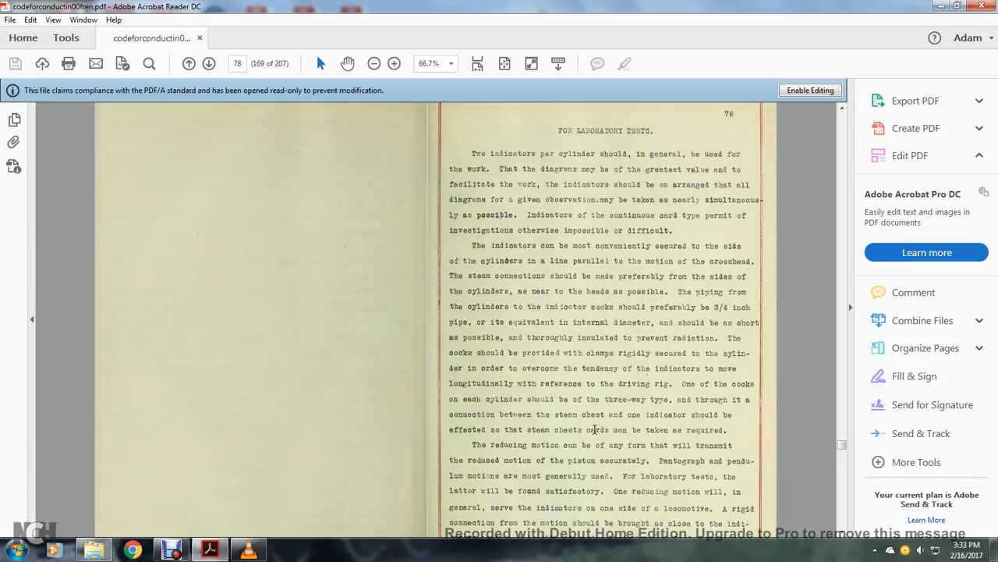
scroll(down, 3)
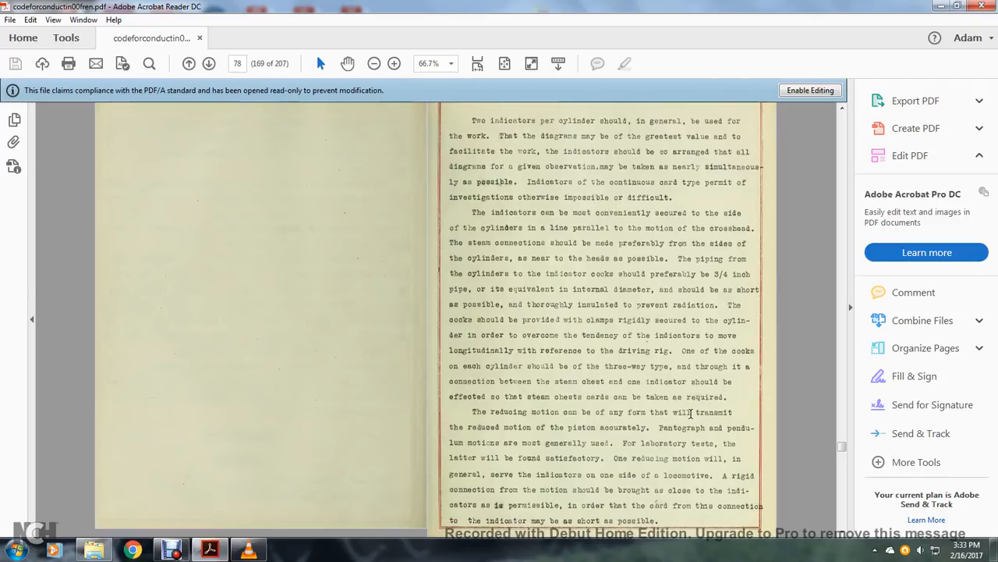
mouse_move(646, 423)
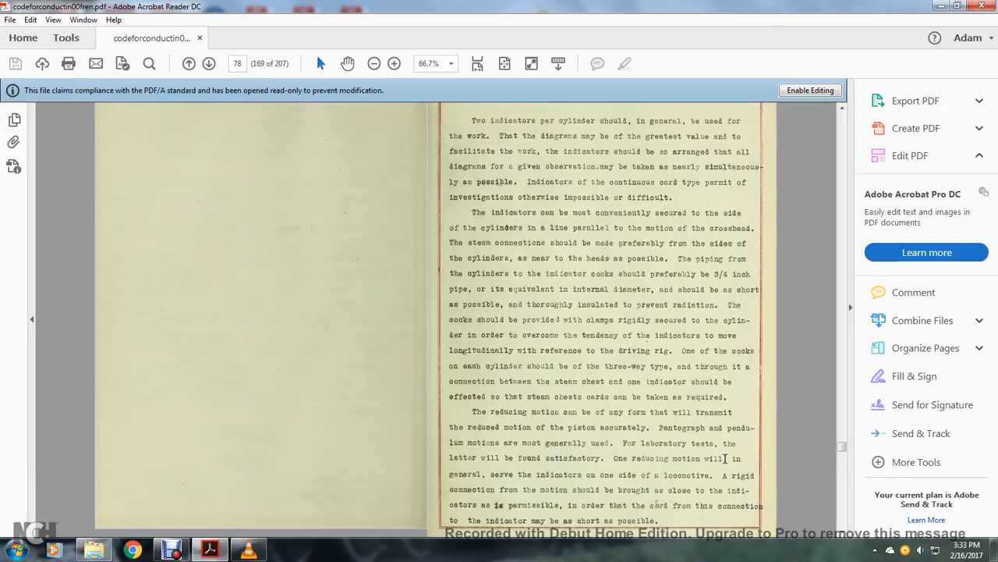
mouse_move(607, 475)
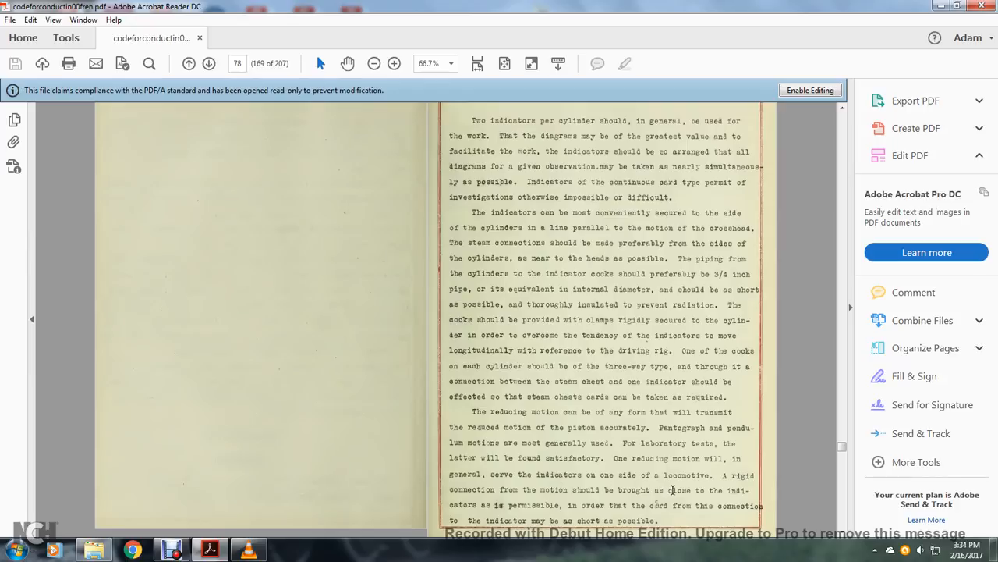
mouse_move(592, 501)
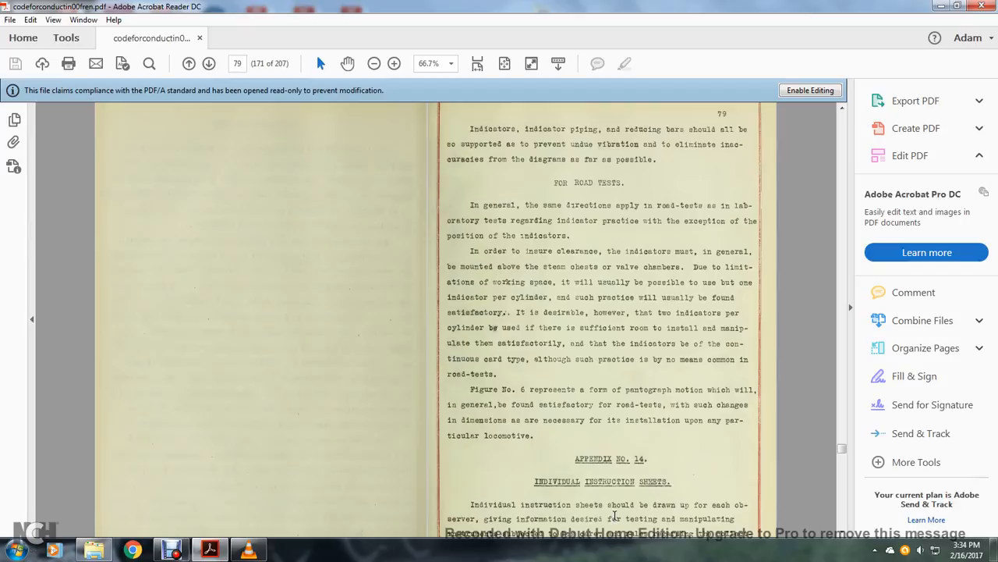
mouse_move(499, 215)
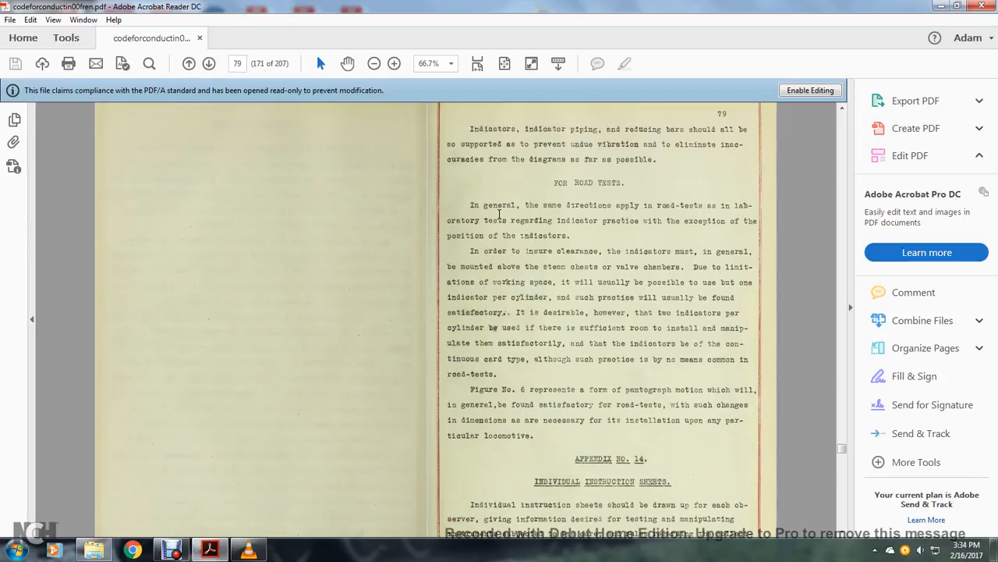
mouse_move(721, 220)
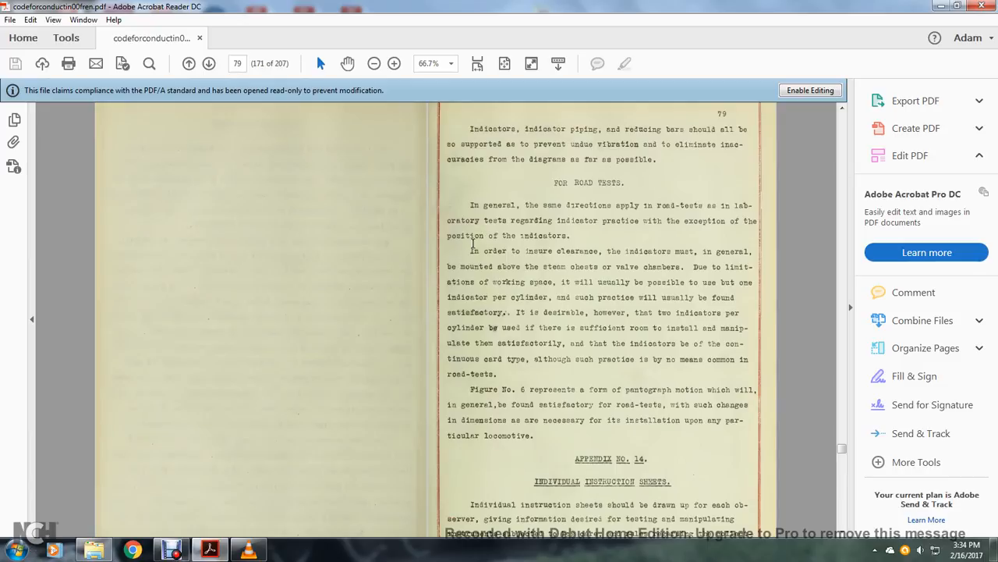
mouse_move(693, 254)
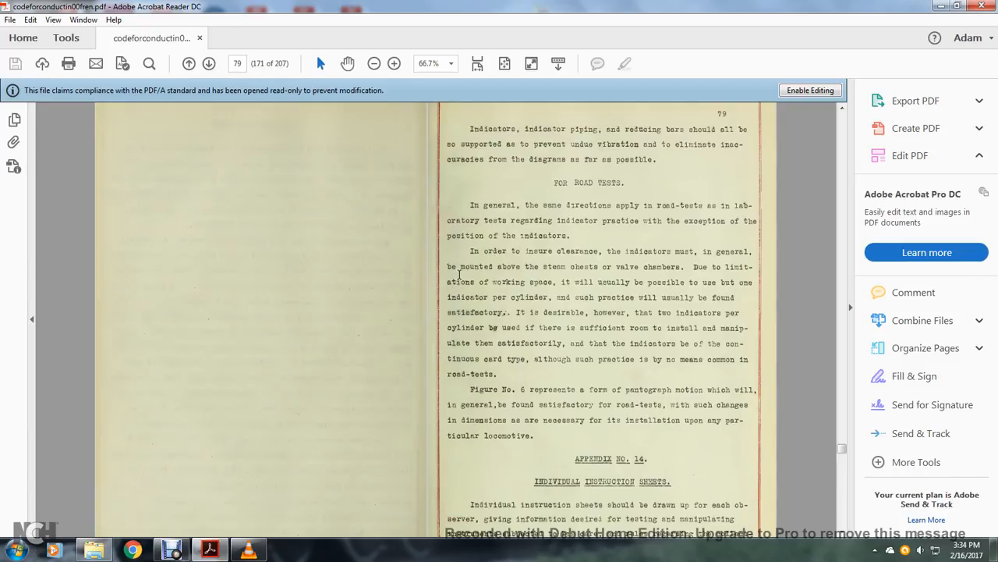
mouse_move(735, 290)
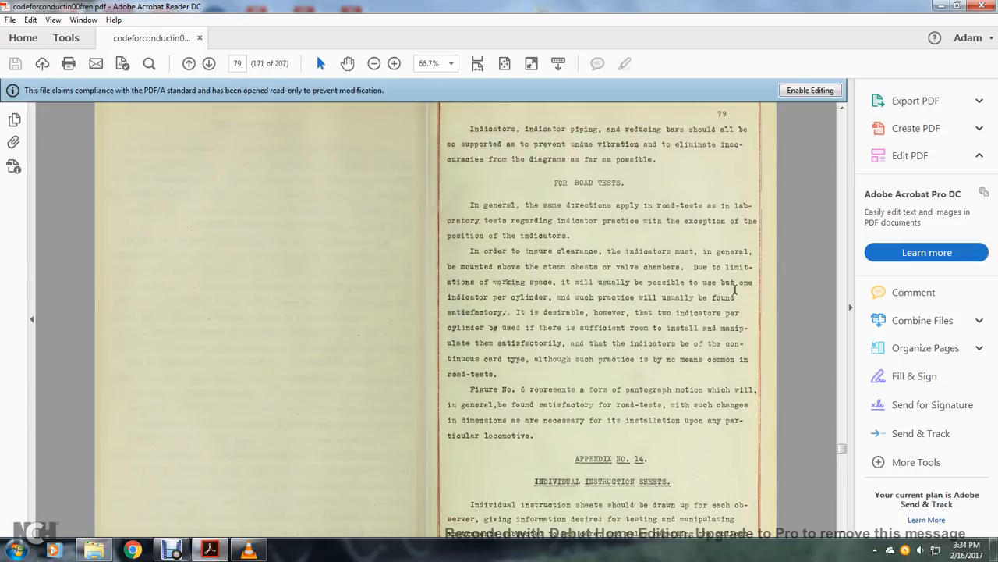
mouse_move(502, 298)
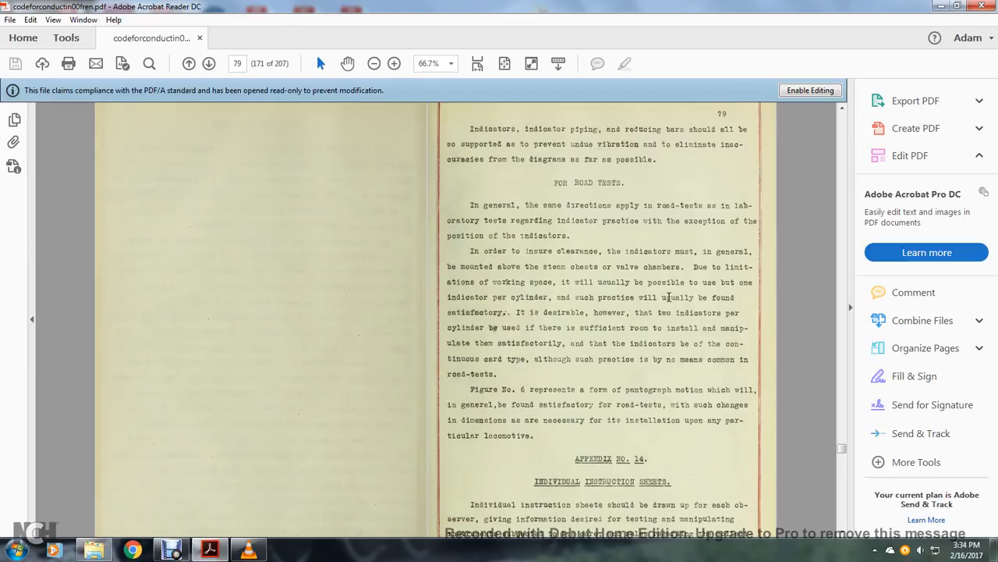
mouse_move(587, 312)
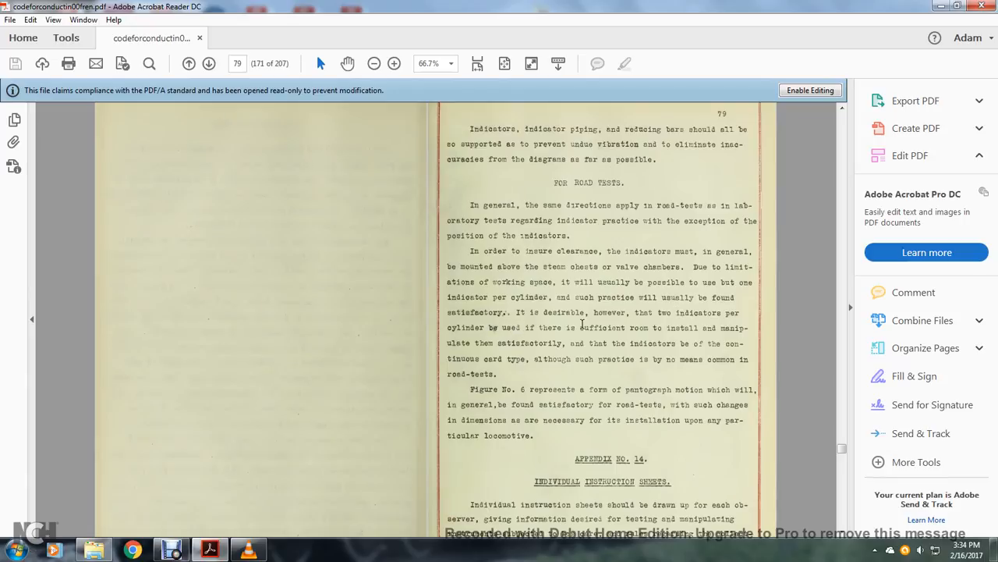
mouse_move(500, 340)
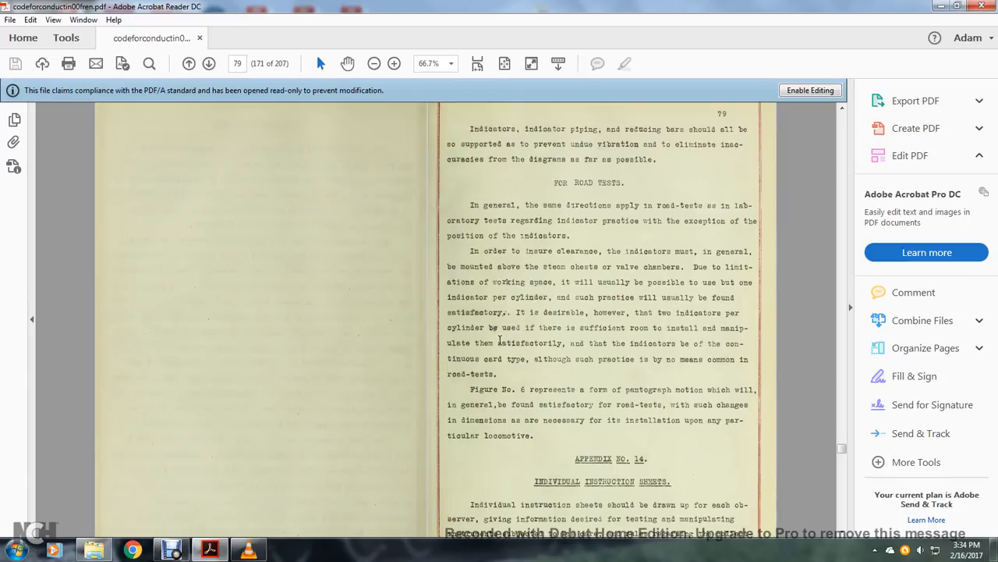
mouse_move(432, 362)
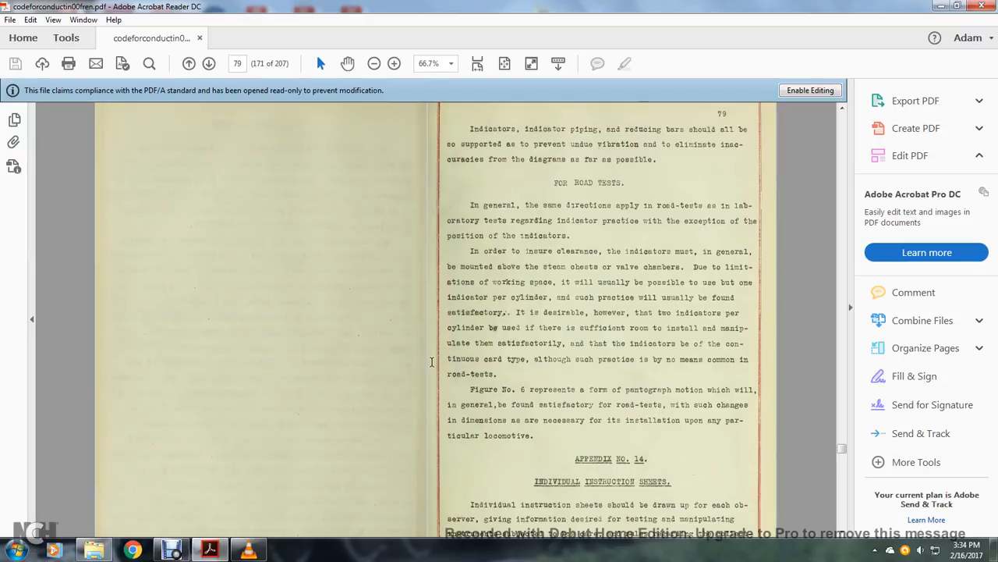
mouse_move(707, 355)
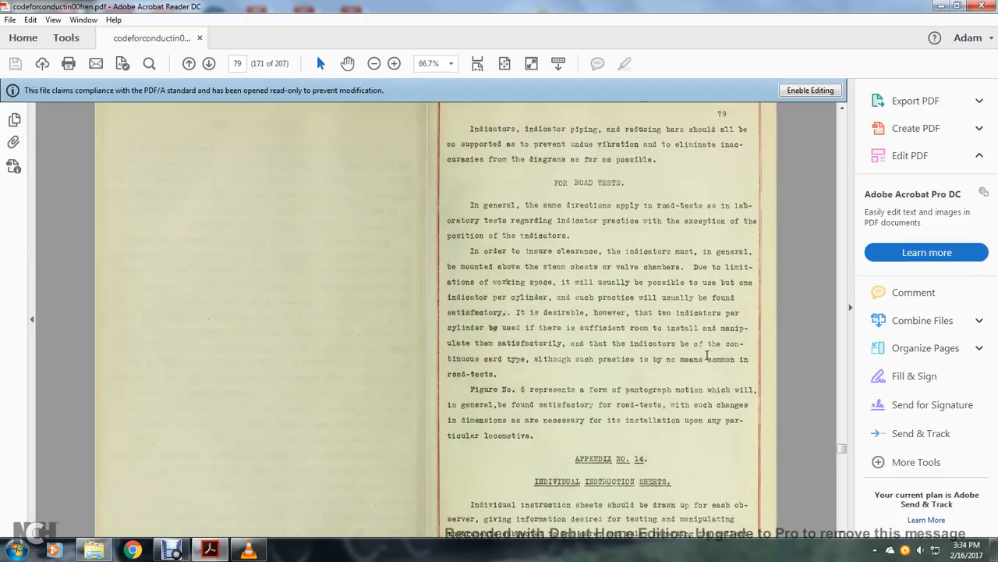
mouse_move(529, 381)
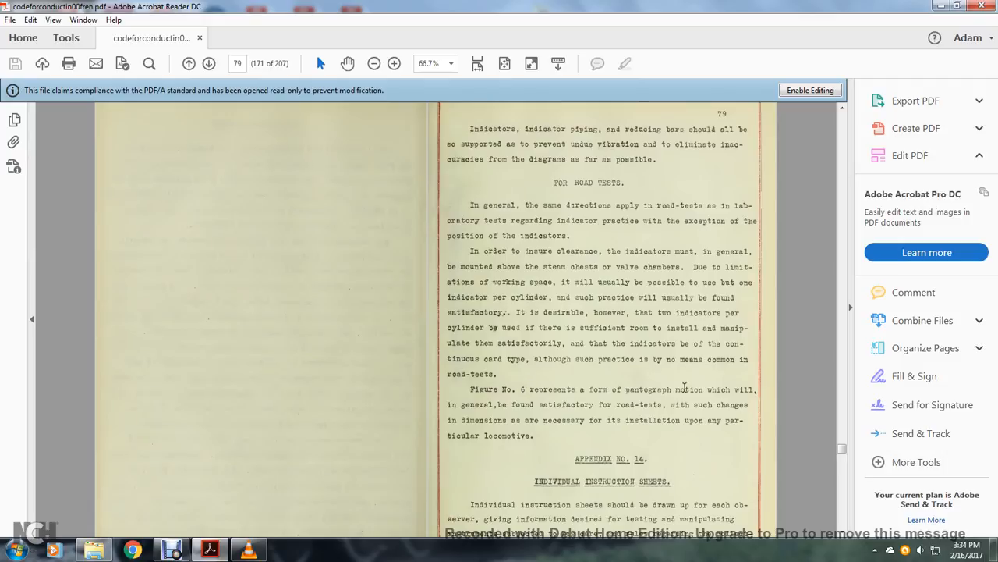
mouse_move(499, 407)
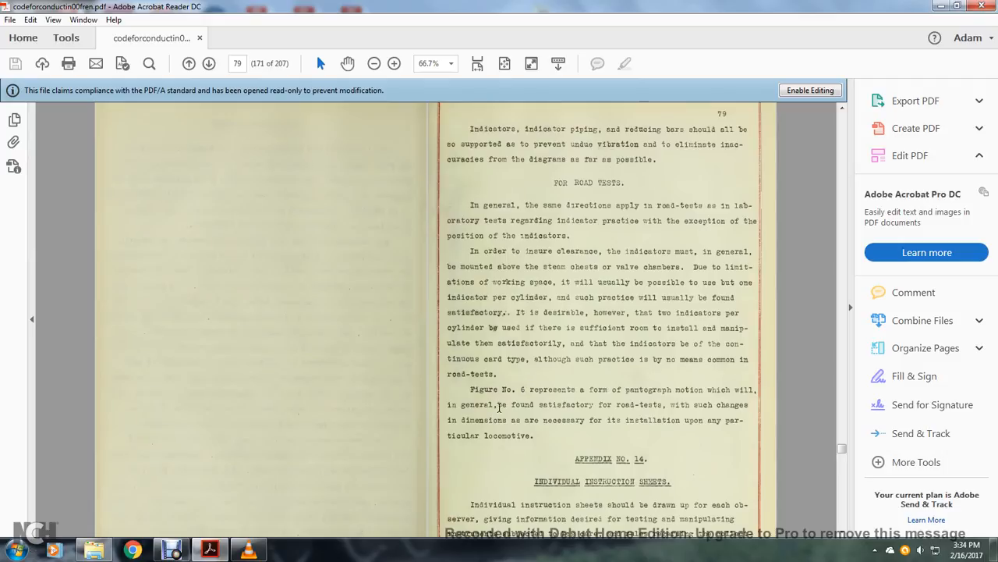
mouse_move(704, 407)
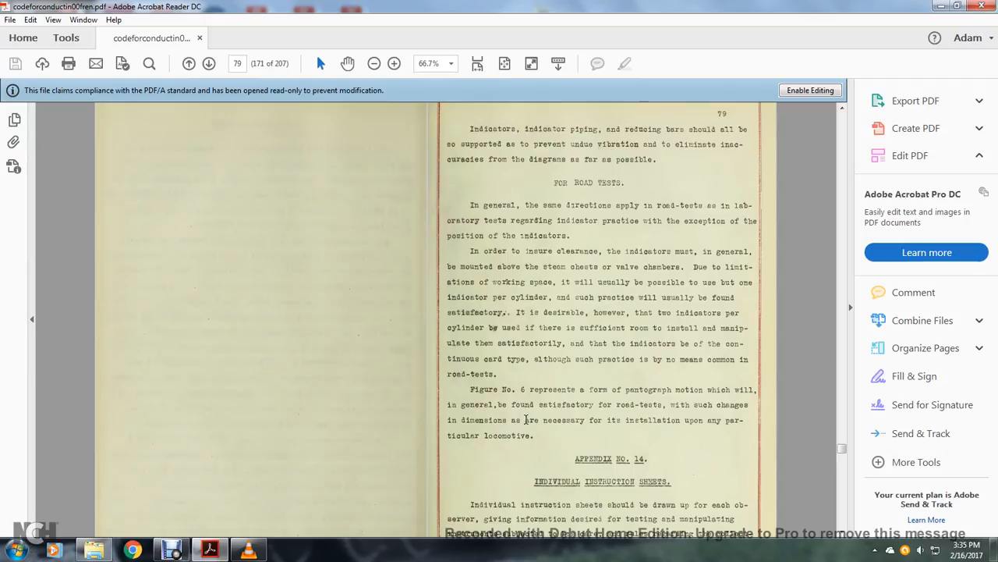
- Scroll page 79 to read more of the Appendix No. 14 instruction sheets paragraph
scroll(down, 3)
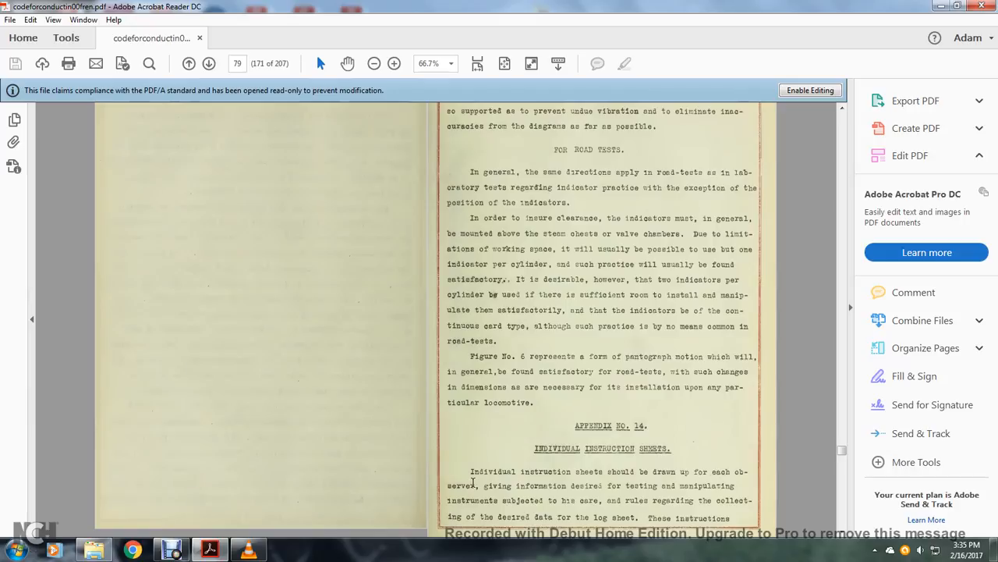
mouse_move(682, 486)
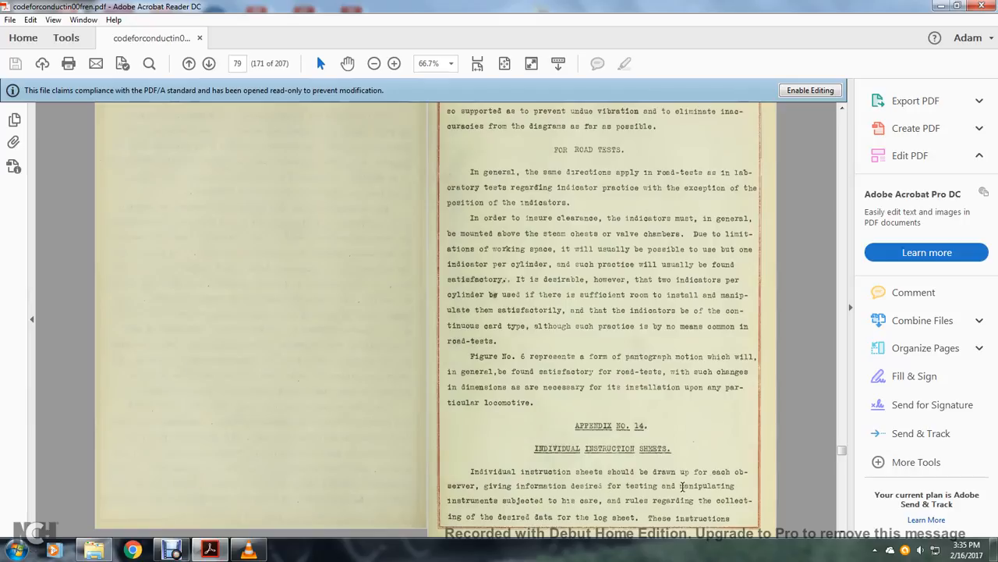
mouse_move(553, 499)
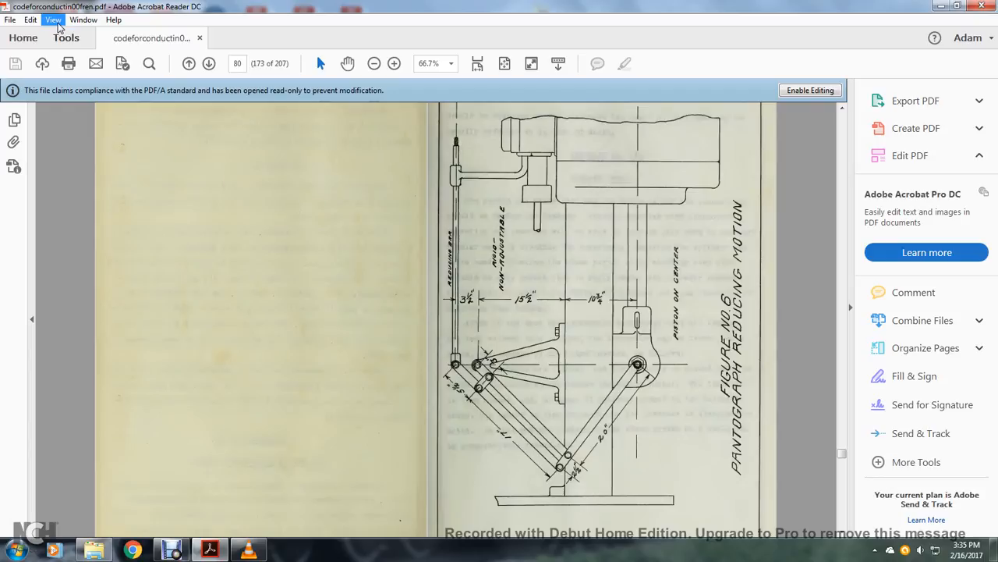
- Rotate Figure No. 6 clockwise to study the pantograph, then rotate it back
click(53, 20)
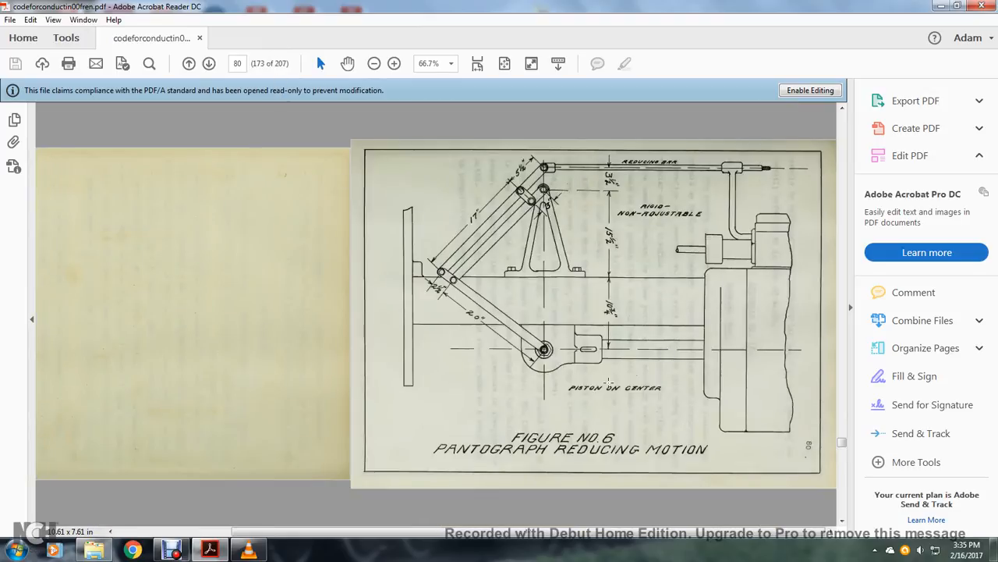
mouse_move(641, 423)
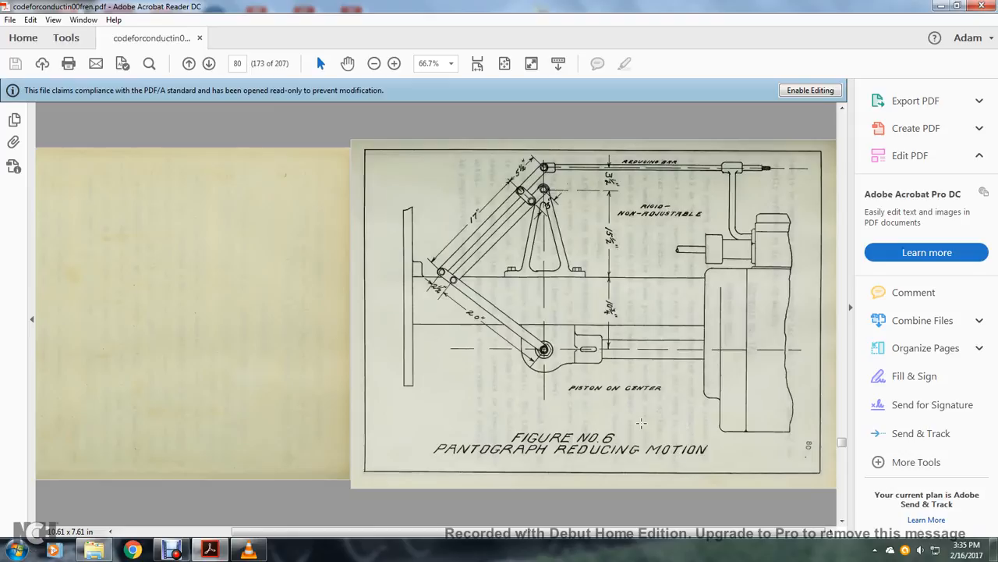
mouse_move(659, 172)
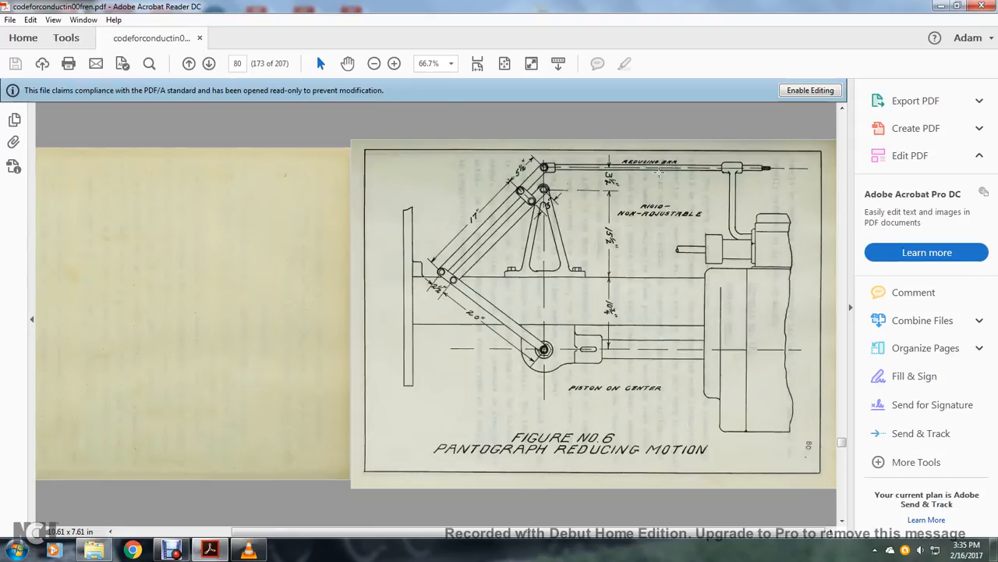
mouse_move(670, 220)
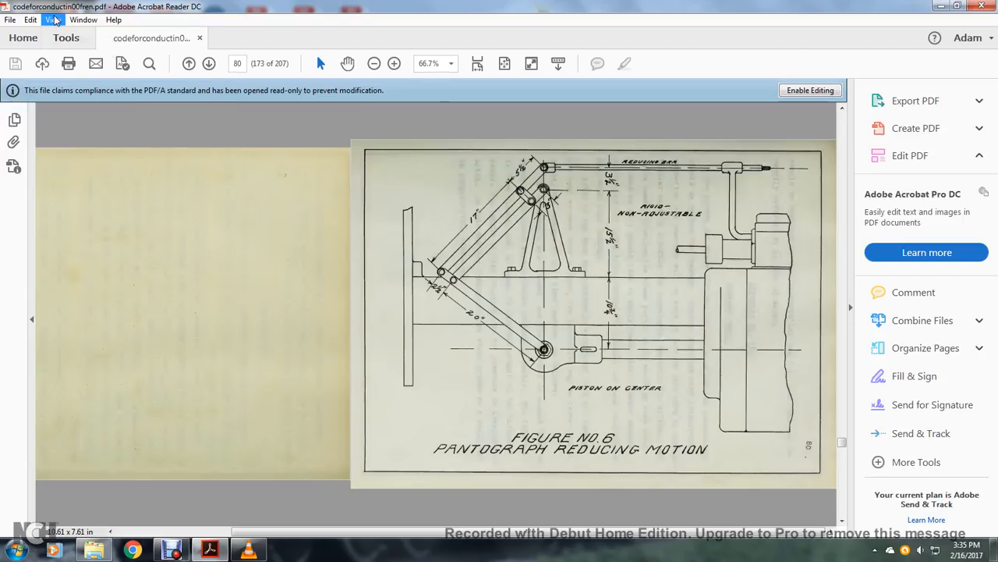
click(53, 19)
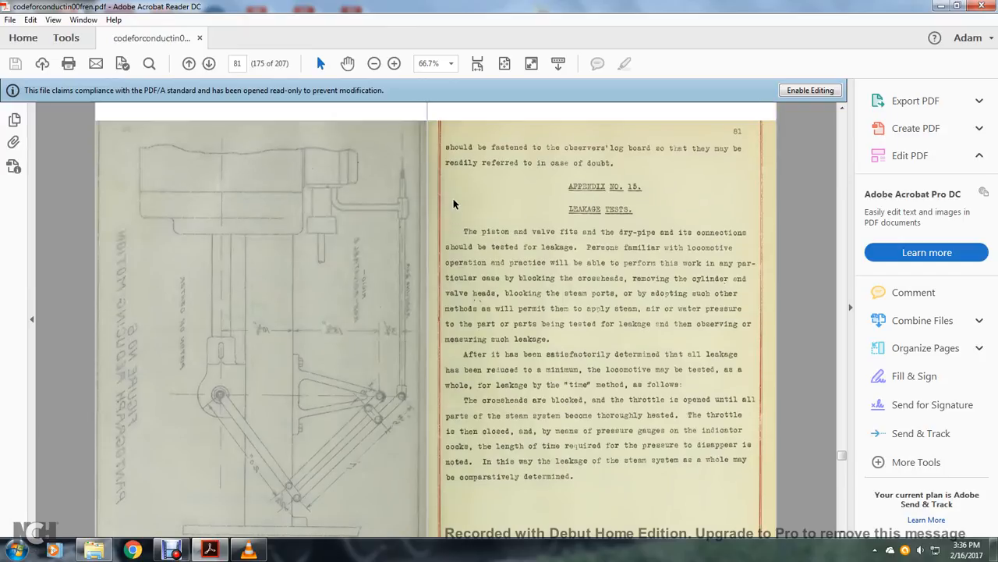
- Advance to page 81 and scroll to the full leakage 'time' method paragraph
click(208, 63)
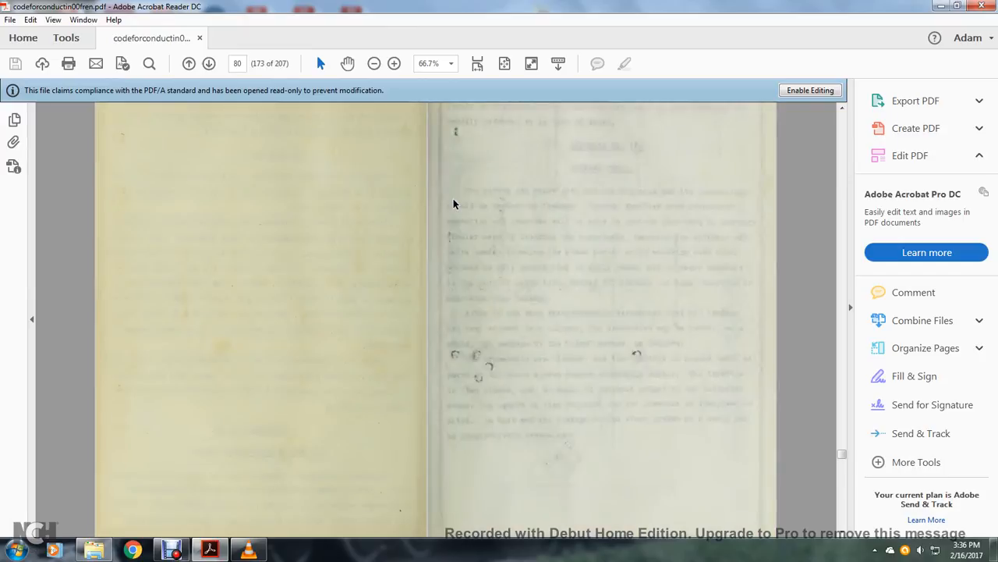
scroll(down, 3)
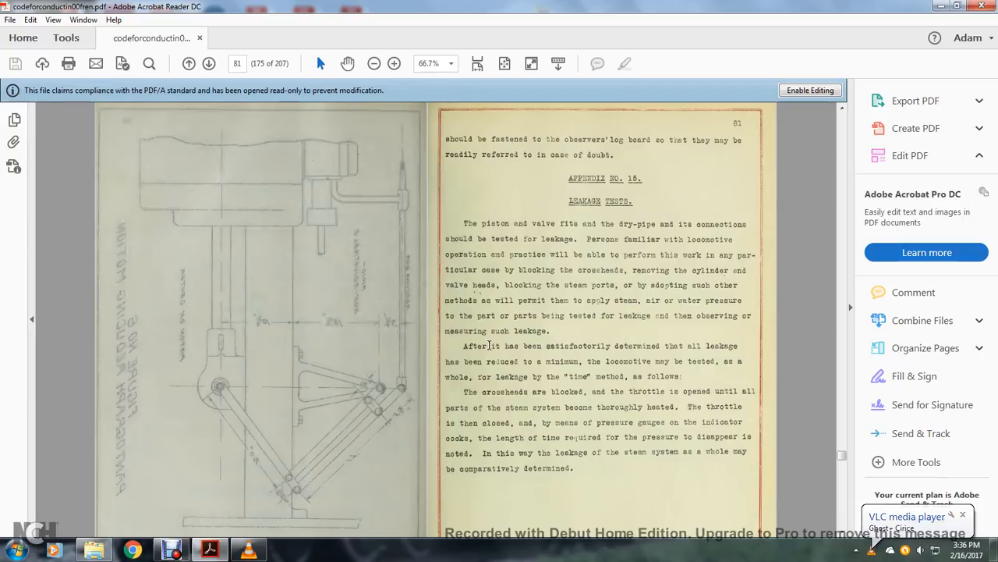
mouse_move(520, 356)
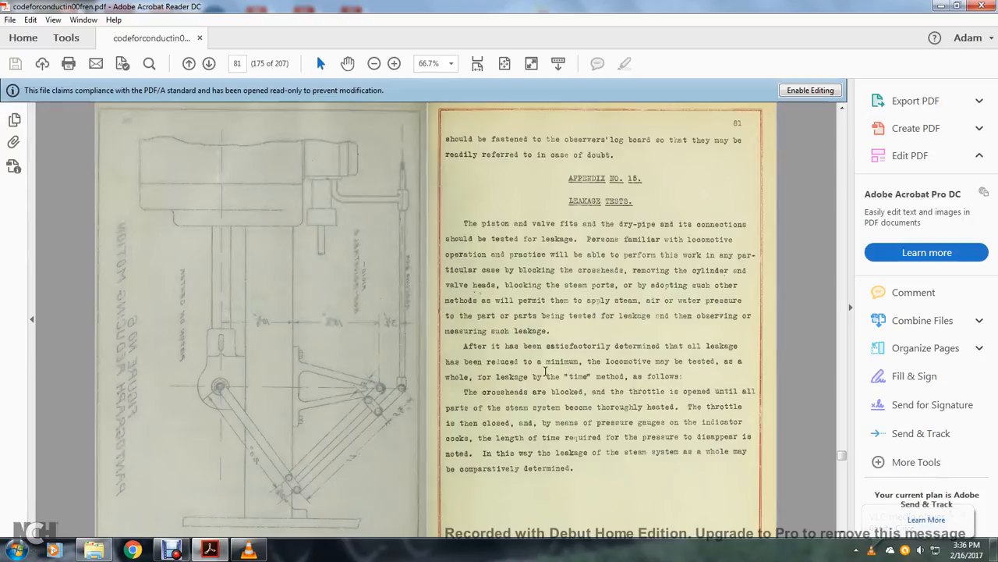
mouse_move(584, 375)
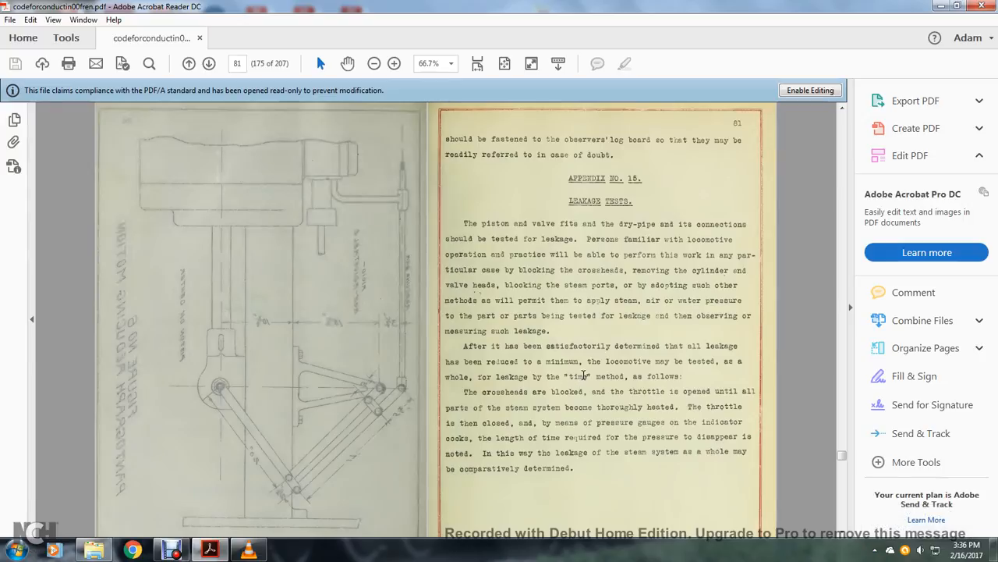
mouse_move(706, 392)
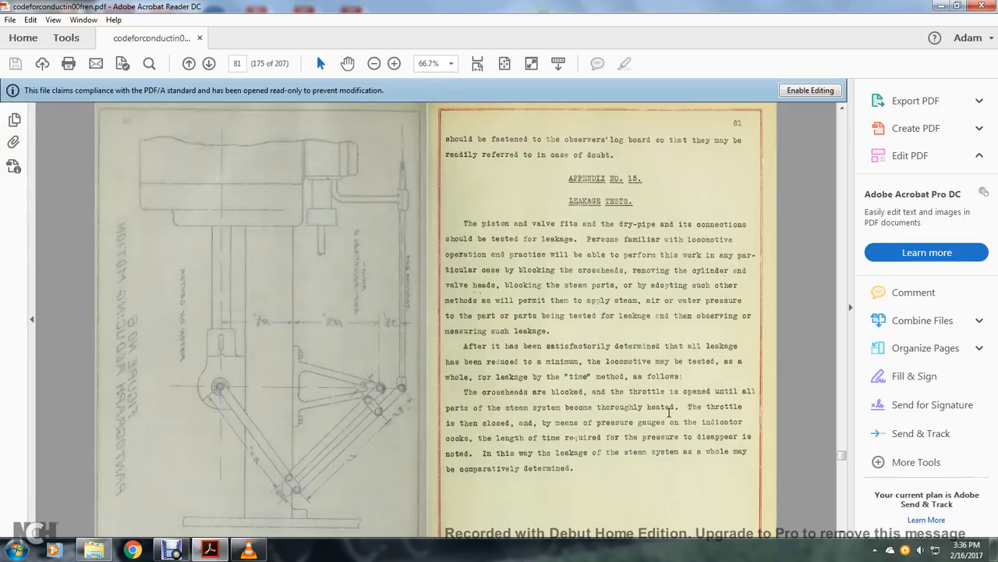
mouse_move(706, 419)
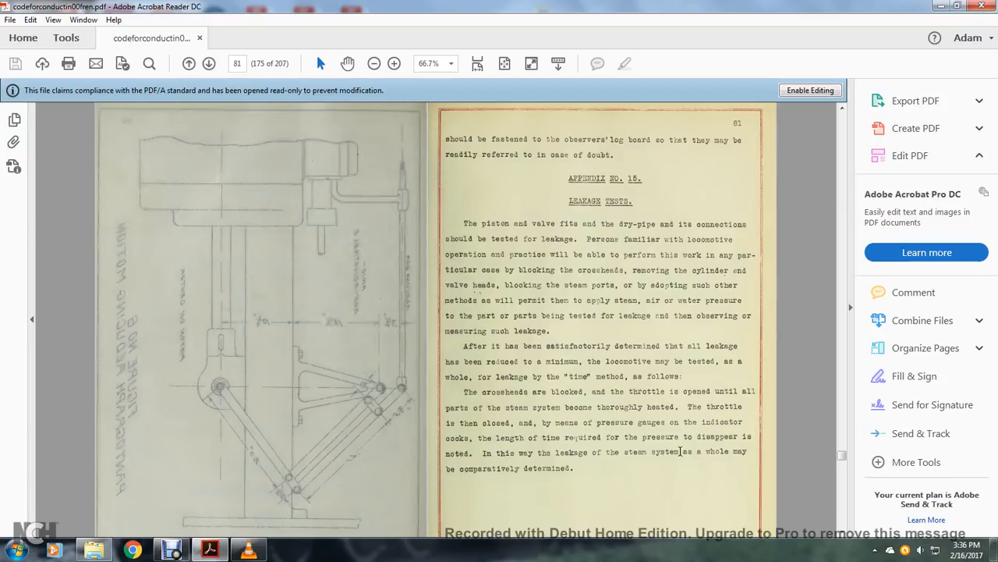
mouse_move(521, 461)
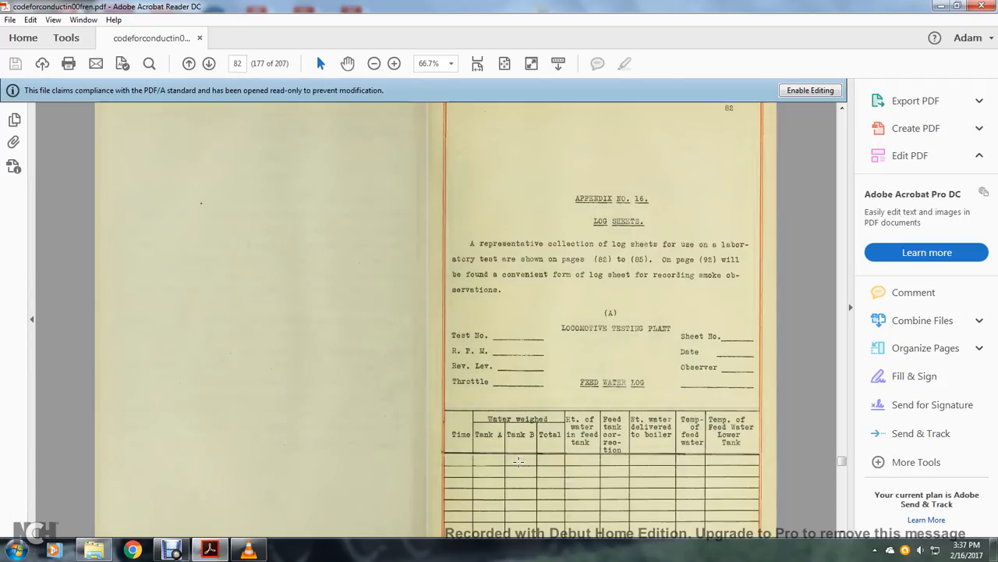
mouse_move(490, 372)
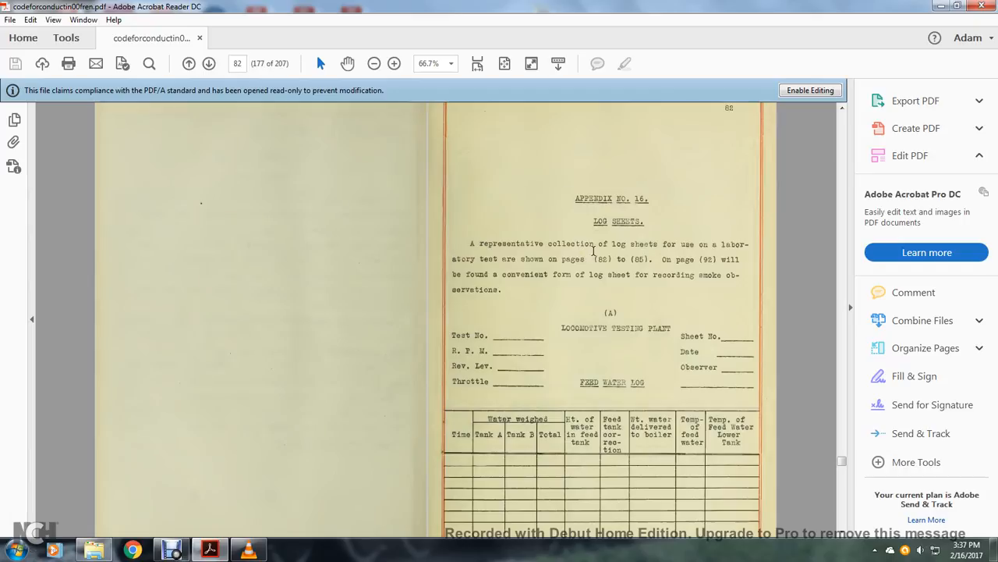
mouse_move(687, 258)
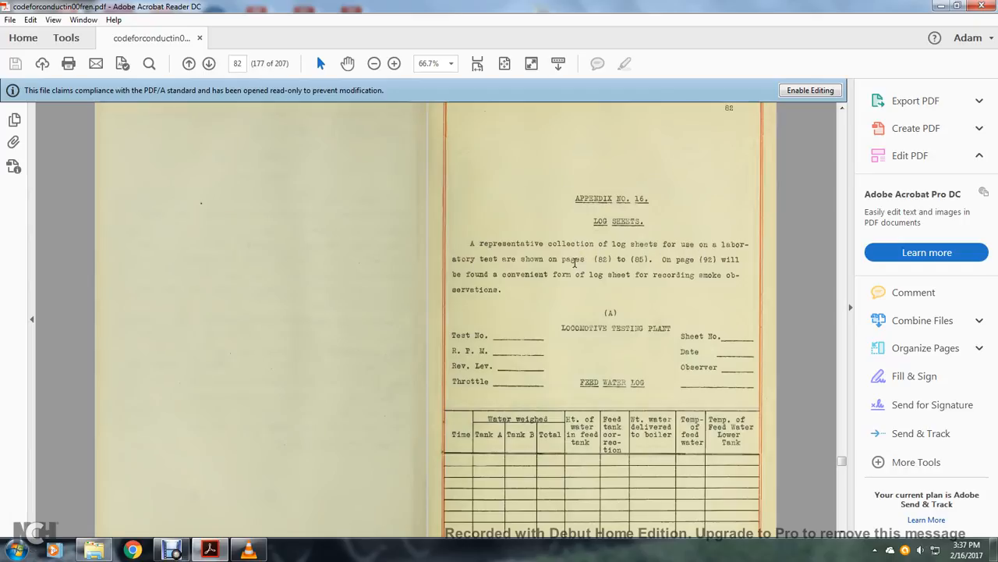
mouse_move(515, 283)
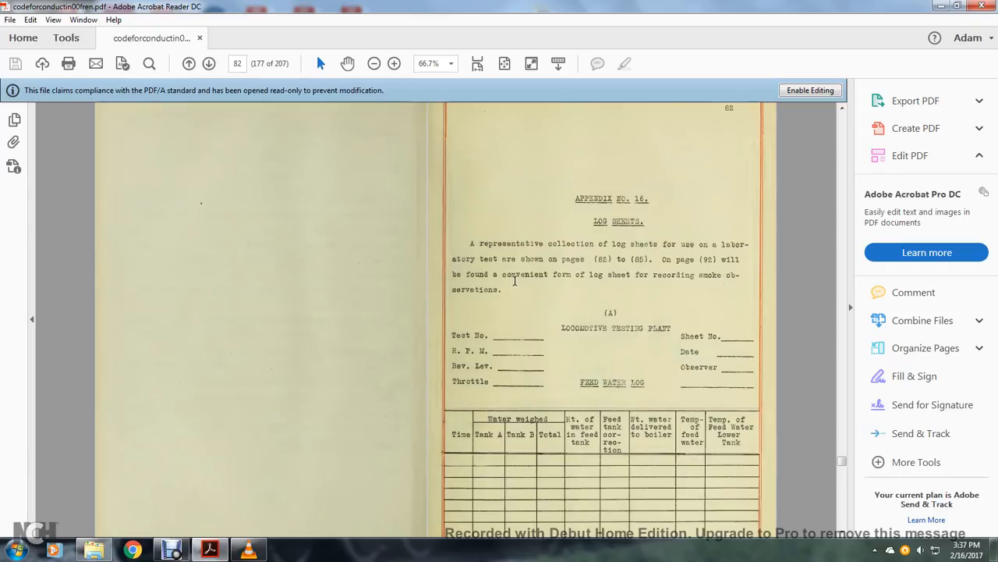
mouse_move(632, 333)
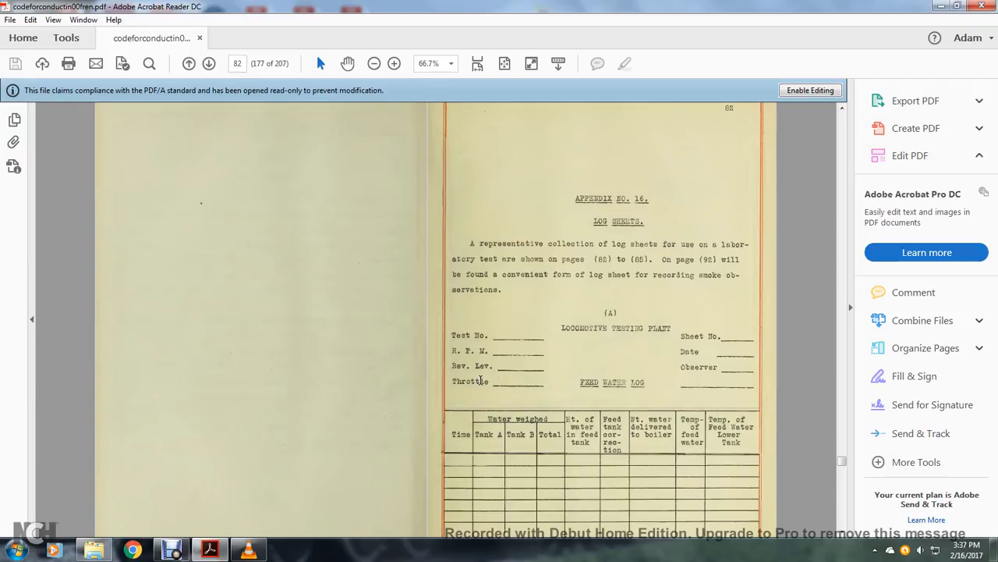
mouse_move(702, 365)
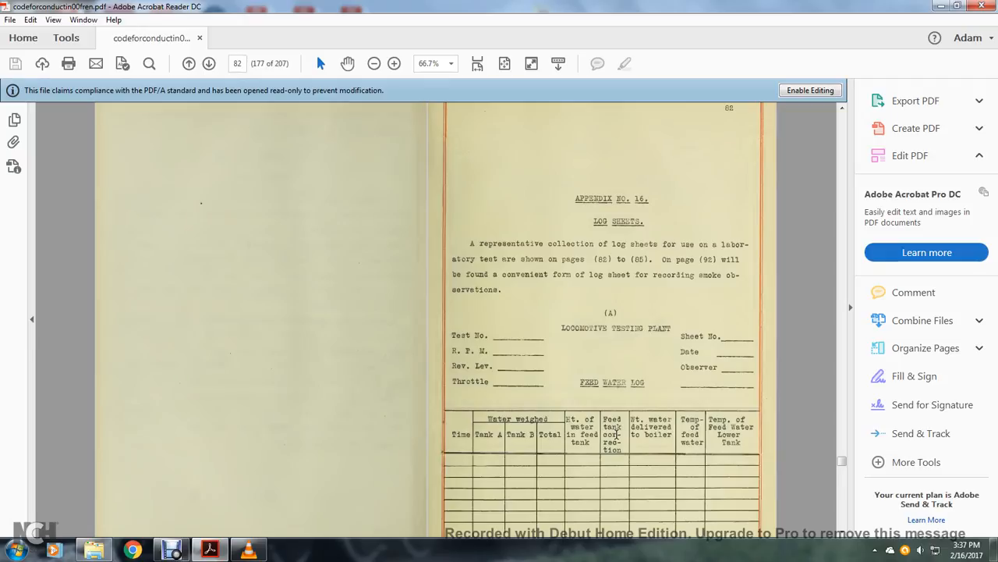
mouse_move(620, 433)
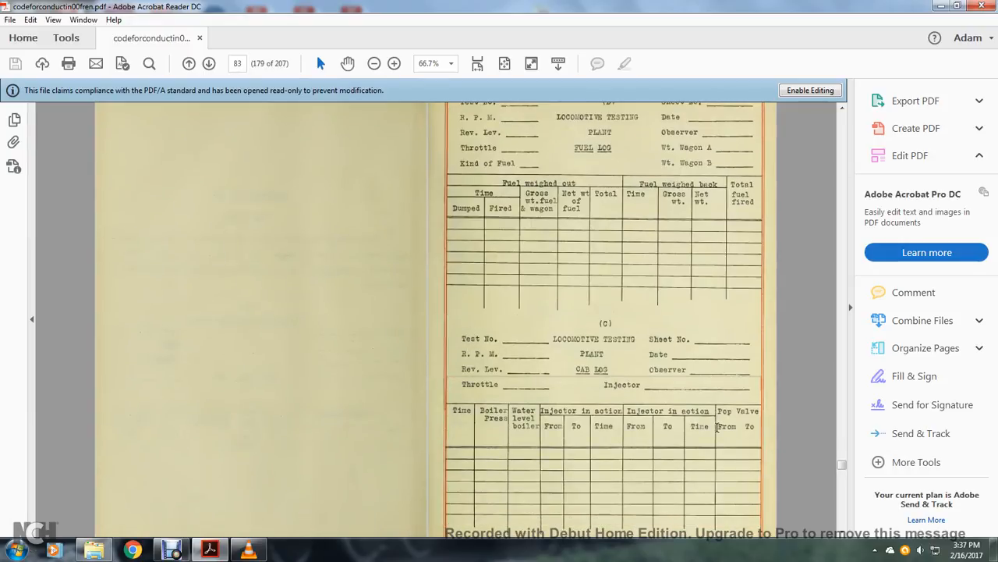
mouse_move(544, 366)
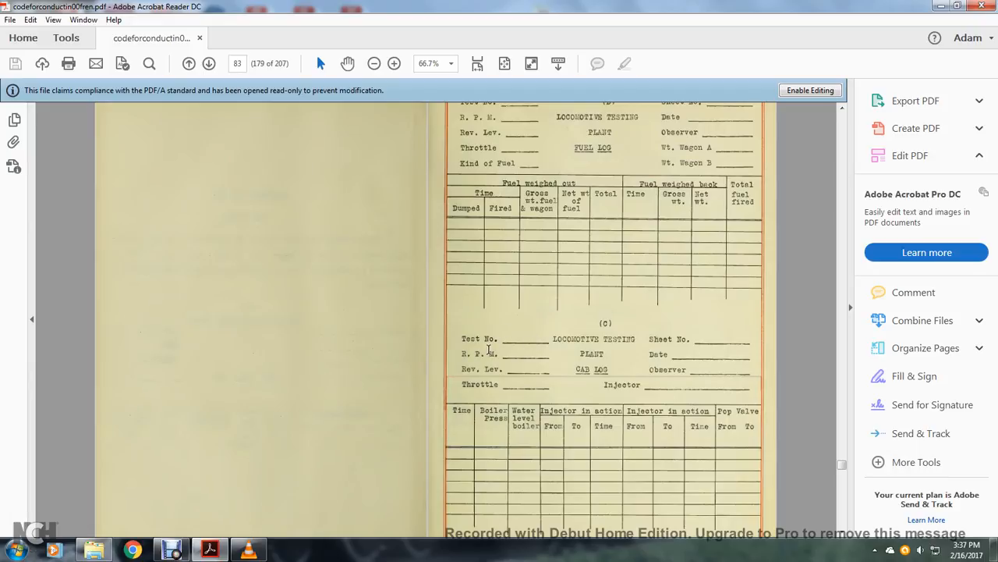
mouse_move(534, 387)
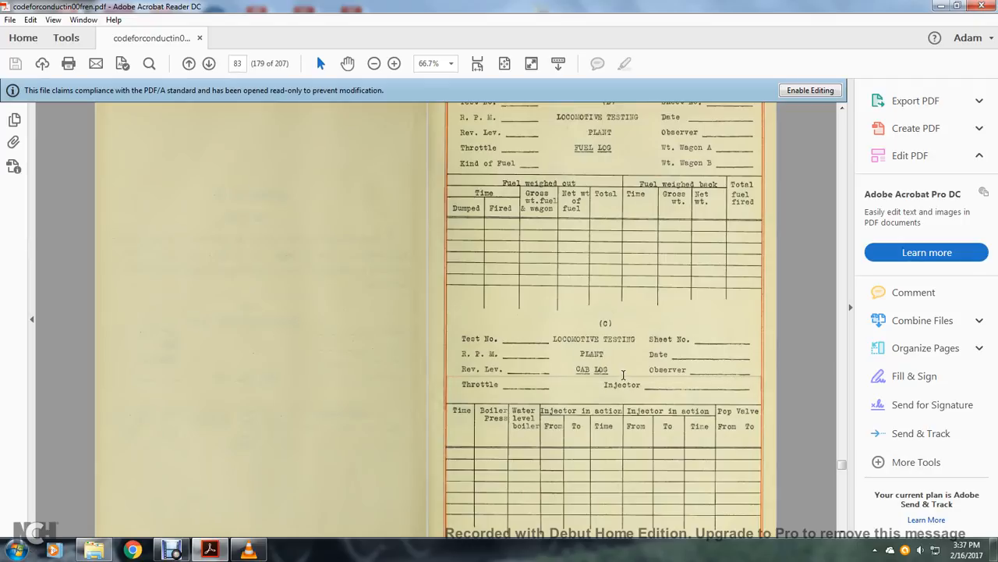
mouse_move(664, 359)
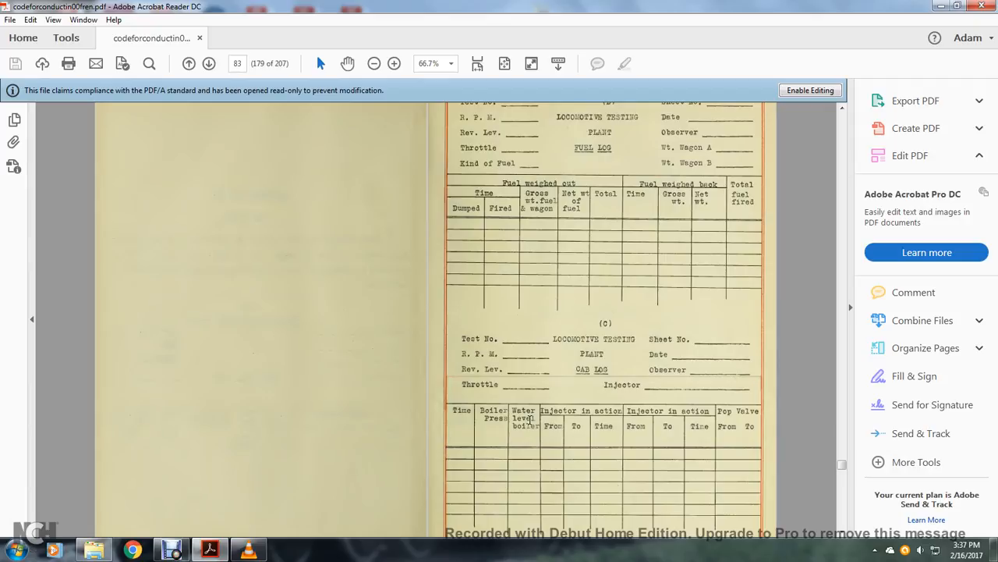
mouse_move(555, 423)
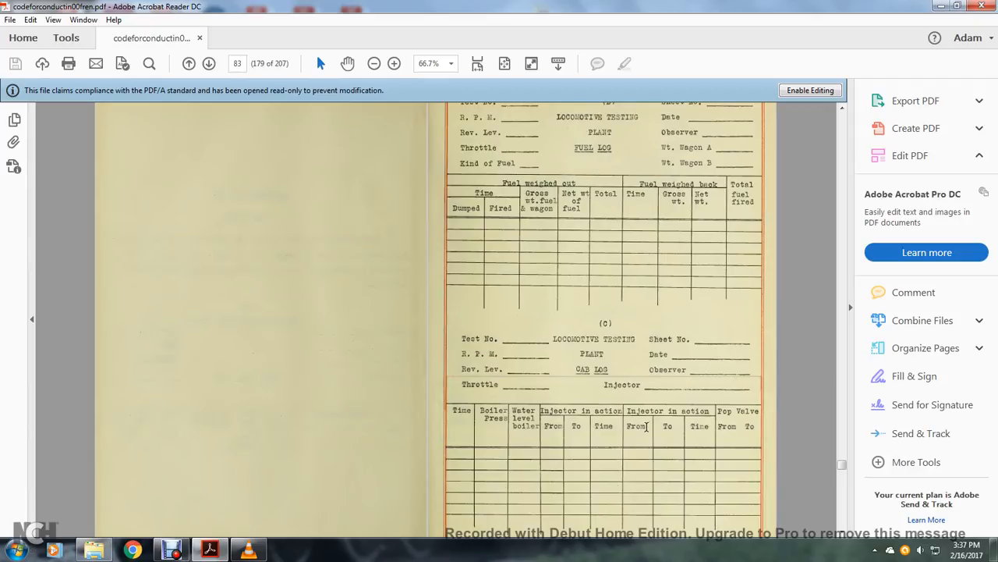
mouse_move(723, 428)
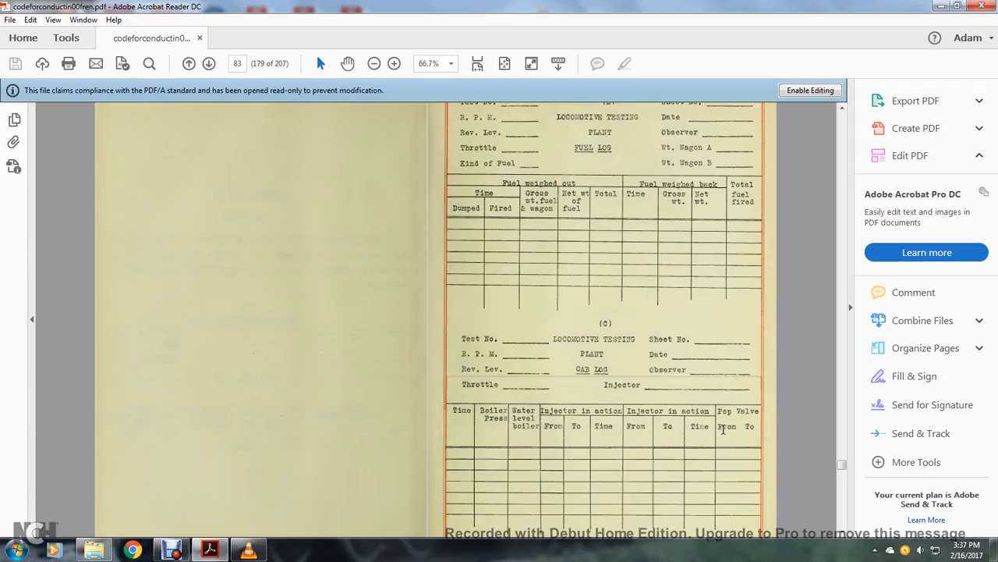
- Scroll down to page 84 with the Dynamometer Log and Gas Analysis sheets
scroll(down, 3)
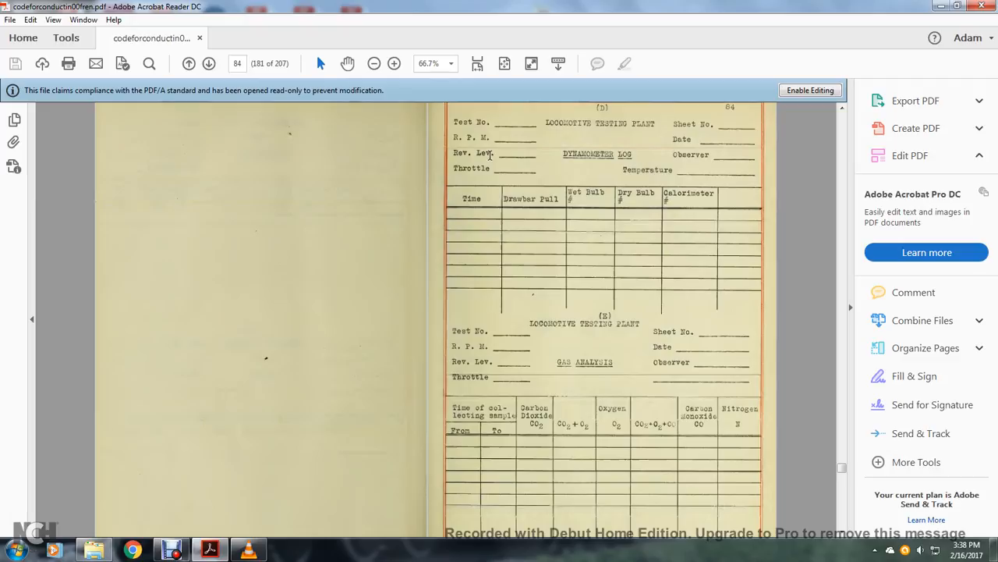
mouse_move(572, 169)
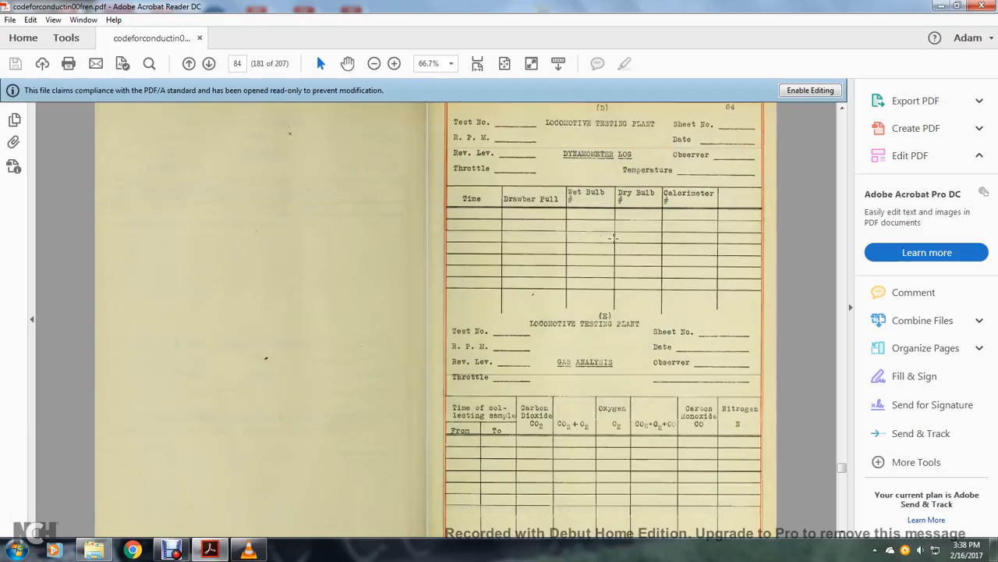
mouse_move(471, 352)
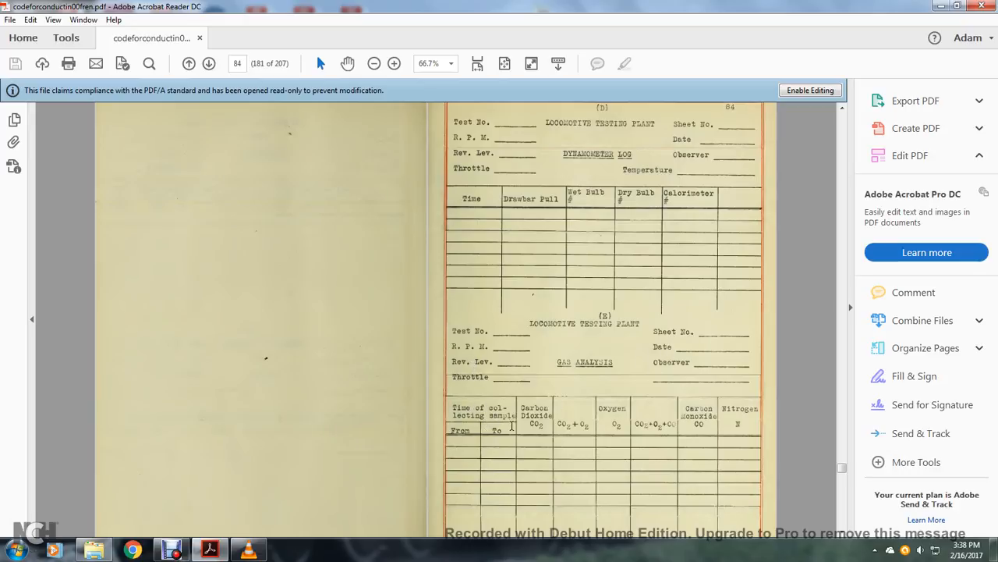
mouse_move(583, 425)
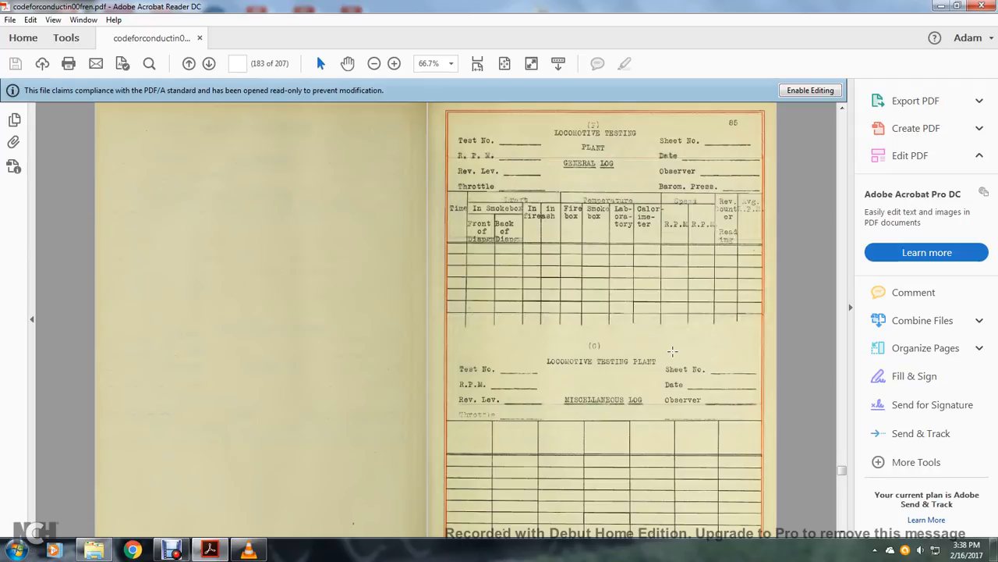
- Move past the general and miscellaneous log sheets to page 86, Appendix No. 17
scroll(down, 3)
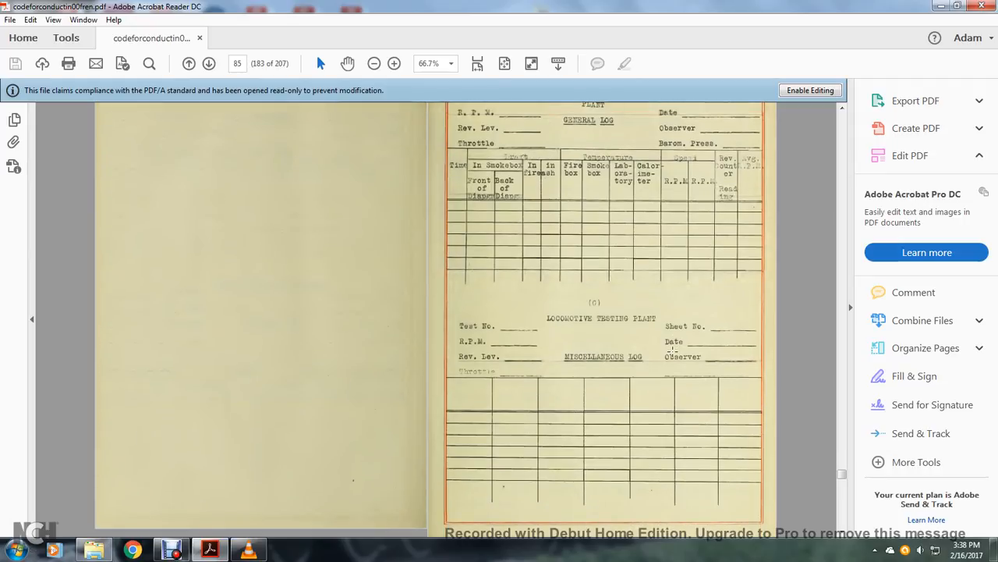
mouse_move(574, 363)
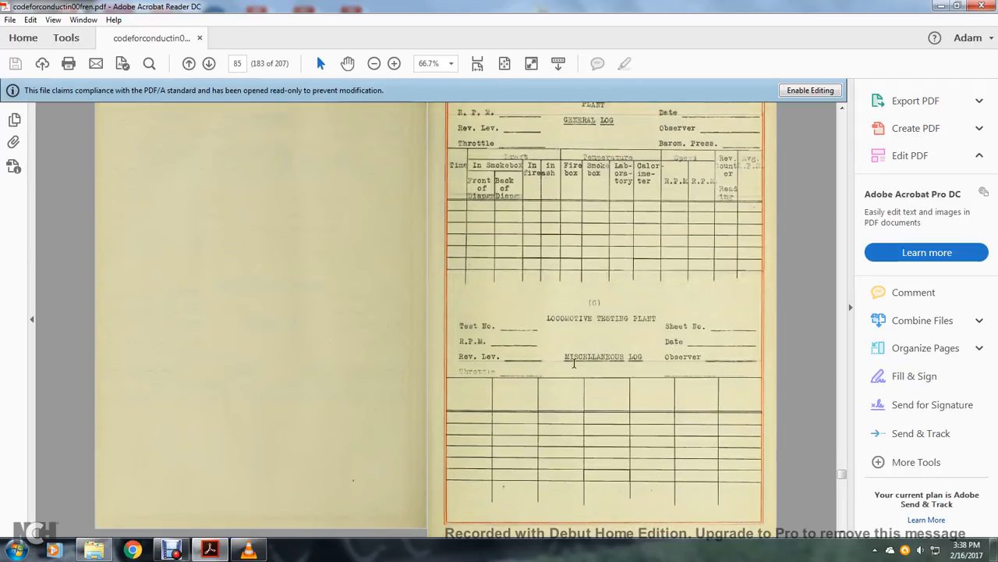
click(209, 63)
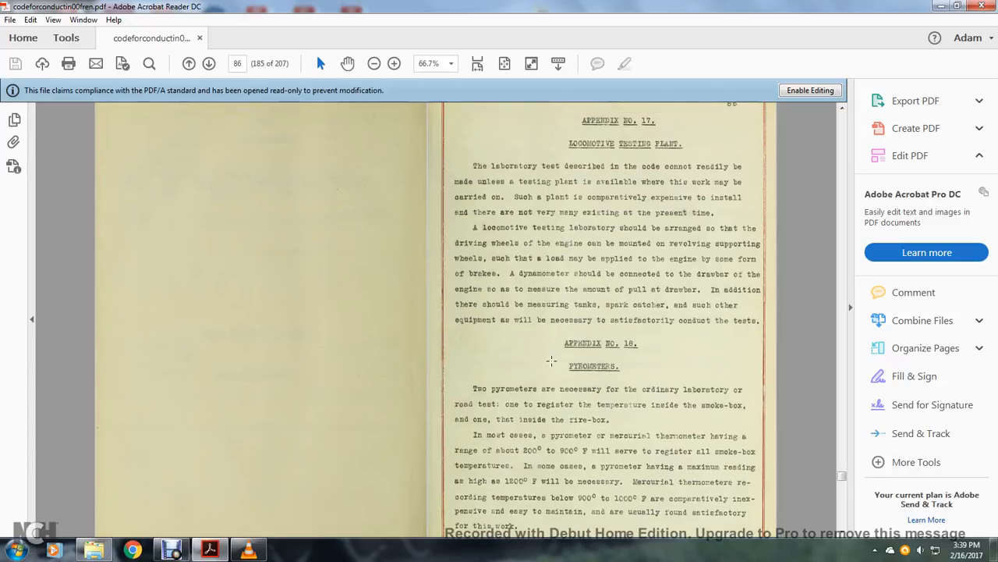
mouse_move(577, 357)
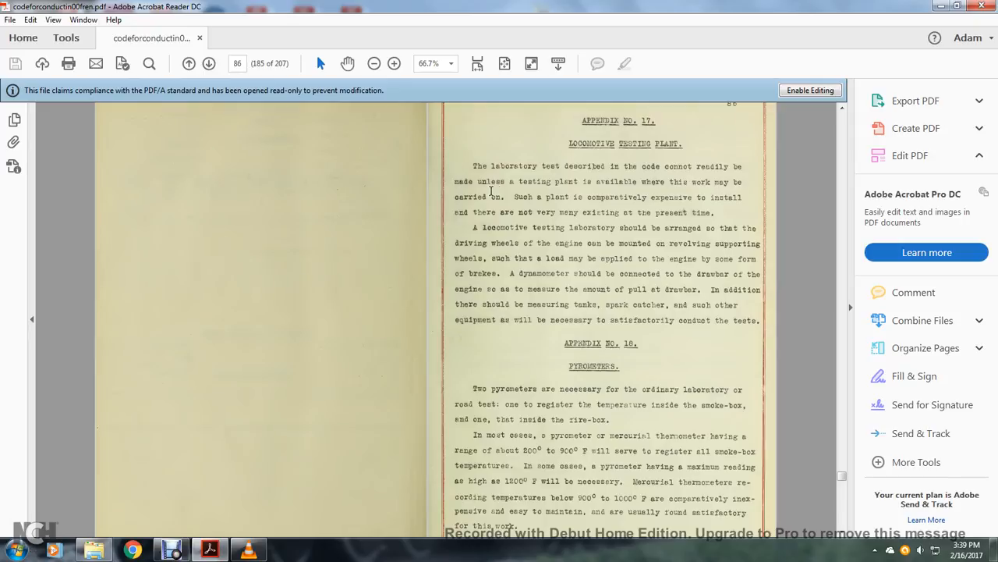
mouse_move(651, 198)
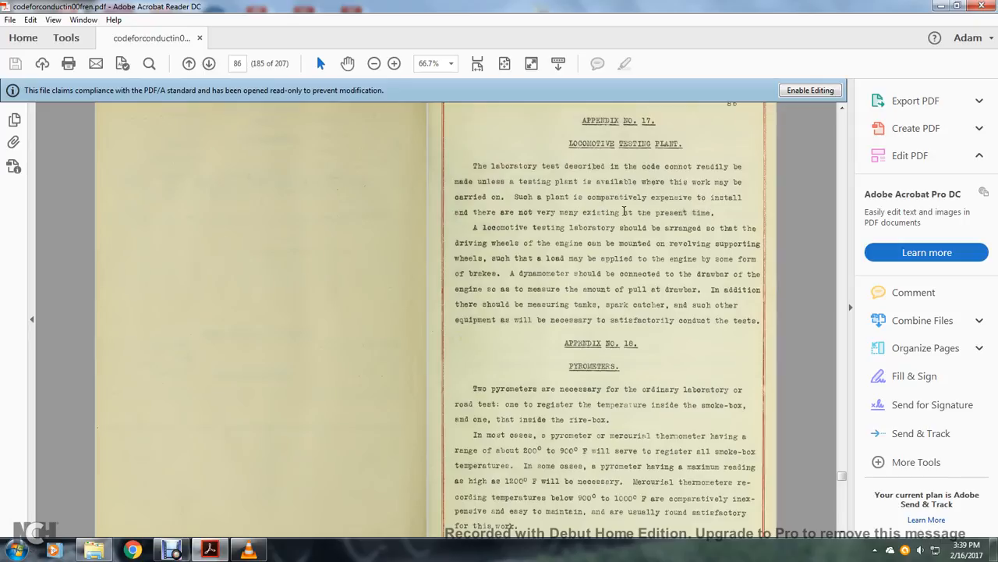
mouse_move(486, 217)
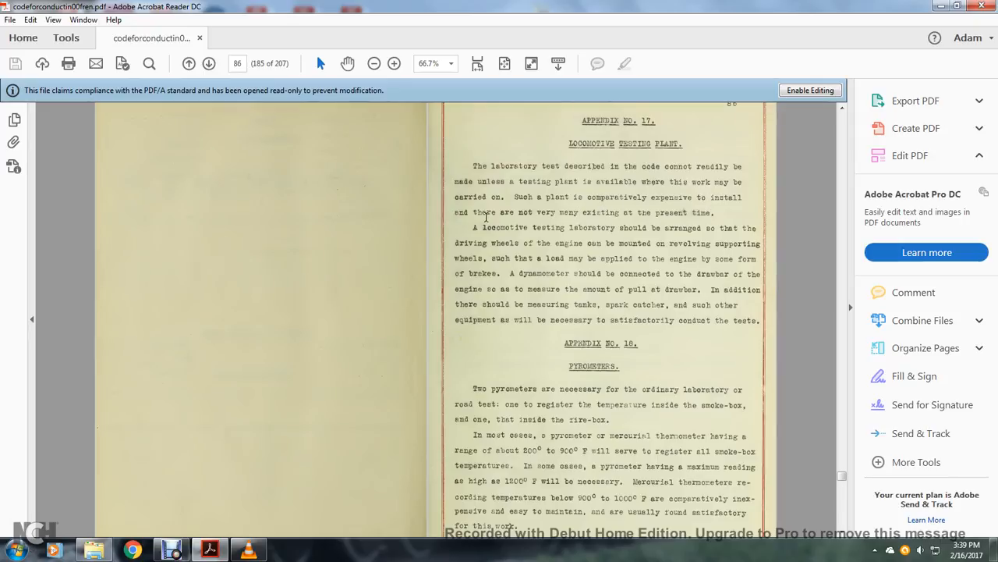
mouse_move(560, 237)
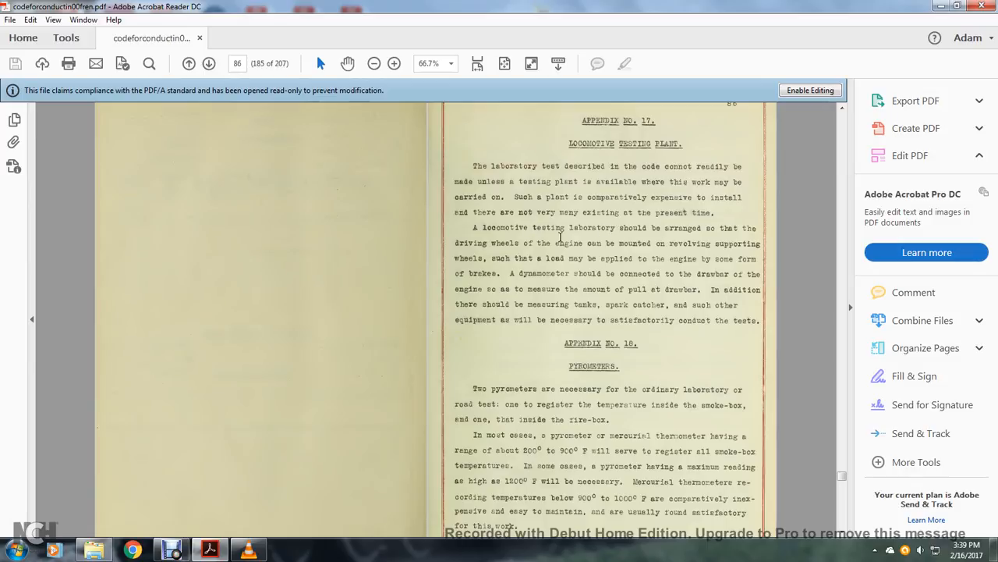
mouse_move(696, 251)
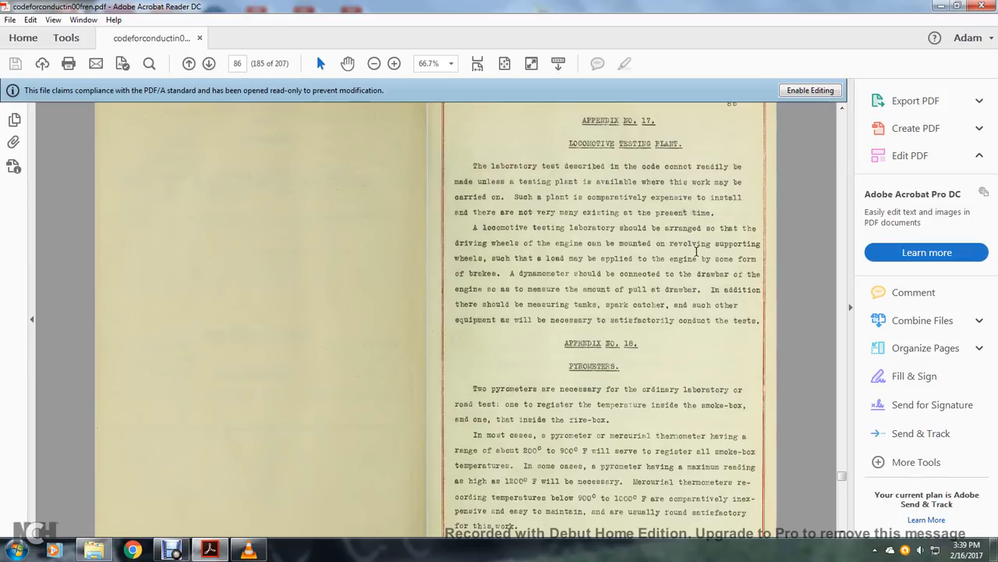
mouse_move(593, 255)
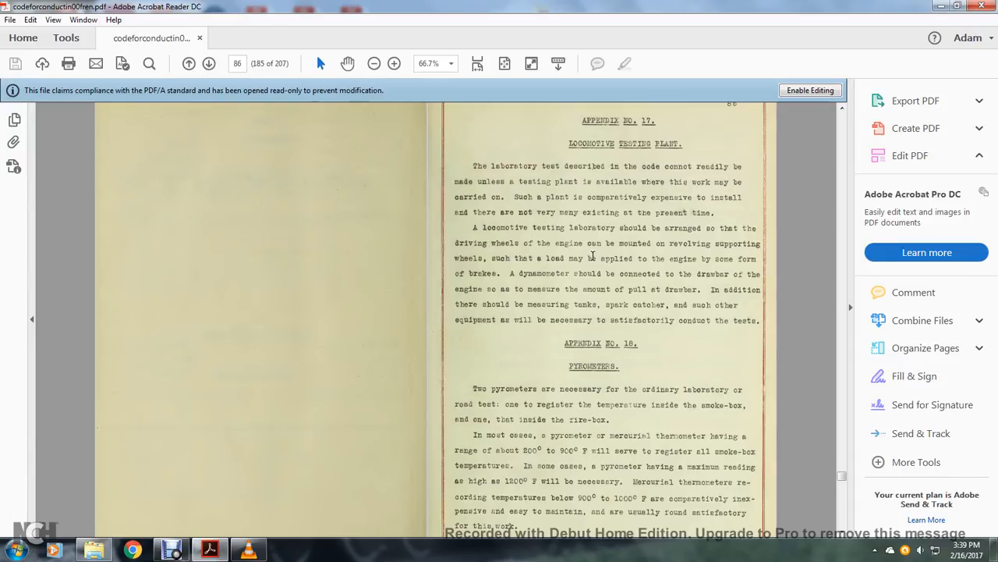
mouse_move(559, 269)
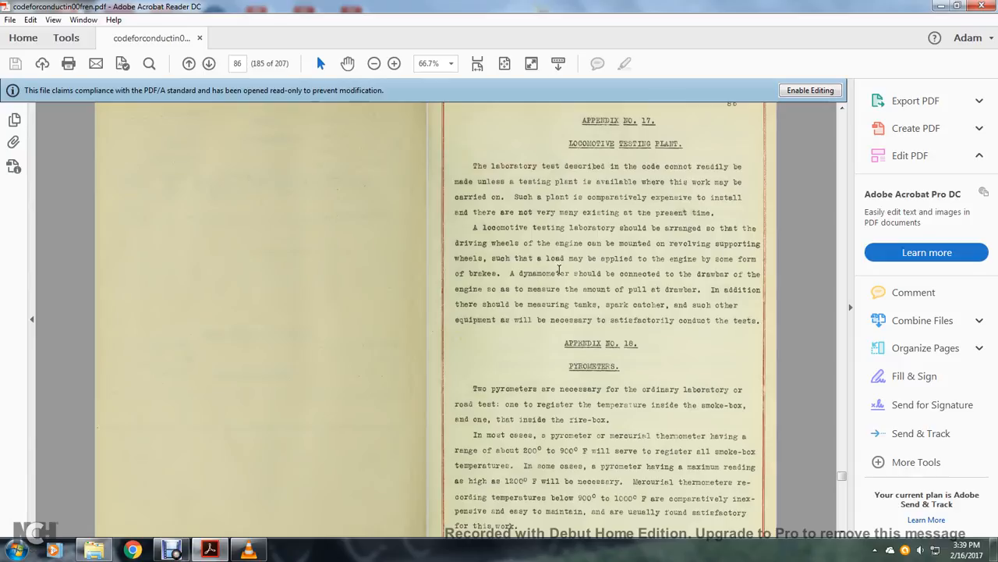
mouse_move(731, 278)
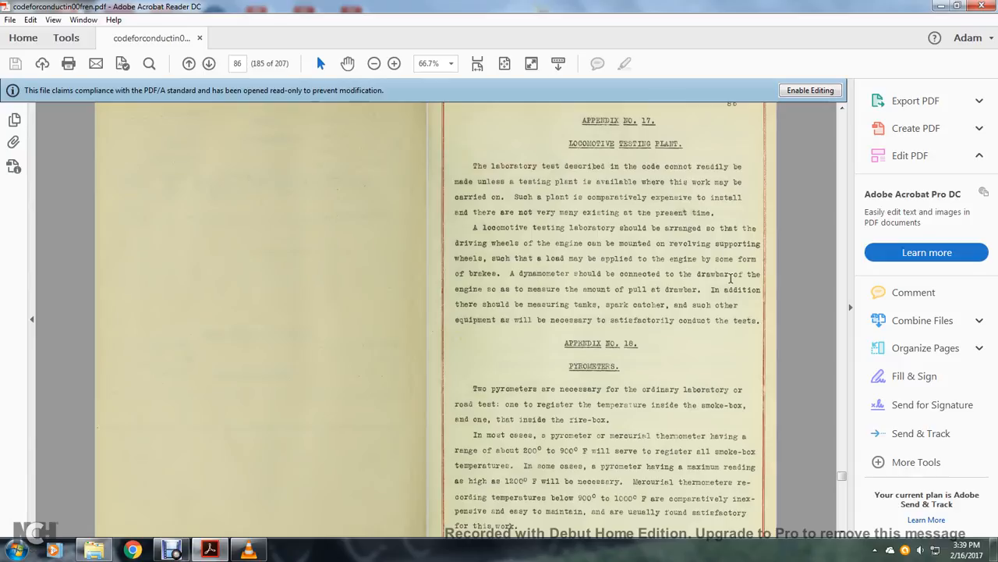
mouse_move(689, 279)
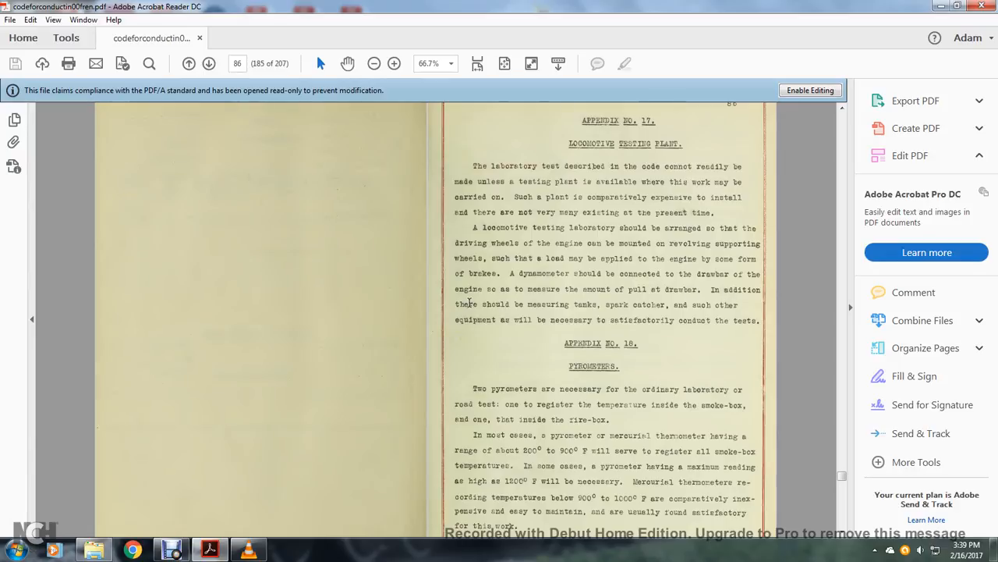
mouse_move(689, 307)
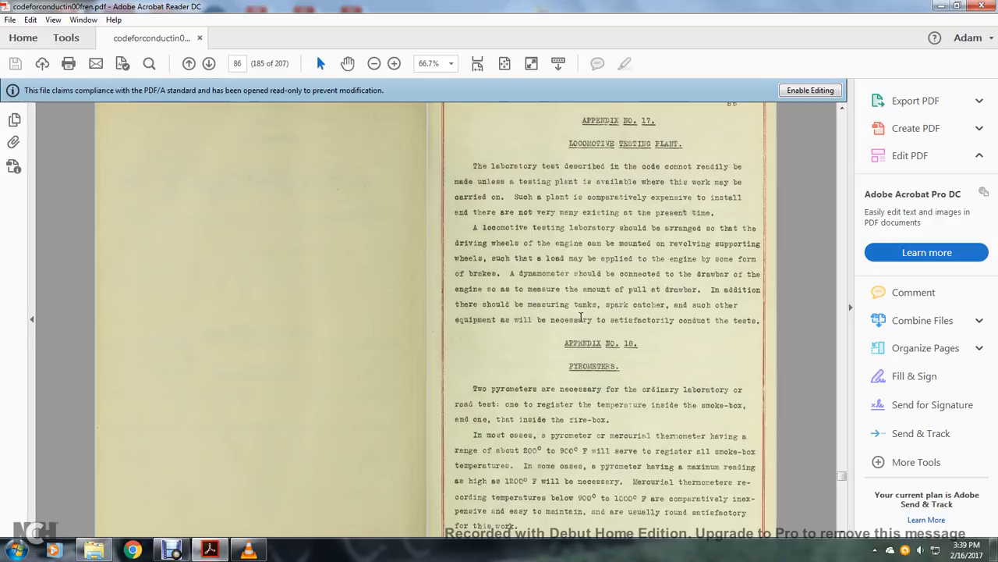
mouse_move(642, 310)
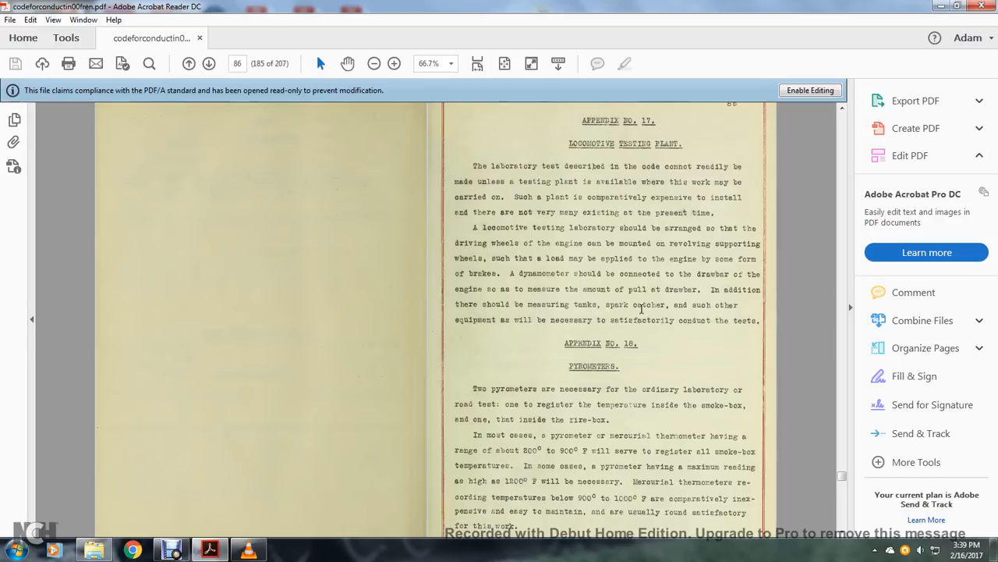
- Scroll through the pyrometer text on page 86, then advance to page 87
scroll(down, 3)
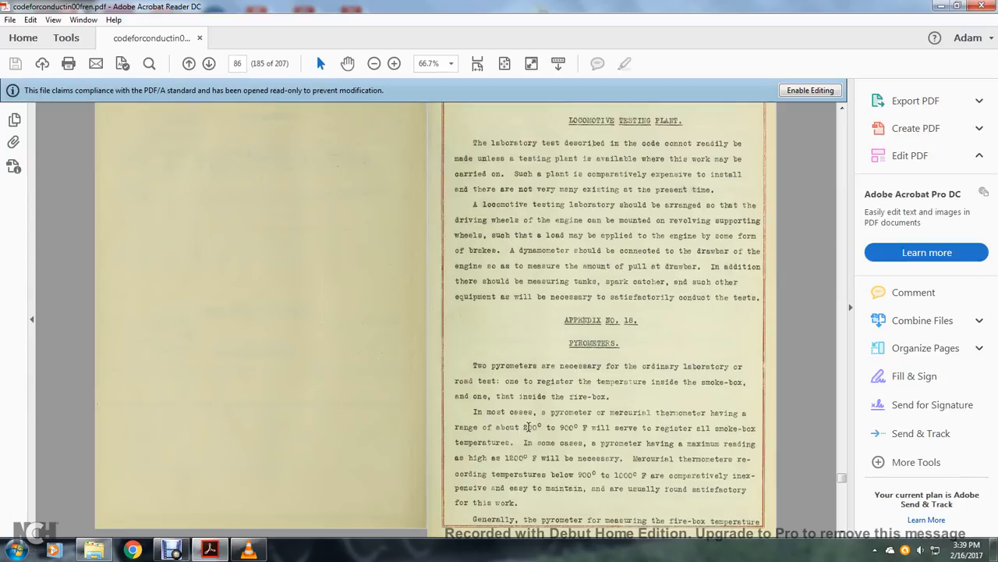
mouse_move(664, 424)
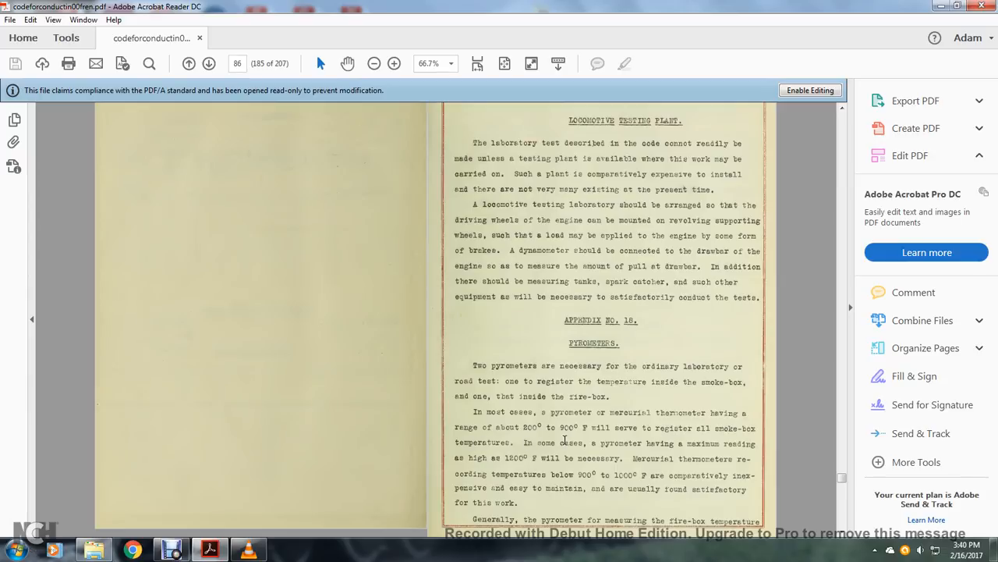
mouse_move(720, 443)
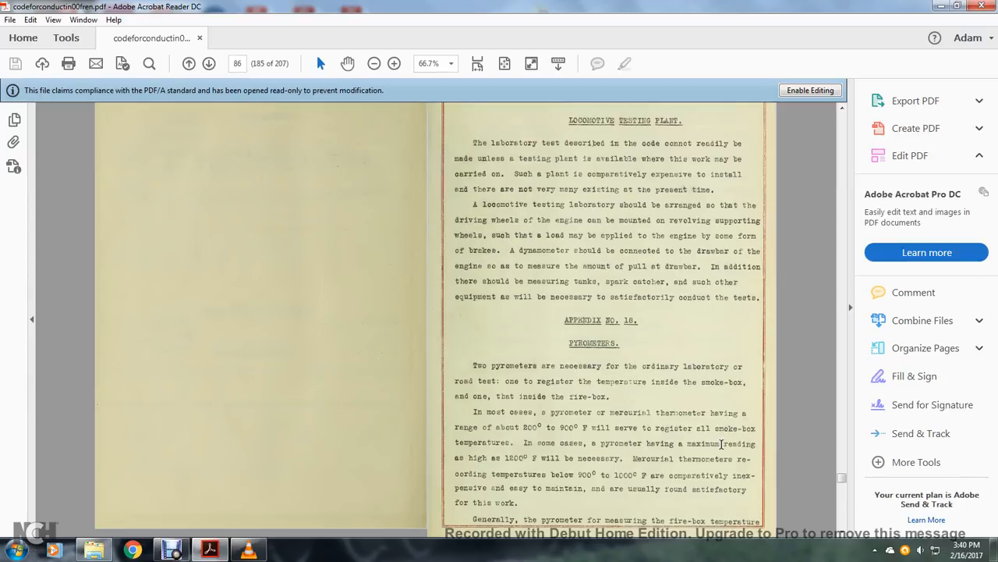
mouse_move(548, 455)
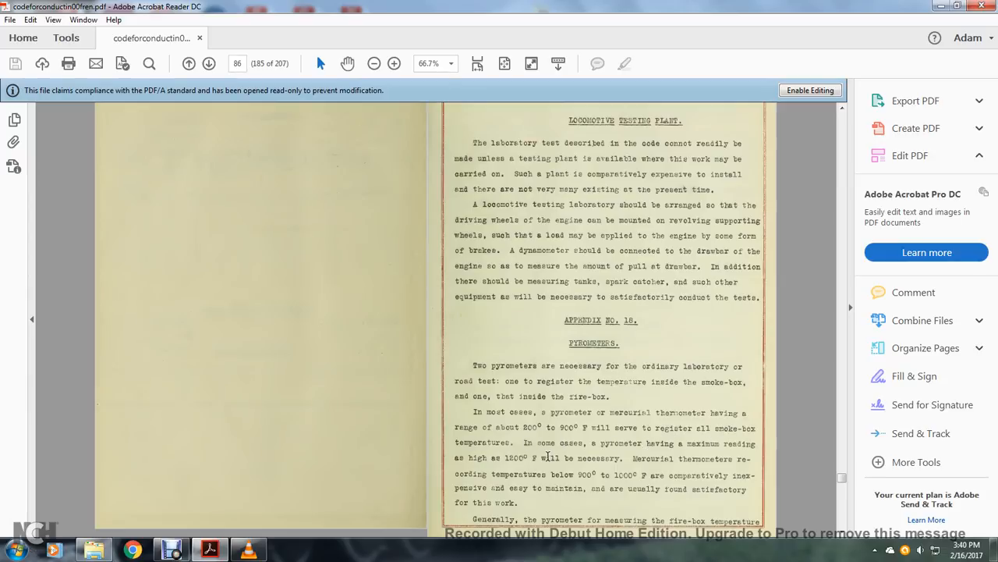
mouse_move(700, 460)
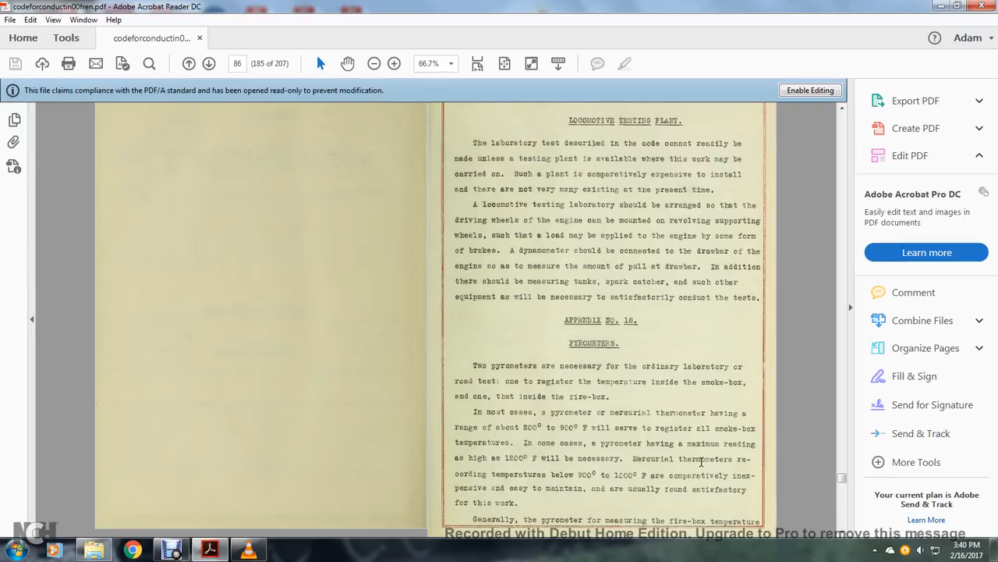
mouse_move(492, 466)
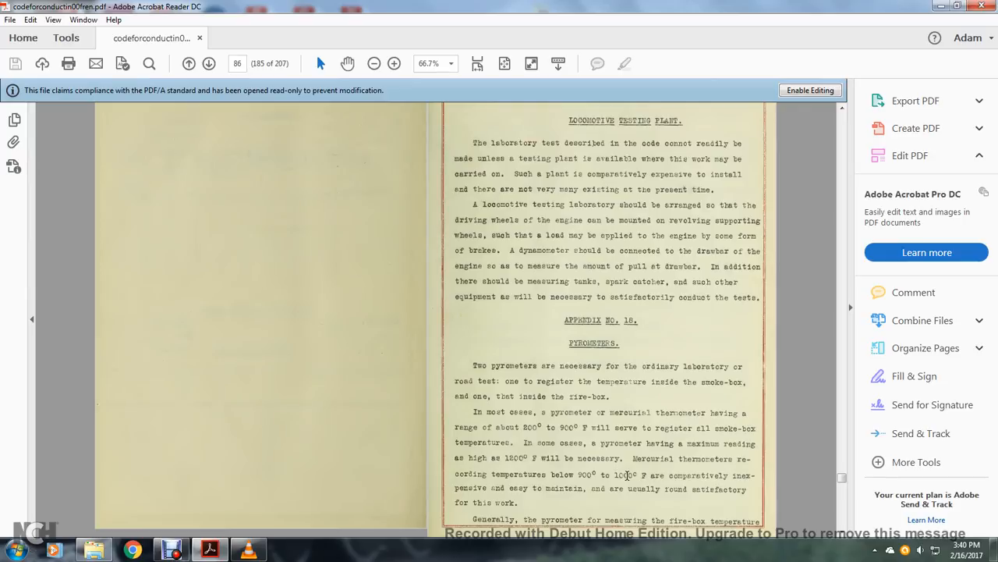
mouse_move(442, 468)
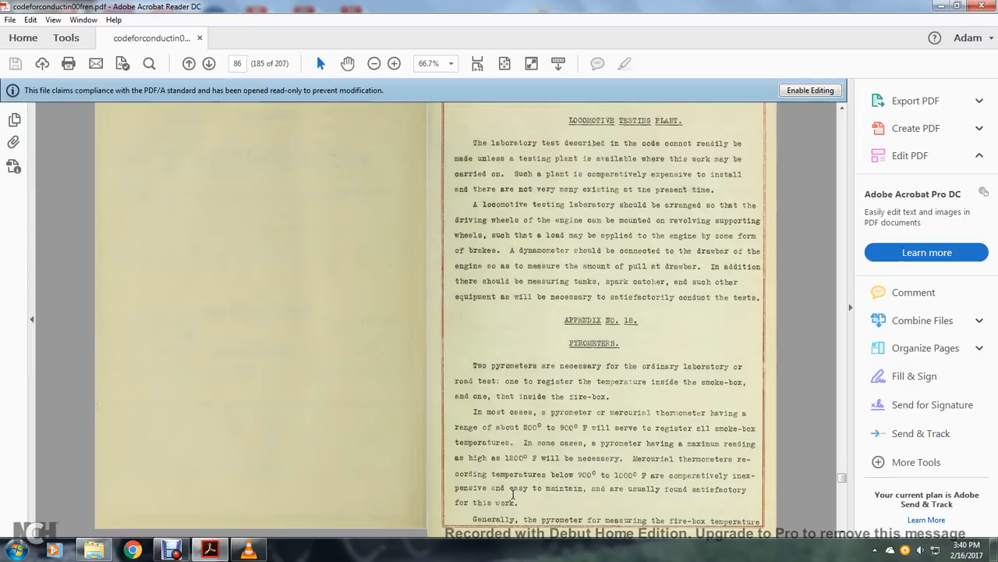
click(208, 63)
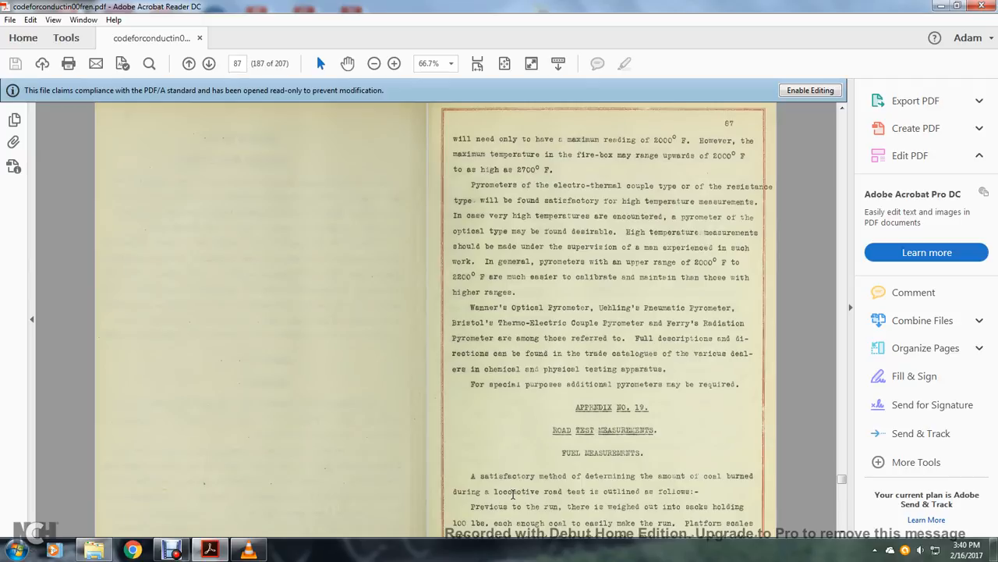
mouse_move(716, 243)
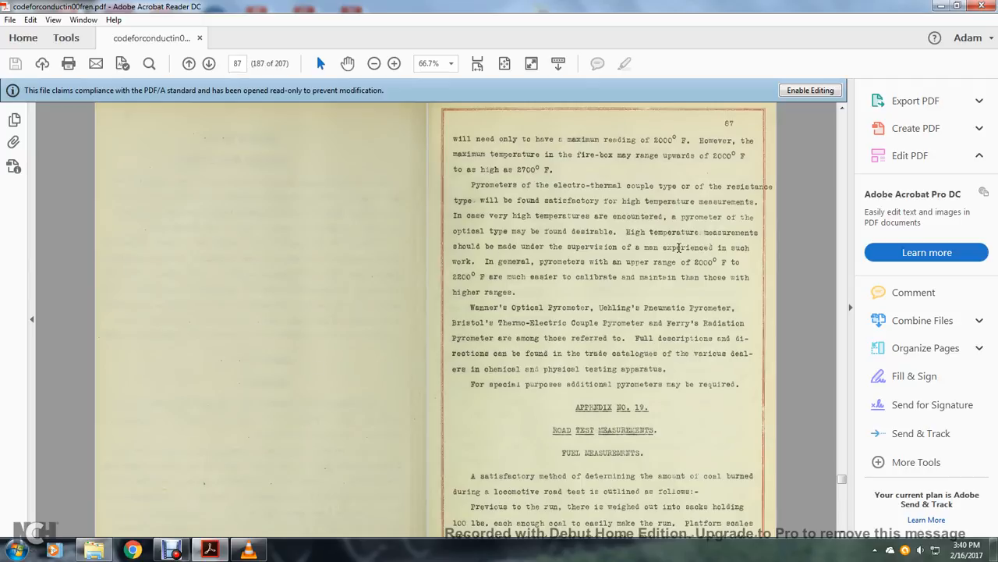
mouse_move(460, 257)
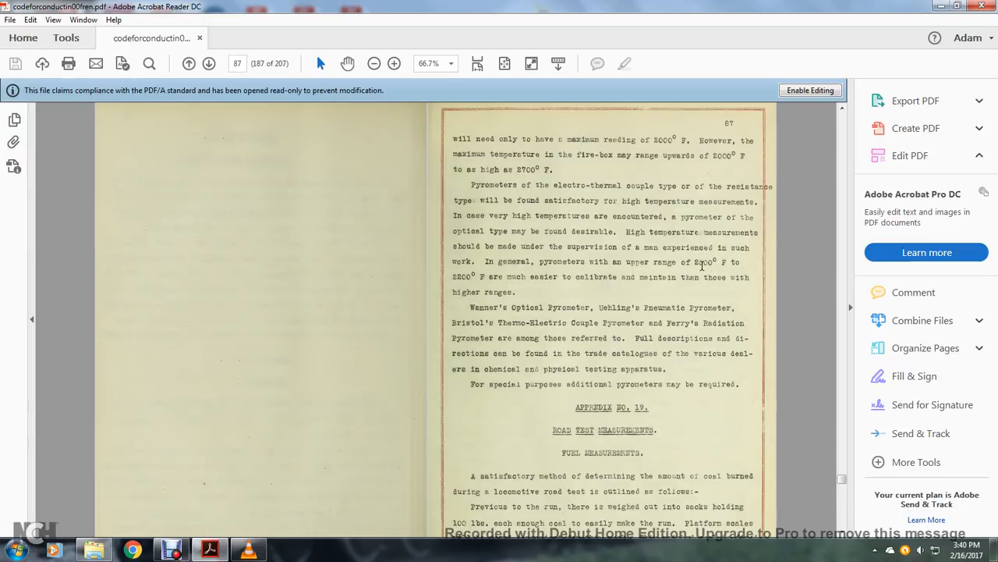
mouse_move(529, 274)
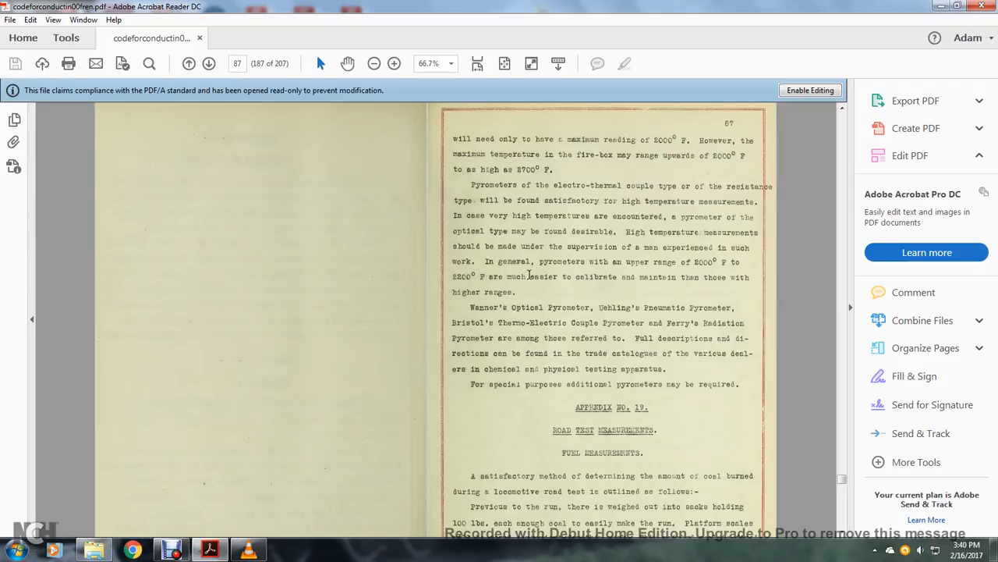
mouse_move(728, 279)
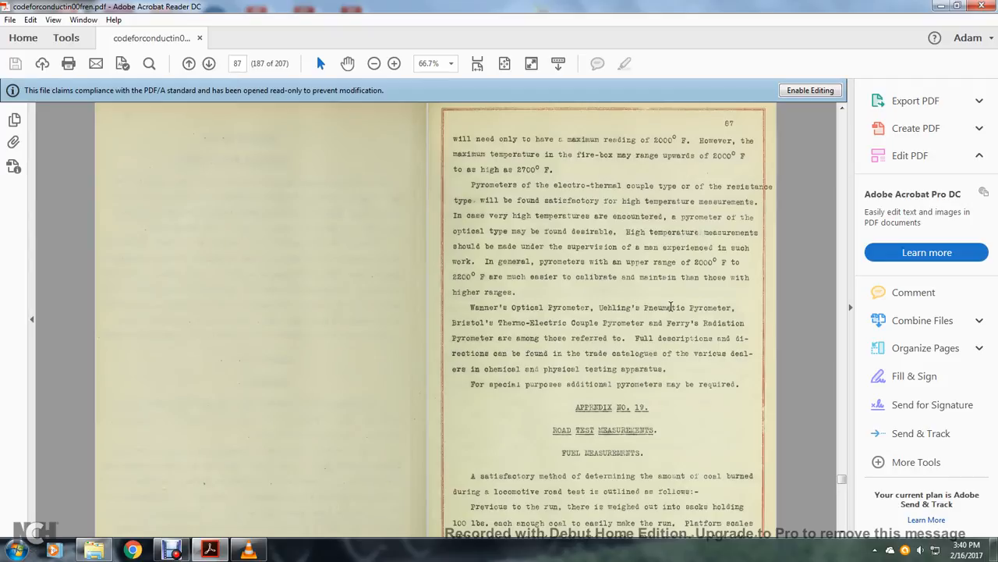
mouse_move(479, 325)
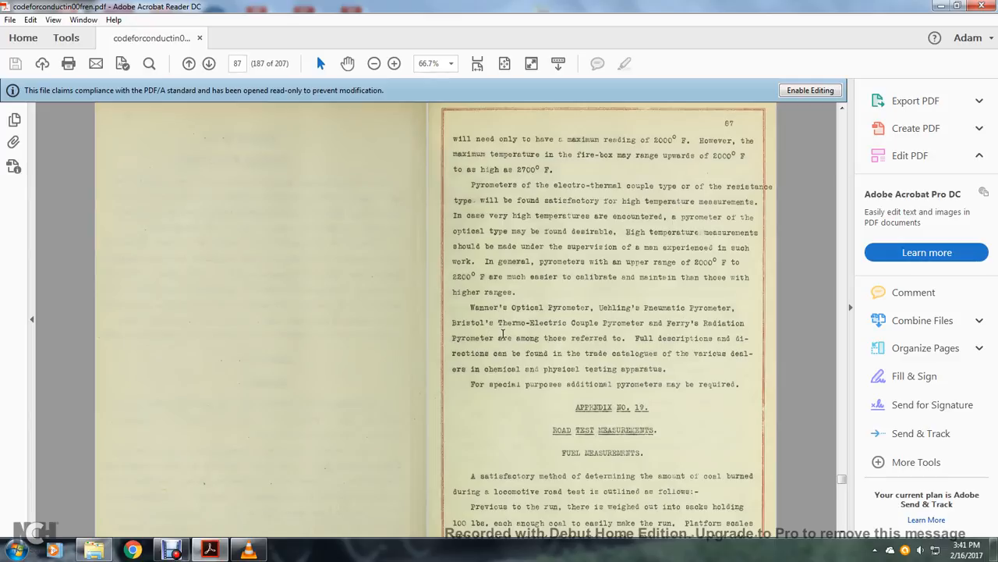
mouse_move(649, 334)
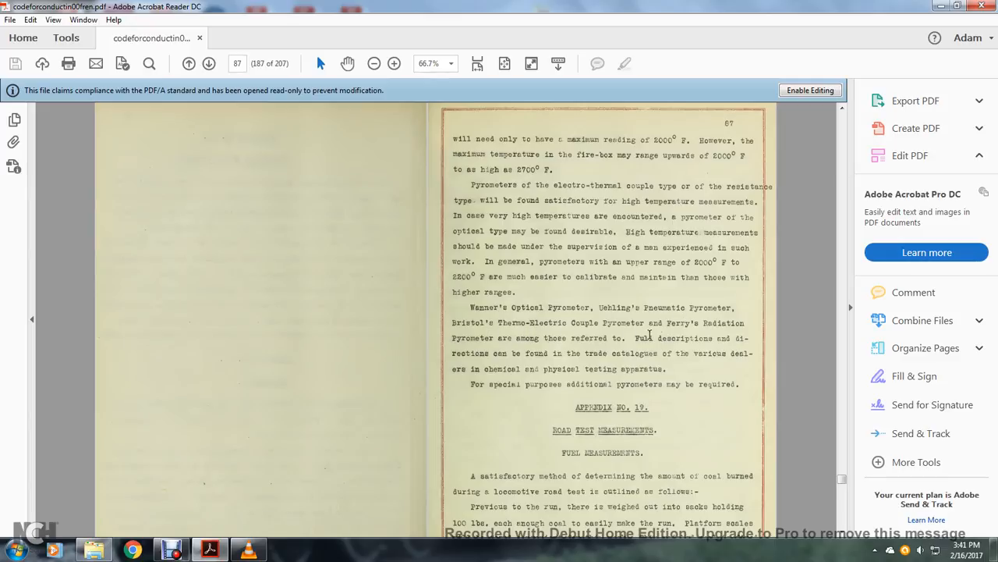
mouse_move(520, 351)
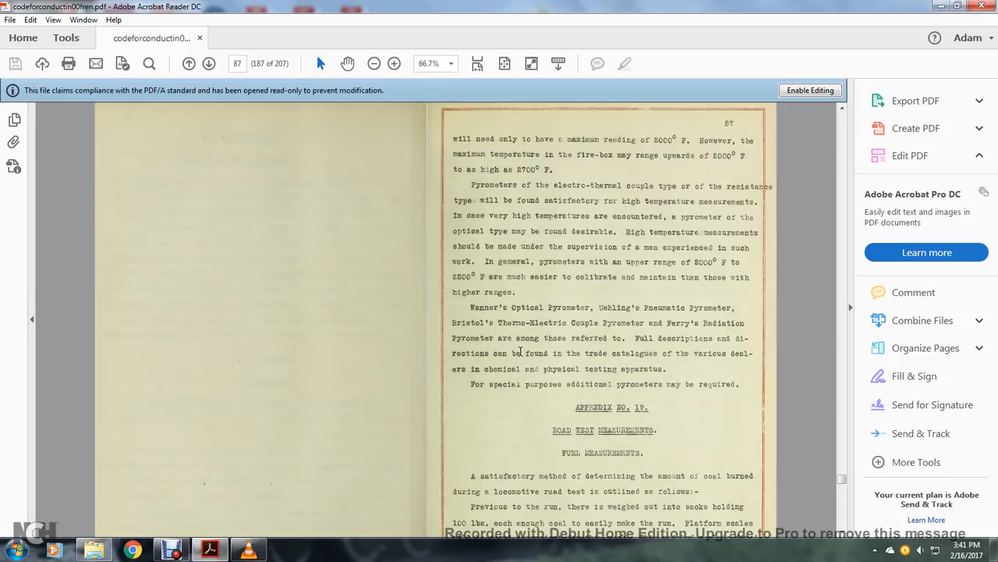
mouse_move(563, 352)
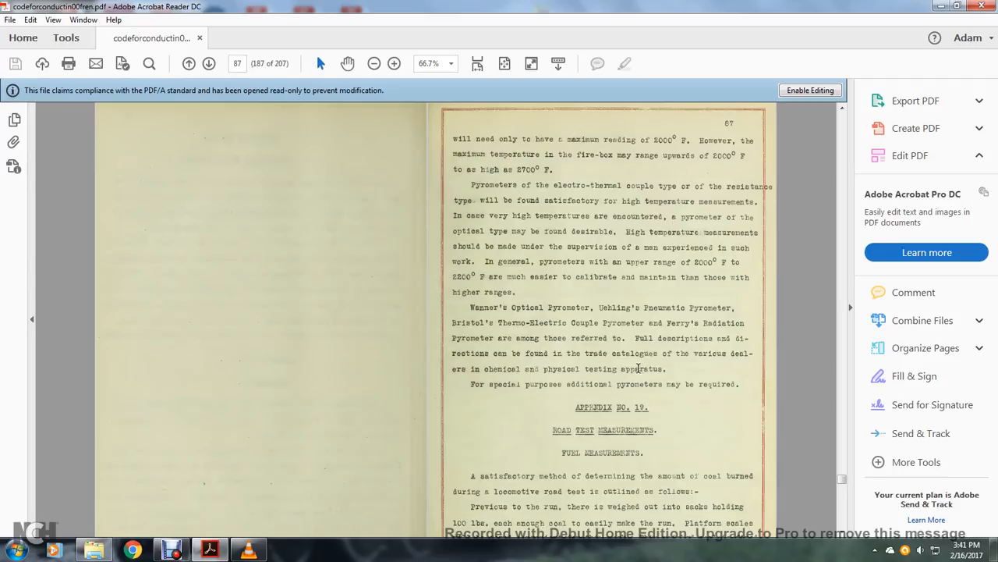
mouse_move(565, 373)
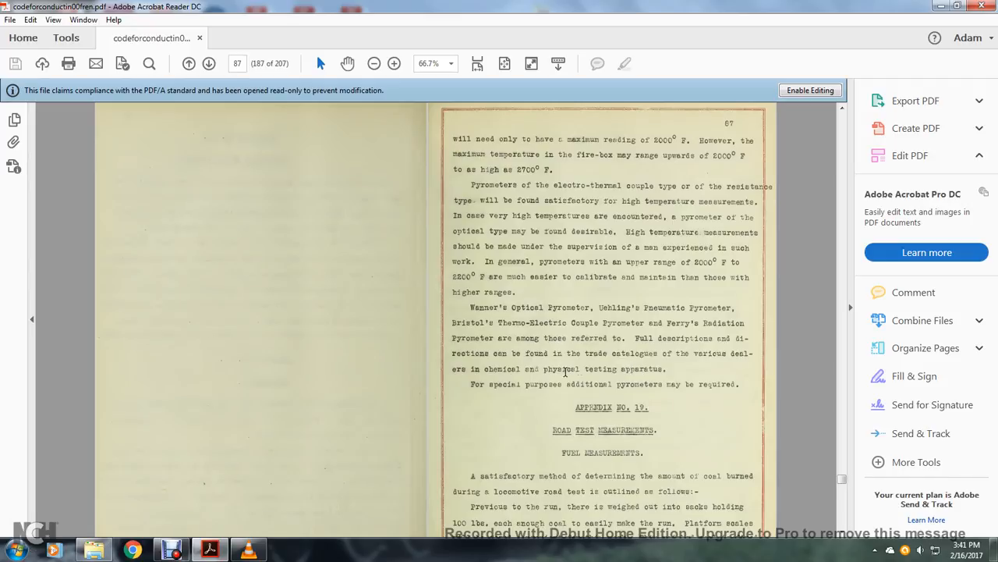
- Scroll page 87 to read more of the Appendix No. 19 coal-weighing paragraph
scroll(down, 3)
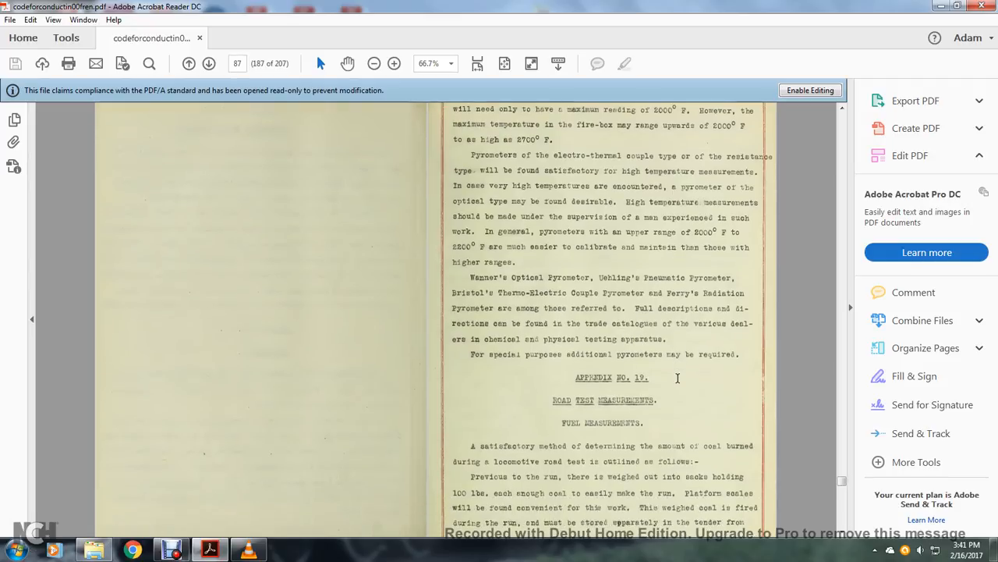
- Scroll page 87 further to show the platform scales and weighed coal storage lines
scroll(down, 3)
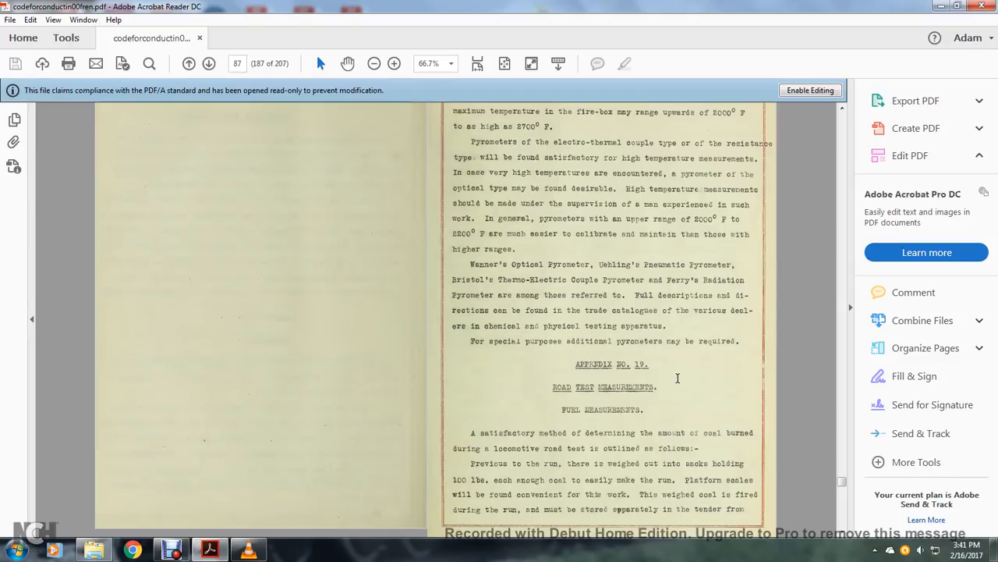
mouse_move(577, 429)
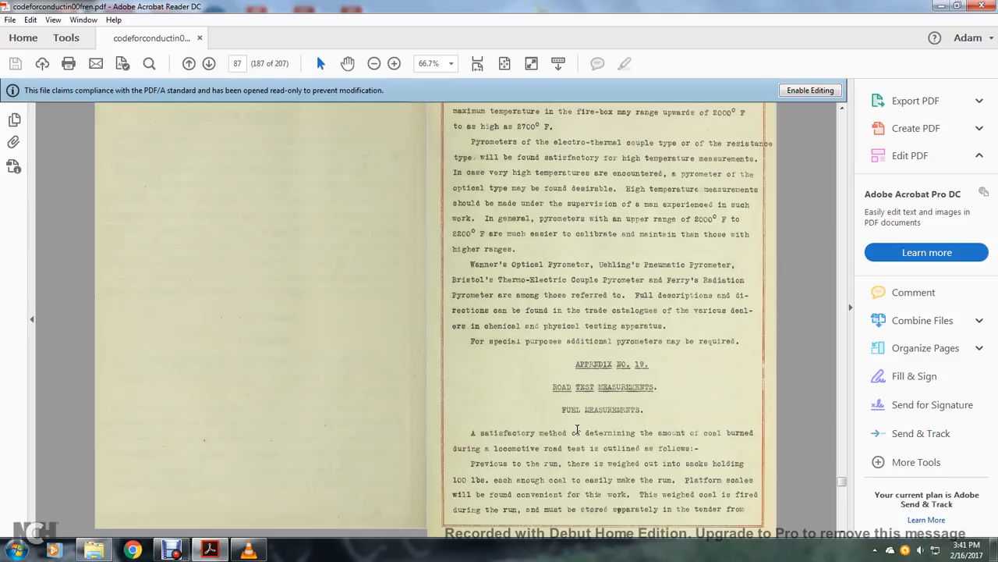
mouse_move(636, 433)
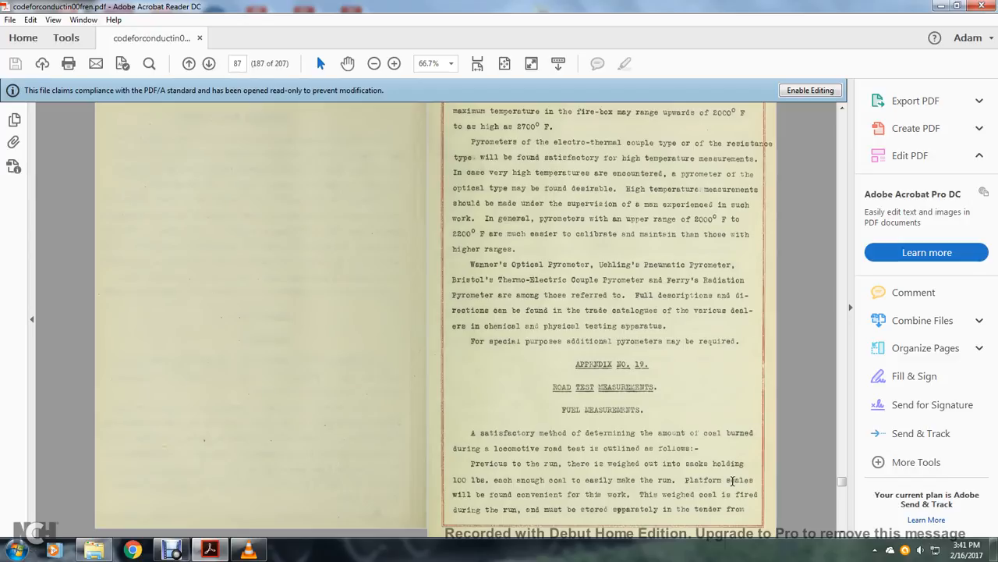
mouse_move(595, 493)
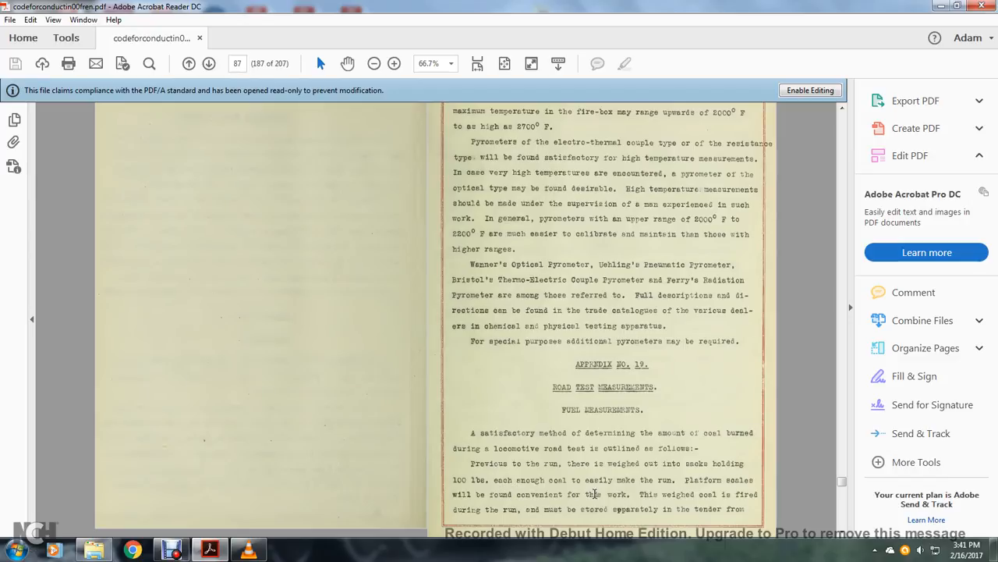
mouse_move(528, 508)
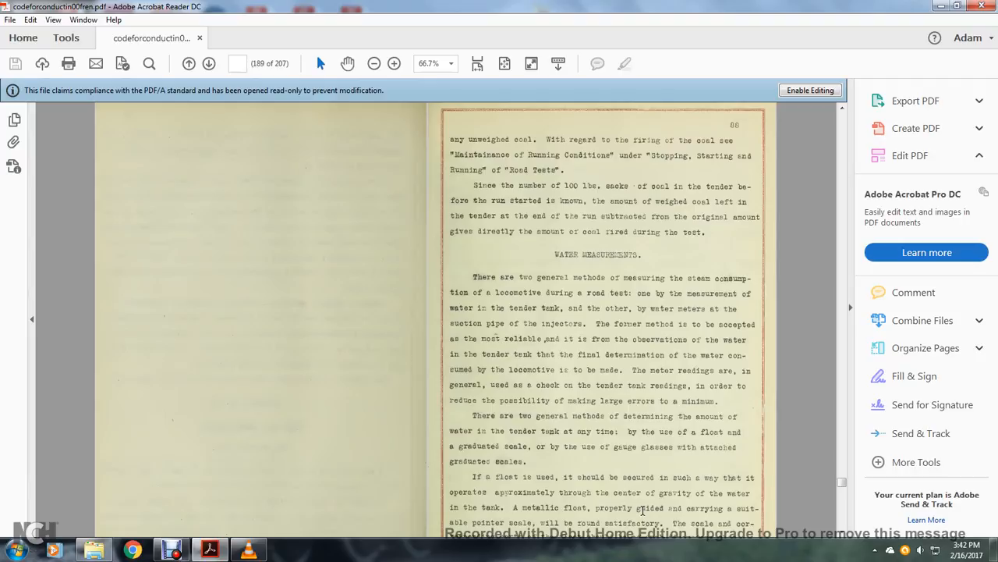
mouse_move(559, 500)
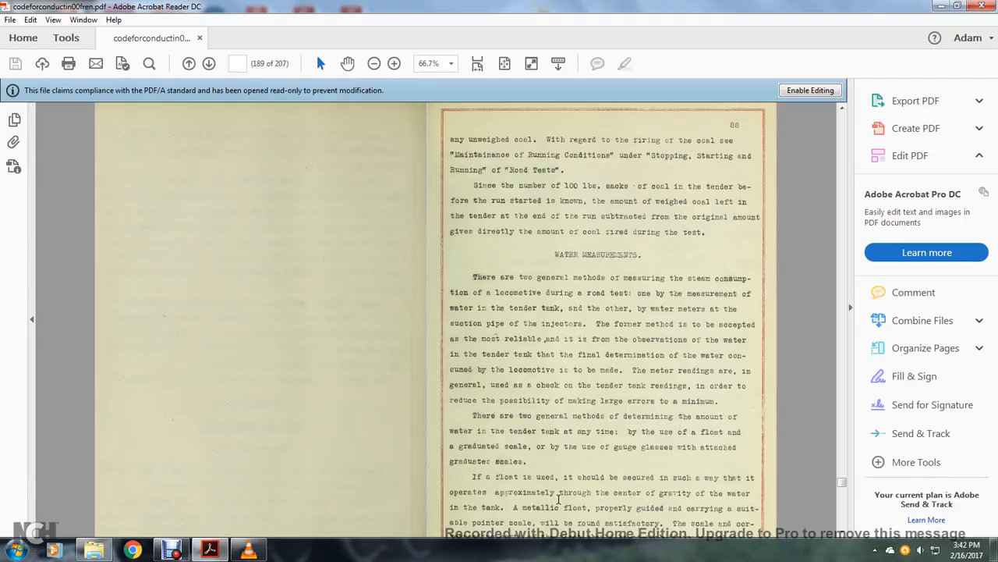
scroll(down, 3)
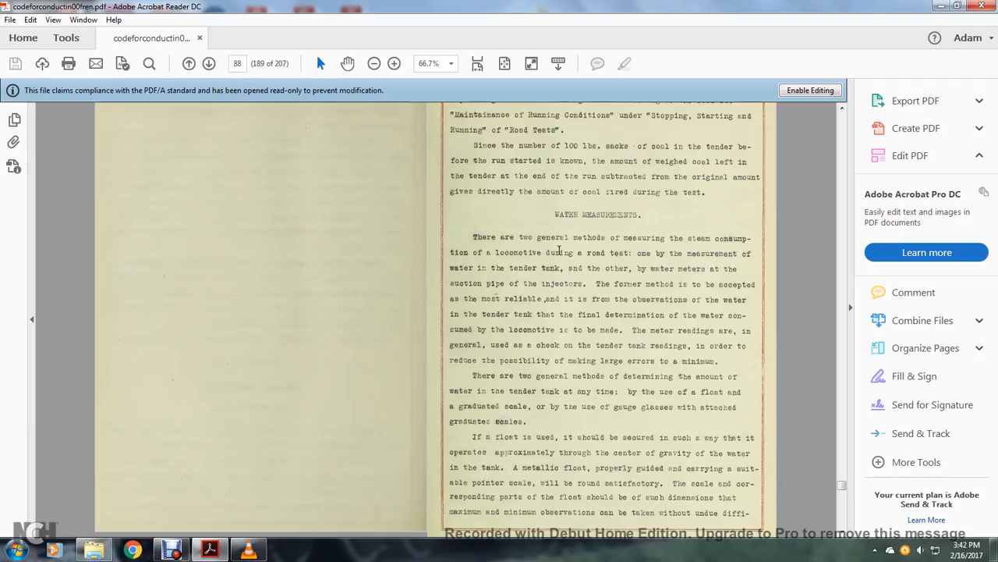
mouse_move(694, 260)
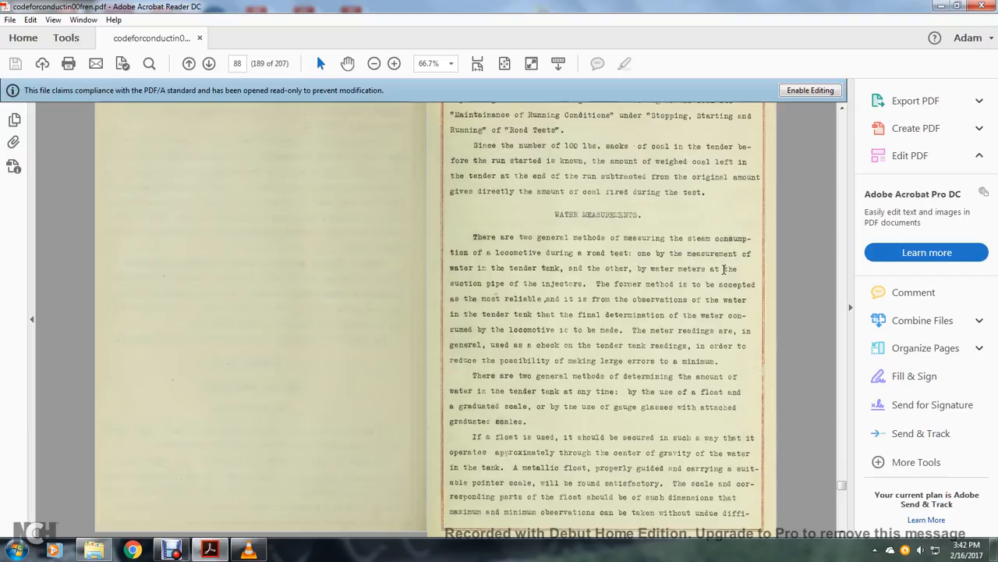
mouse_move(645, 281)
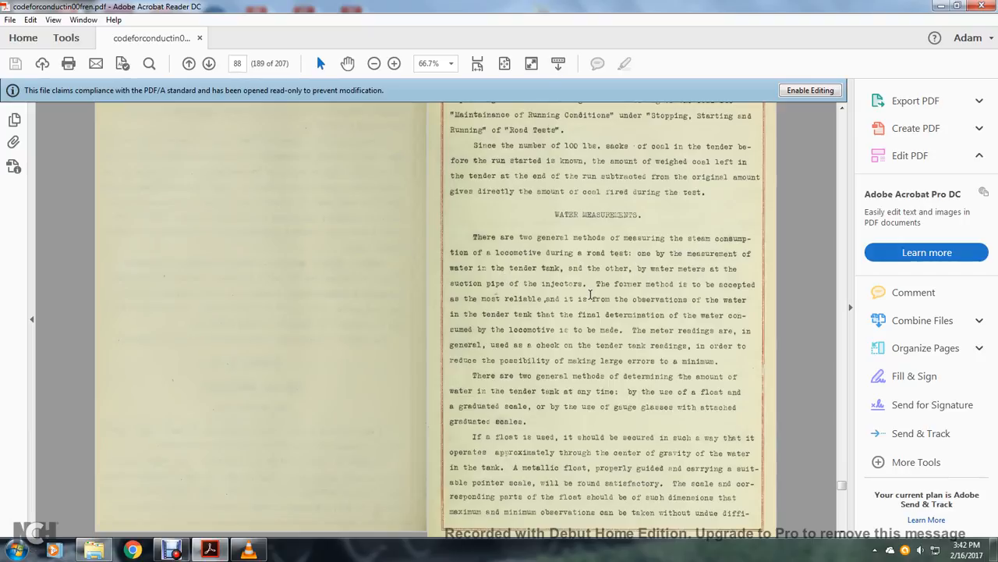
mouse_move(493, 311)
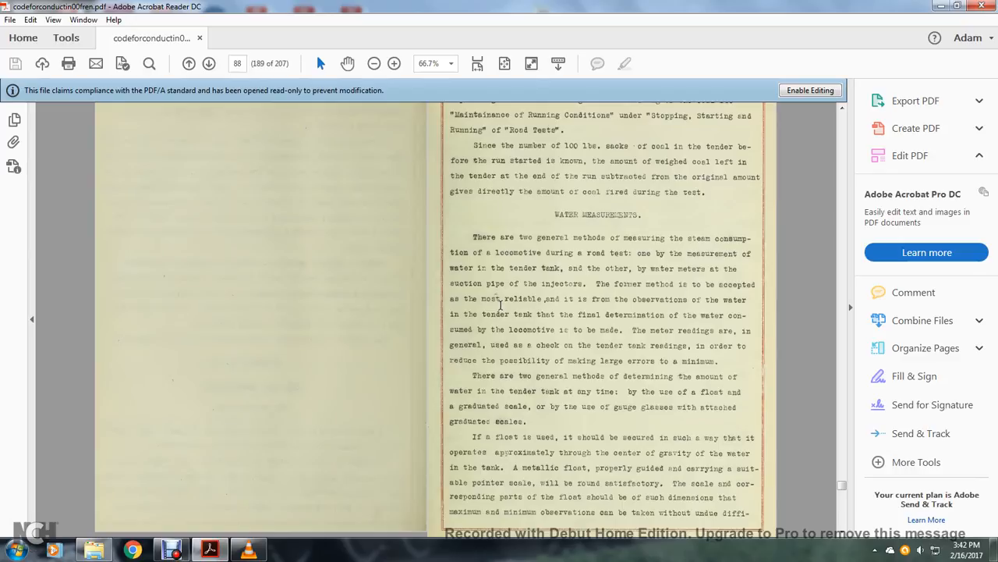
mouse_move(660, 312)
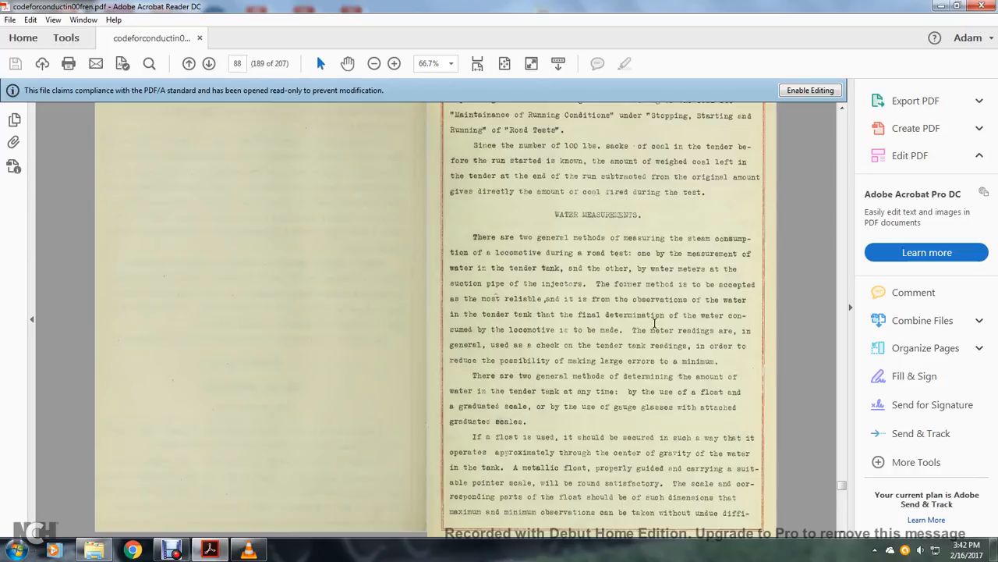
mouse_move(497, 330)
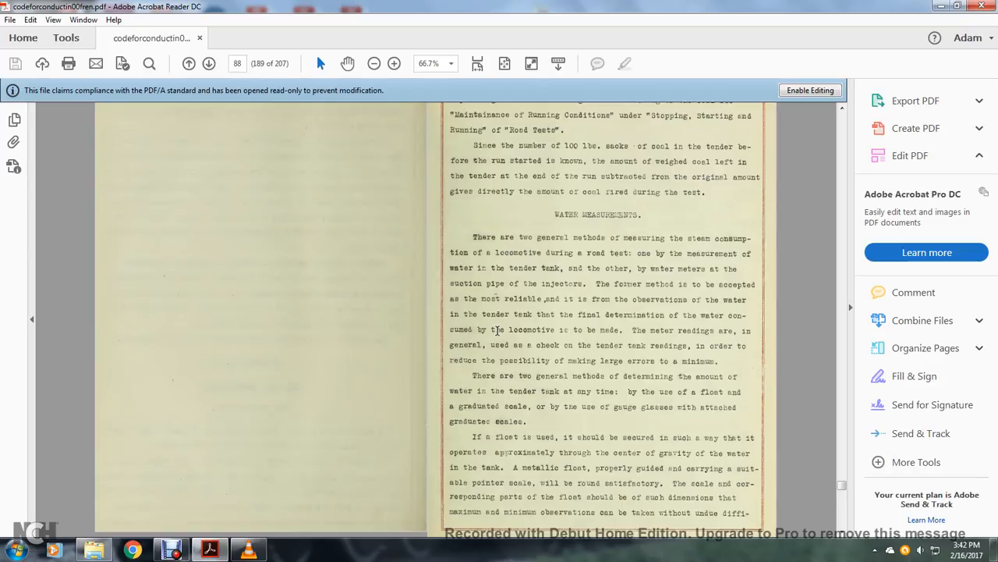
mouse_move(729, 345)
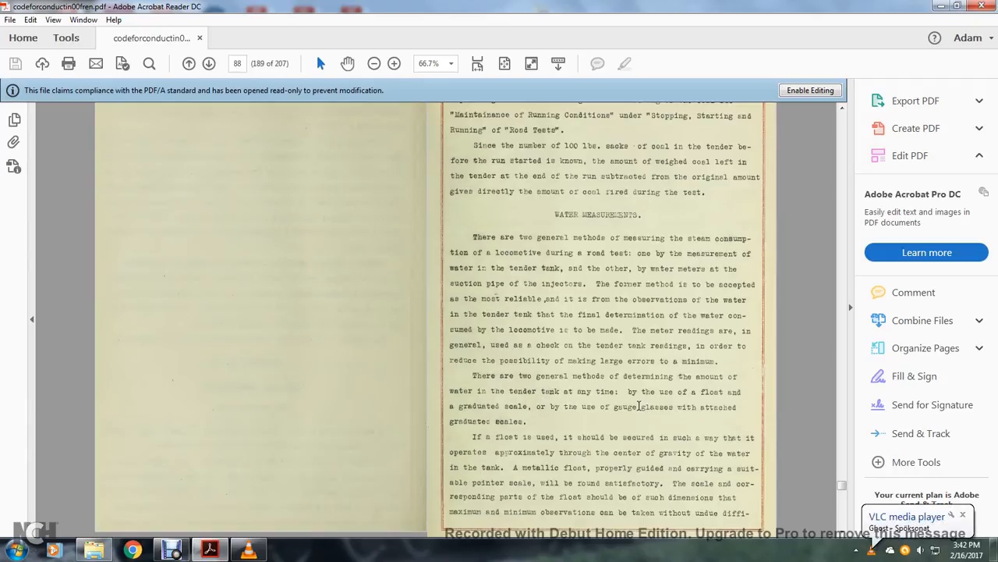
scroll(down, 3)
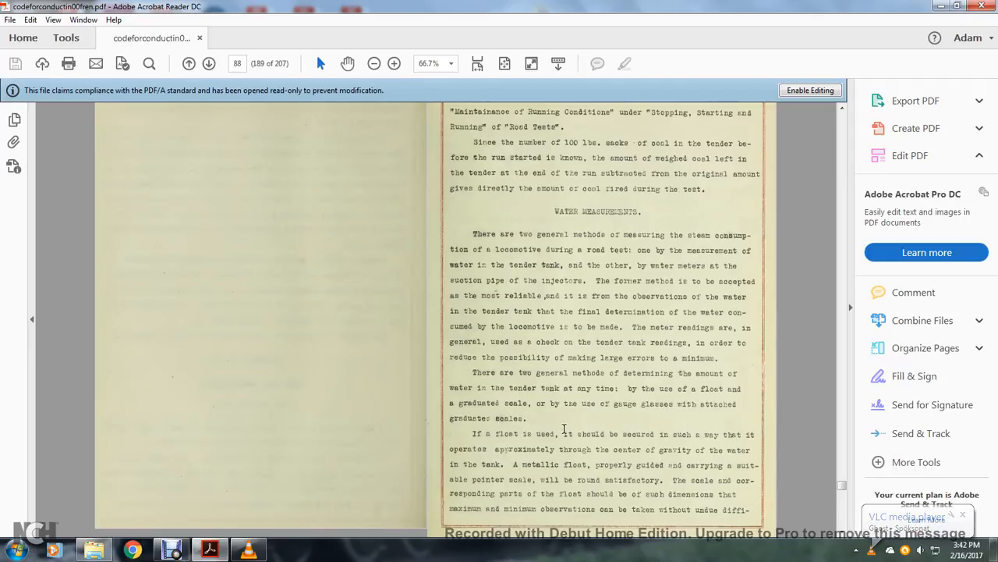
mouse_move(661, 434)
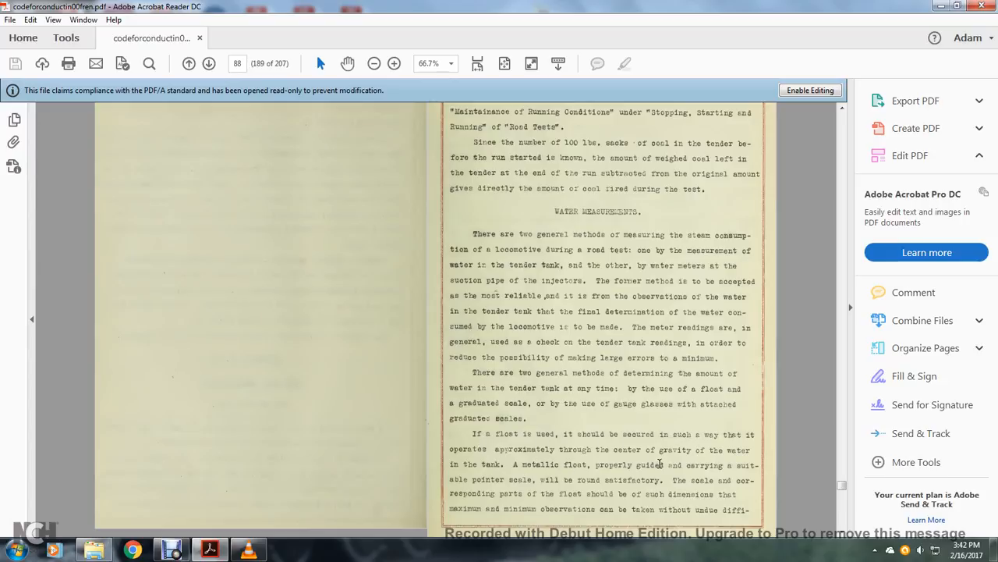
mouse_move(569, 473)
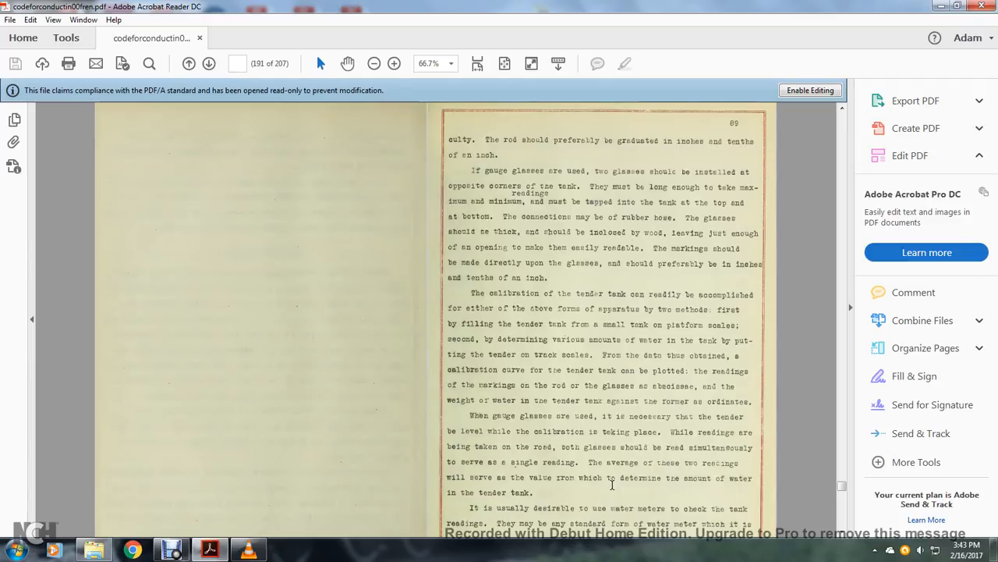
mouse_move(610, 170)
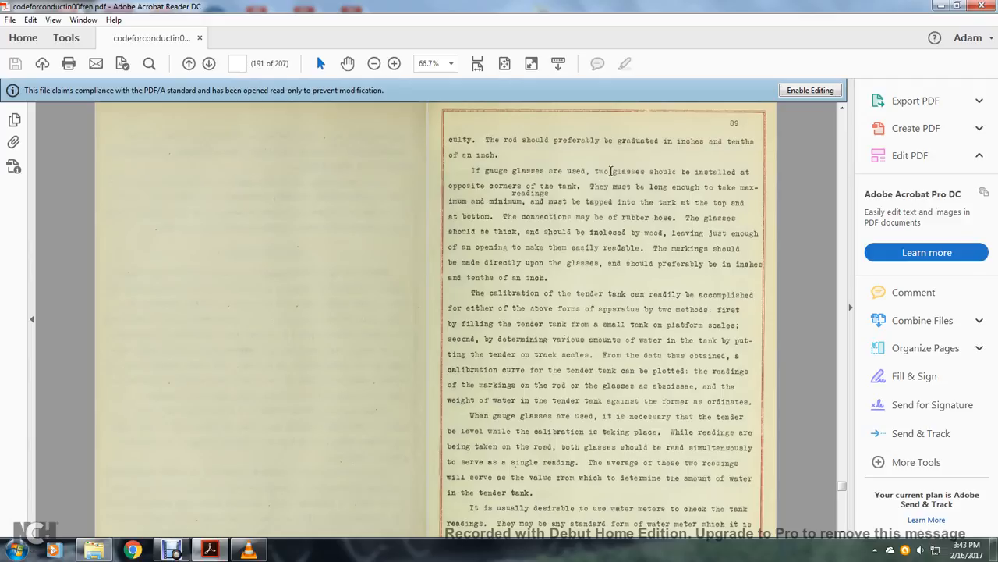
mouse_move(724, 172)
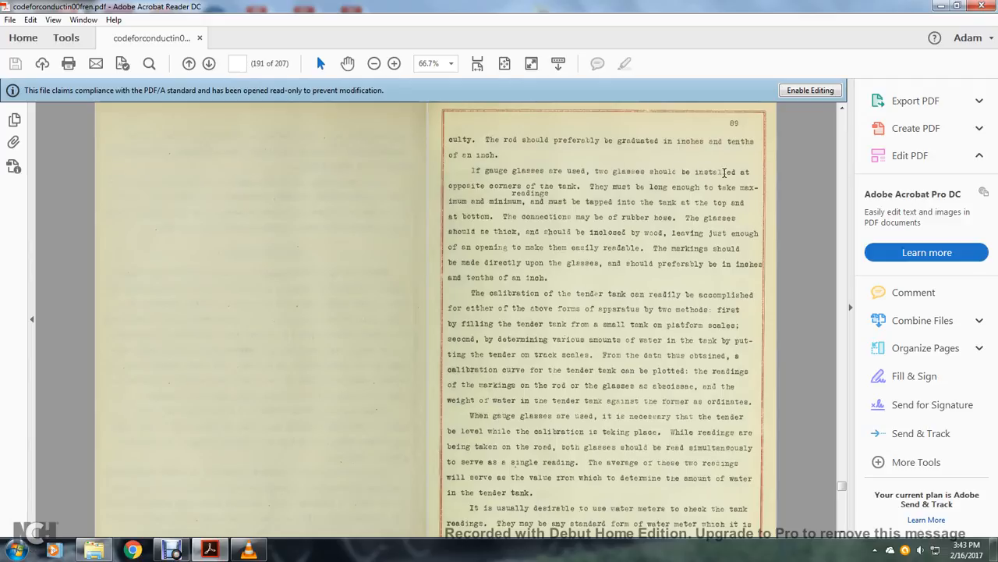
mouse_move(652, 188)
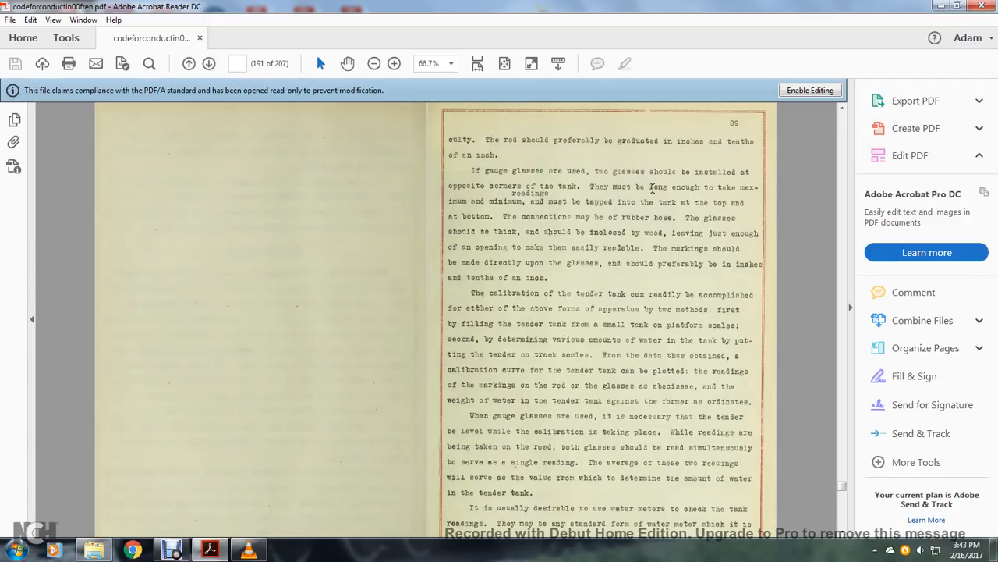
mouse_move(528, 198)
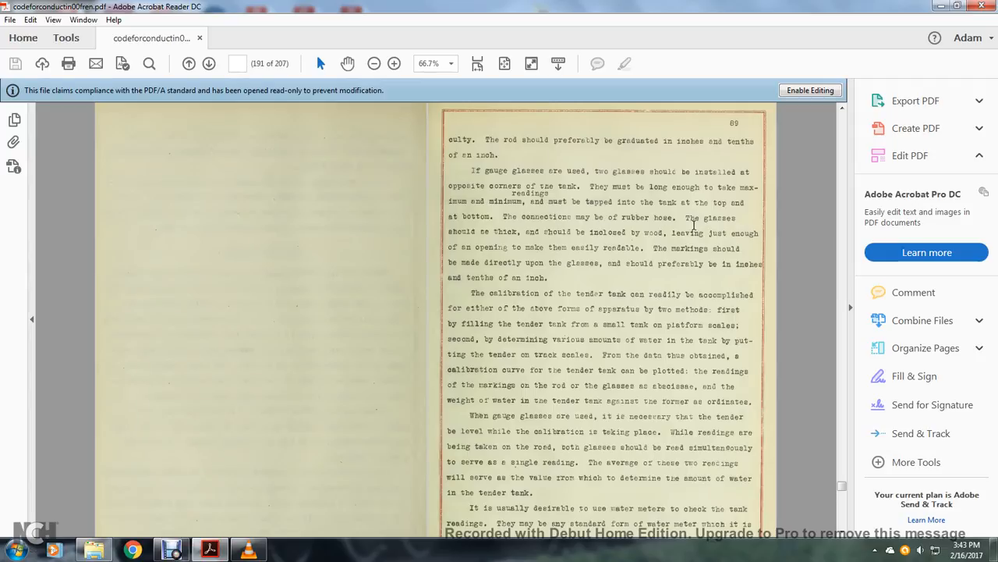
mouse_move(644, 232)
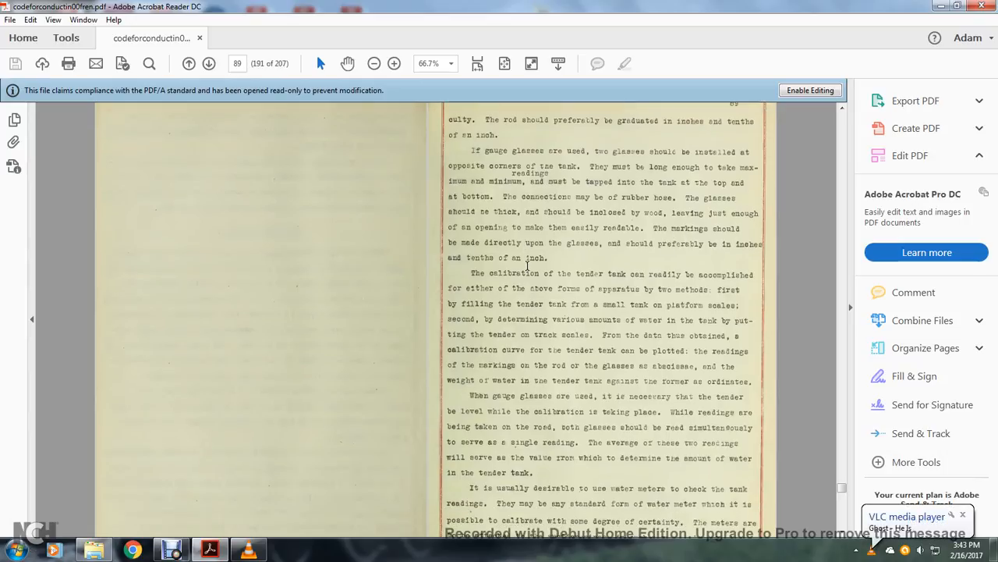
- Scroll to page 89 on gauge glasses, tender tank calibration and water meter checks
scroll(down, 3)
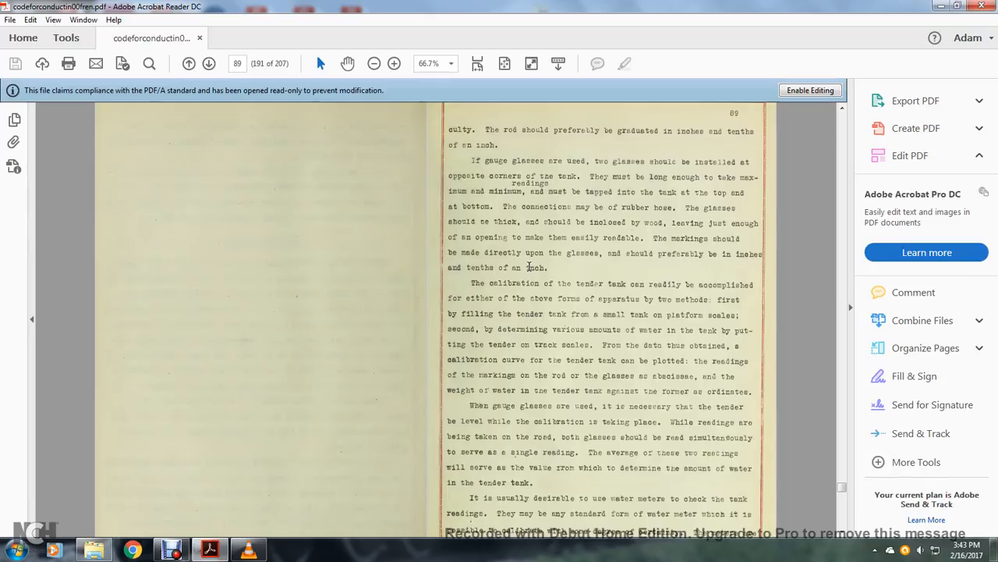
mouse_move(514, 261)
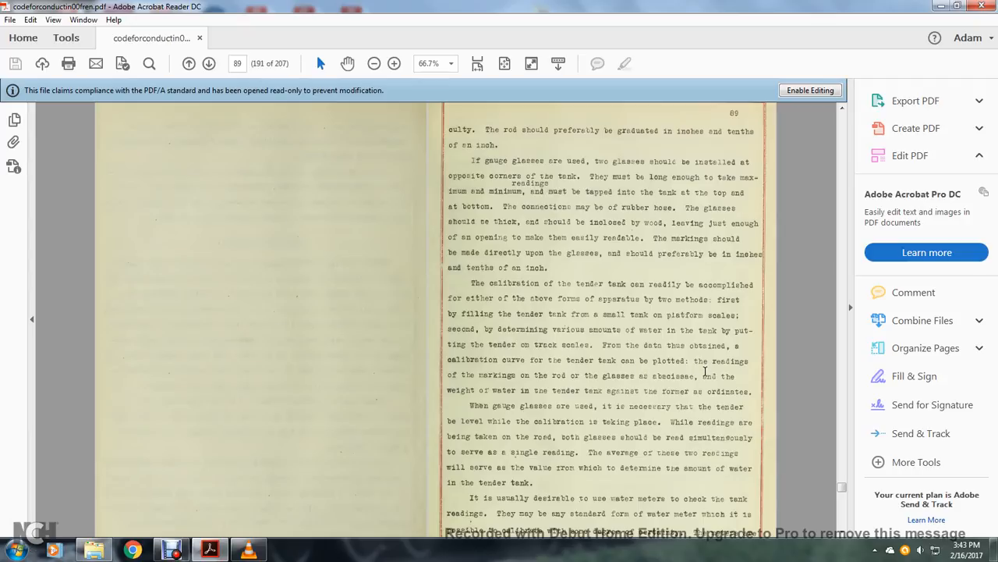
mouse_move(722, 375)
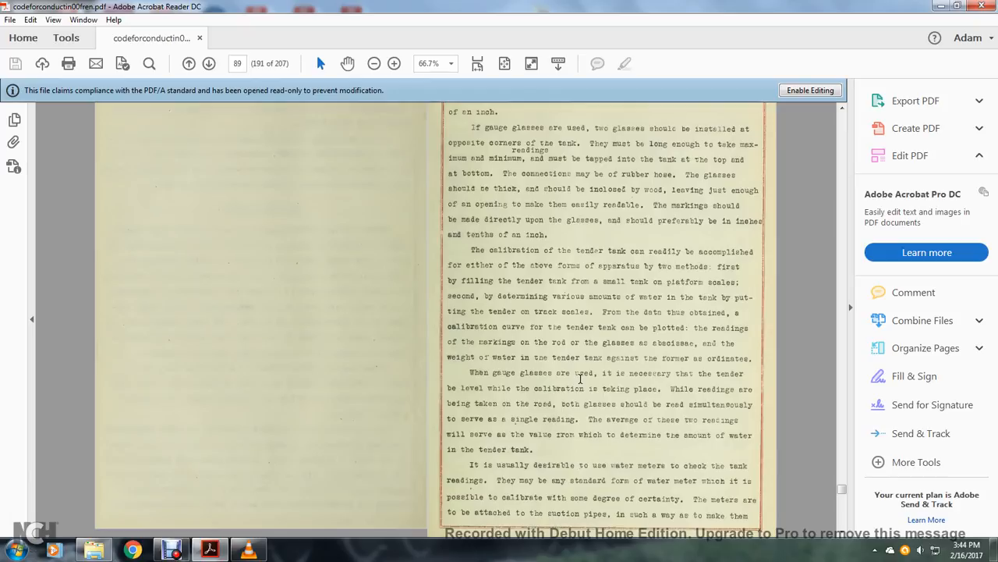
mouse_move(701, 405)
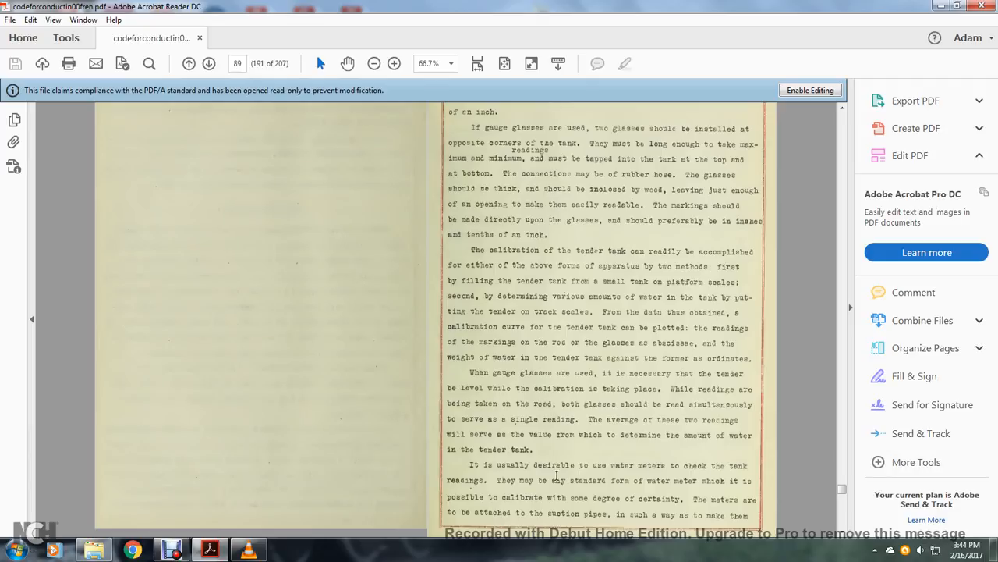
mouse_move(725, 480)
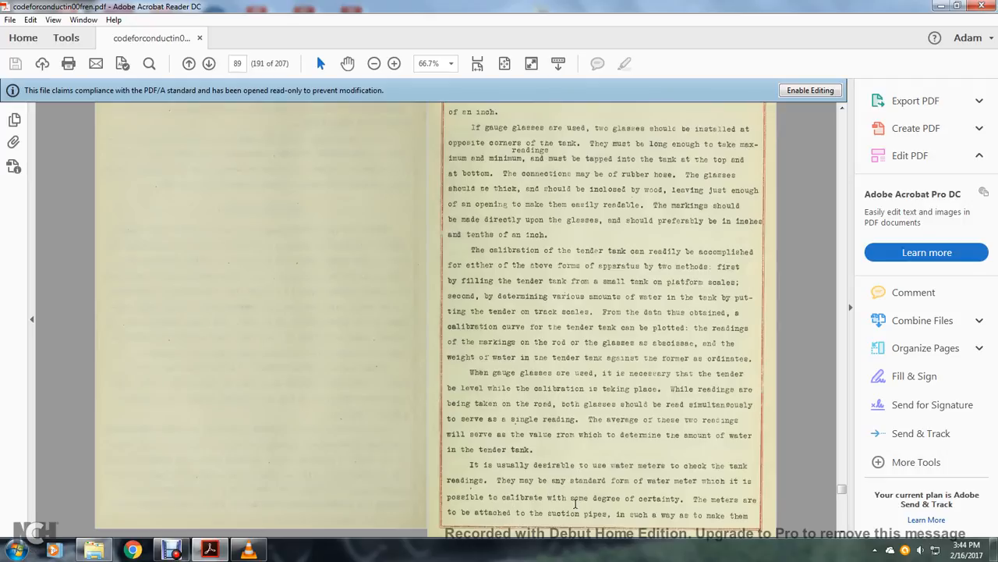
mouse_move(674, 508)
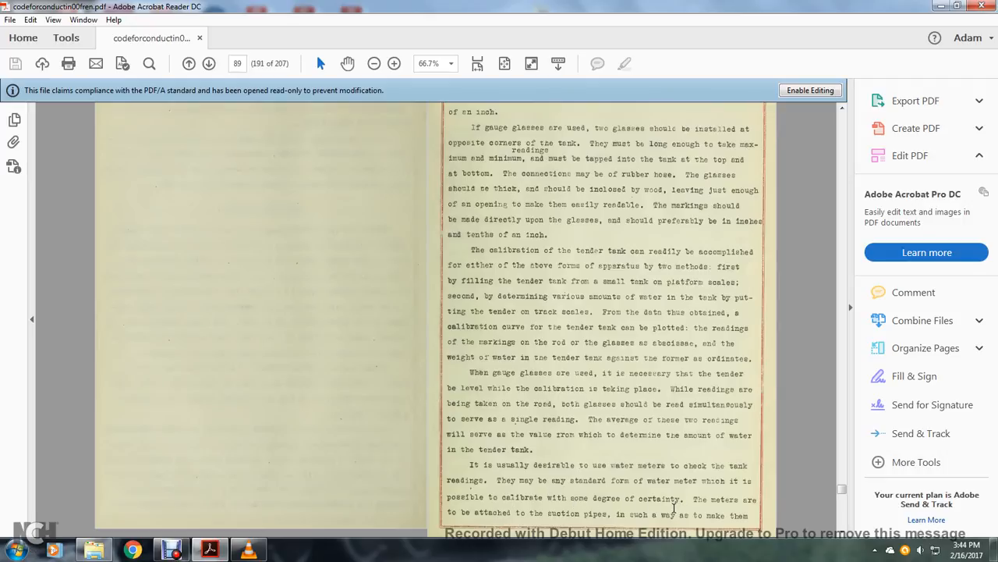
- Scroll to page 90, where Appendix No. 20 on determining smoke character begins
scroll(down, 3)
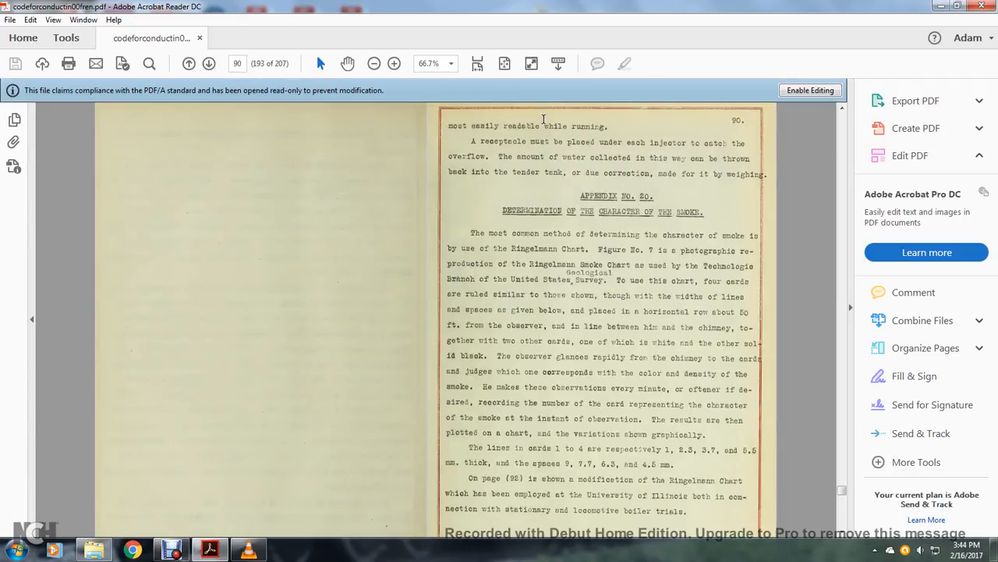
mouse_move(654, 140)
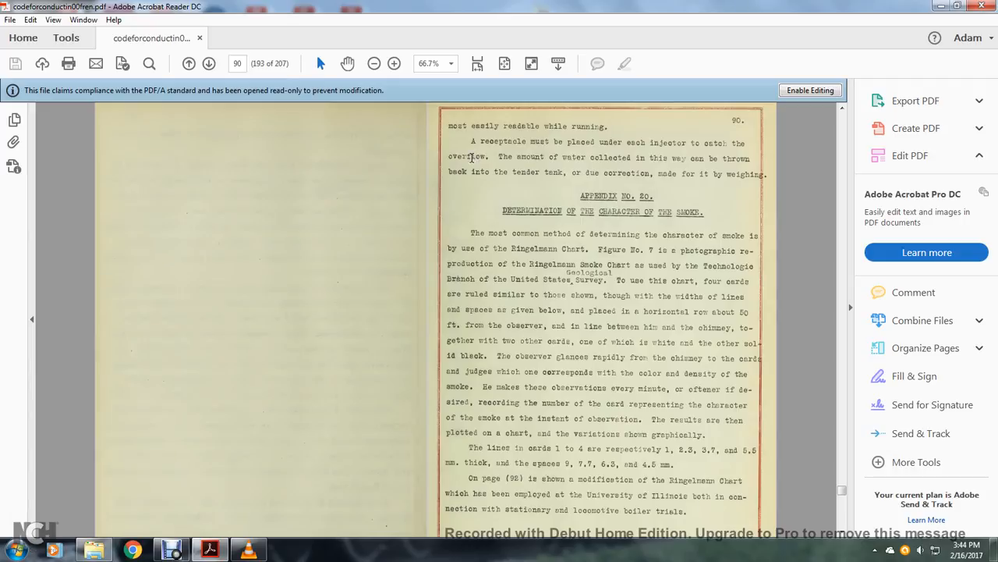
mouse_move(683, 156)
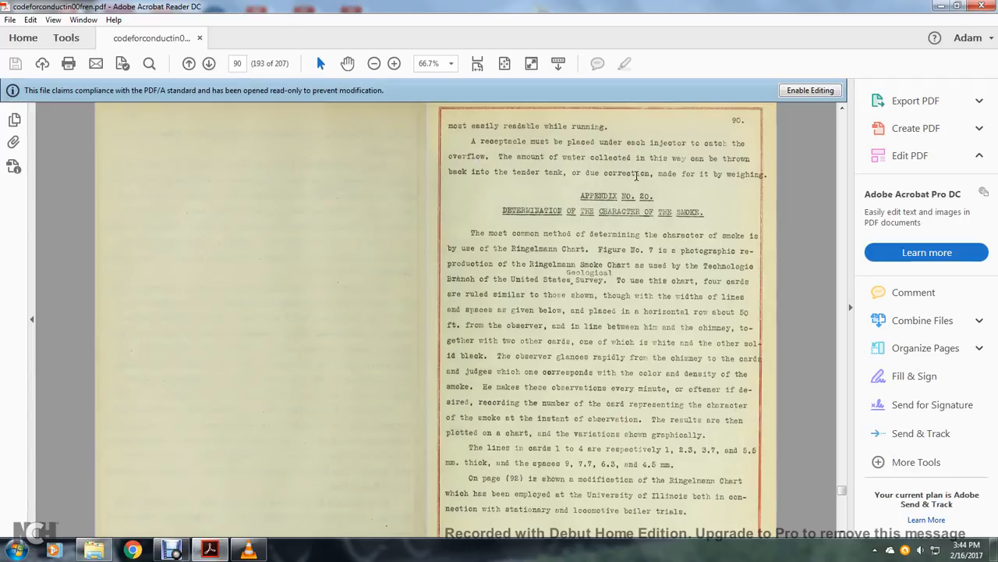
mouse_move(716, 174)
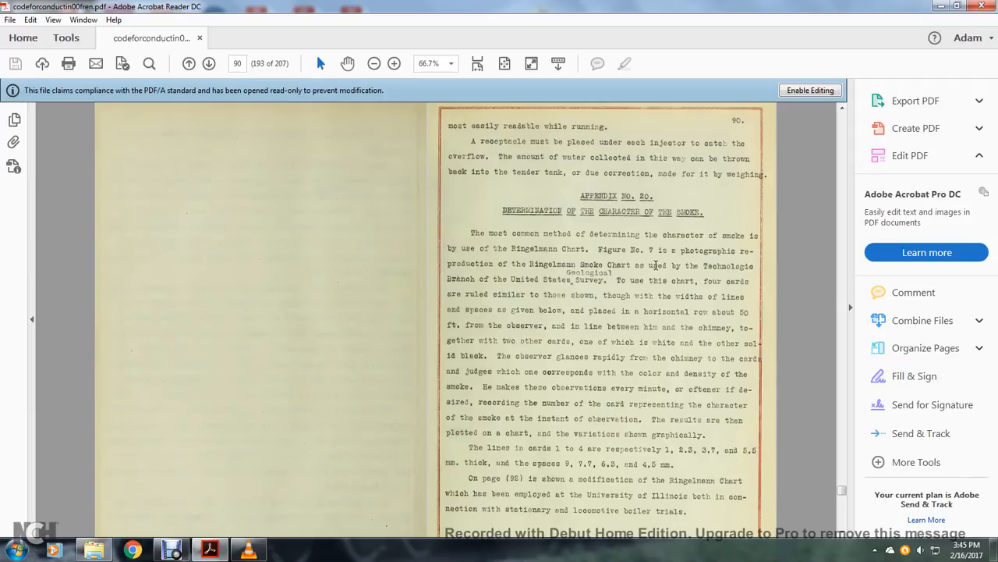
mouse_move(492, 279)
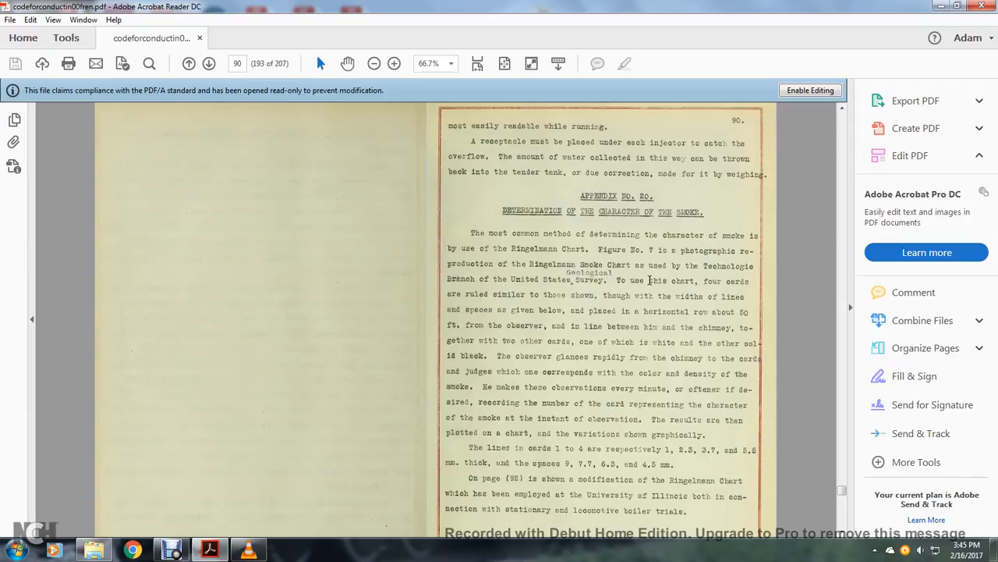
mouse_move(477, 295)
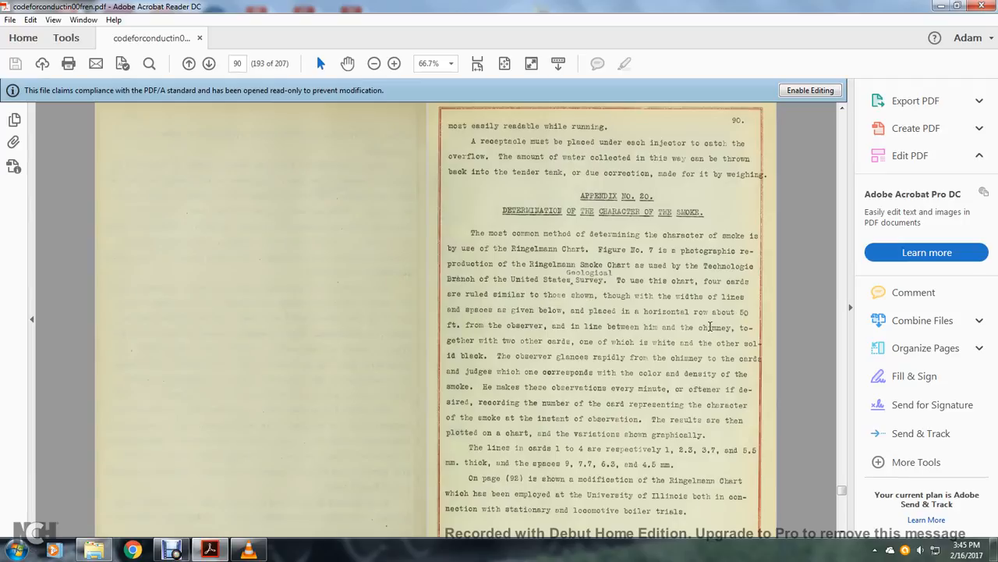
mouse_move(568, 339)
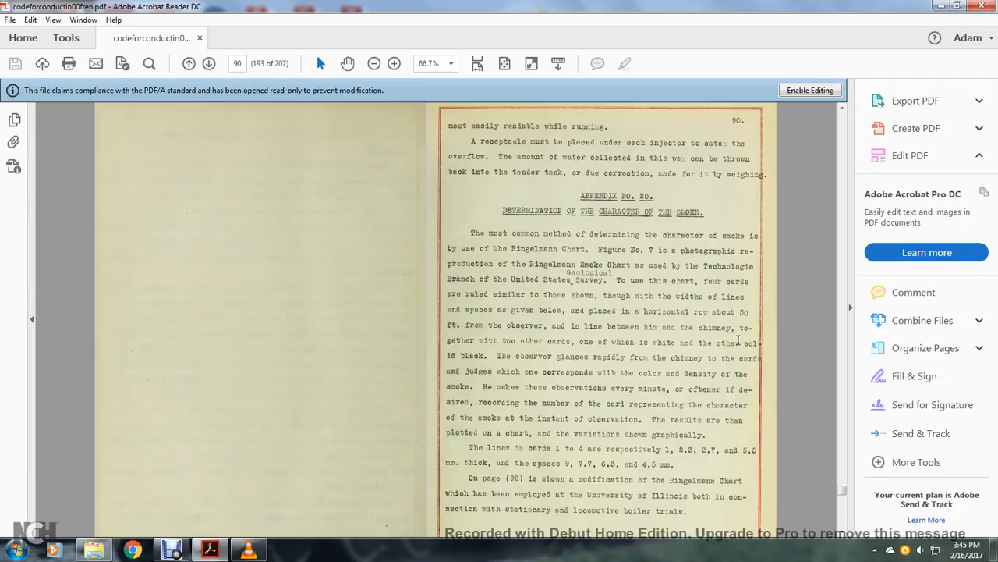
mouse_move(464, 354)
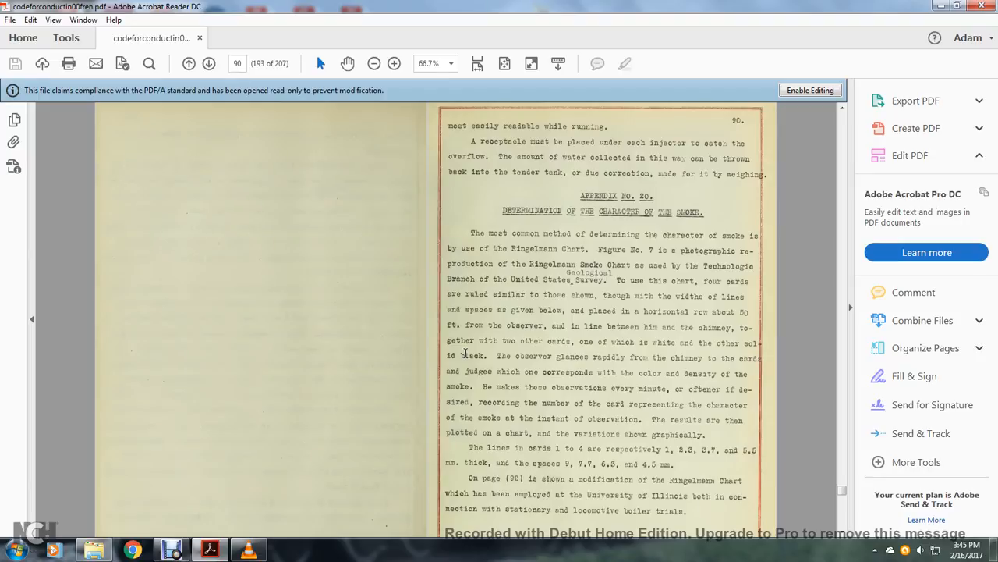
mouse_move(578, 353)
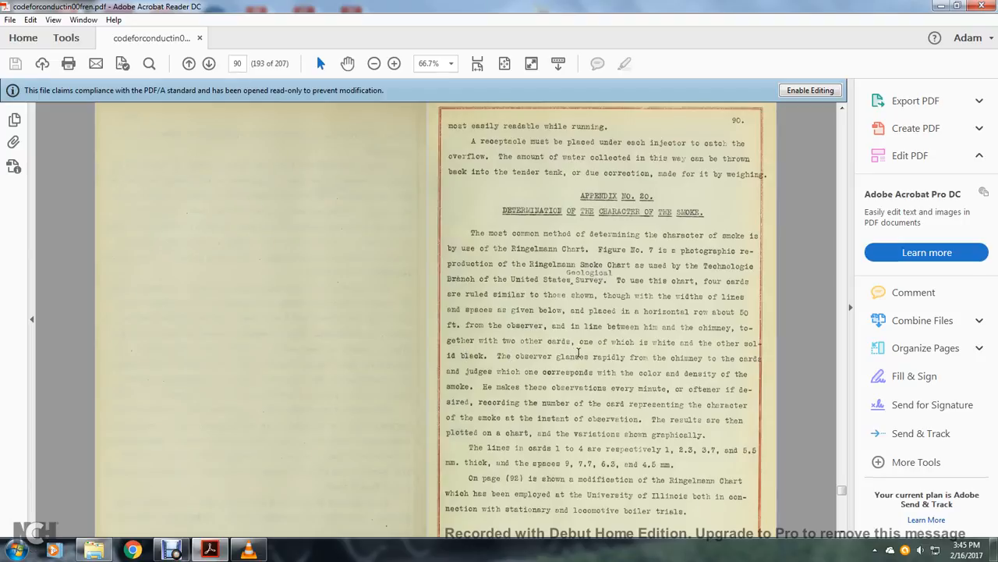
mouse_move(717, 361)
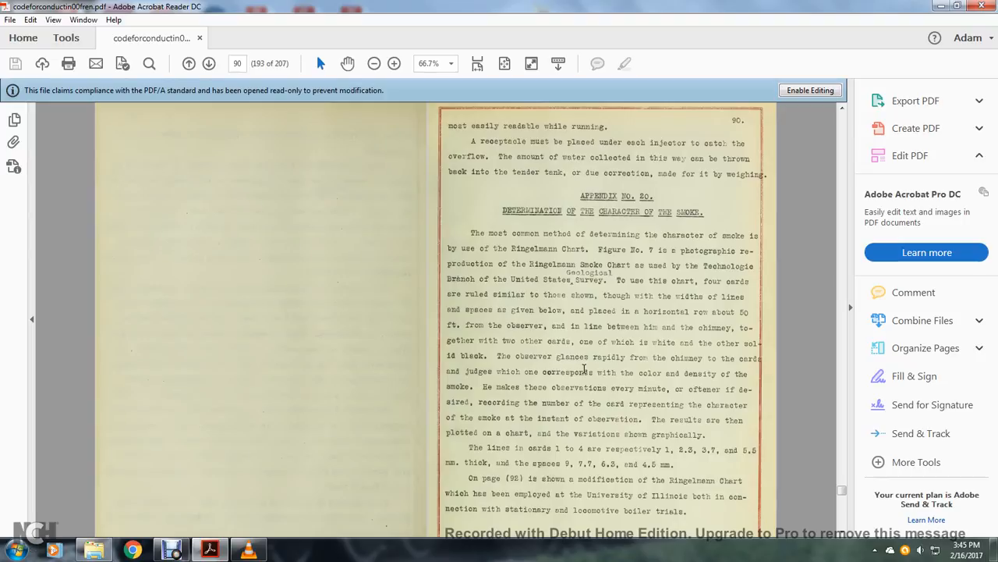
mouse_move(503, 386)
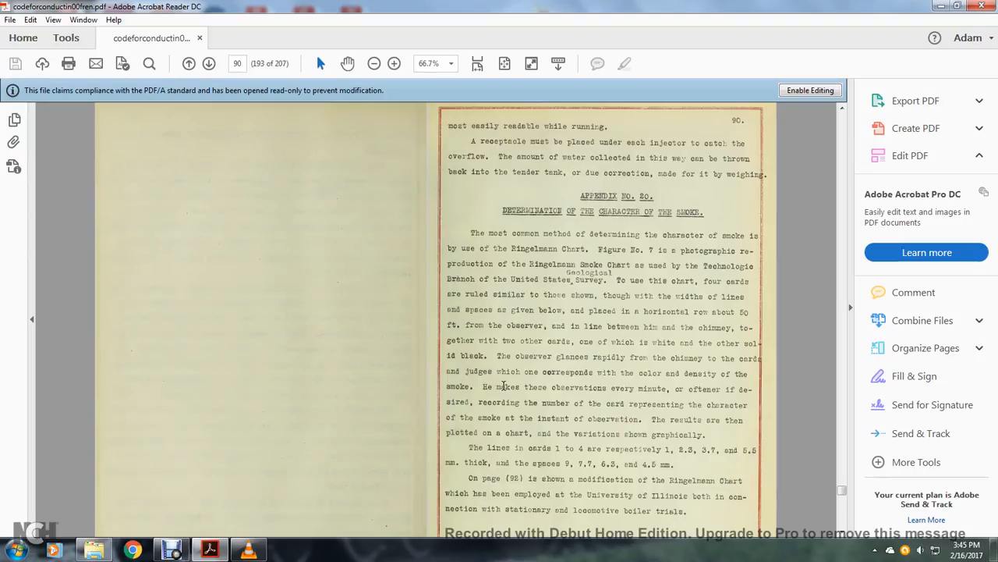
mouse_move(710, 391)
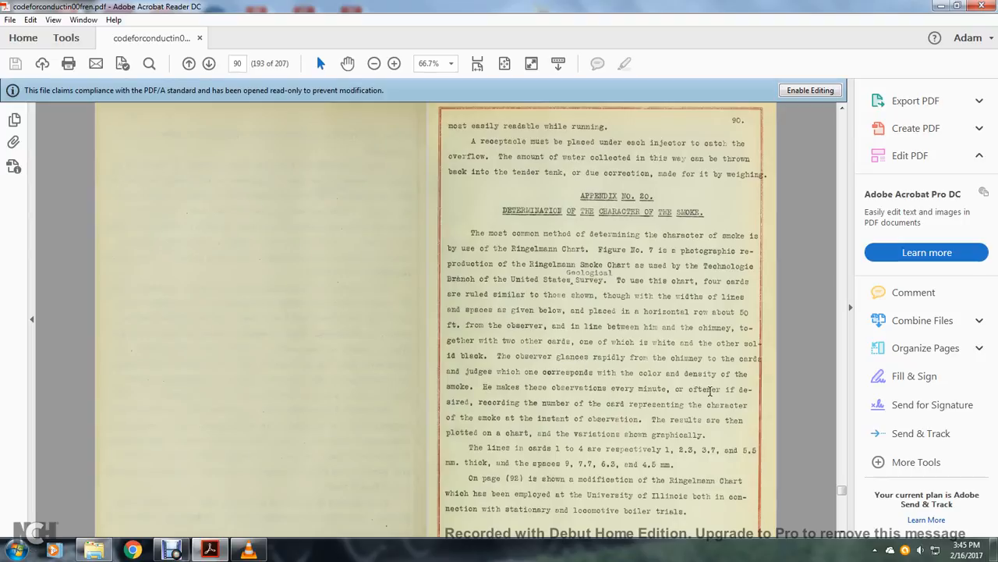
mouse_move(616, 392)
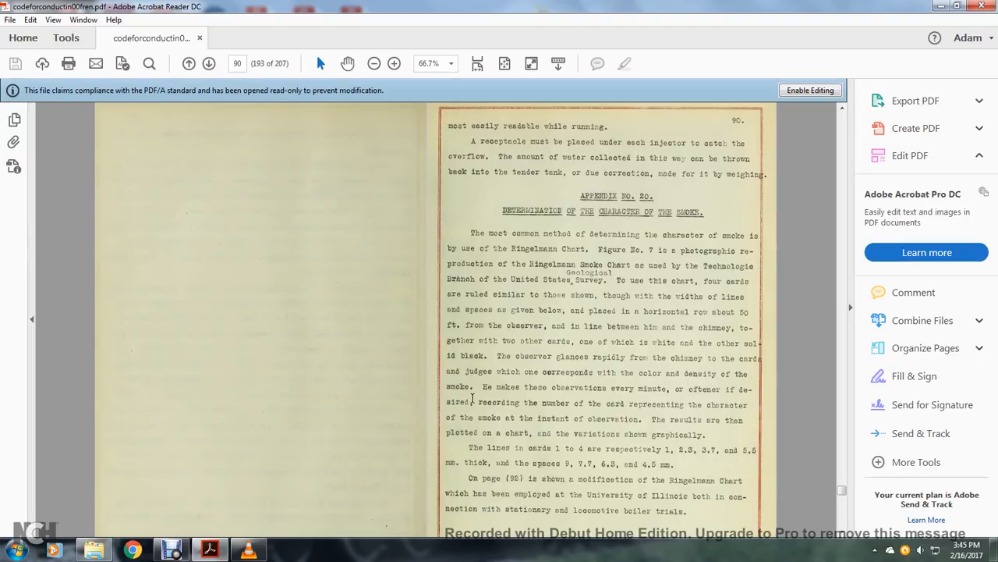
mouse_move(572, 408)
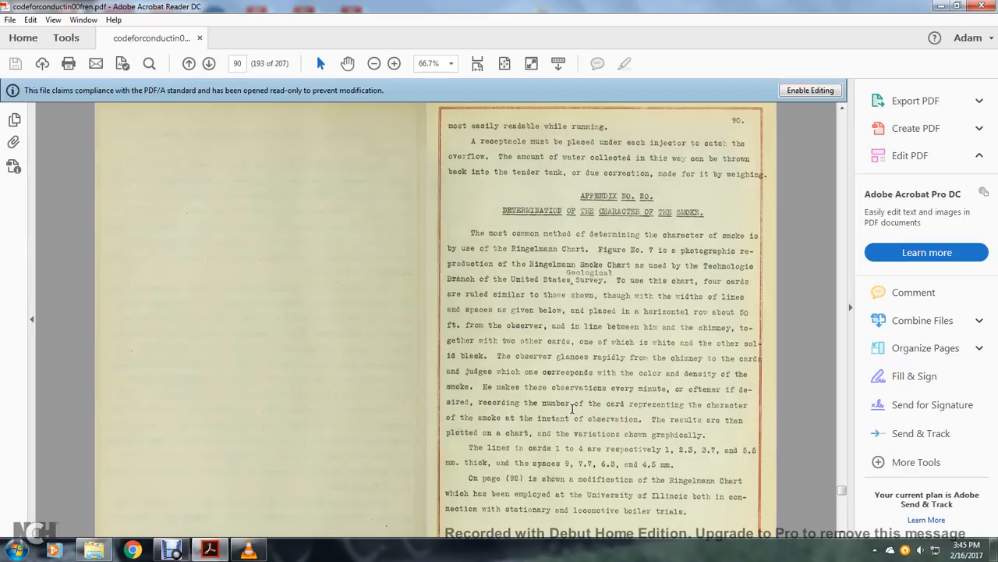
mouse_move(526, 419)
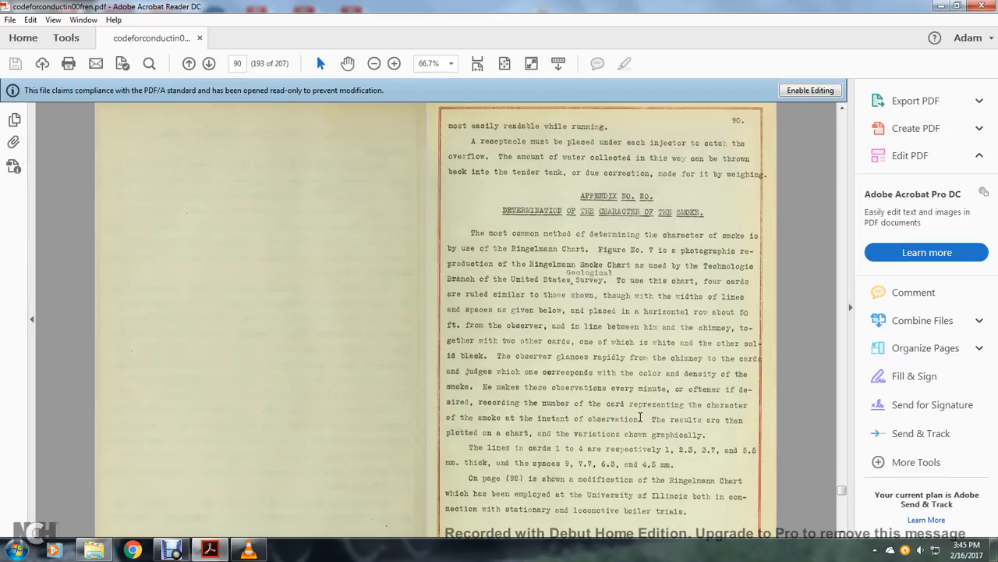
mouse_move(616, 425)
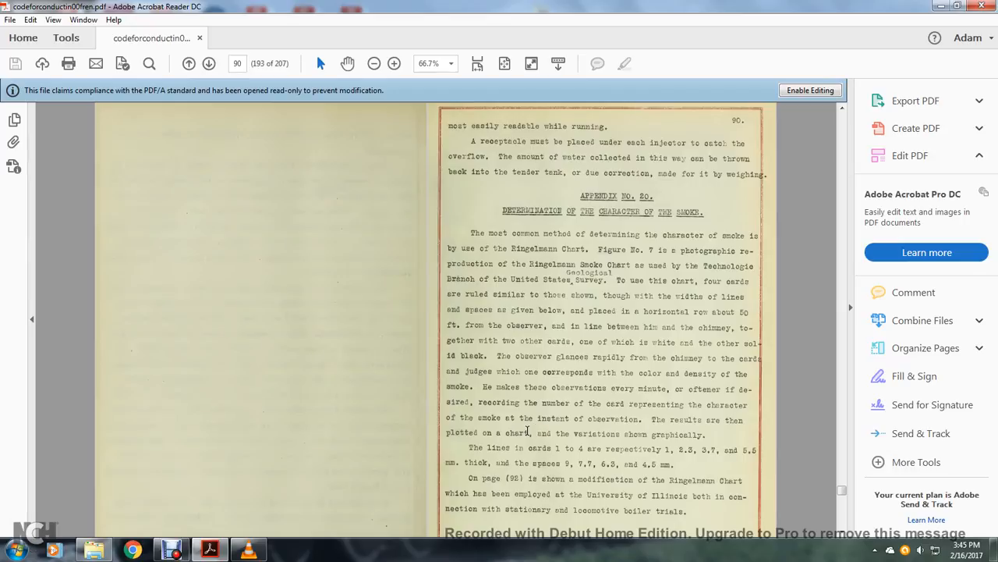
mouse_move(566, 445)
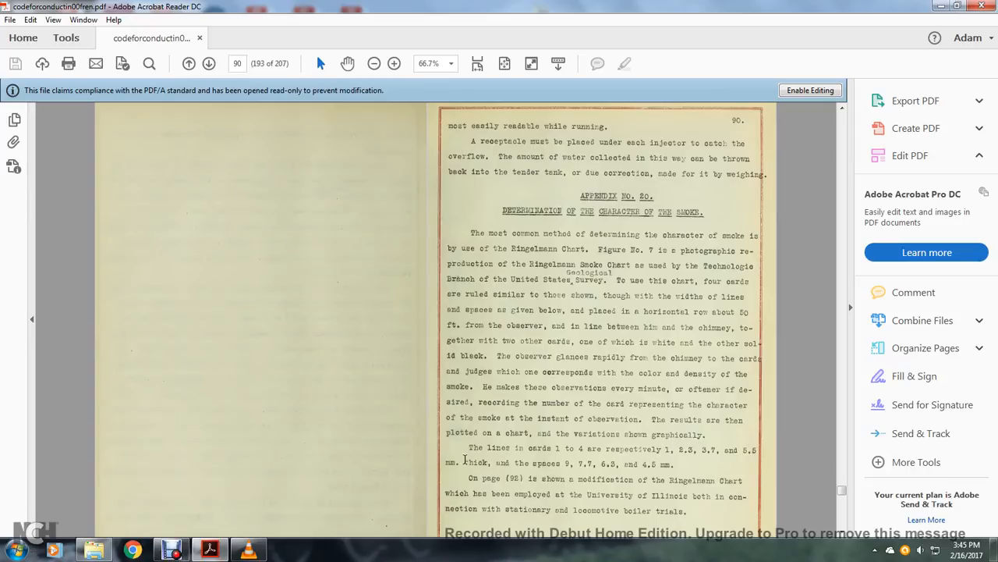
mouse_move(587, 460)
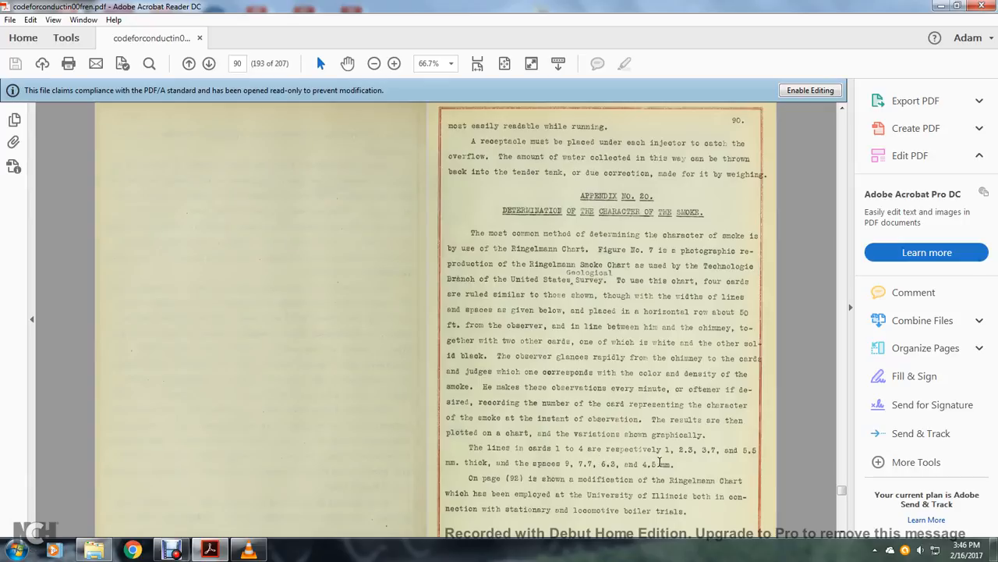
mouse_move(496, 483)
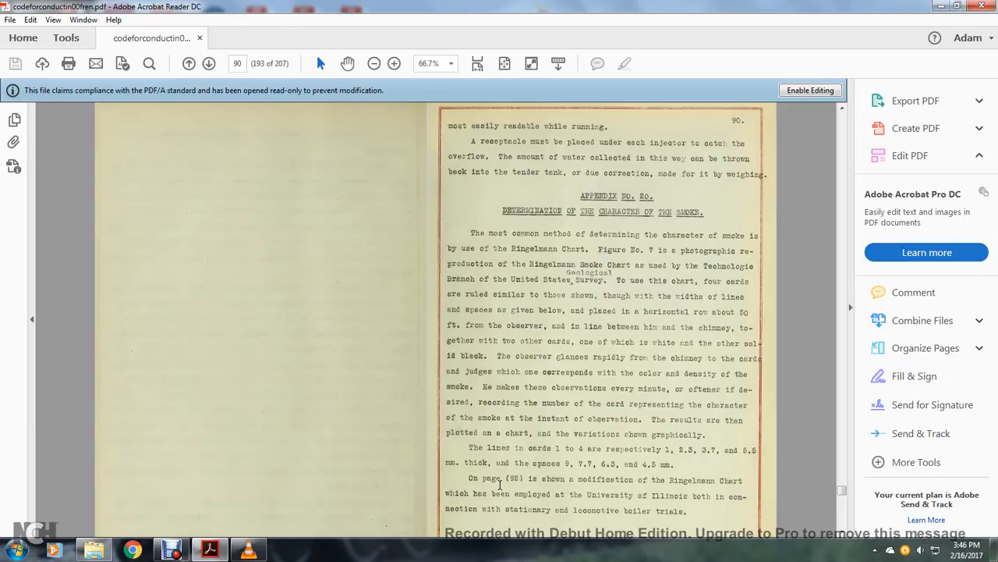
mouse_move(717, 494)
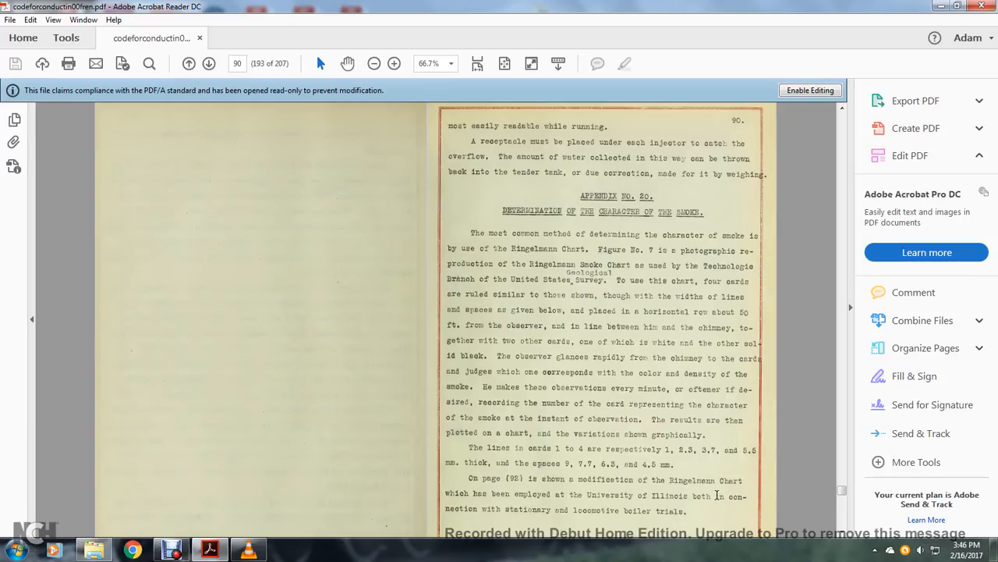
mouse_move(532, 501)
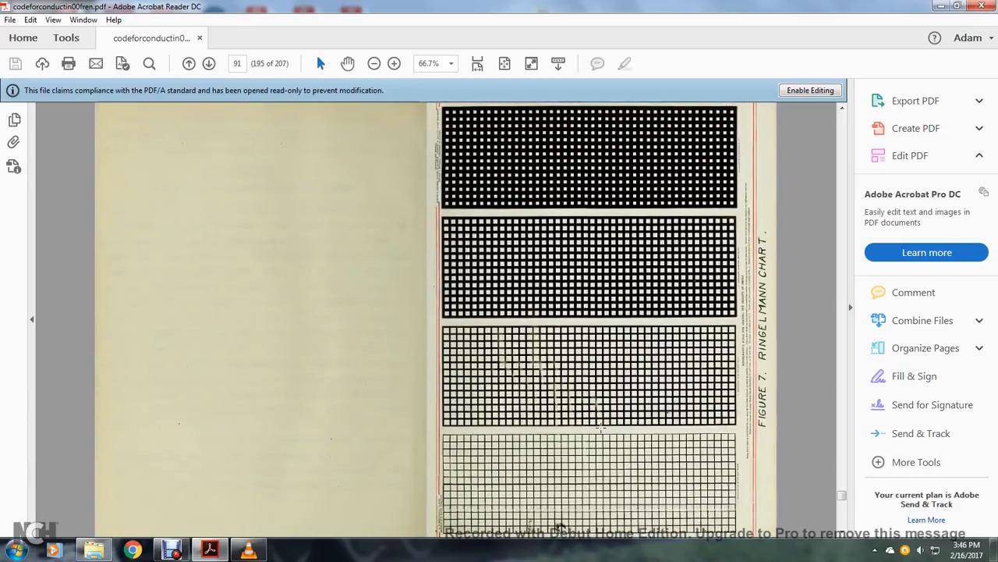
- Scroll past the Ringelmann Chart and smoke record form to Appendix No. 21 on page 93
scroll(down, 3)
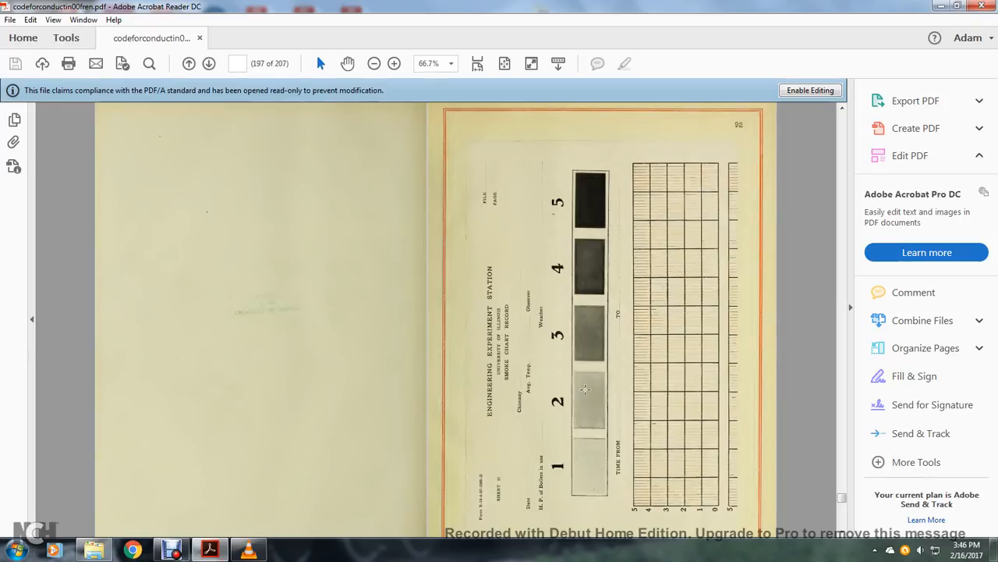
click(209, 63)
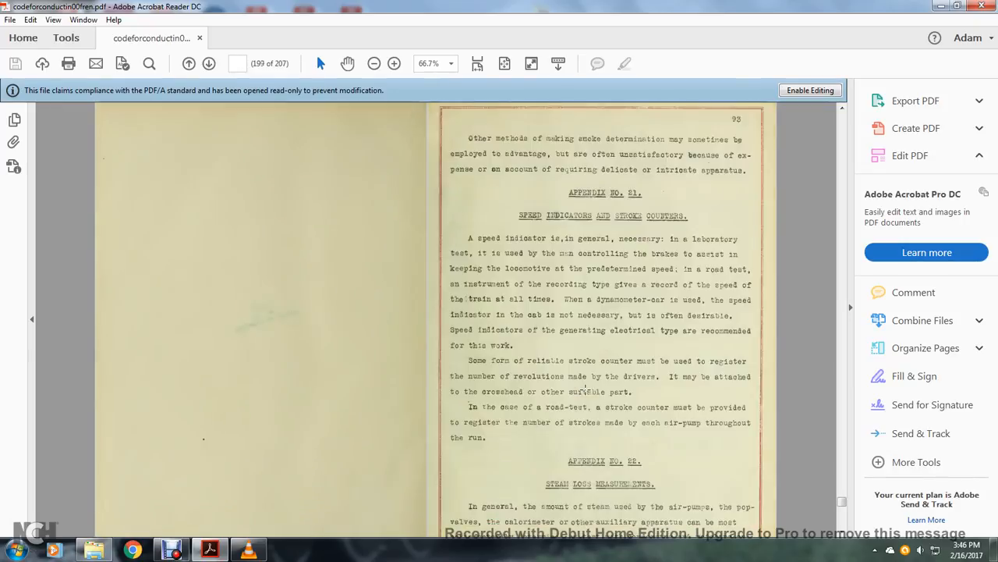
mouse_move(575, 142)
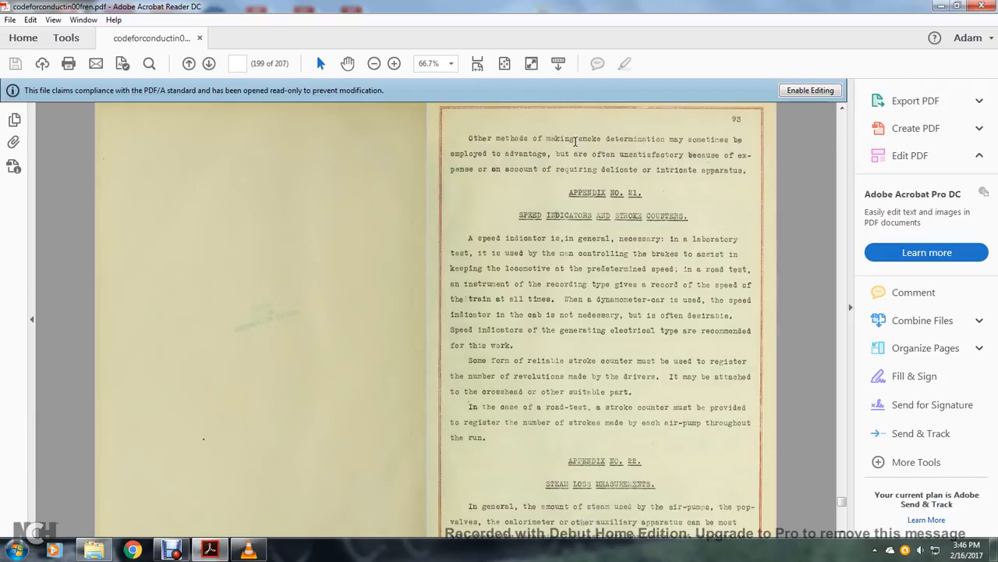
mouse_move(519, 149)
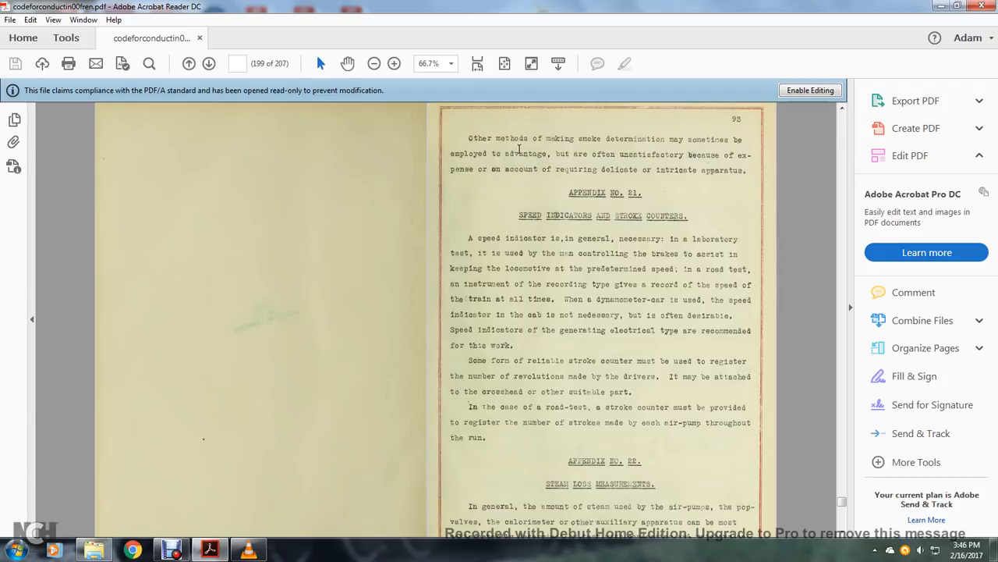
mouse_move(731, 152)
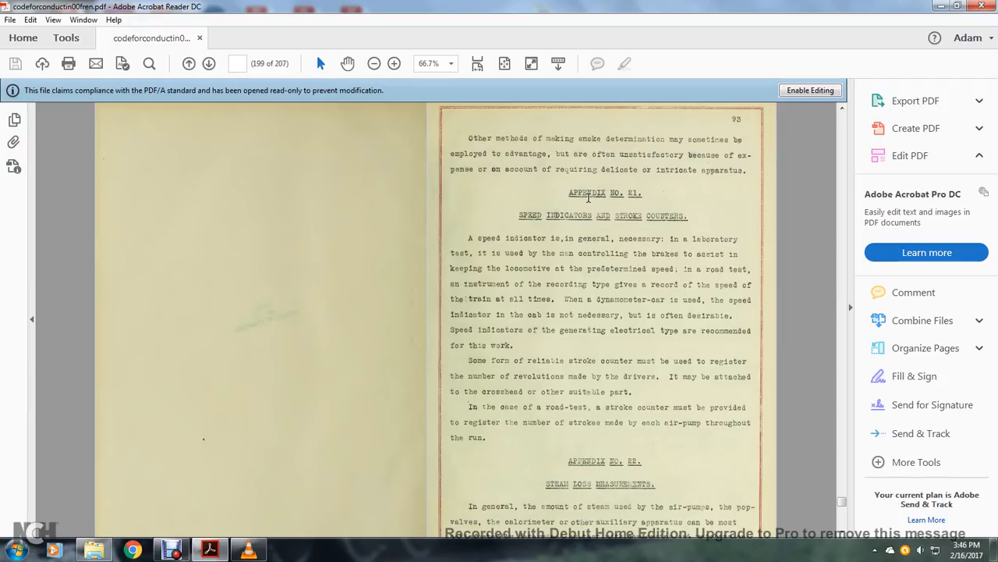
mouse_move(613, 239)
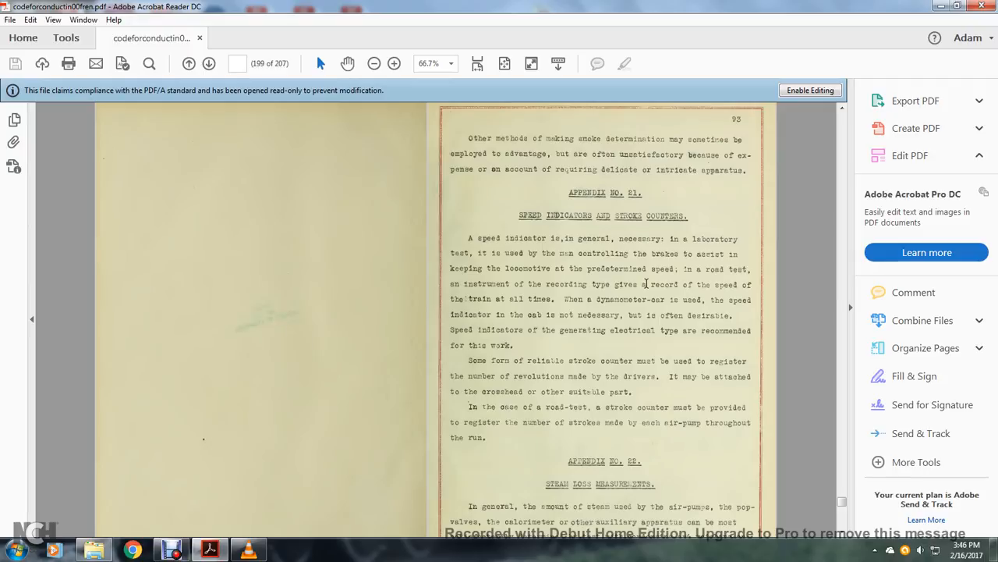
mouse_move(620, 302)
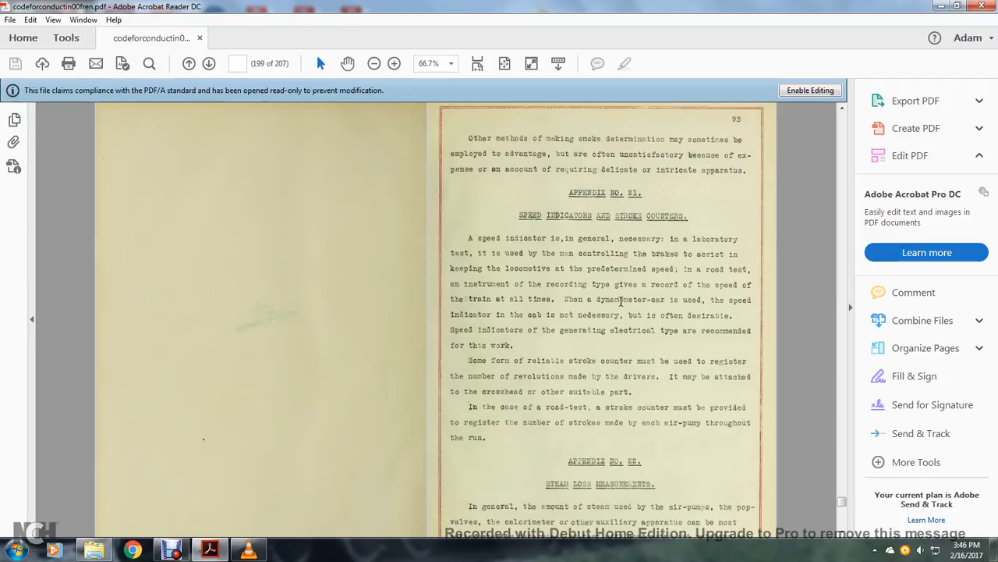
mouse_move(532, 312)
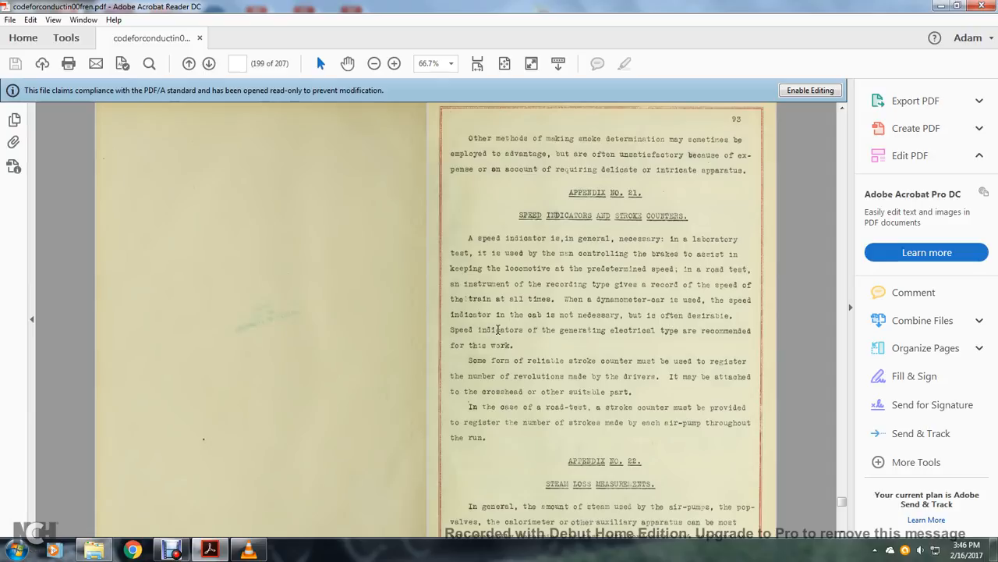
mouse_move(664, 330)
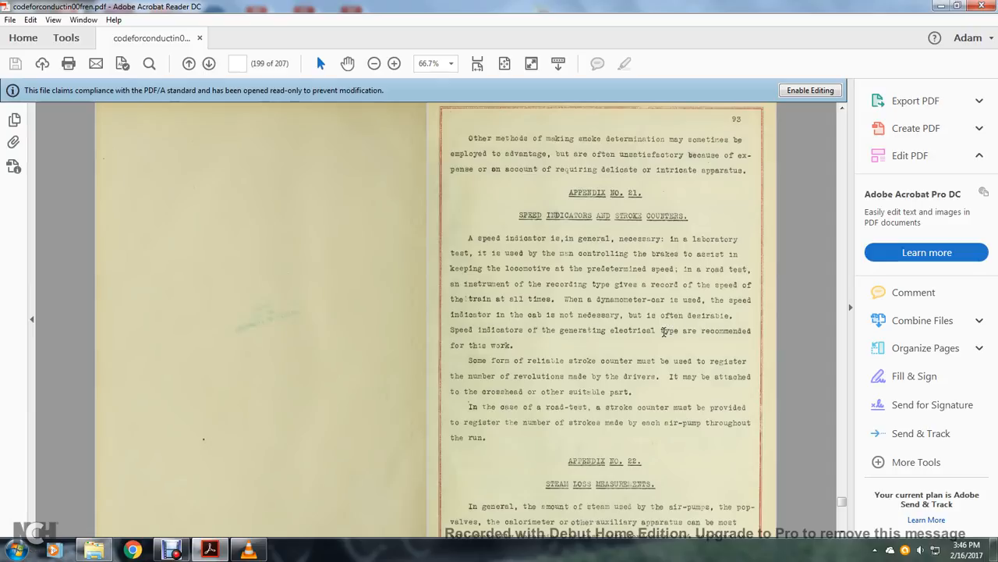
mouse_move(488, 353)
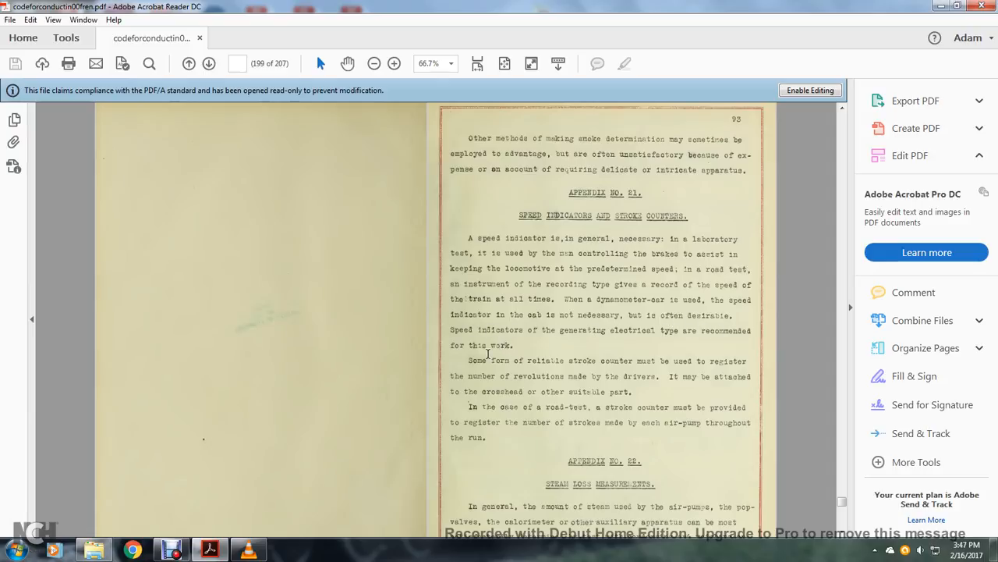
mouse_move(630, 352)
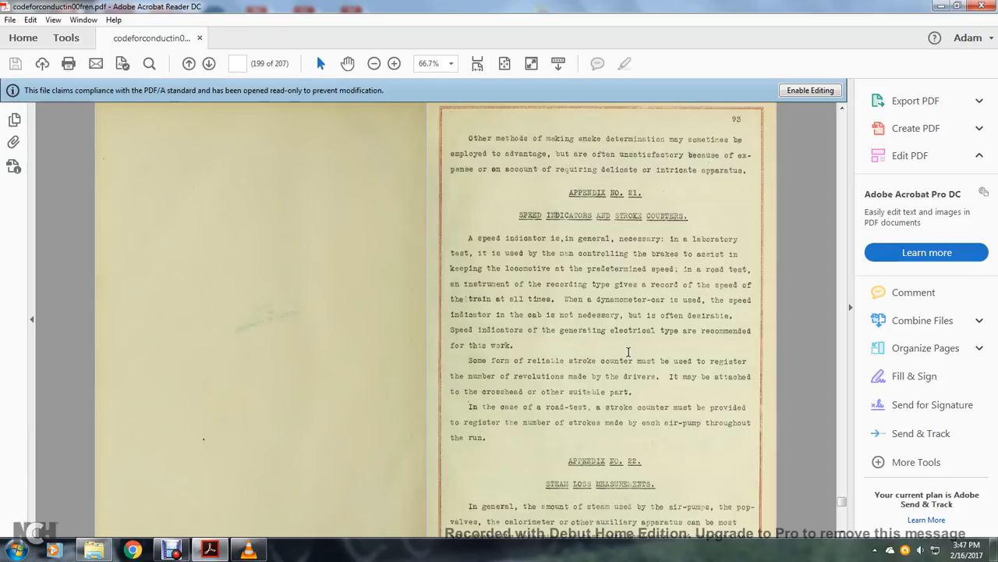
mouse_move(513, 372)
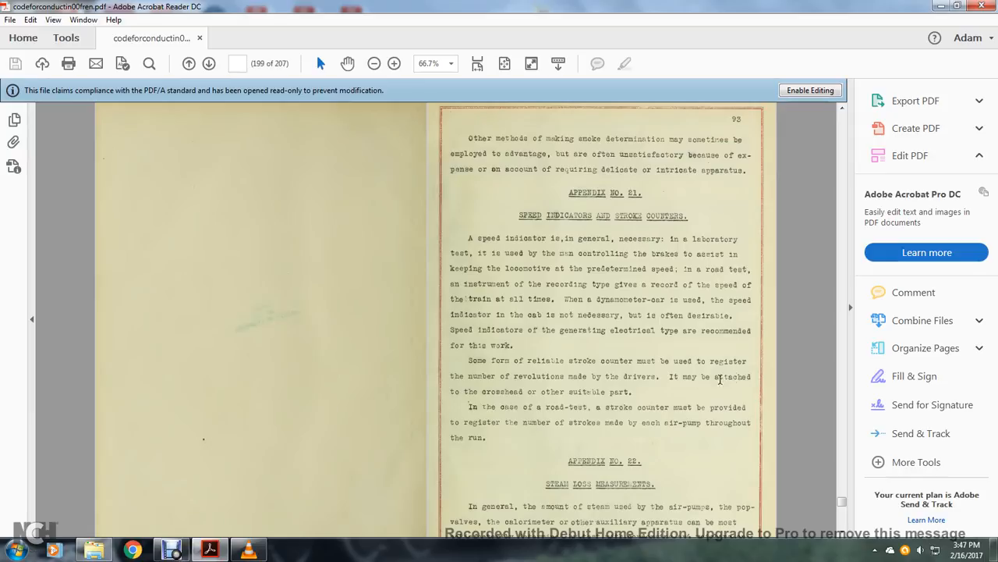
mouse_move(488, 398)
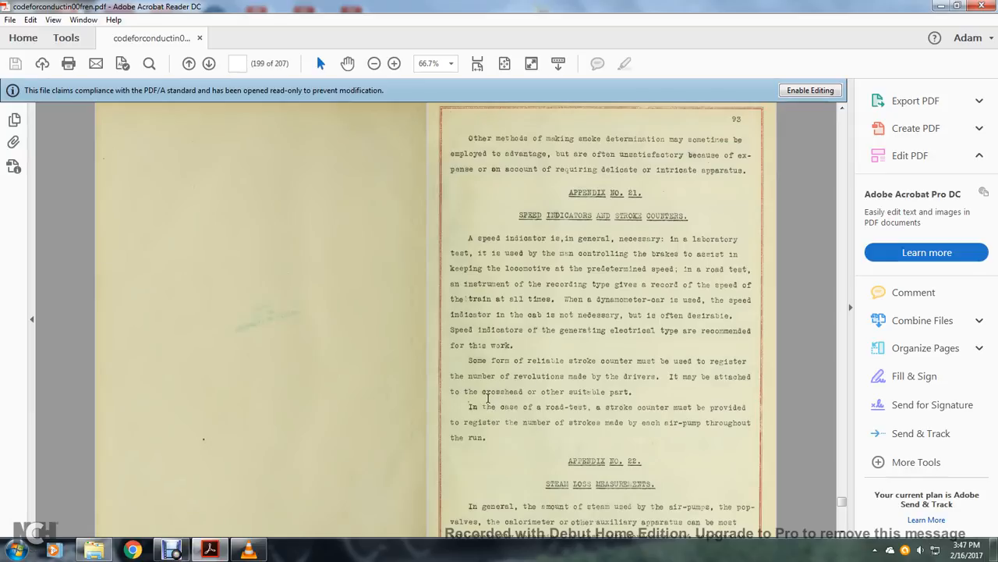
mouse_move(694, 406)
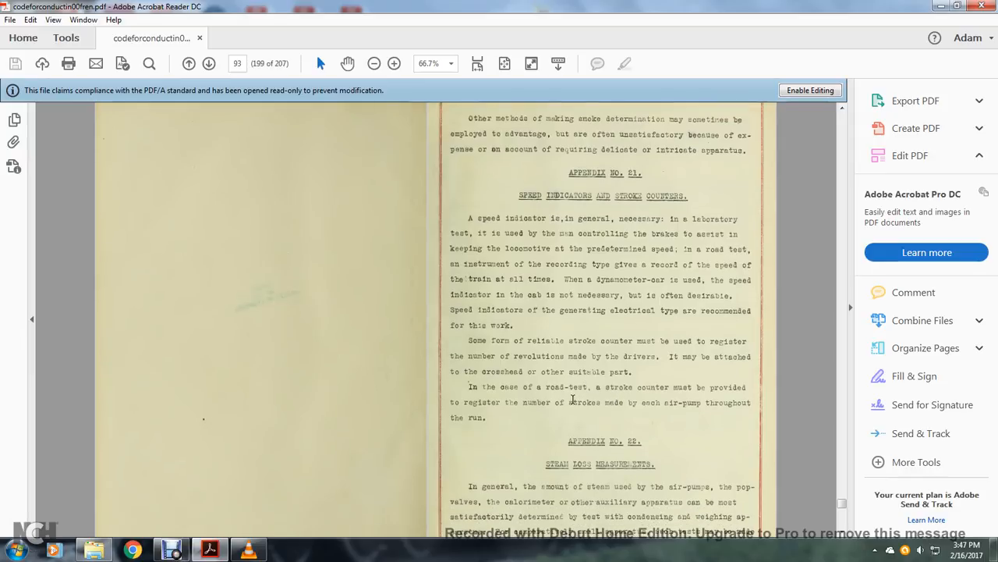
- Scroll page 93 slightly to reveal more of the Appendix No. 22 steam loss paragraph
scroll(down, 3)
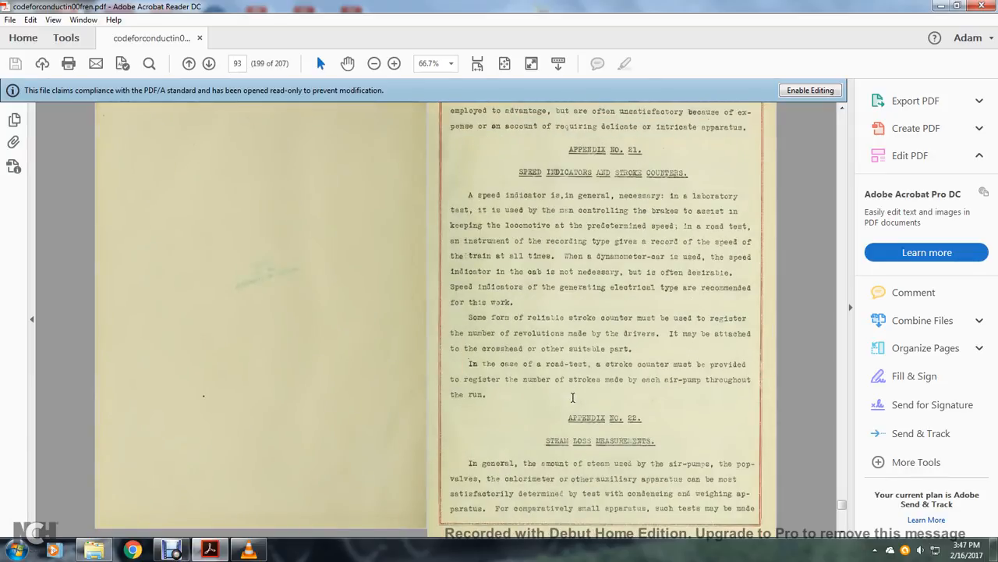
mouse_move(595, 382)
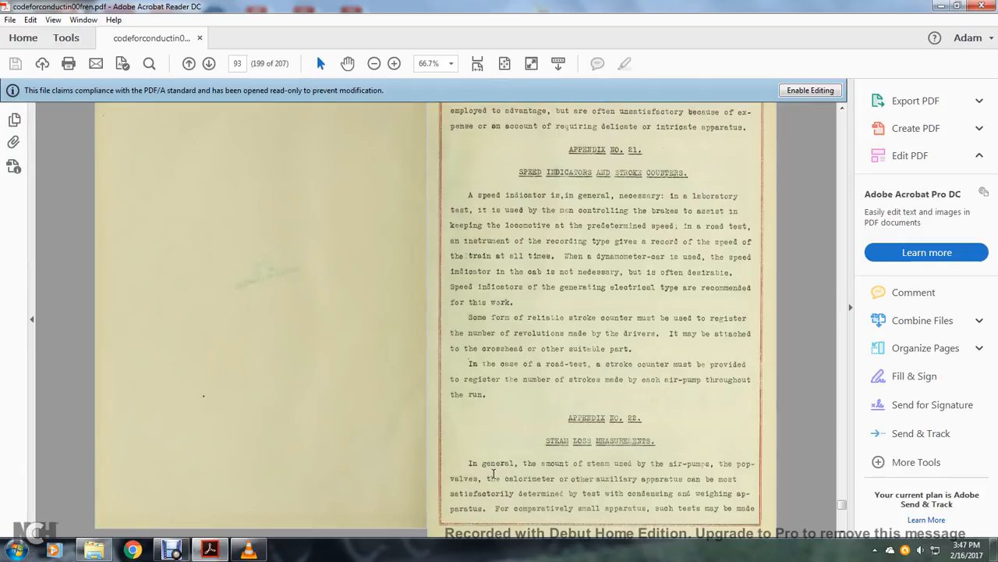
mouse_move(542, 477)
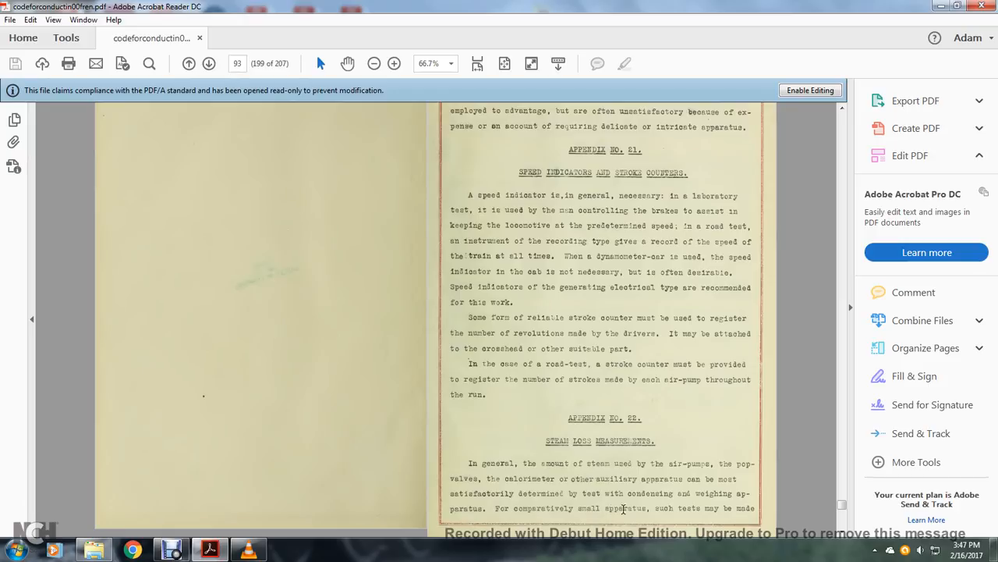
mouse_move(669, 509)
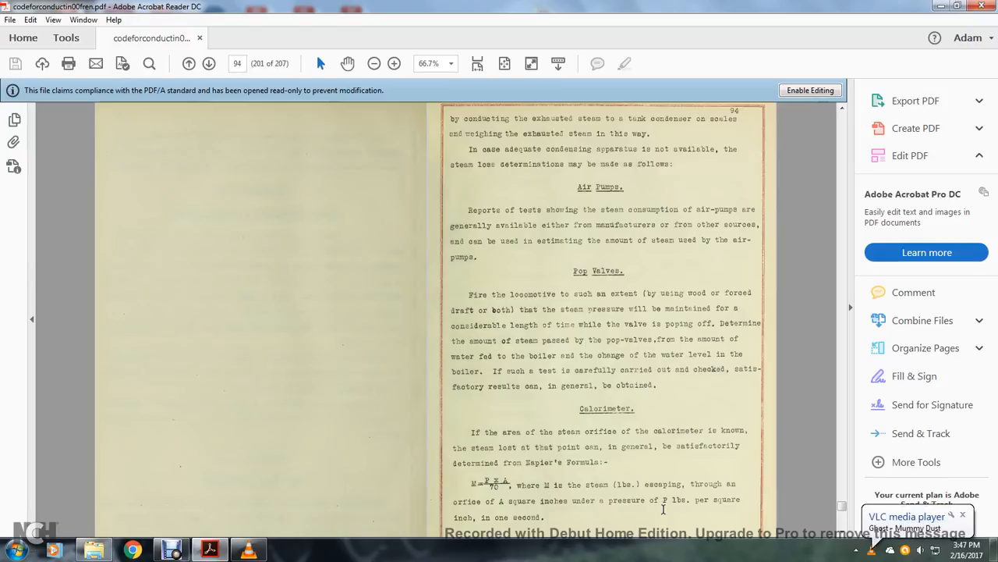
mouse_move(617, 253)
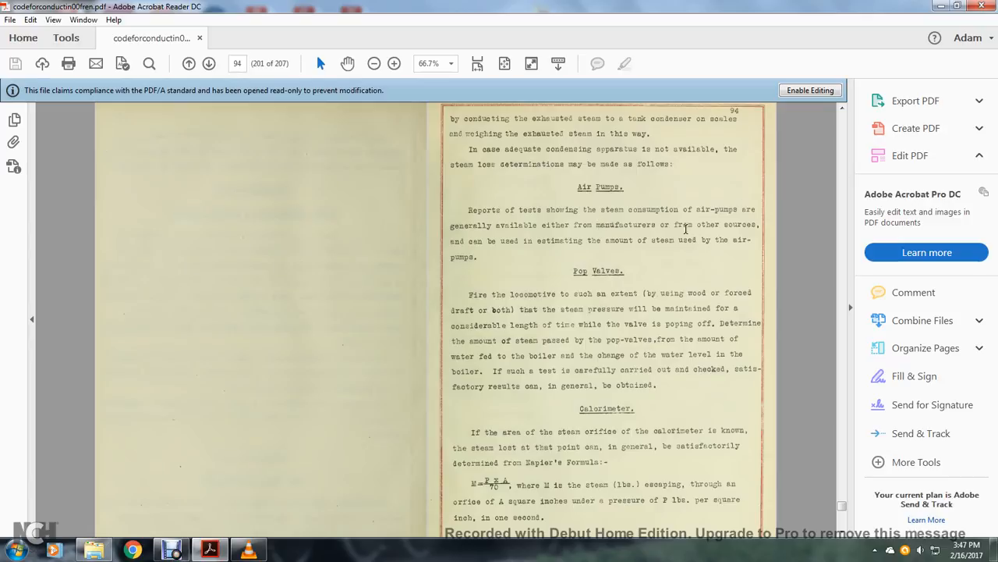
mouse_move(522, 236)
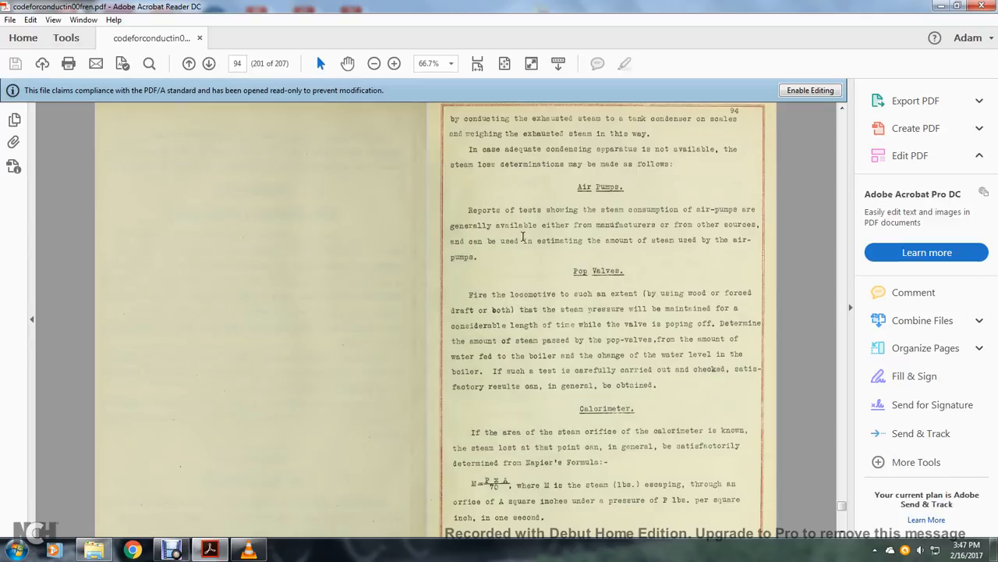
mouse_move(681, 240)
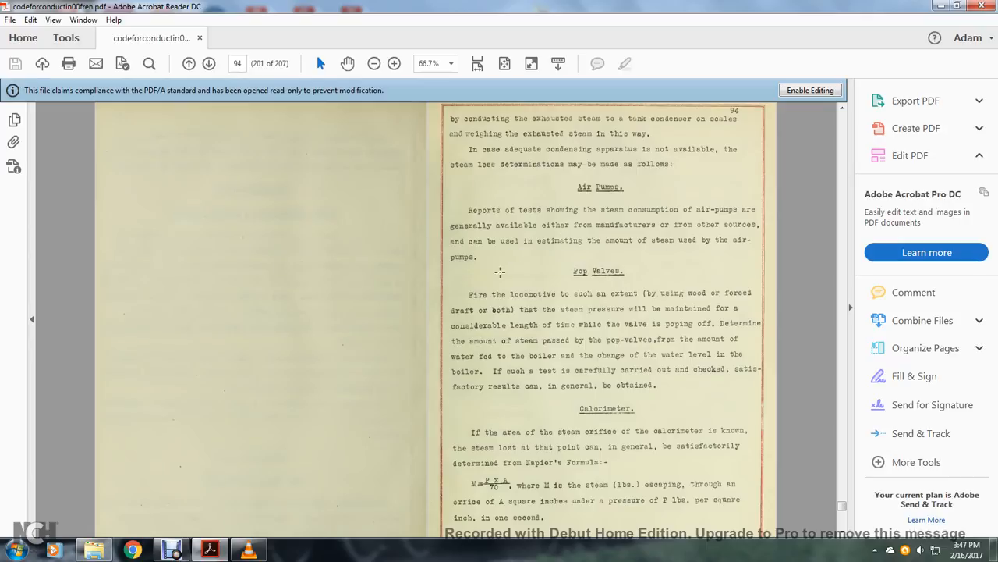
mouse_move(628, 295)
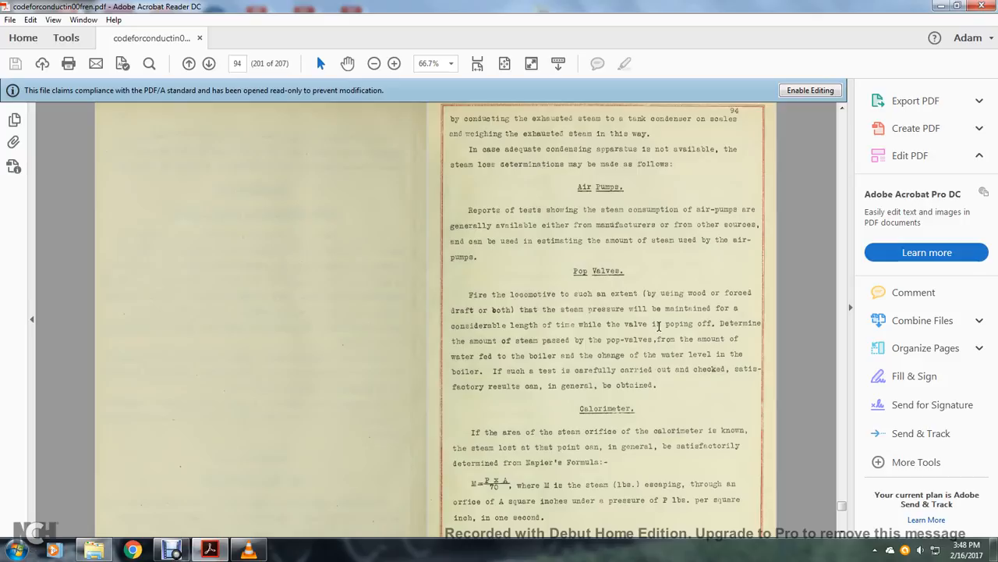
mouse_move(723, 322)
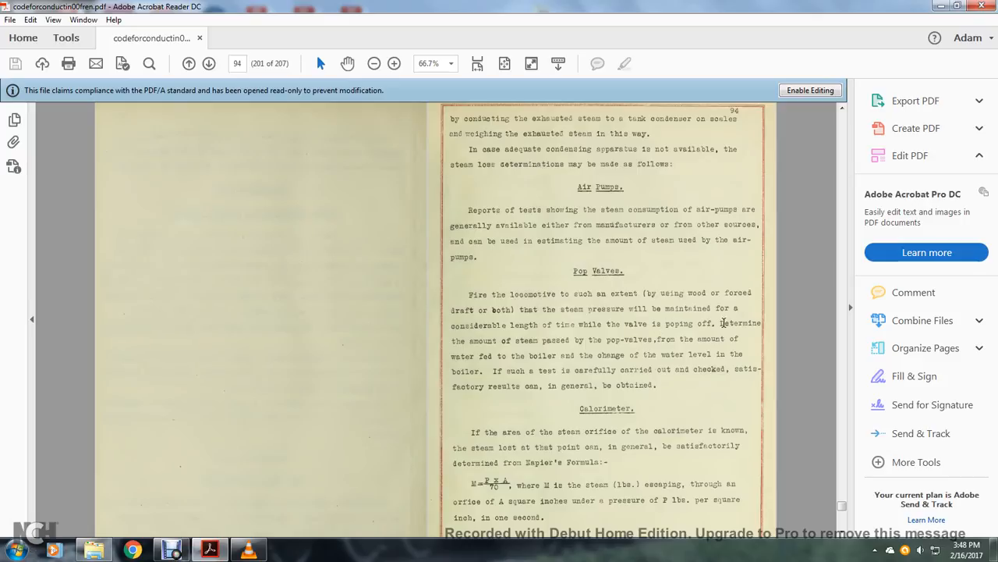
mouse_move(567, 339)
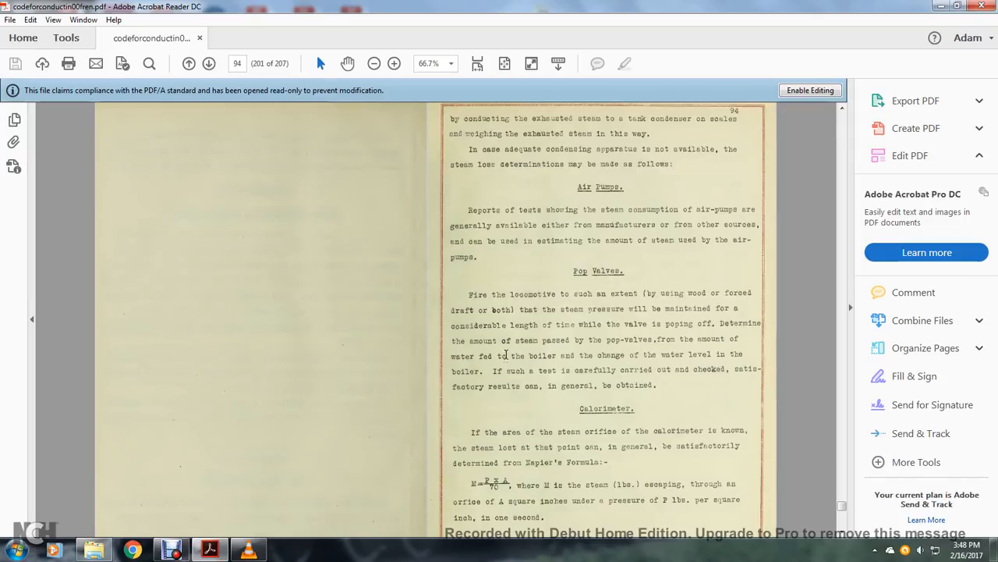
mouse_move(741, 373)
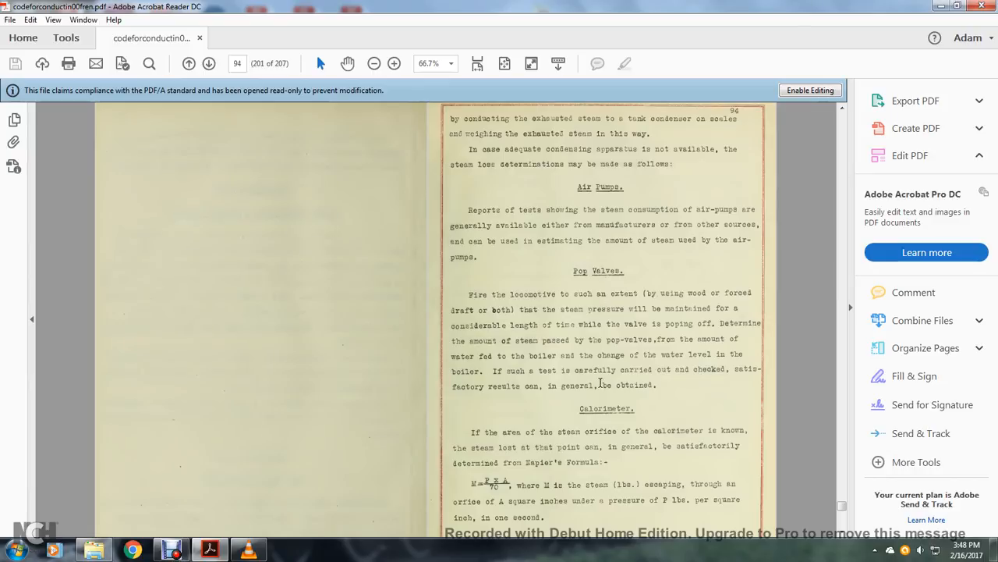
- Scroll page 94 to show more of the Calorimeter section and Napier's Formula
scroll(down, 3)
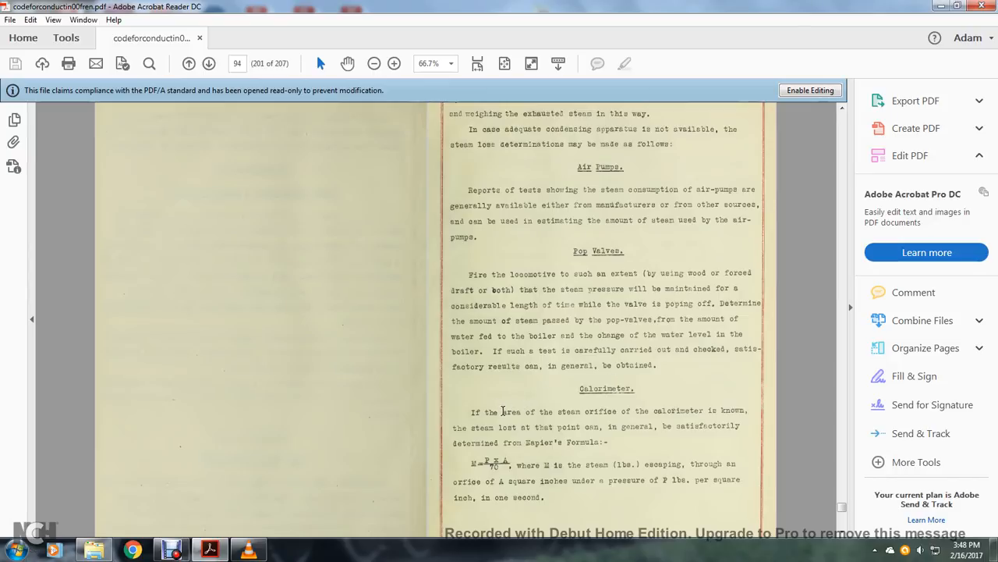
mouse_move(643, 411)
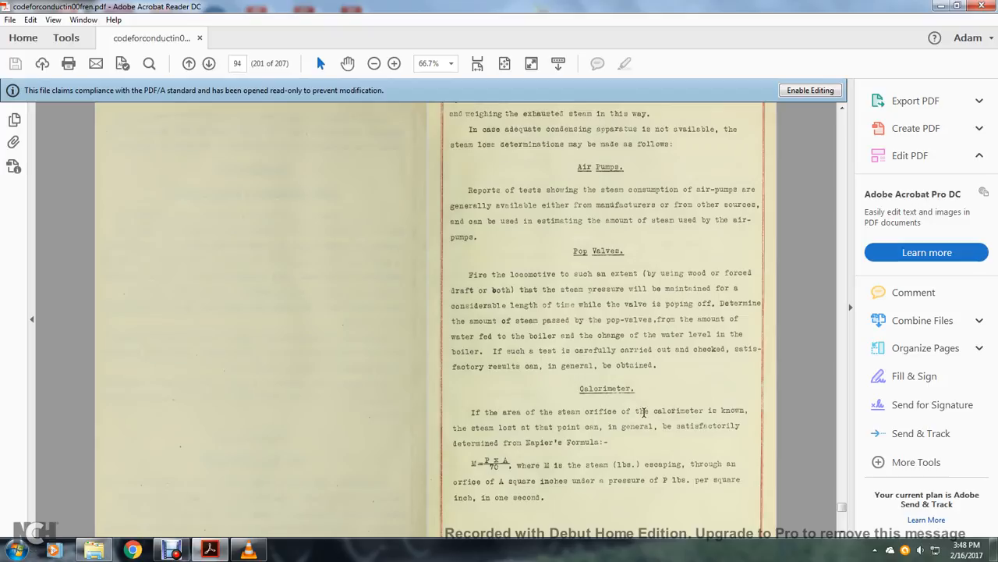
mouse_move(478, 423)
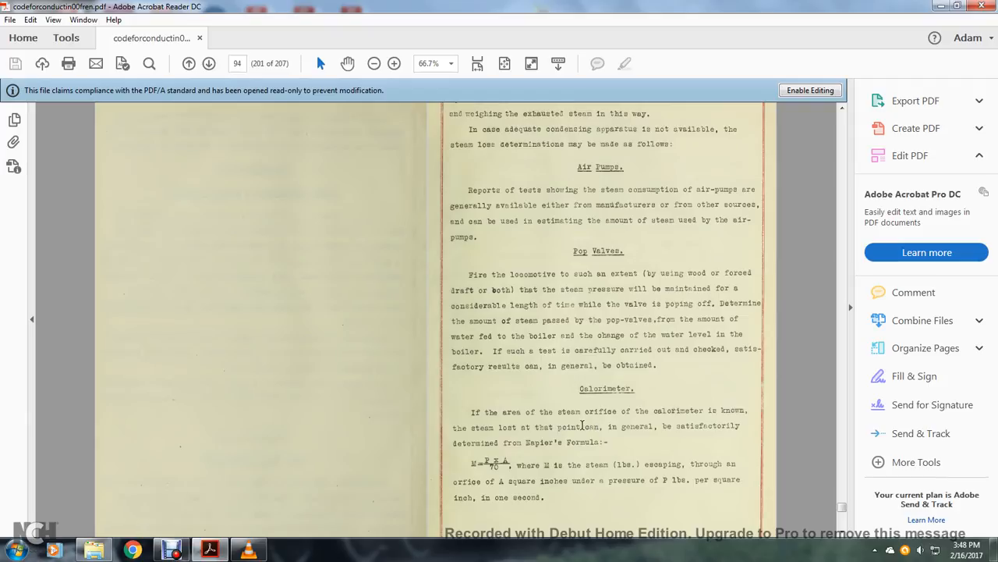
mouse_move(572, 439)
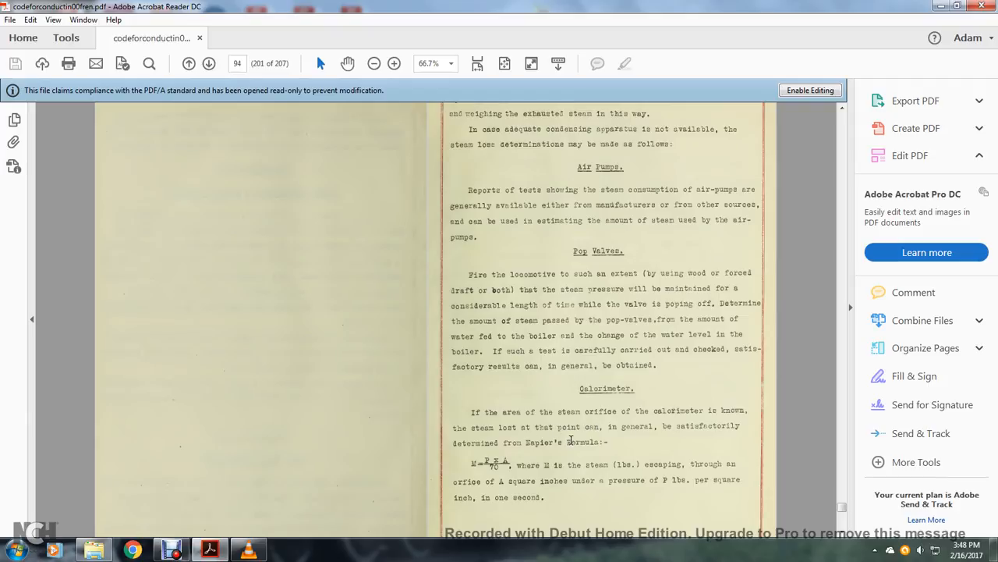
mouse_move(501, 455)
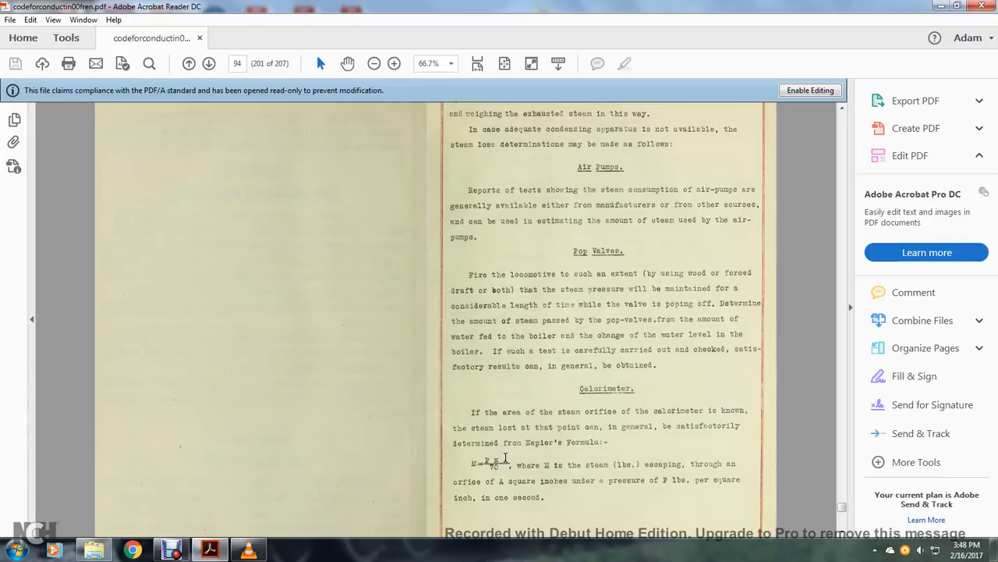
mouse_move(571, 463)
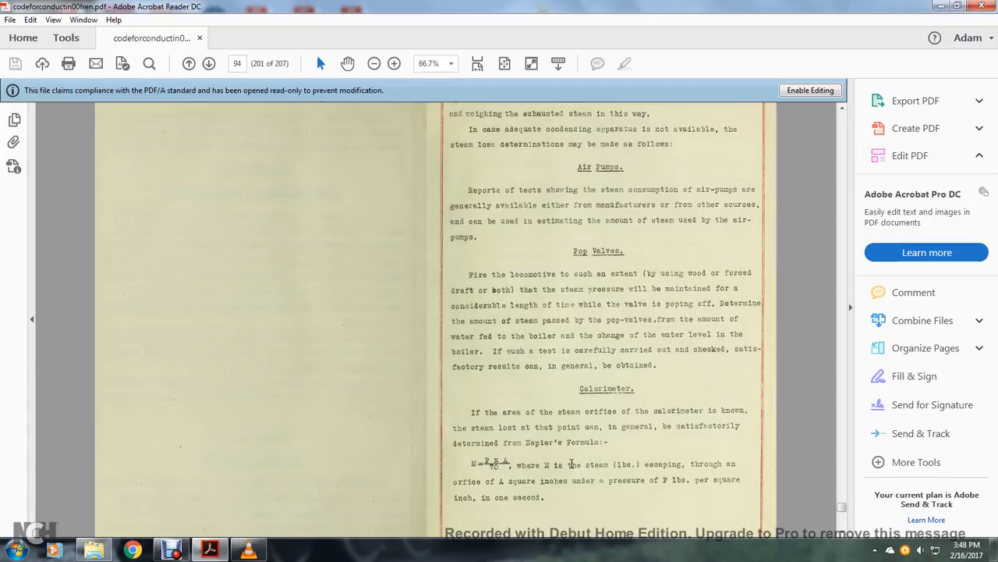
mouse_move(684, 464)
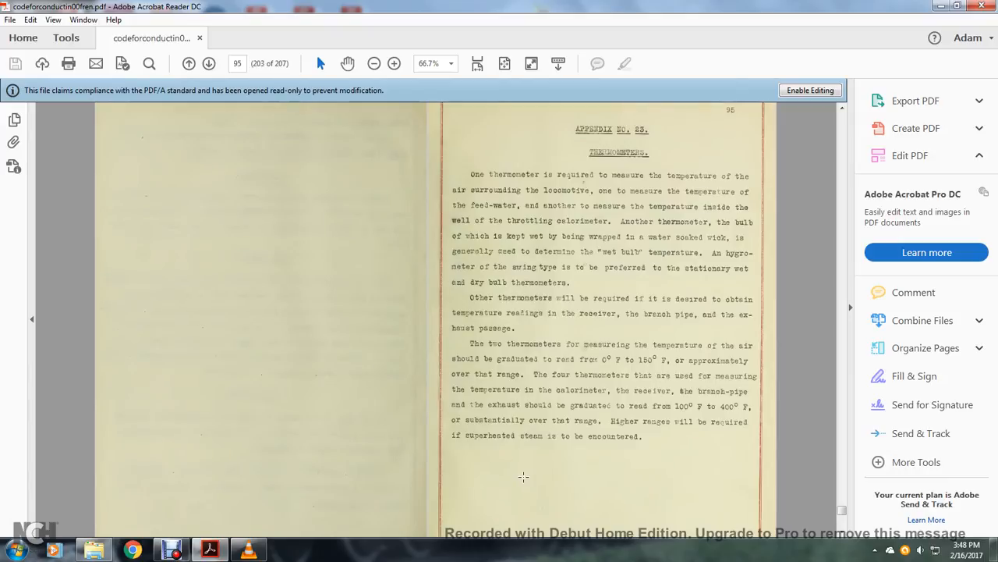
mouse_move(577, 174)
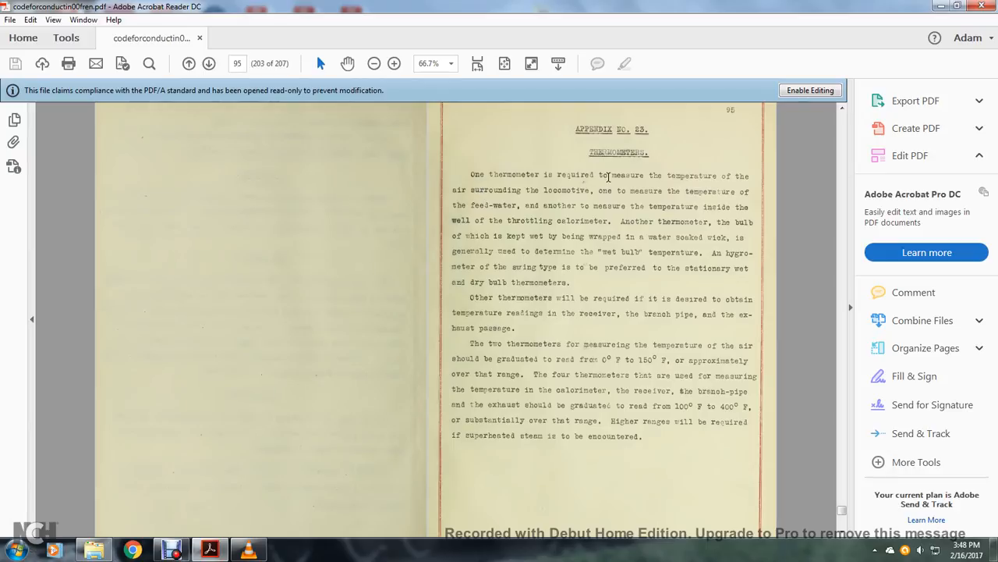
mouse_move(637, 193)
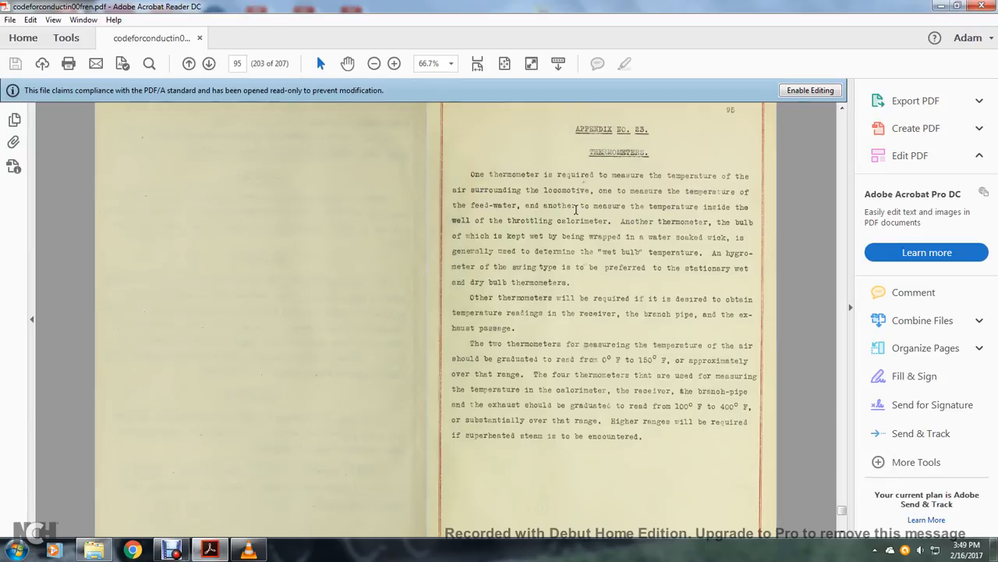
mouse_move(540, 220)
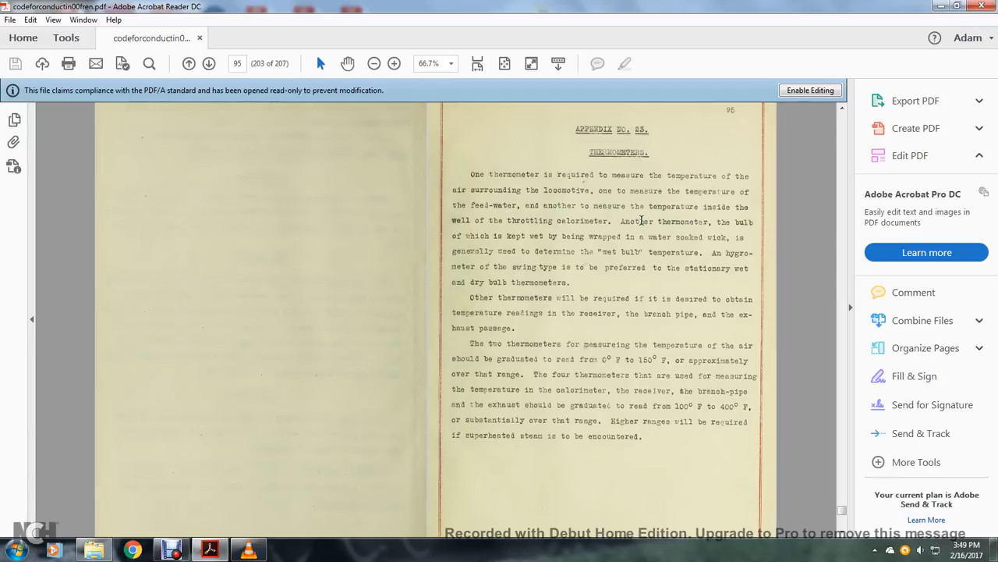
mouse_move(530, 233)
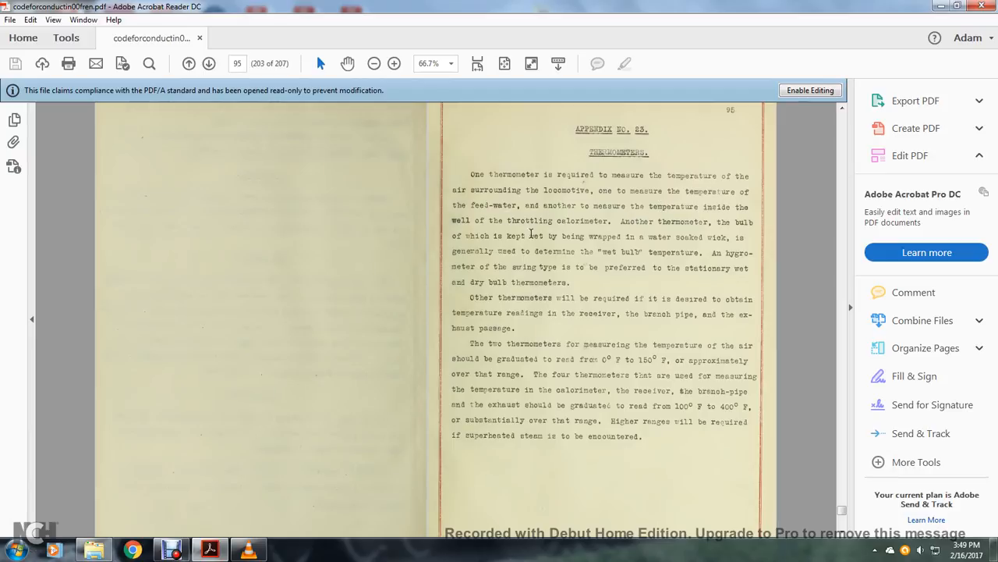
mouse_move(724, 236)
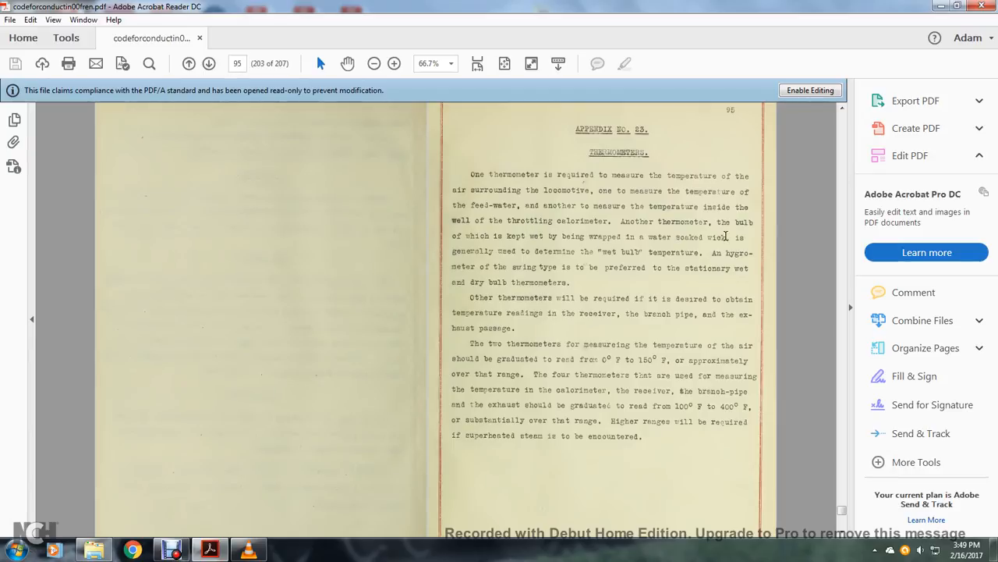
mouse_move(567, 250)
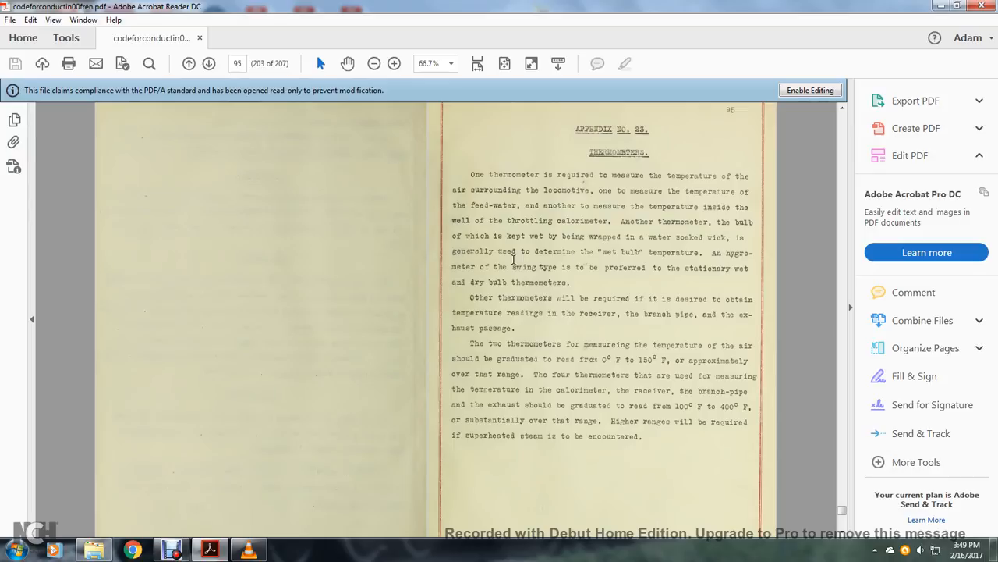
mouse_move(489, 263)
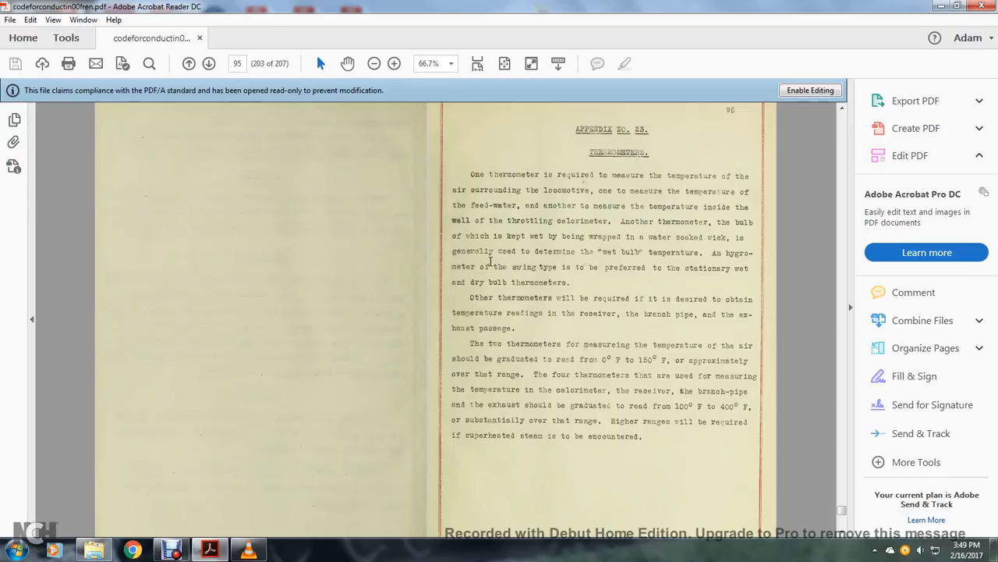
mouse_move(670, 268)
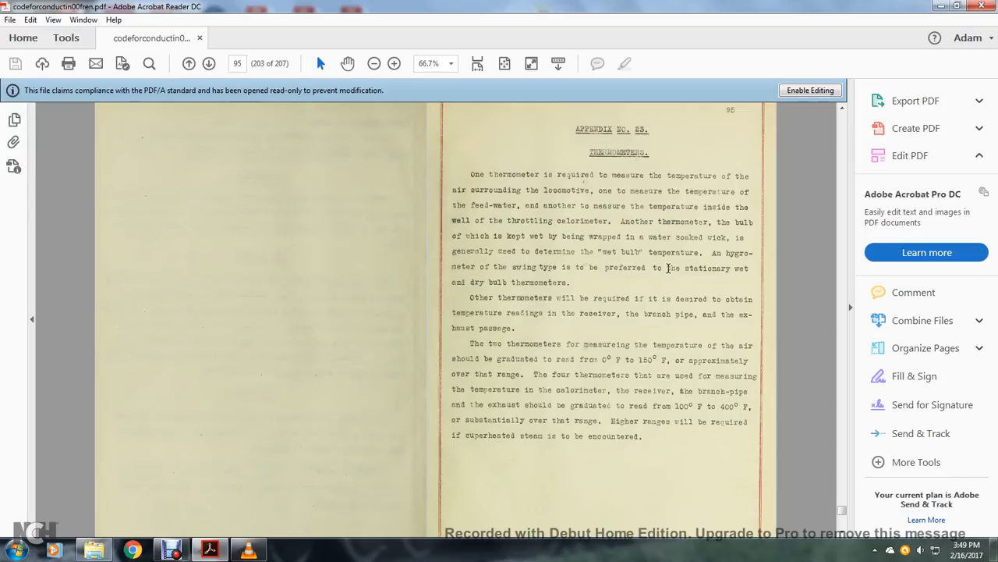
mouse_move(550, 283)
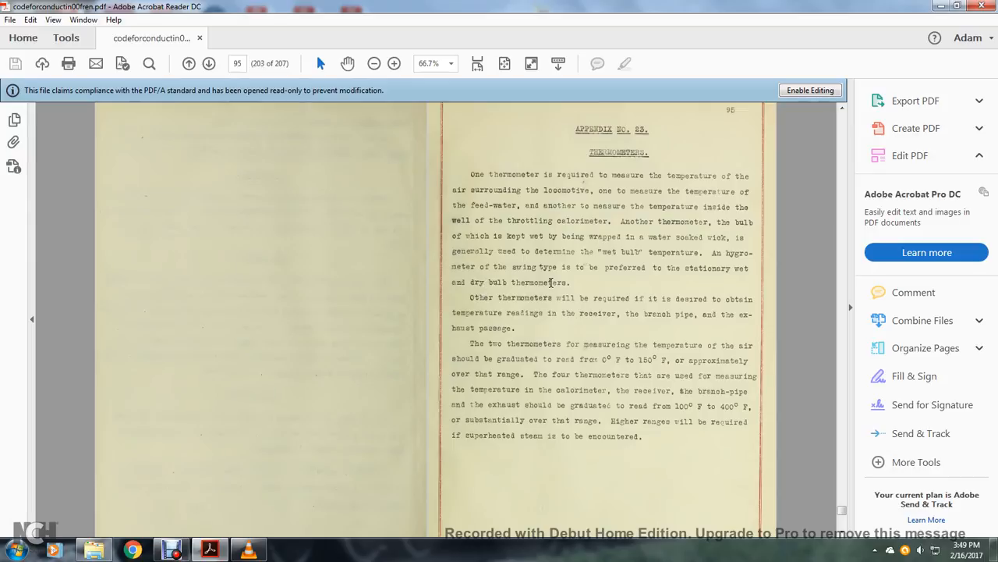
mouse_move(654, 305)
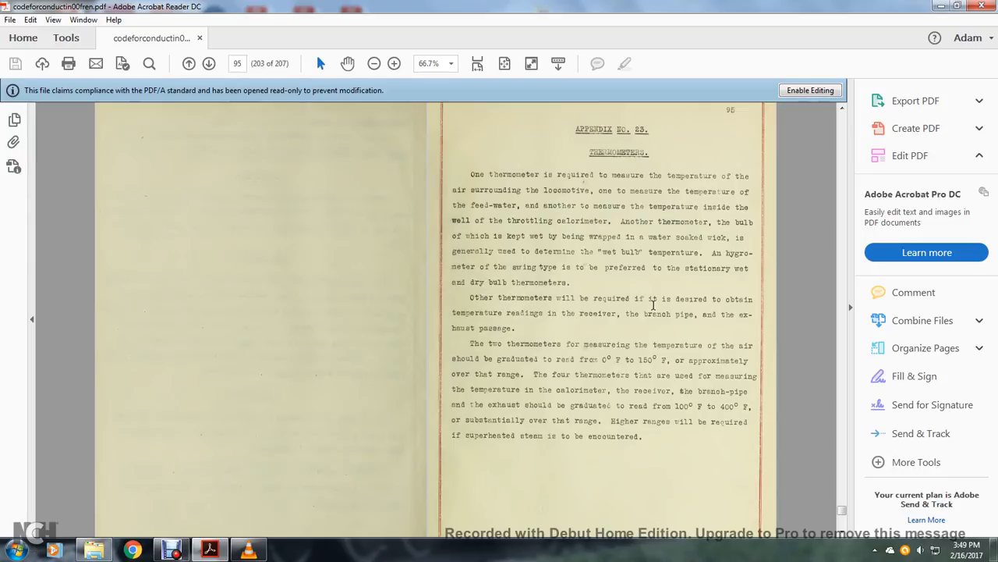
mouse_move(649, 311)
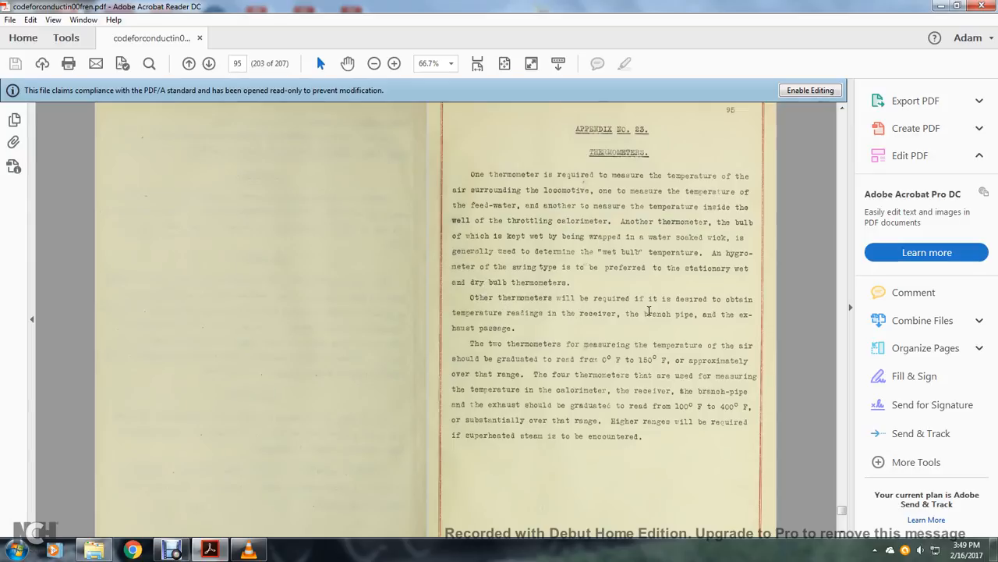
mouse_move(492, 327)
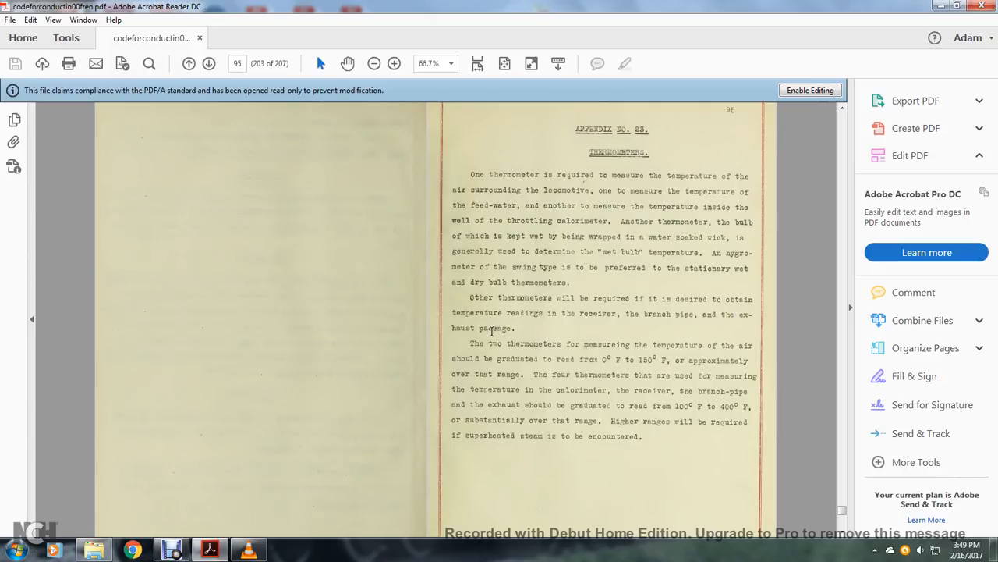
mouse_move(535, 351)
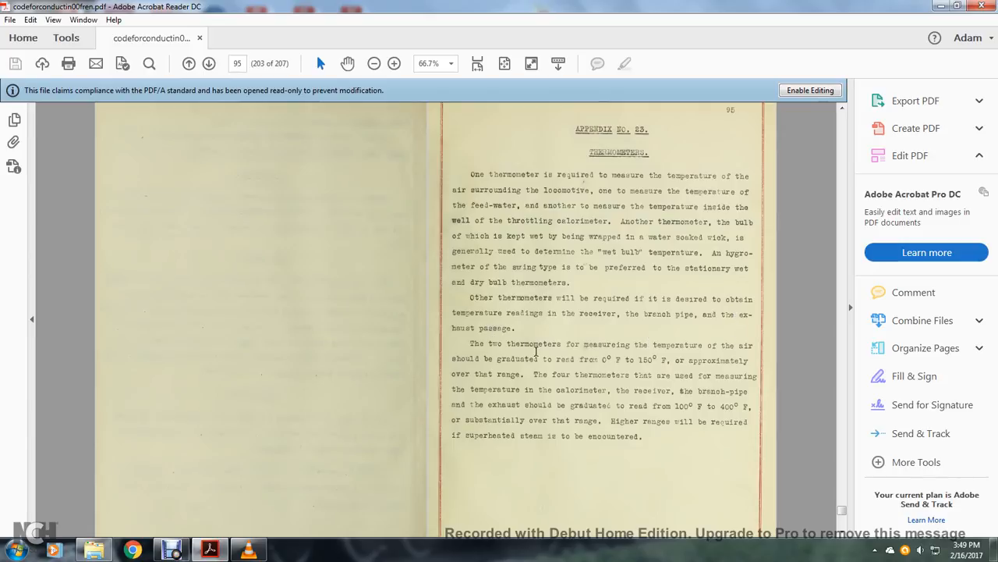
mouse_move(621, 360)
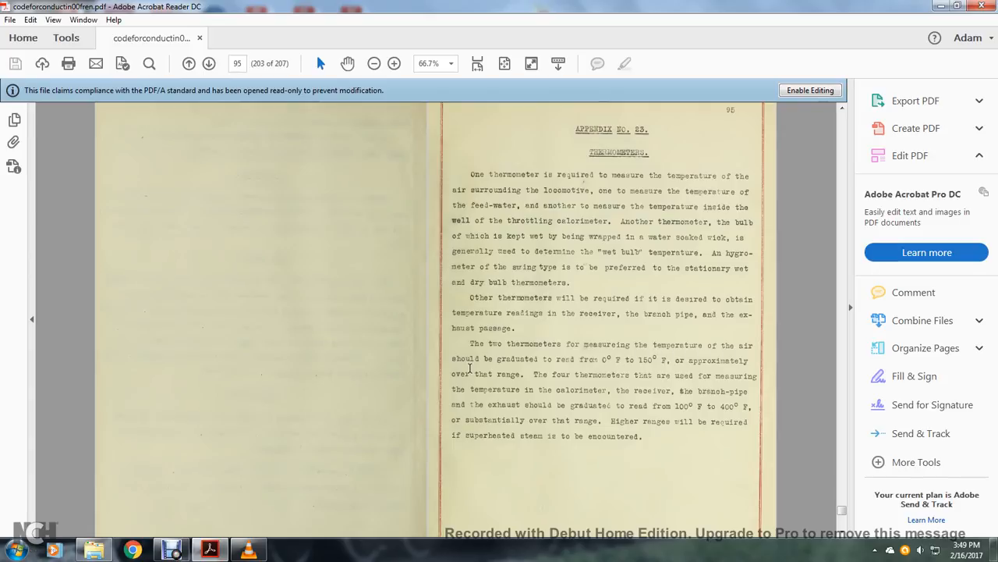
mouse_move(632, 377)
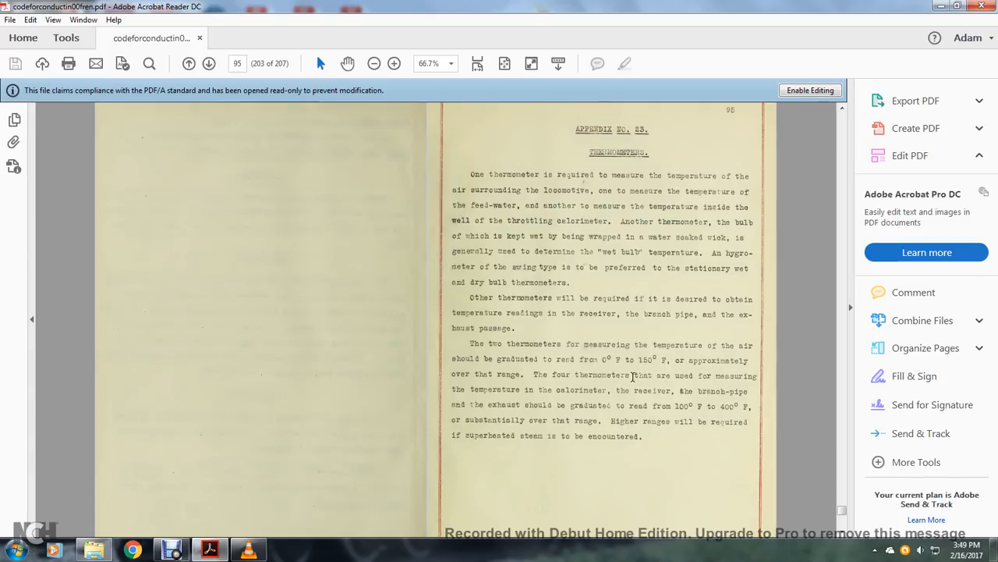
mouse_move(618, 390)
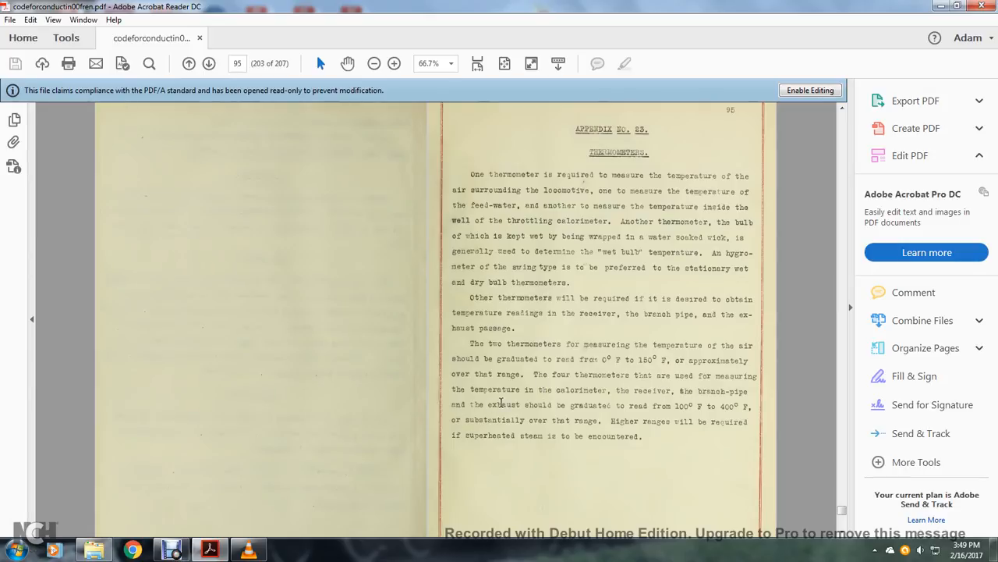
mouse_move(688, 405)
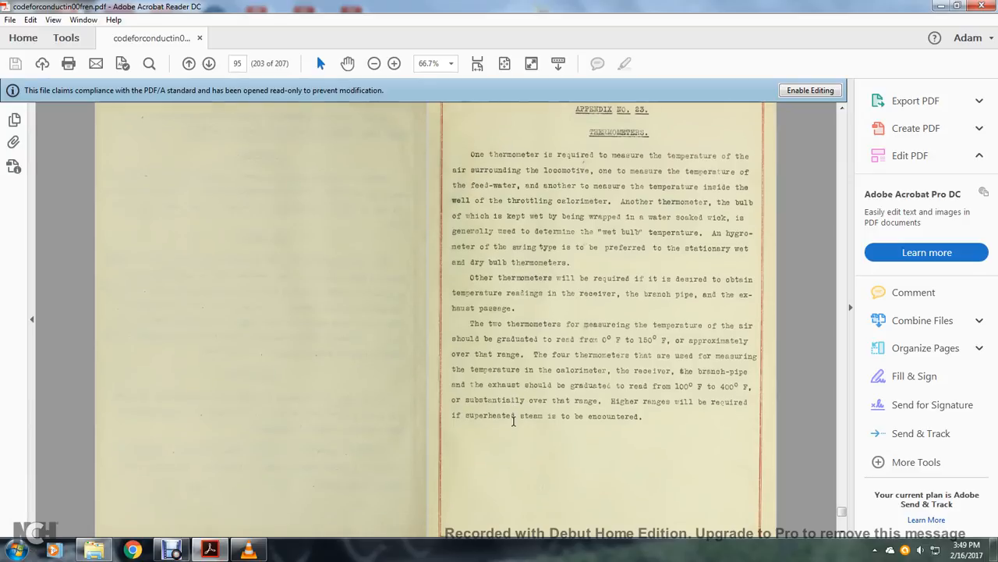
- Scroll past the back cover, ending on page 1 of 207, the front cover
scroll(down, 3)
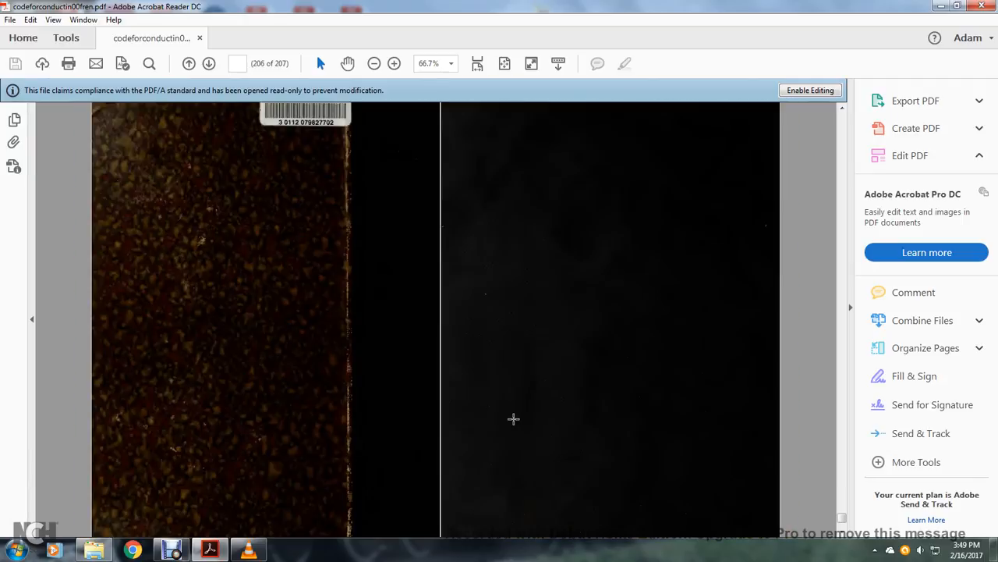
scroll(down, 3)
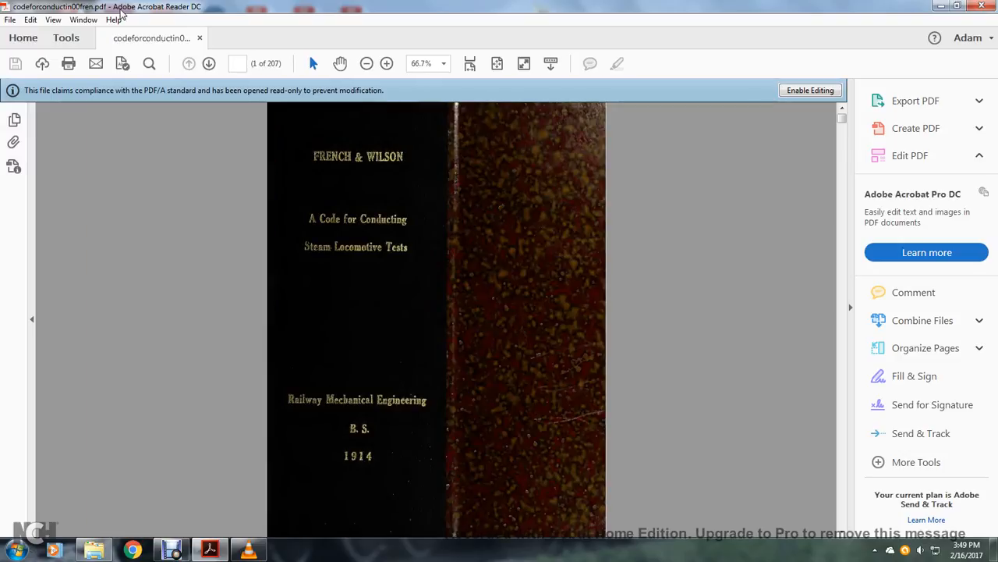
mouse_move(312, 286)
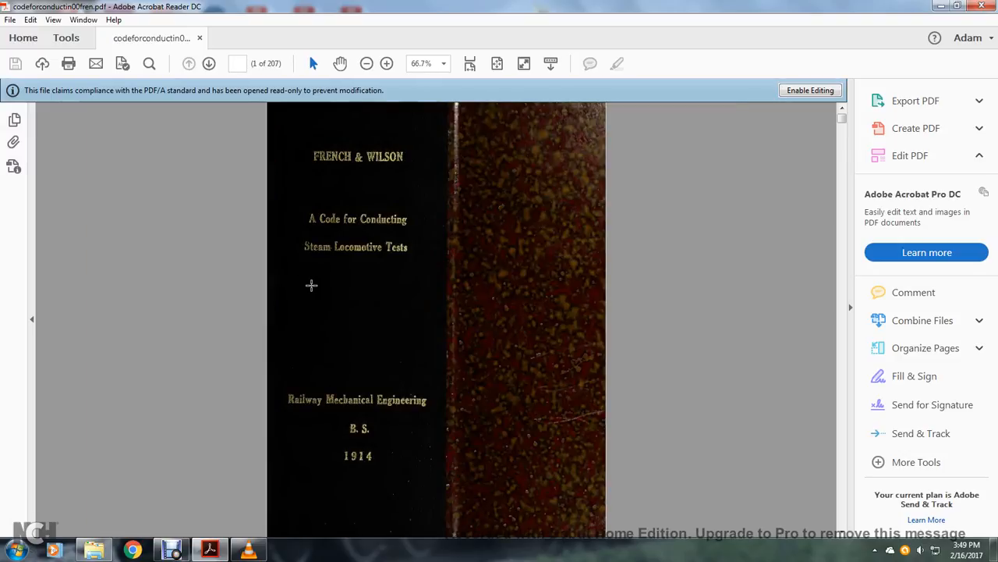
mouse_move(208, 534)
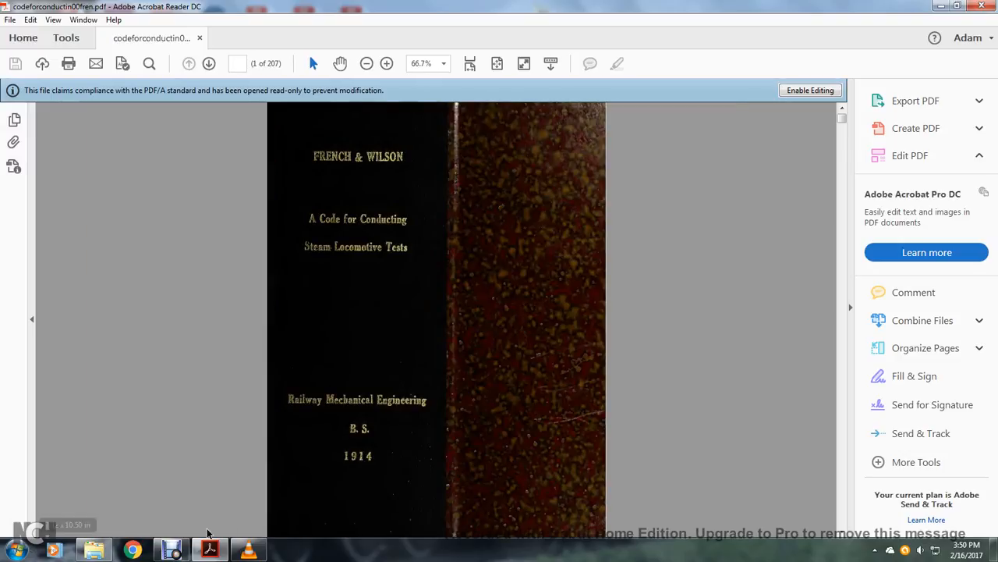